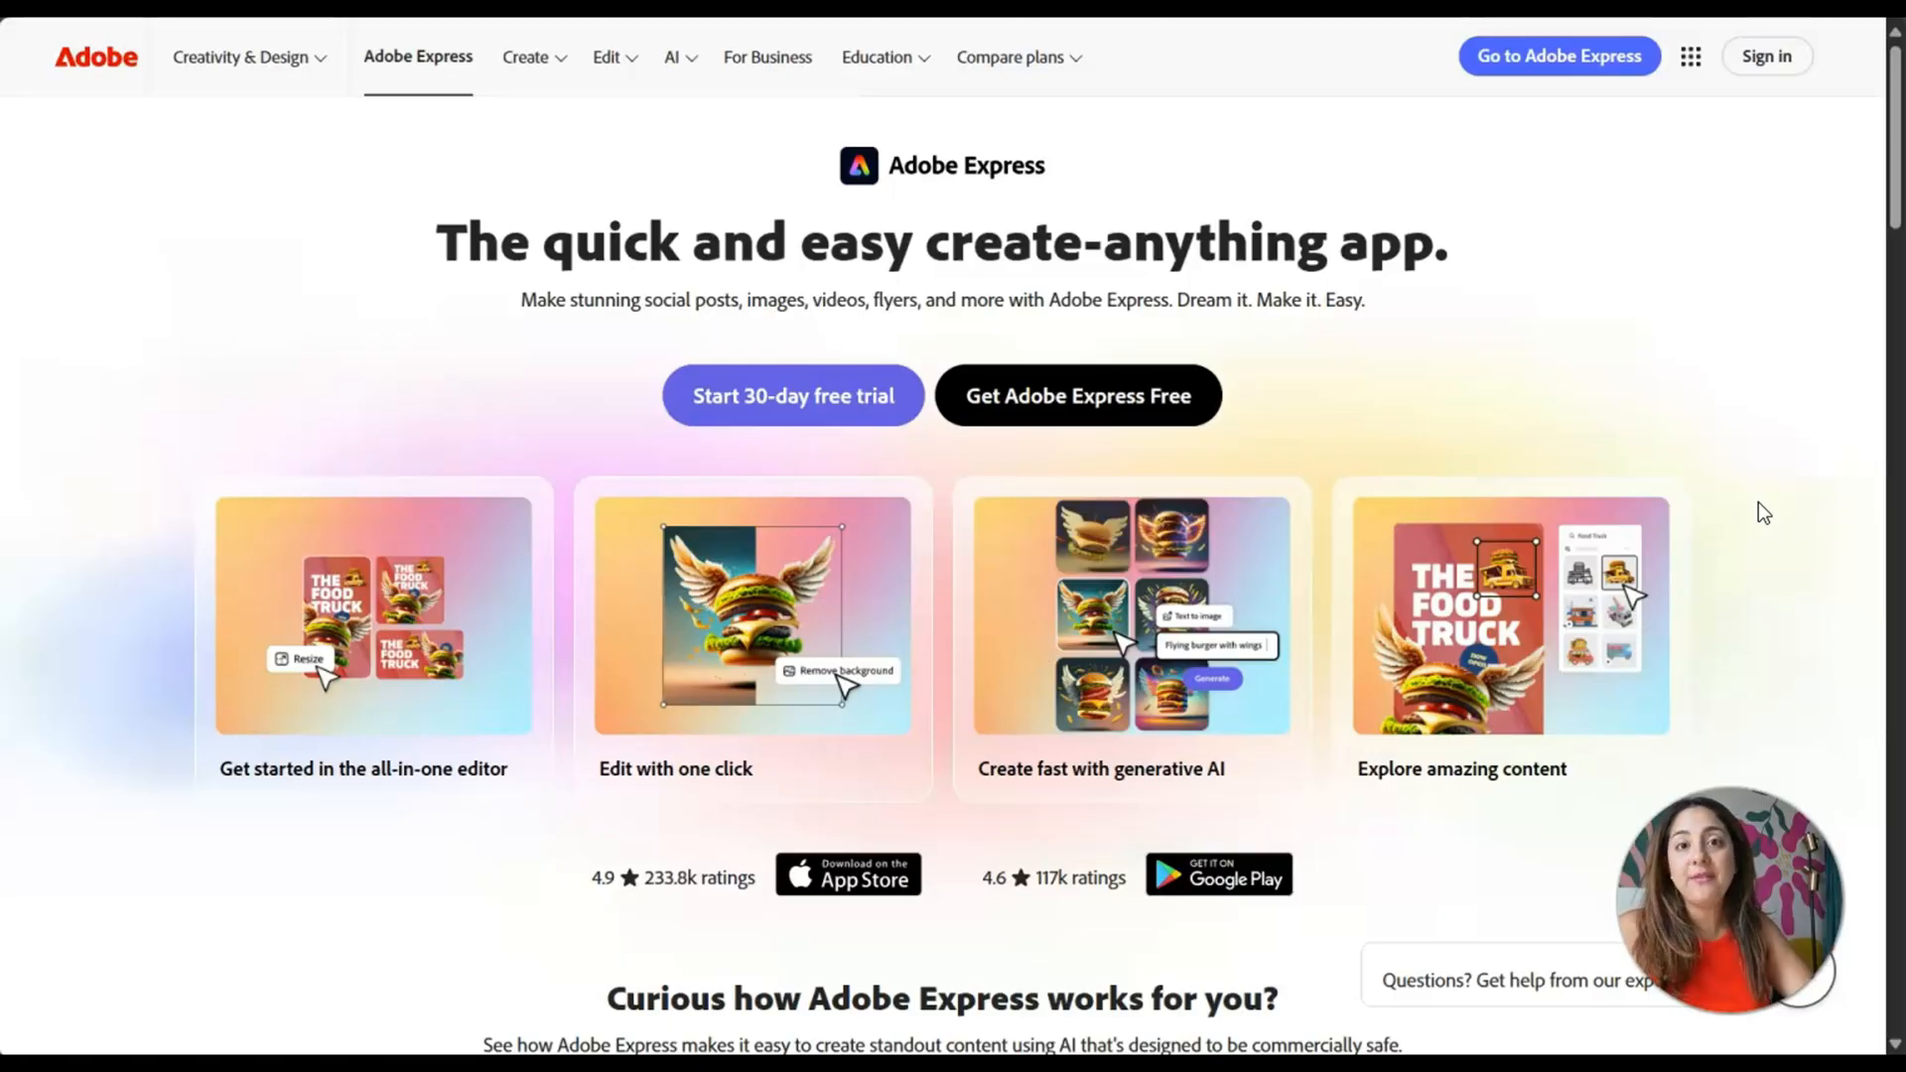
pyautogui.moveTo(1764, 516)
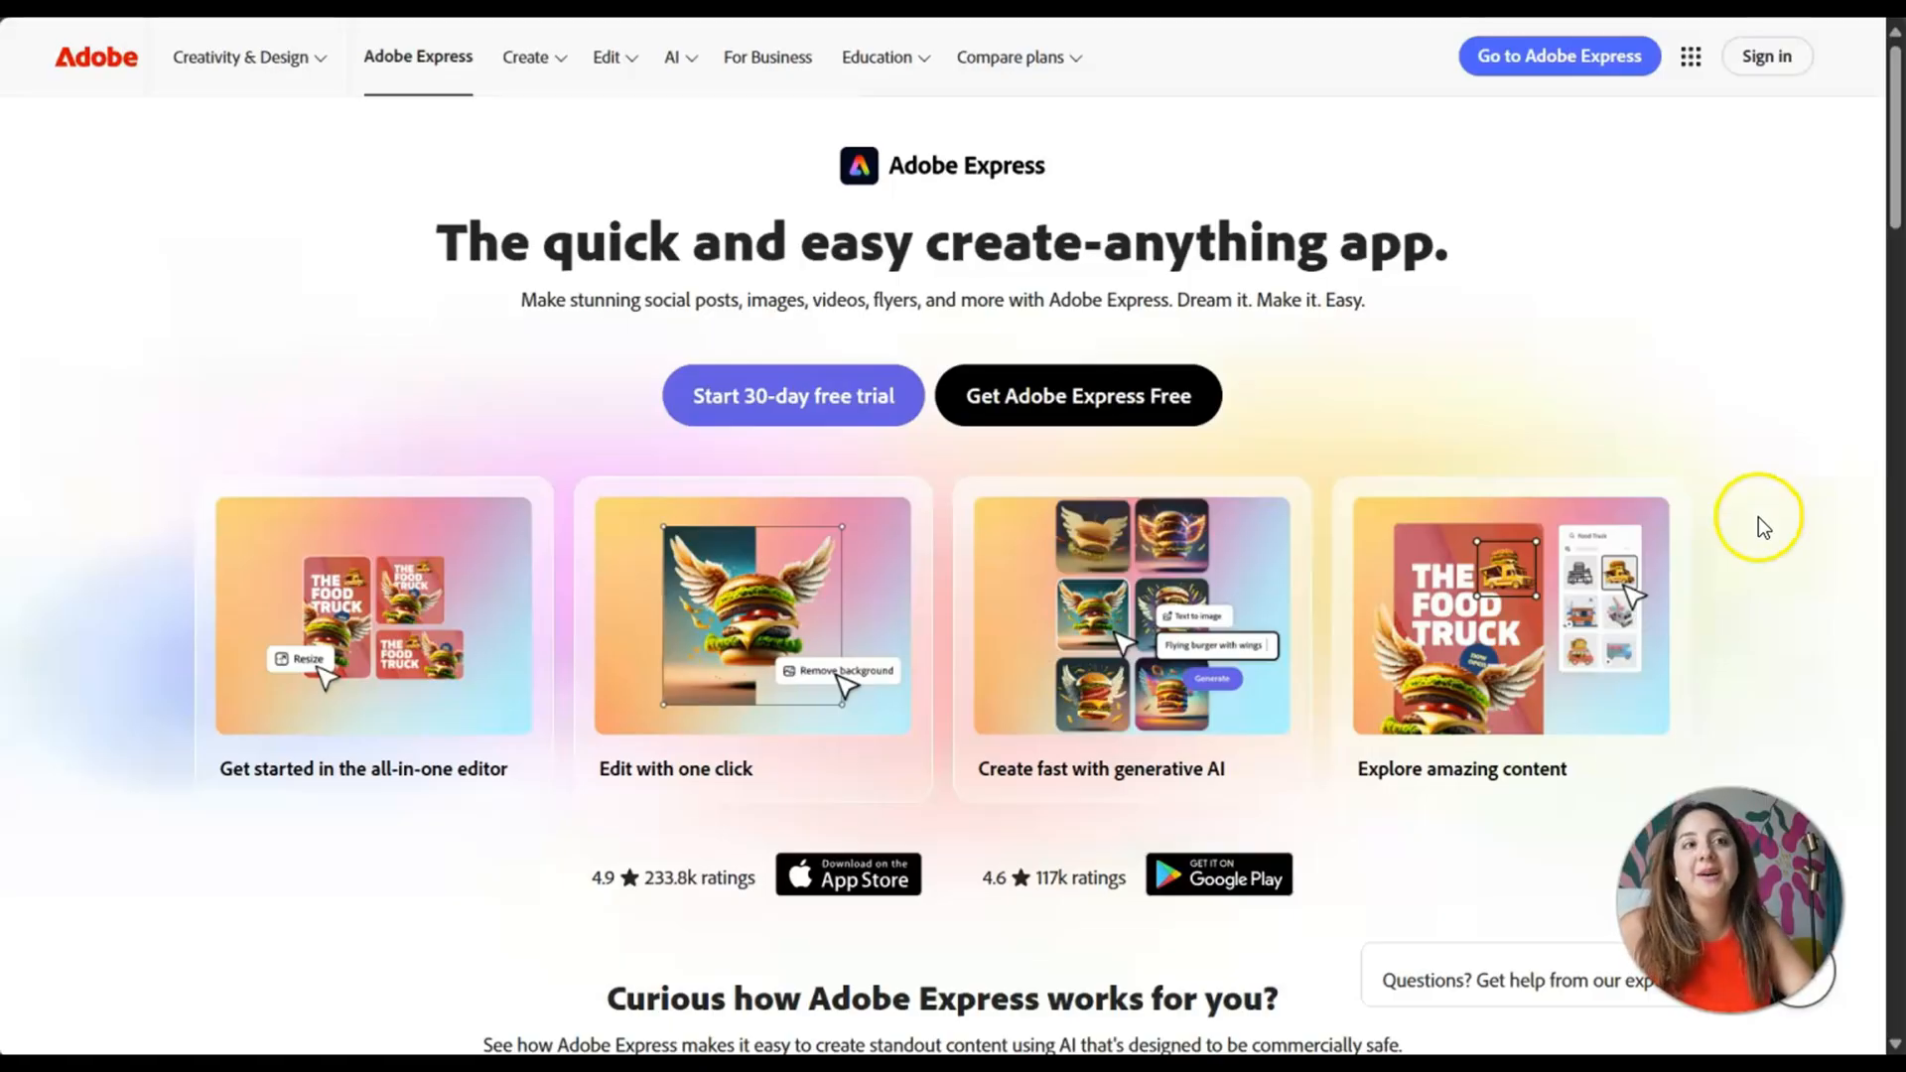
# - Show the Create catalogue of design types from the Adobe Express top navigation
pyautogui.scroll(-3)
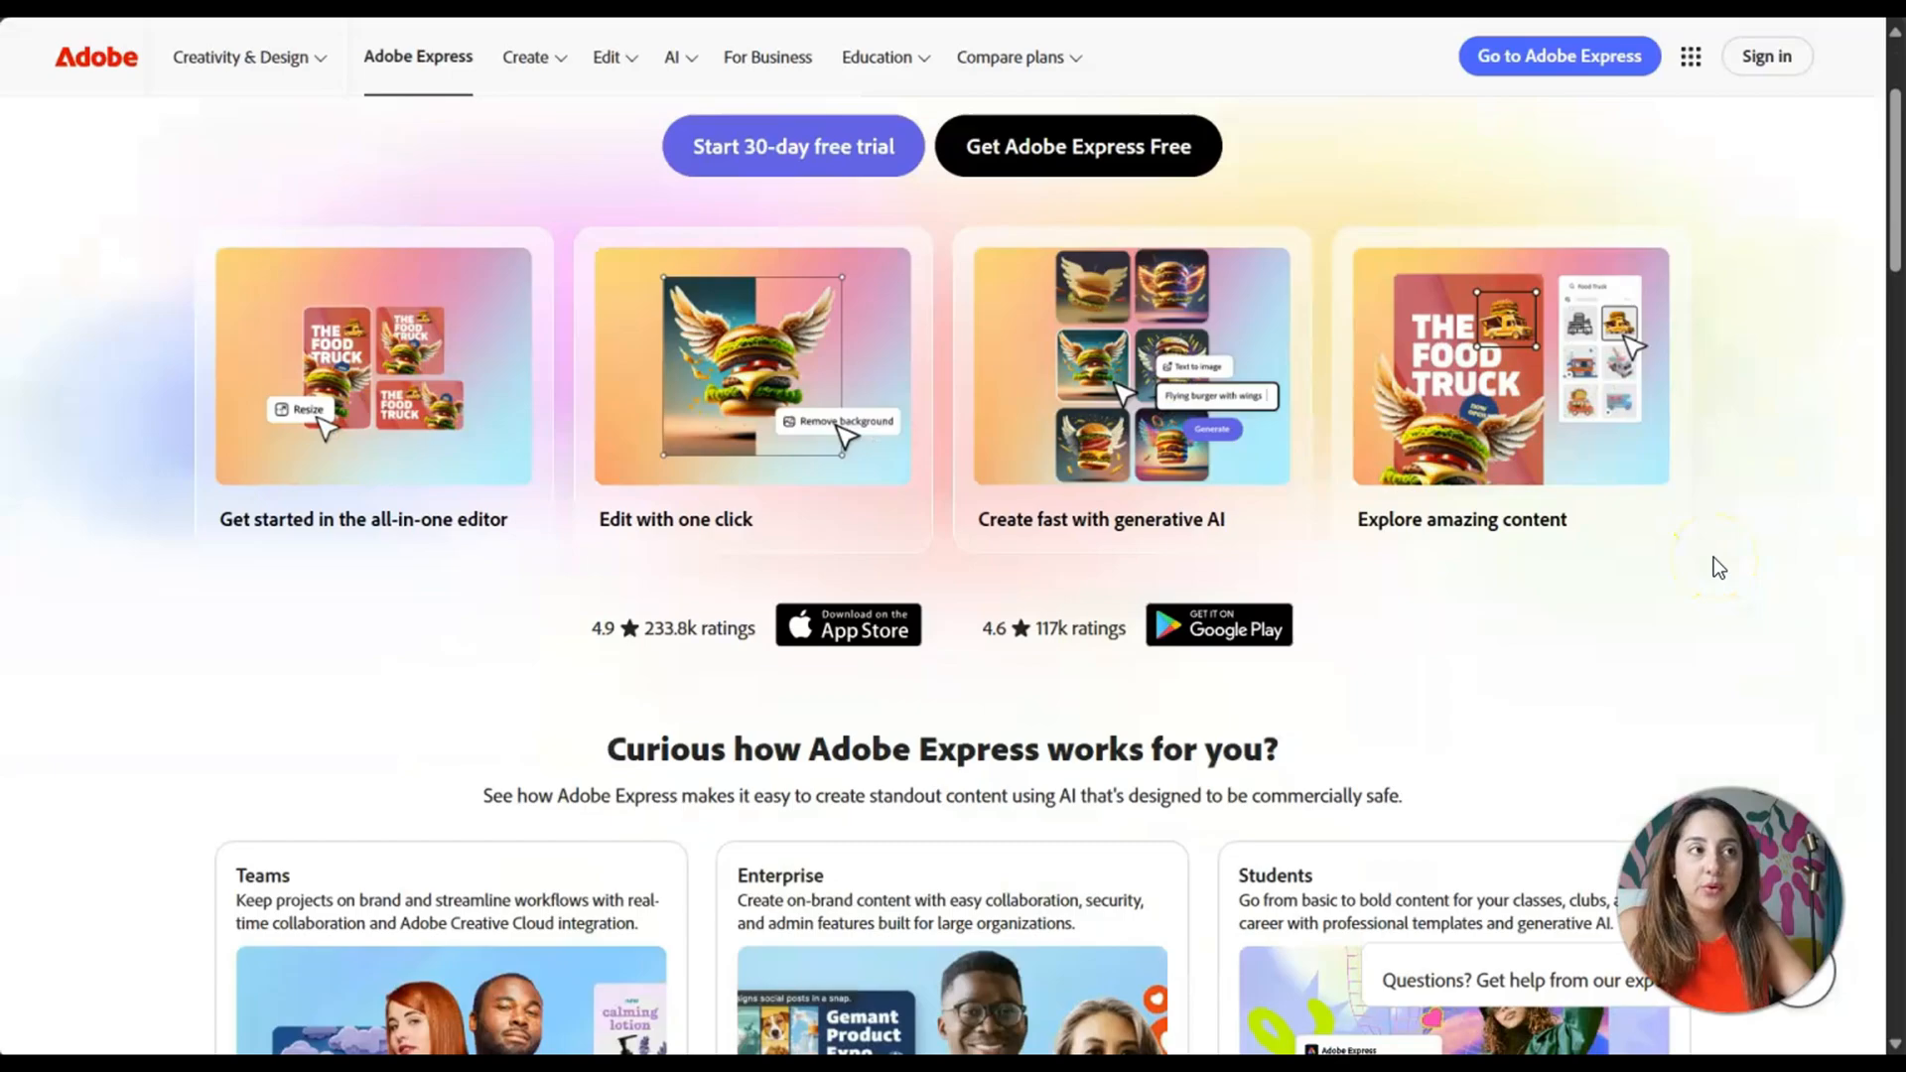
pyautogui.scroll(3)
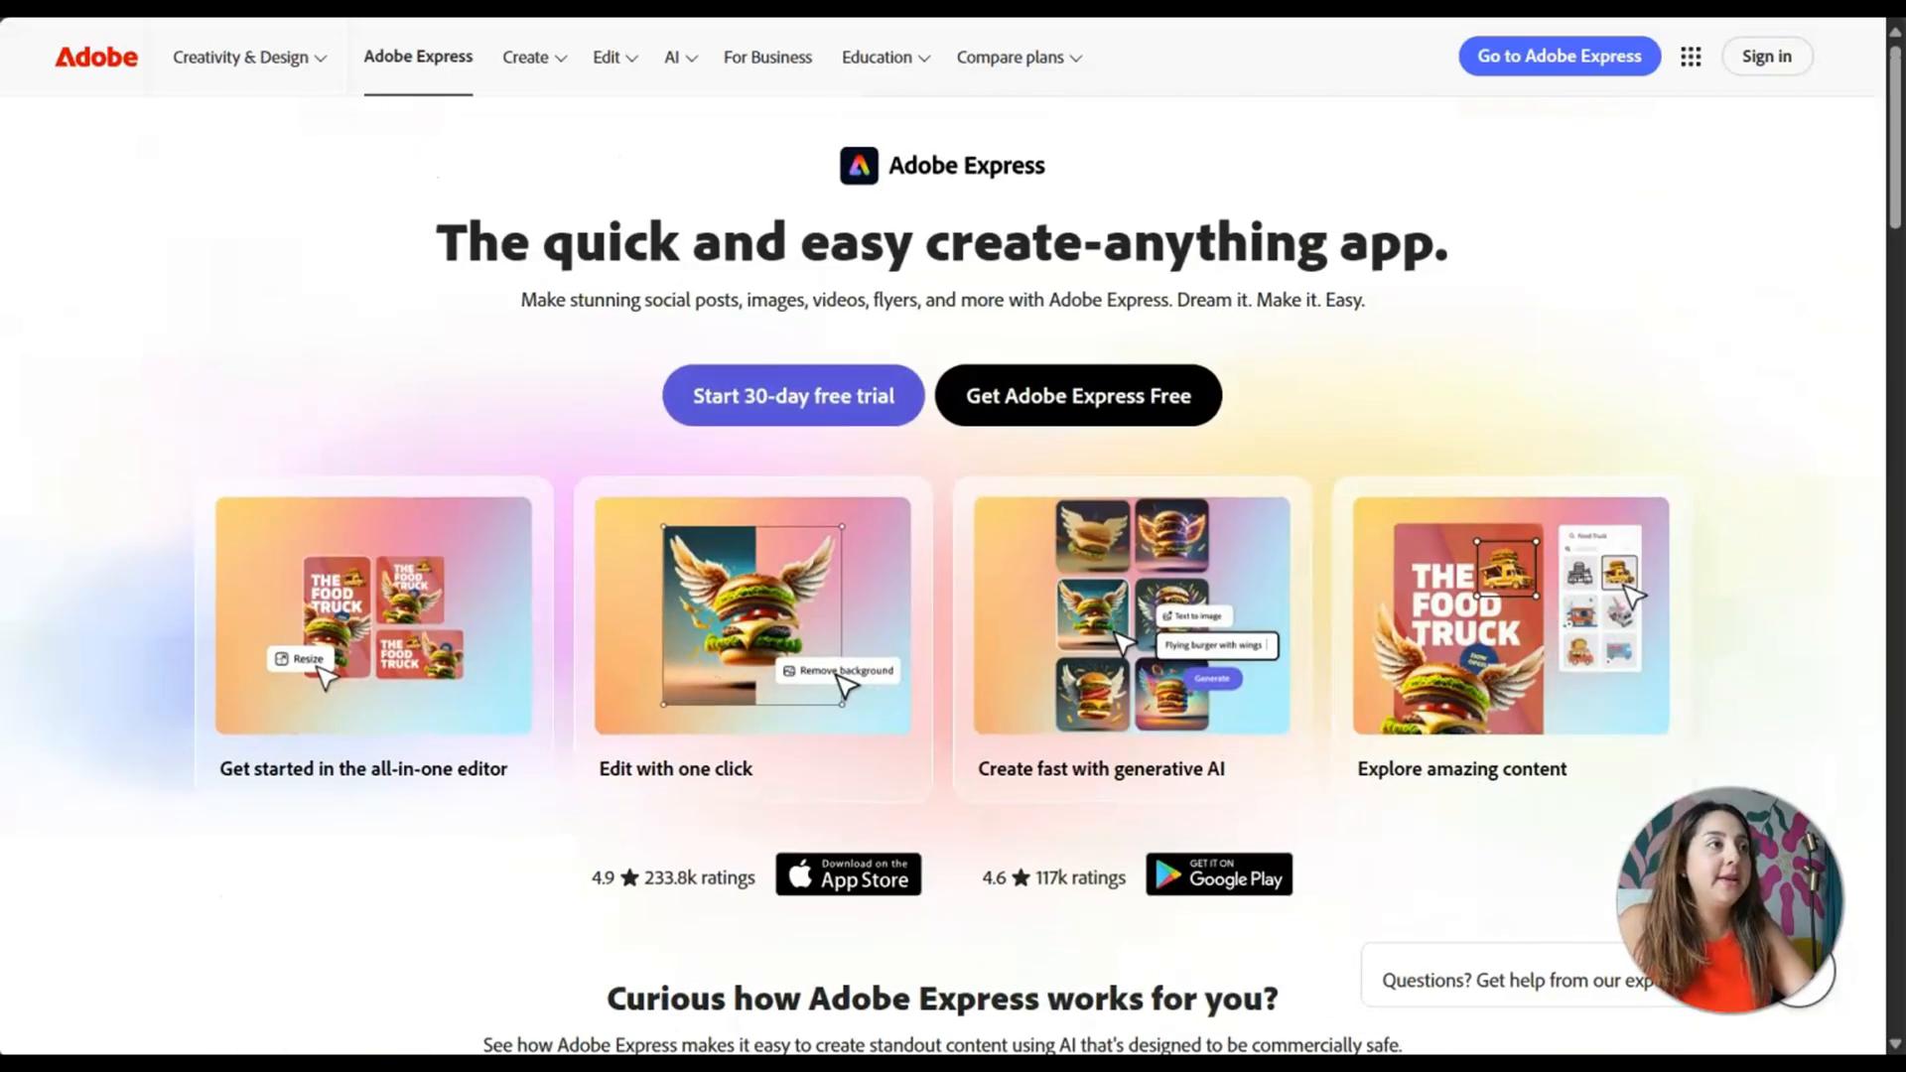
pyautogui.scroll(-3)
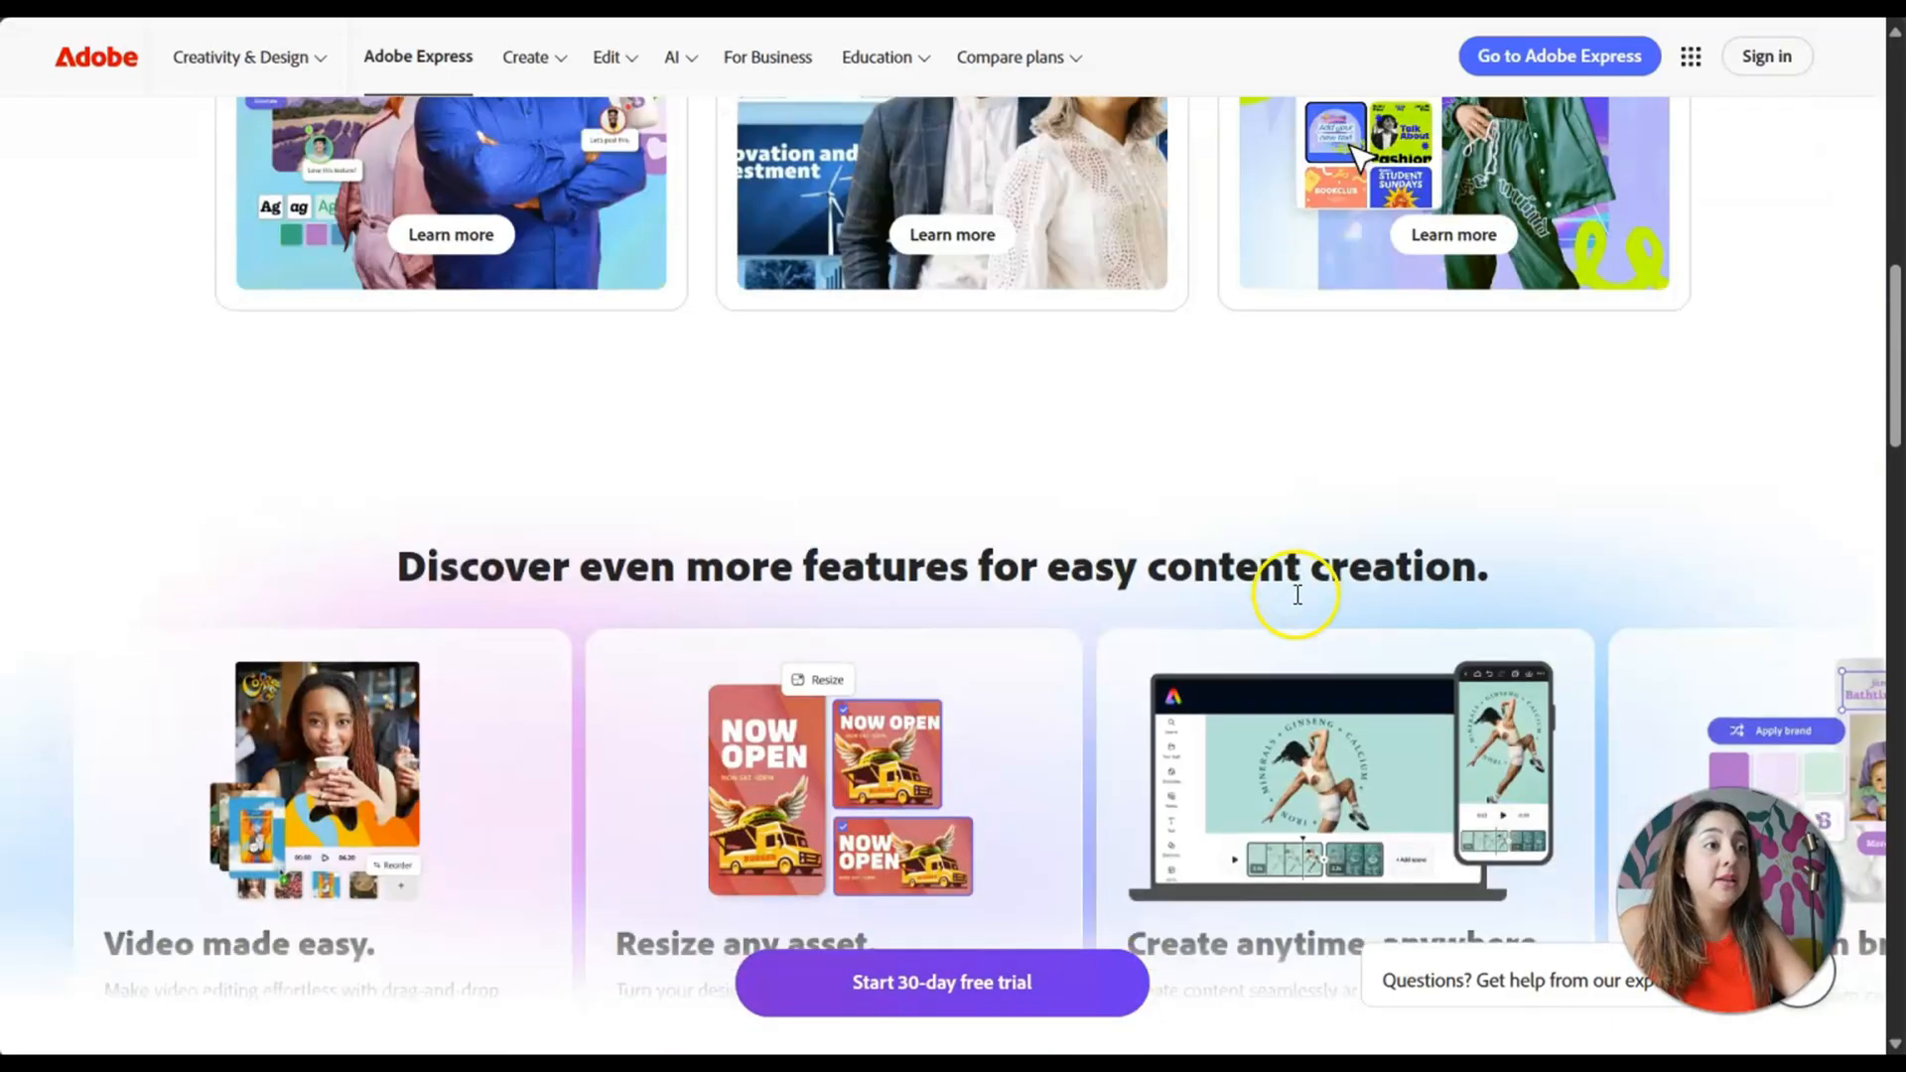
pyautogui.scroll(3)
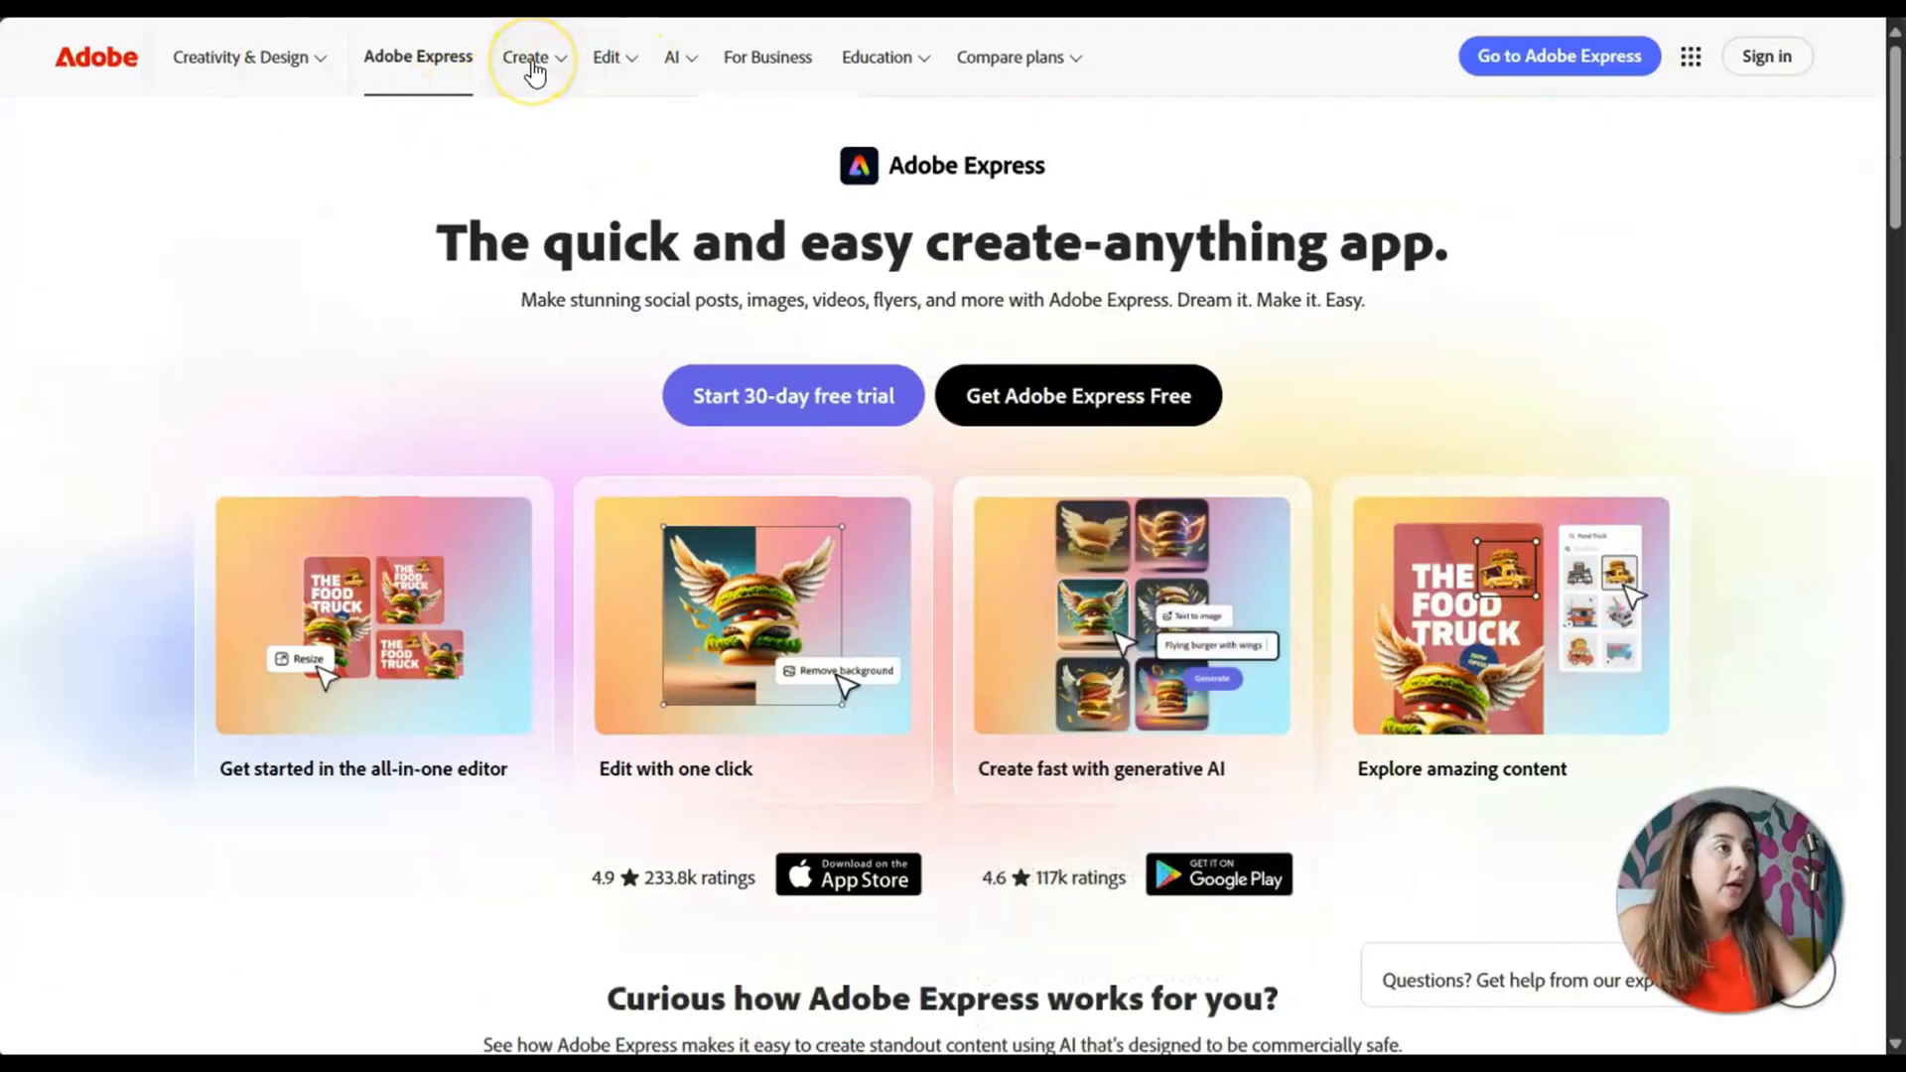
pyautogui.click(524, 58)
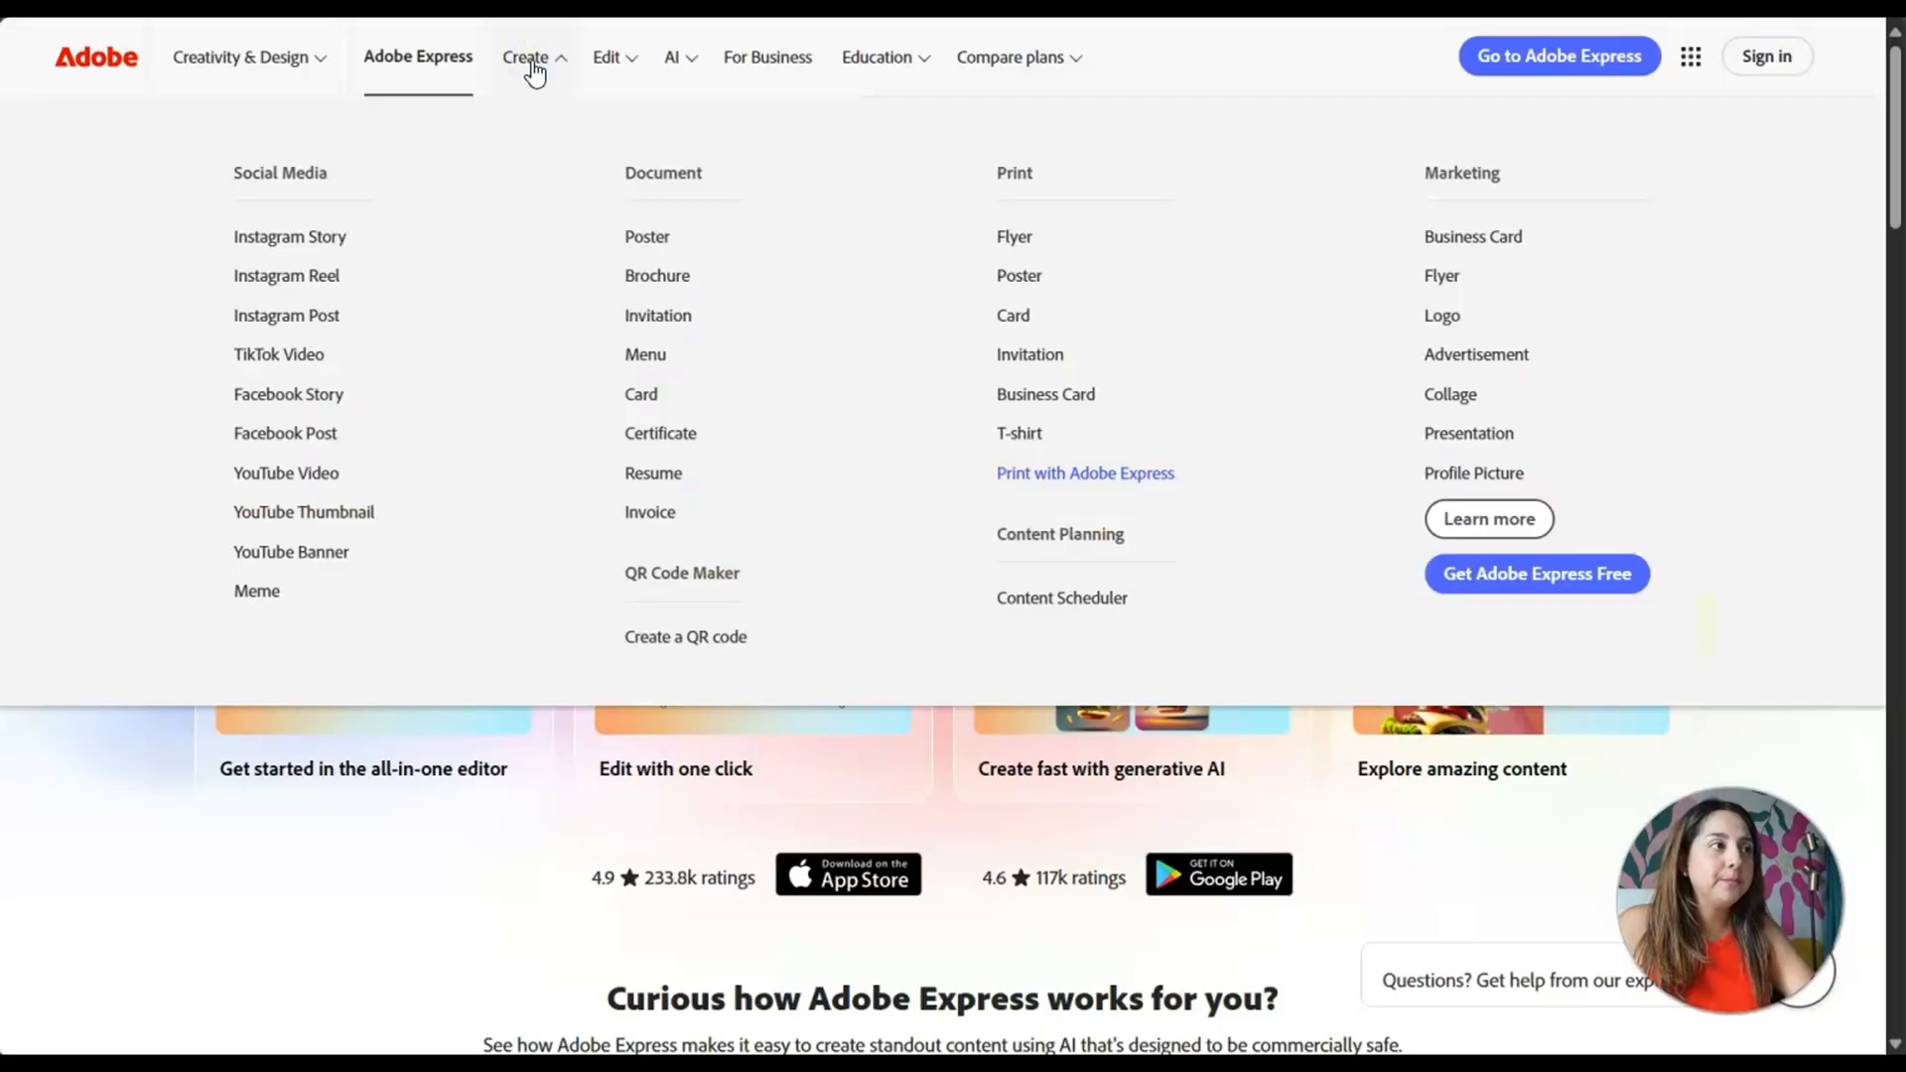
pyautogui.moveTo(343, 197)
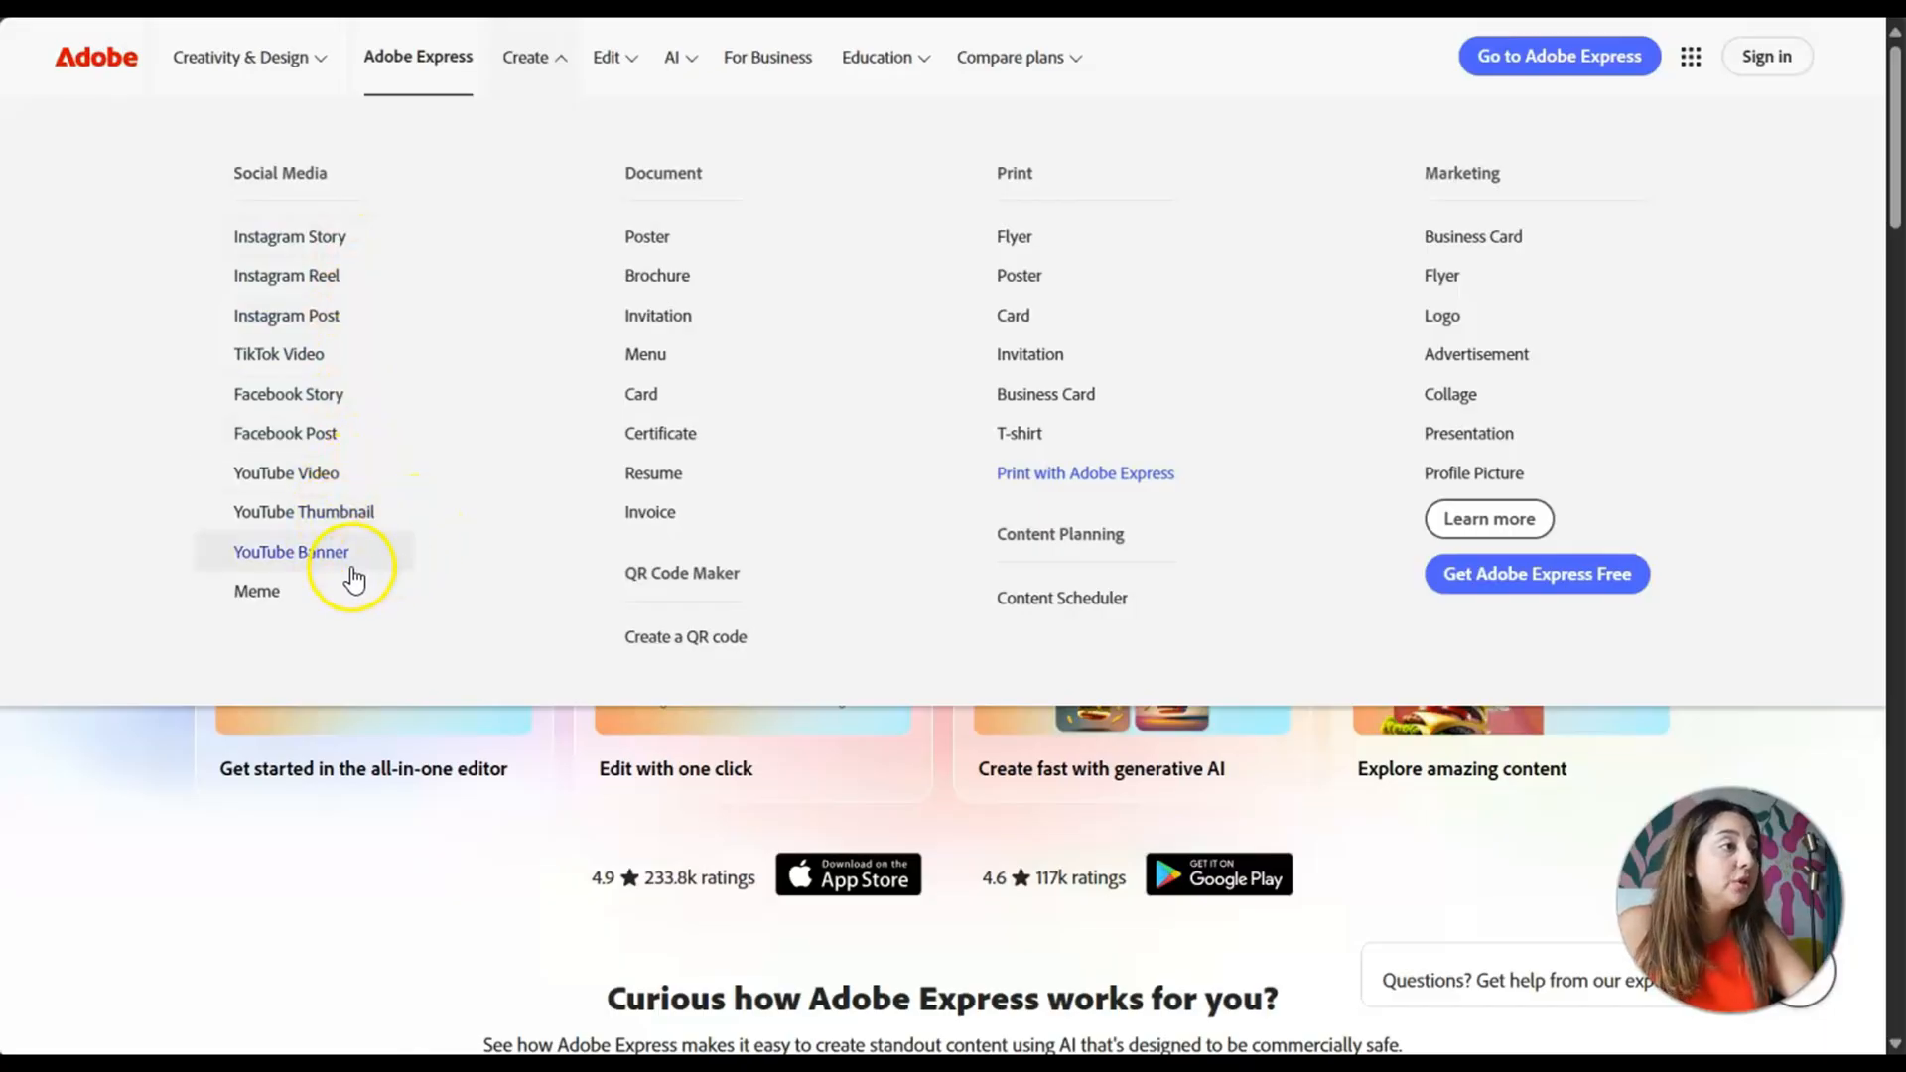
pyautogui.moveTo(659, 433)
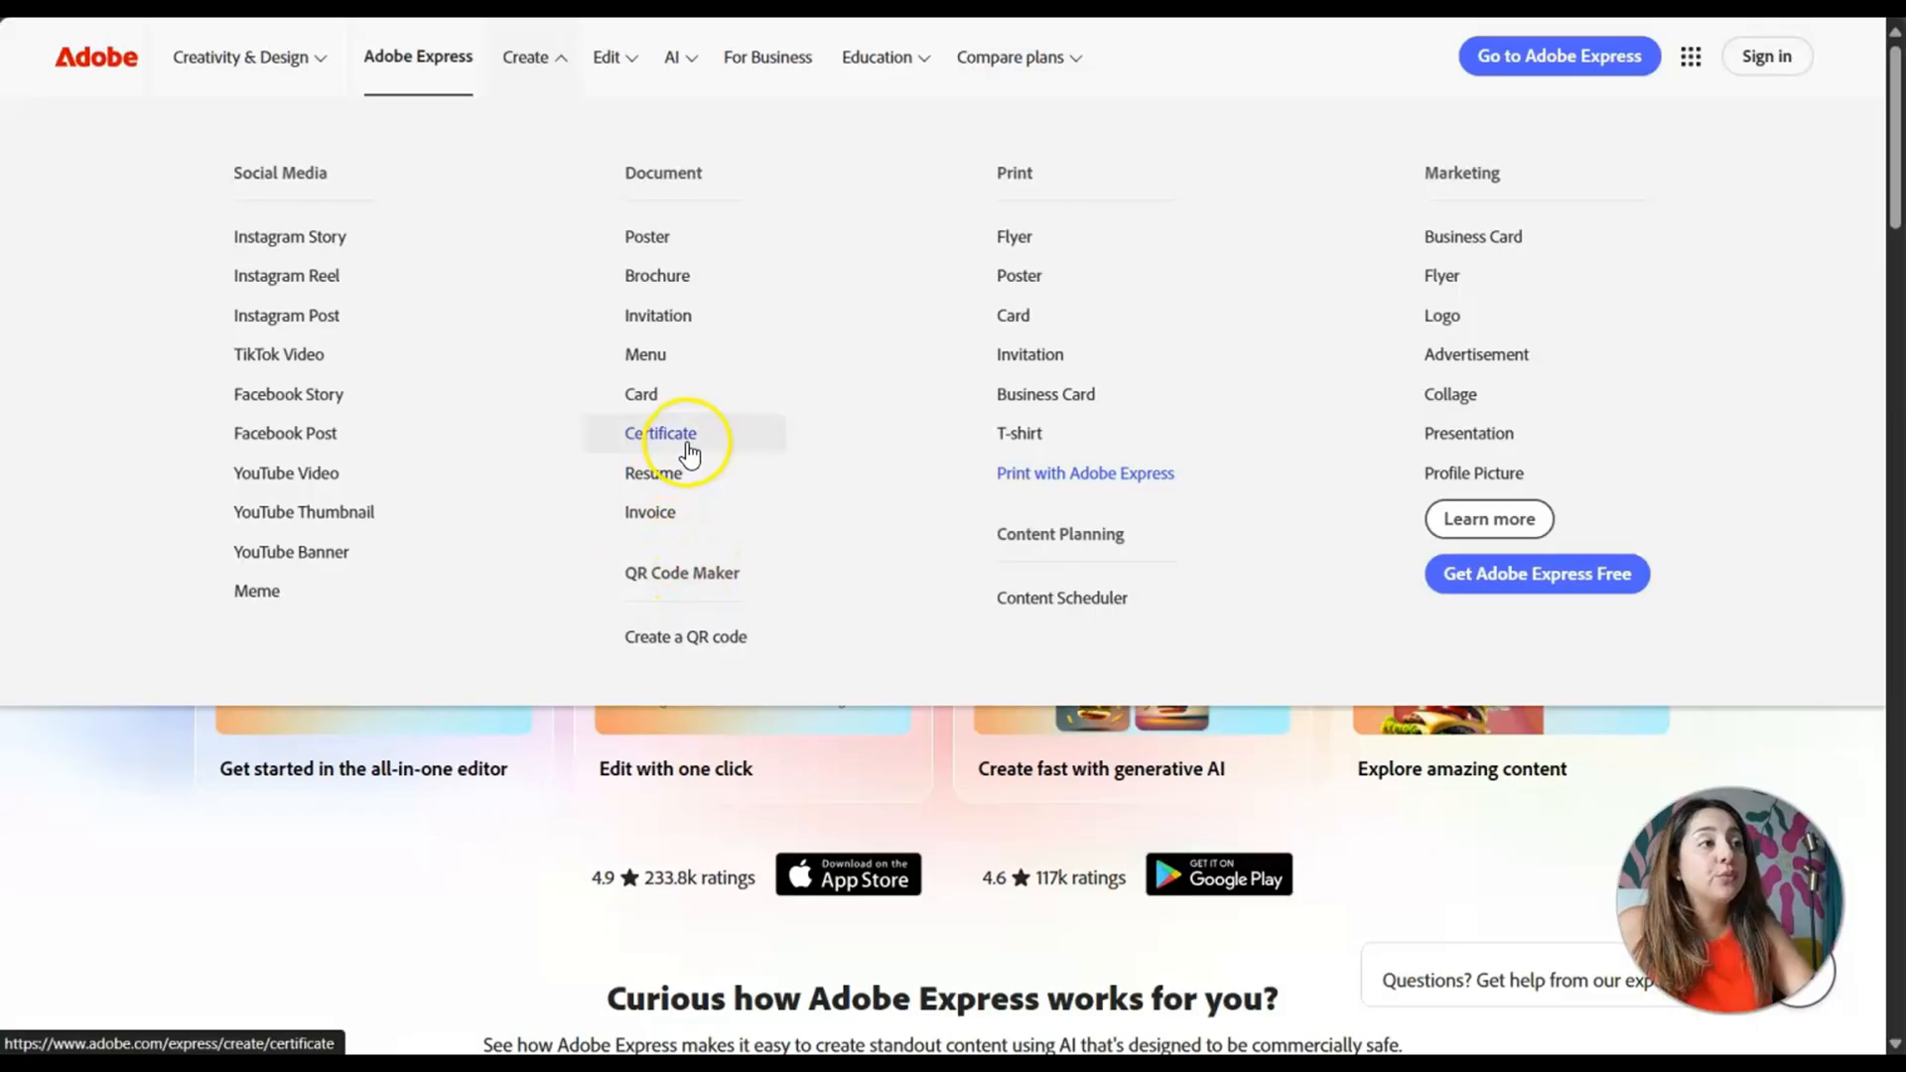
pyautogui.moveTo(999, 184)
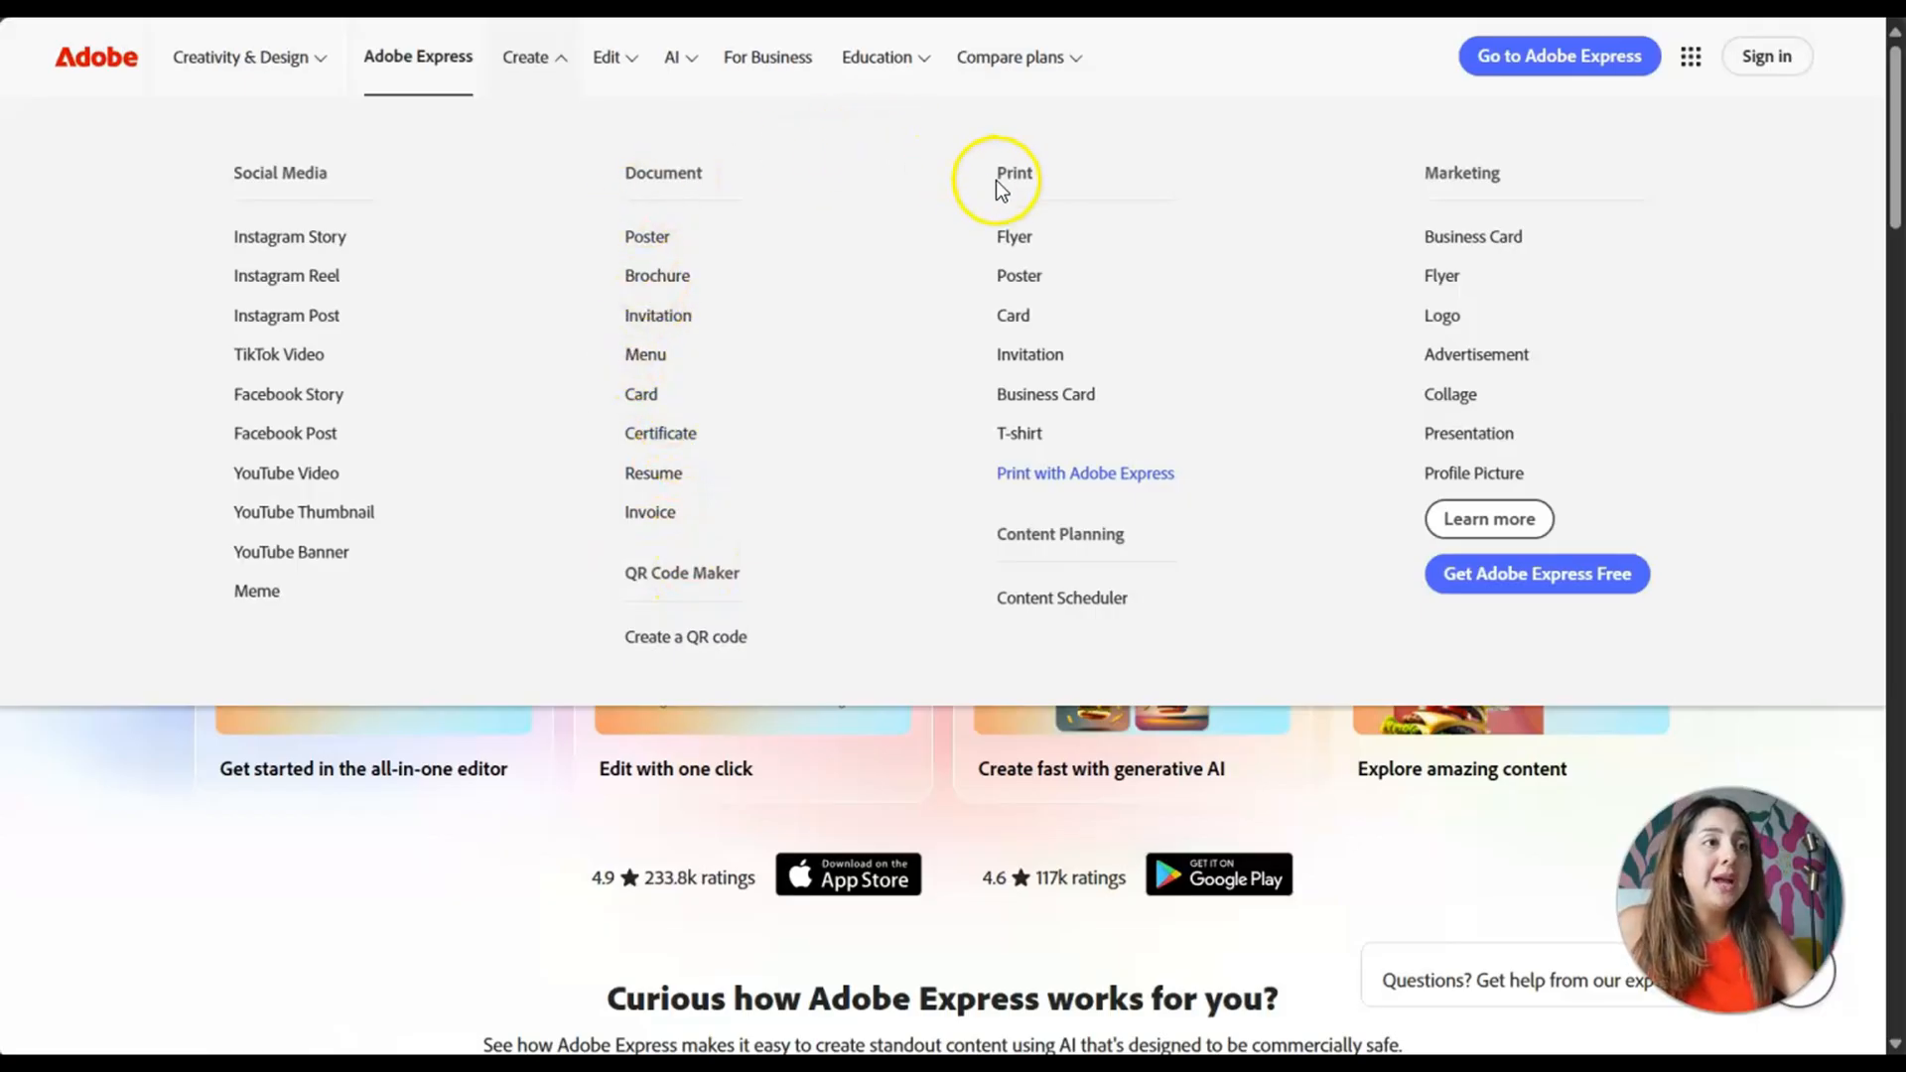
pyautogui.moveTo(1015, 473)
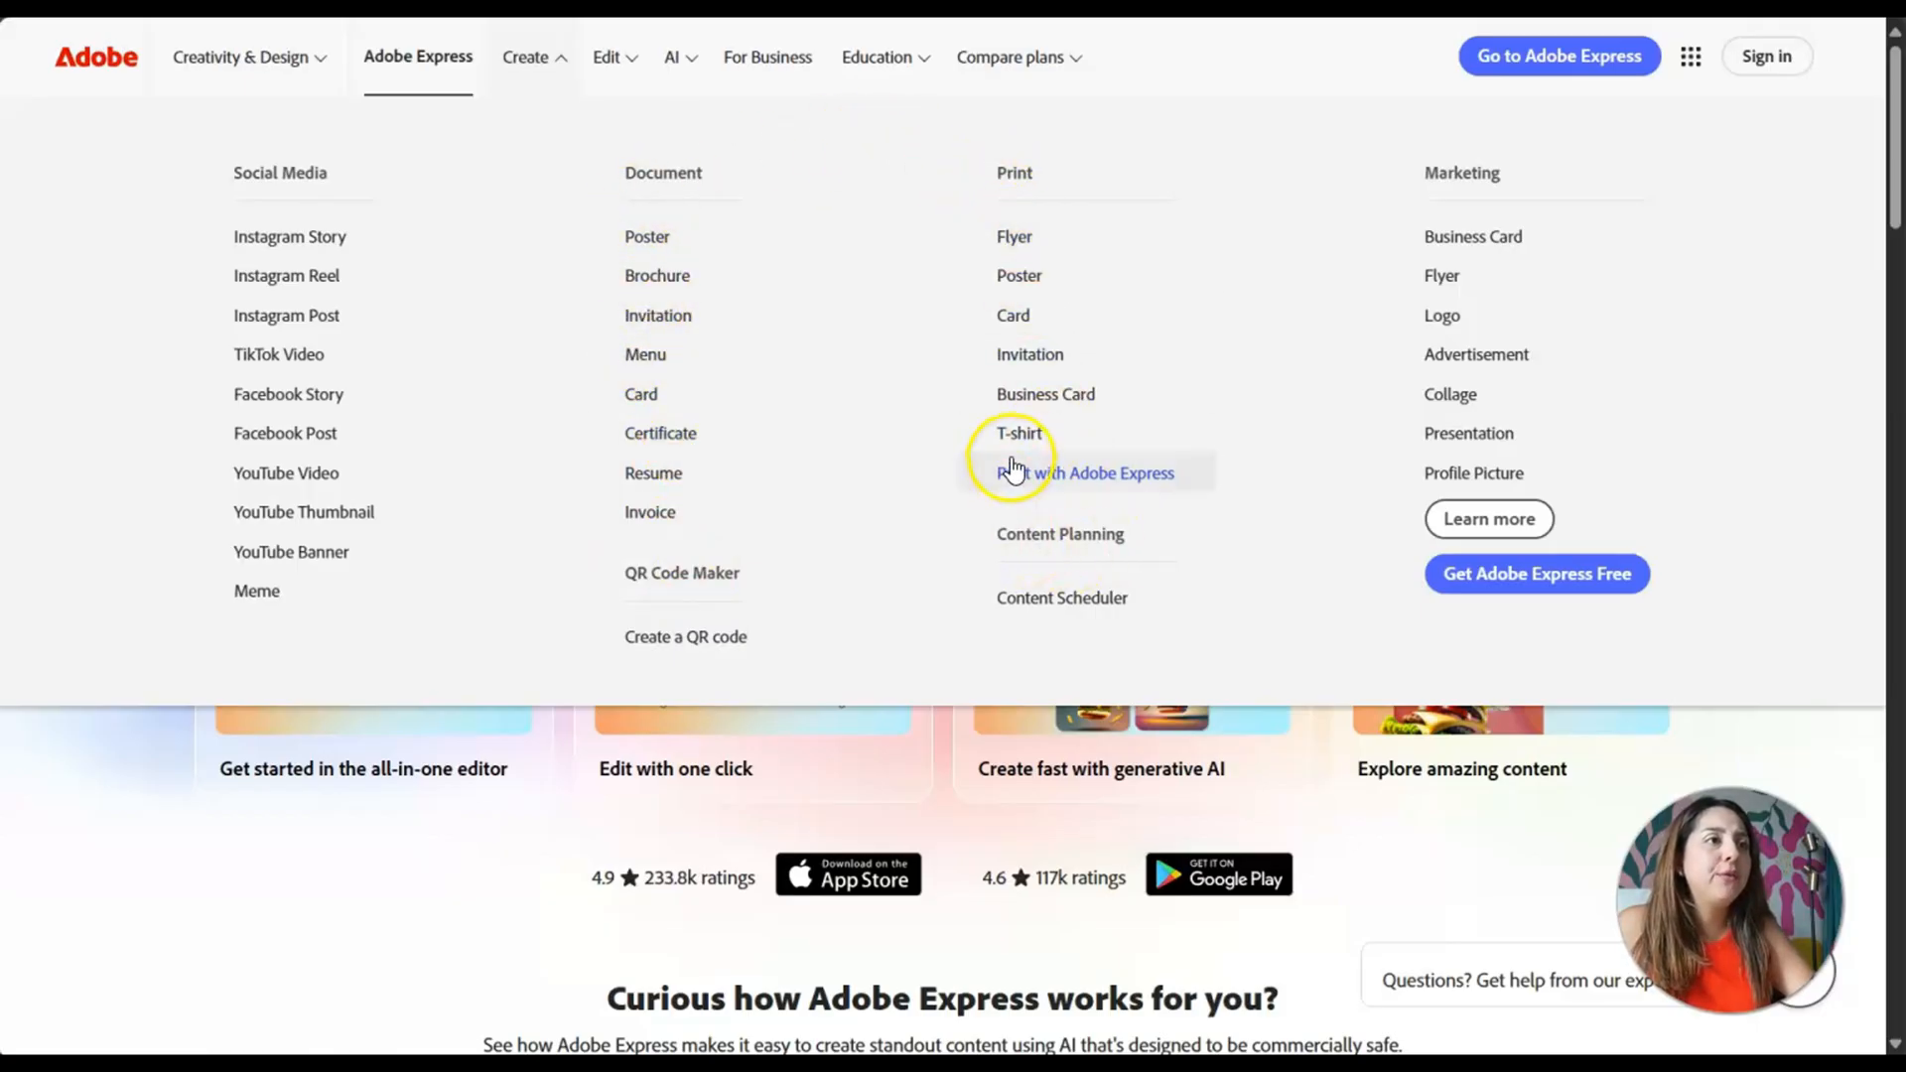
pyautogui.moveTo(1481, 165)
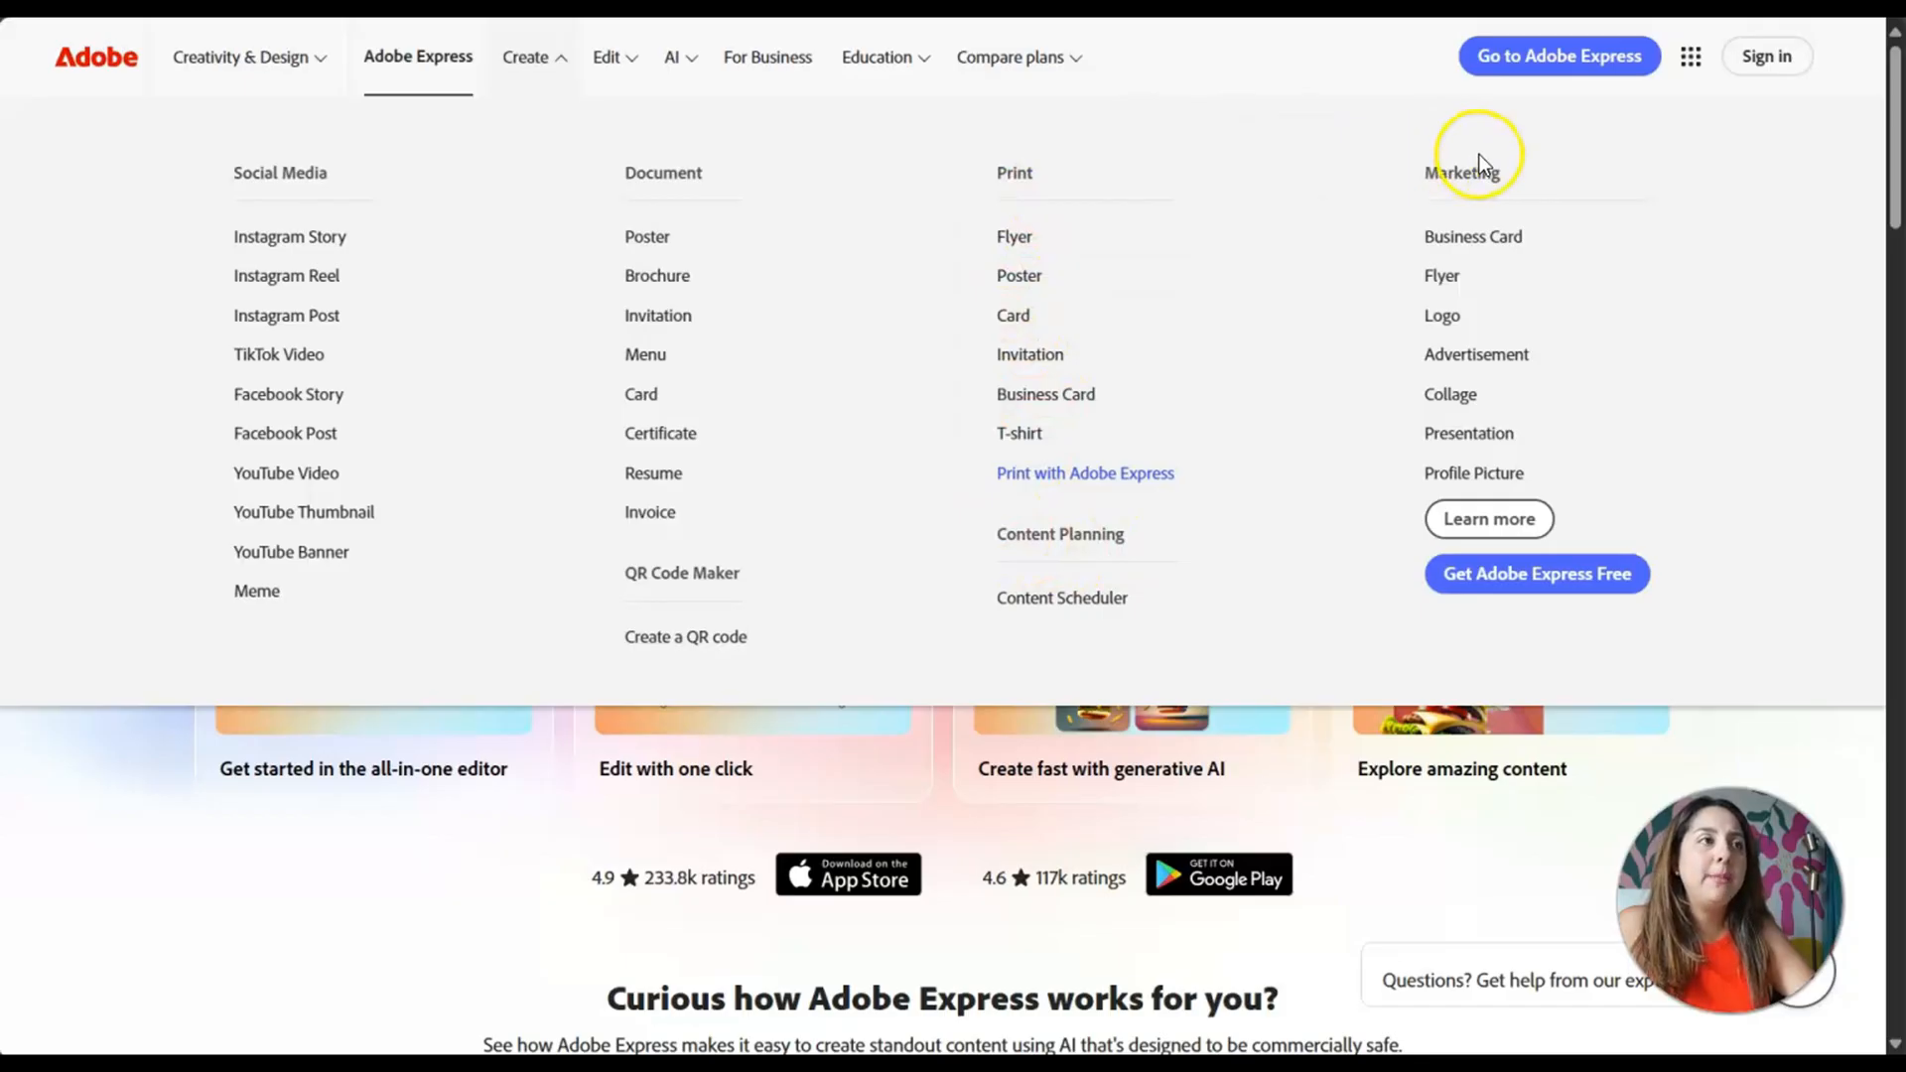
pyautogui.moveTo(1018, 274)
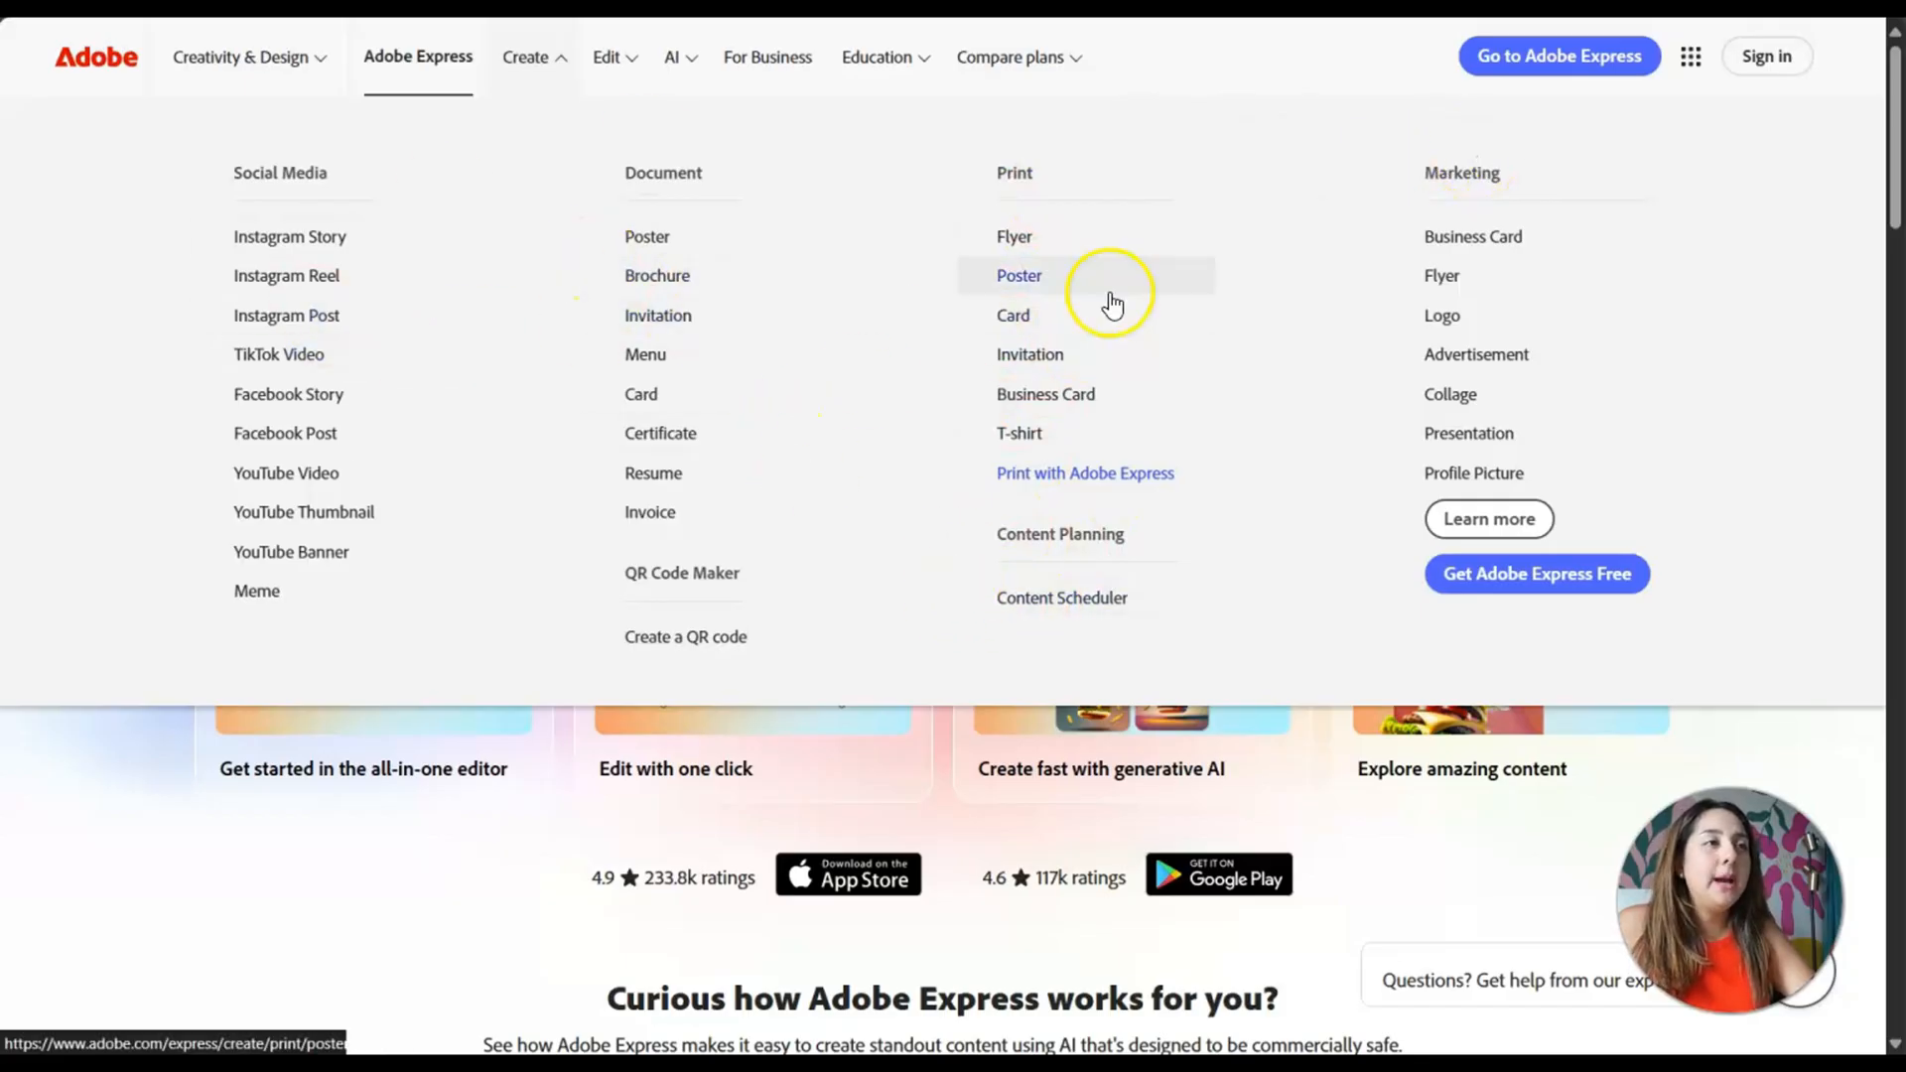
pyautogui.moveTo(681, 189)
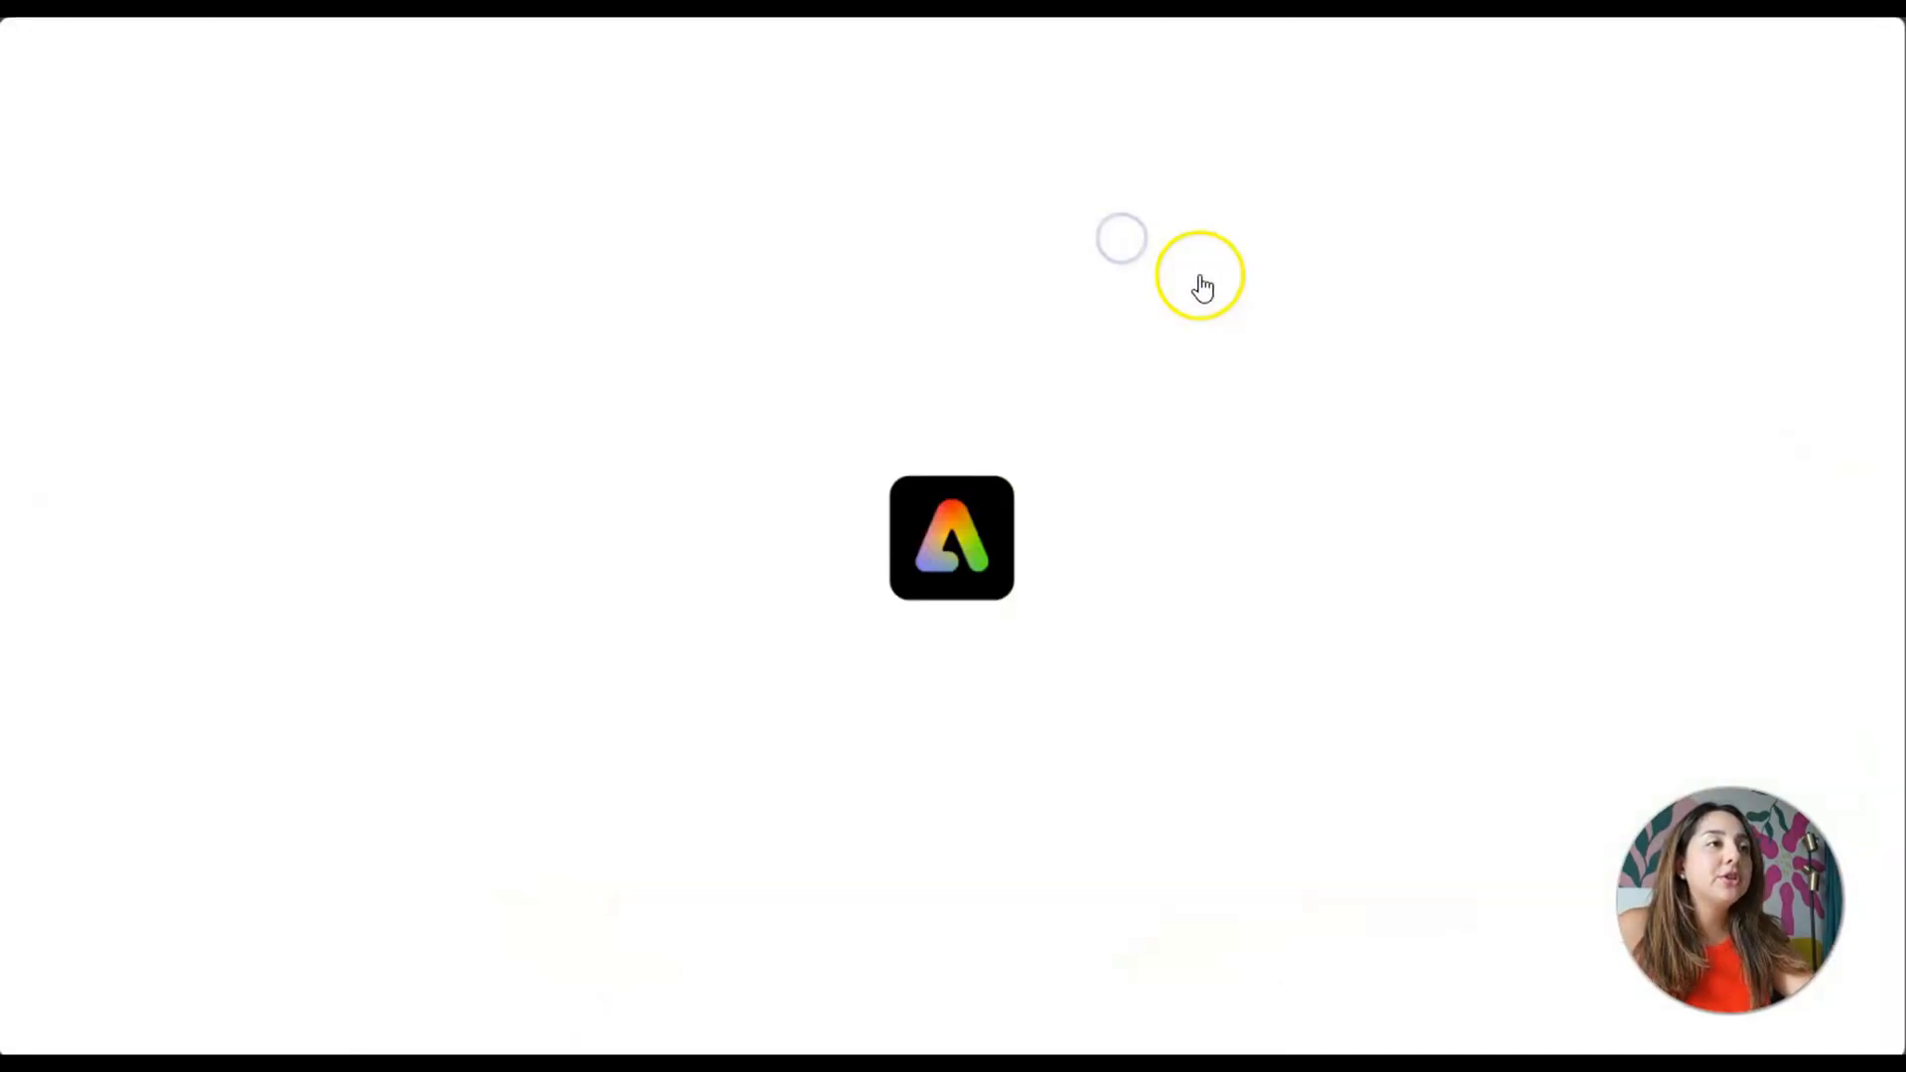
pyautogui.moveTo(1336, 768)
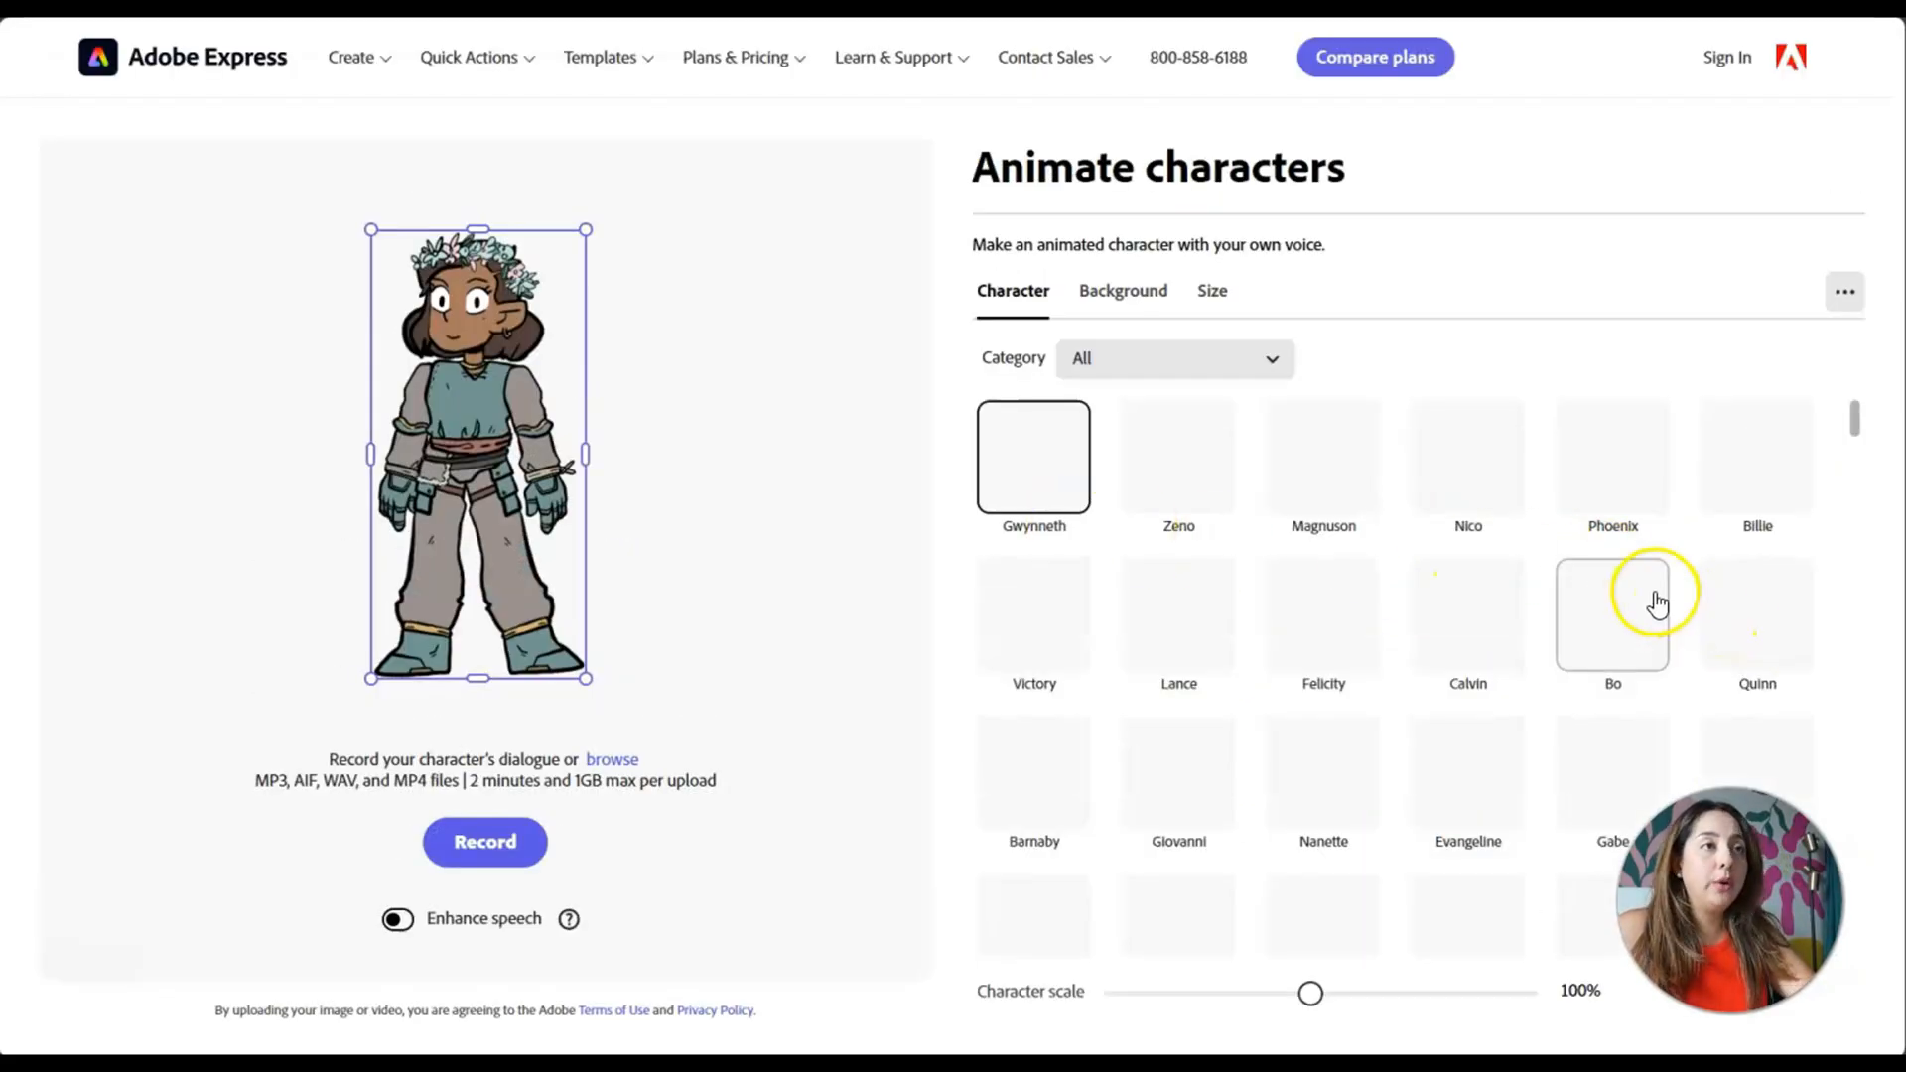
# - Place the animated character in the Ren Faire background scene, then view Plans & Pricing
pyautogui.click(1122, 290)
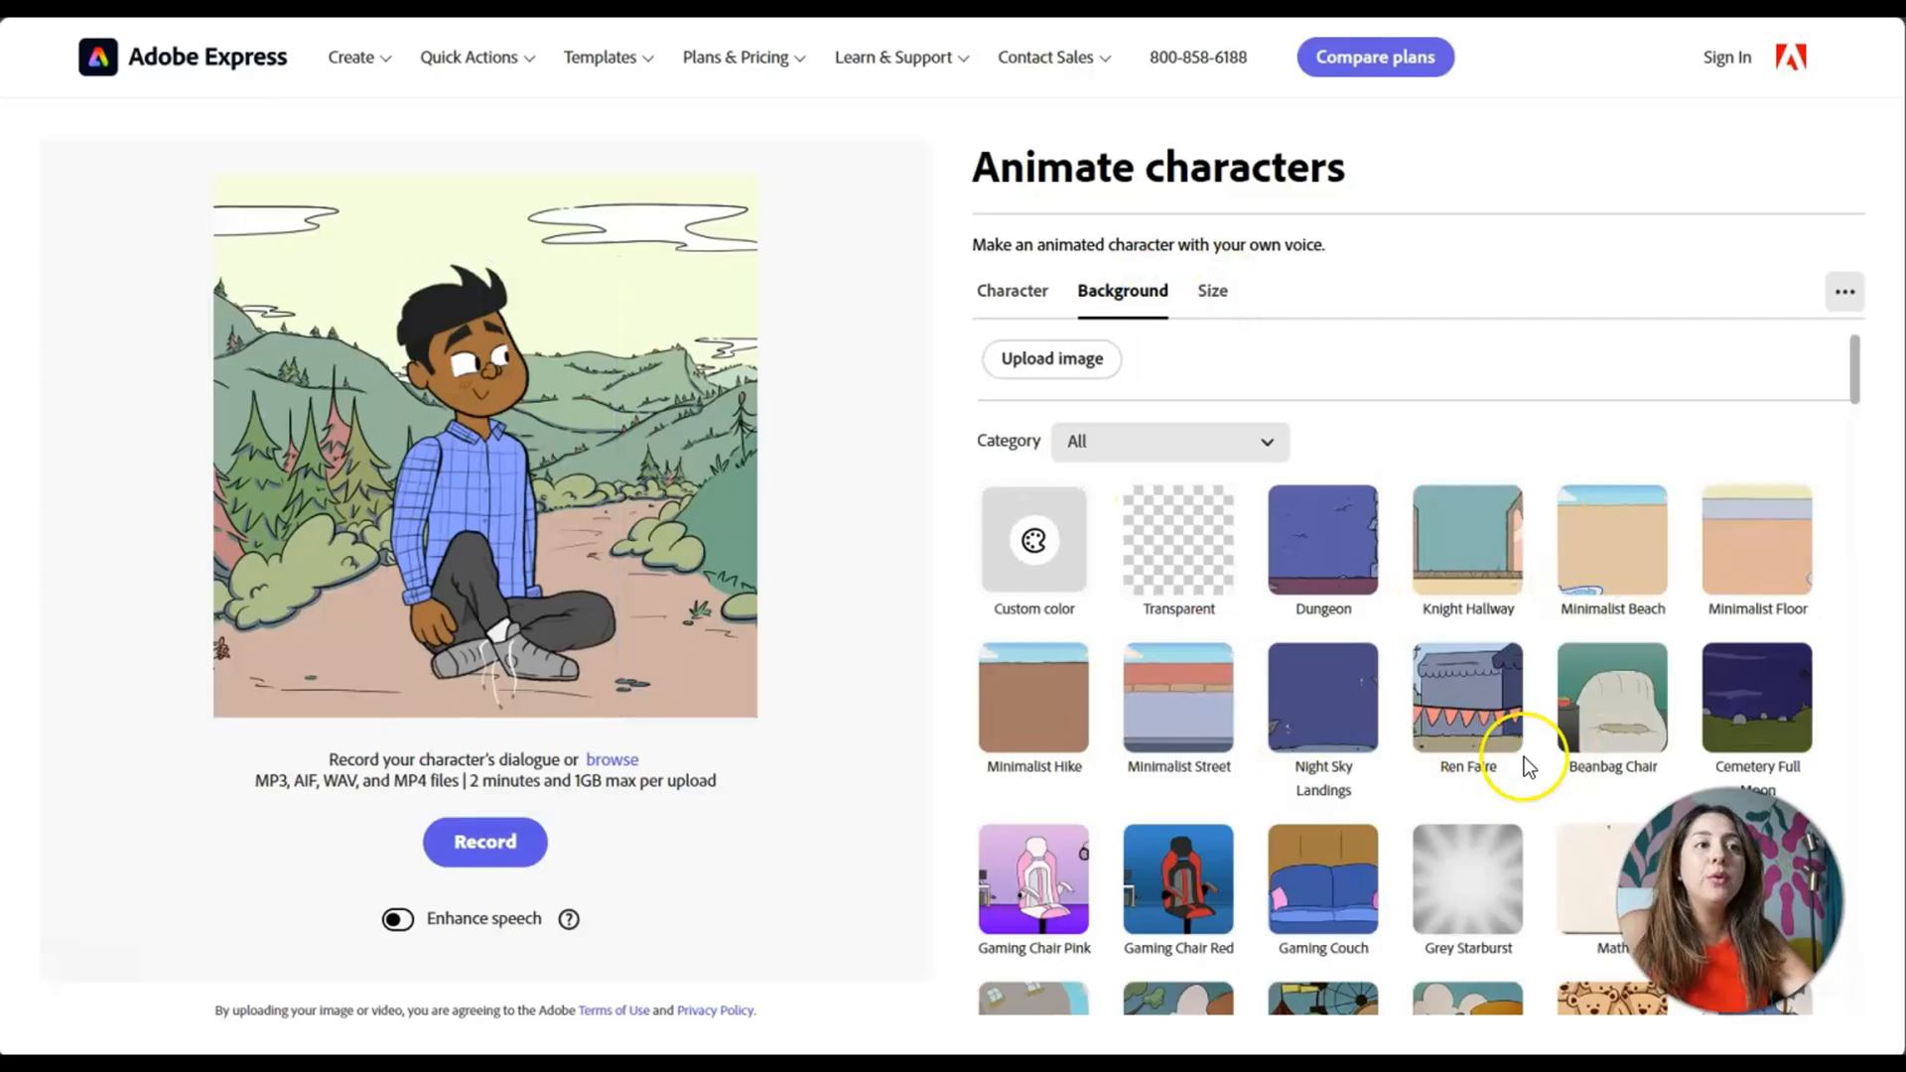
pyautogui.click(1467, 699)
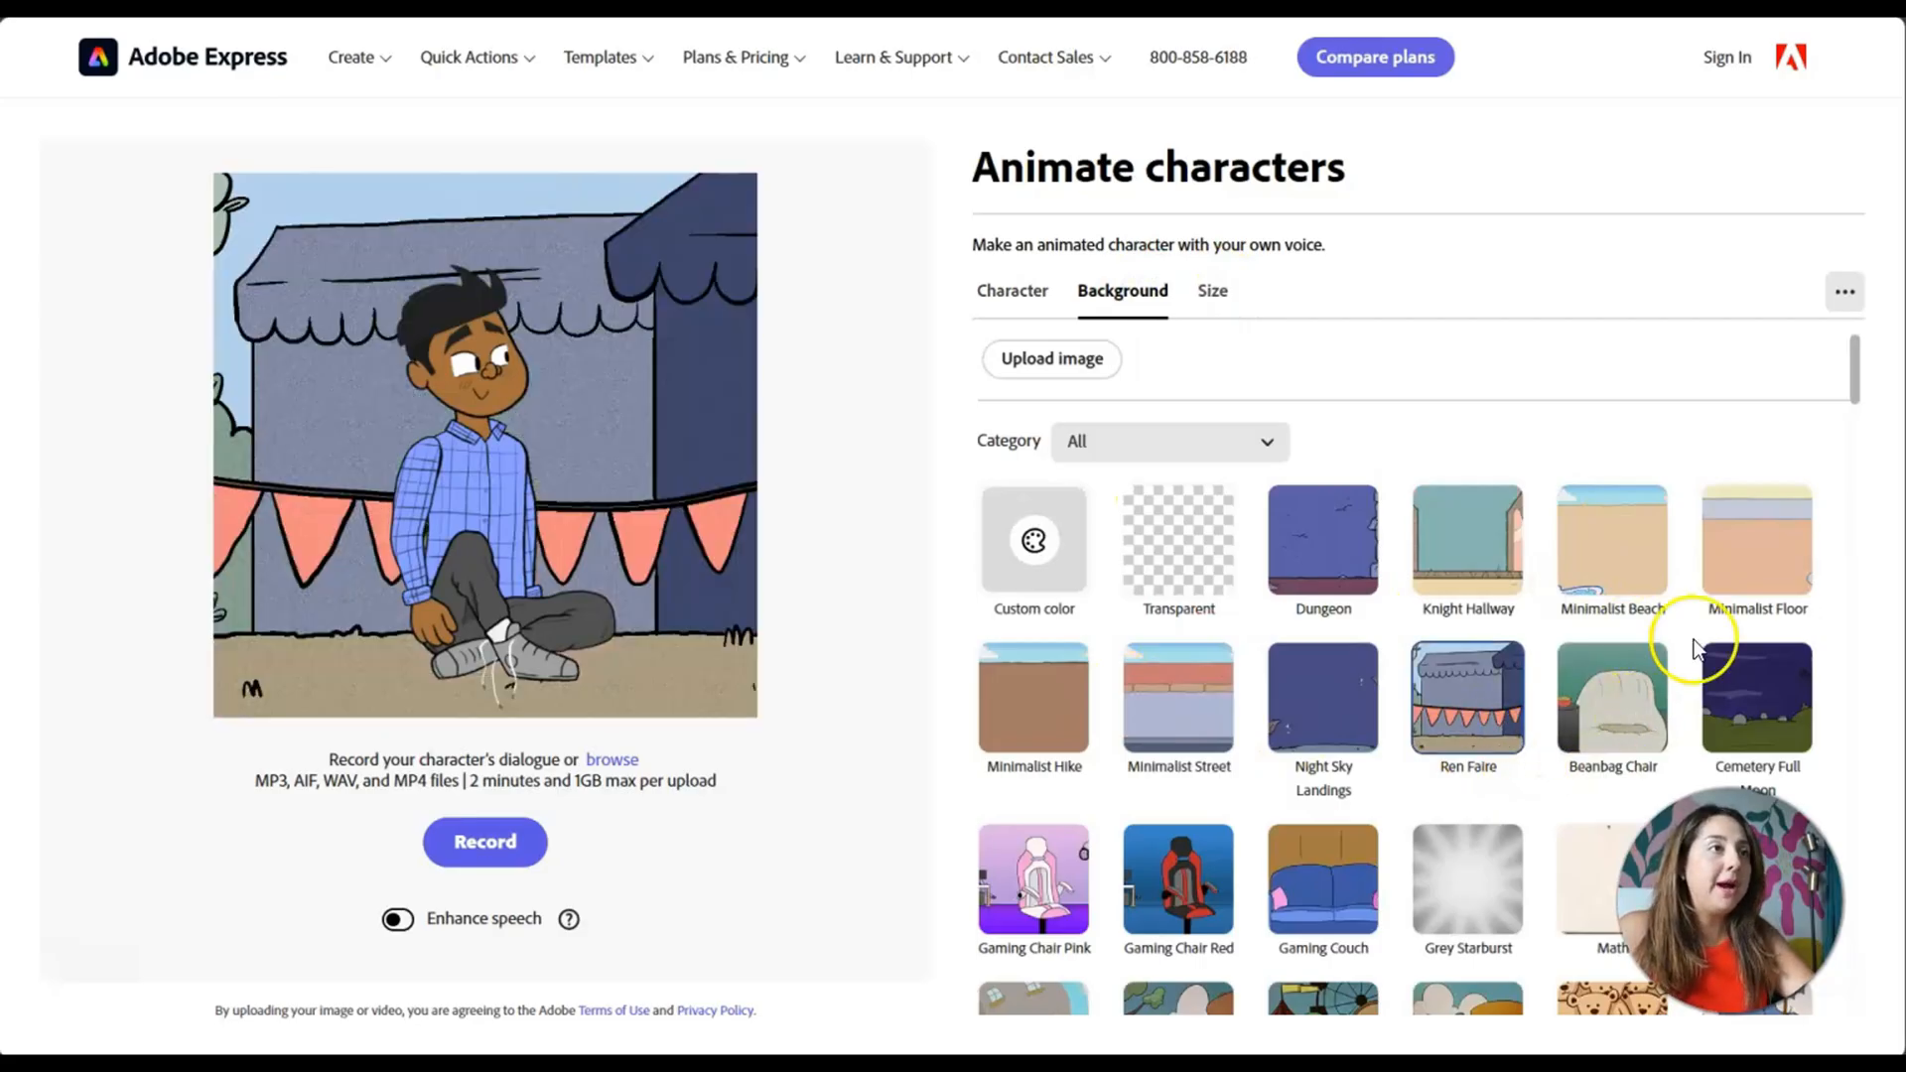
pyautogui.click(735, 58)
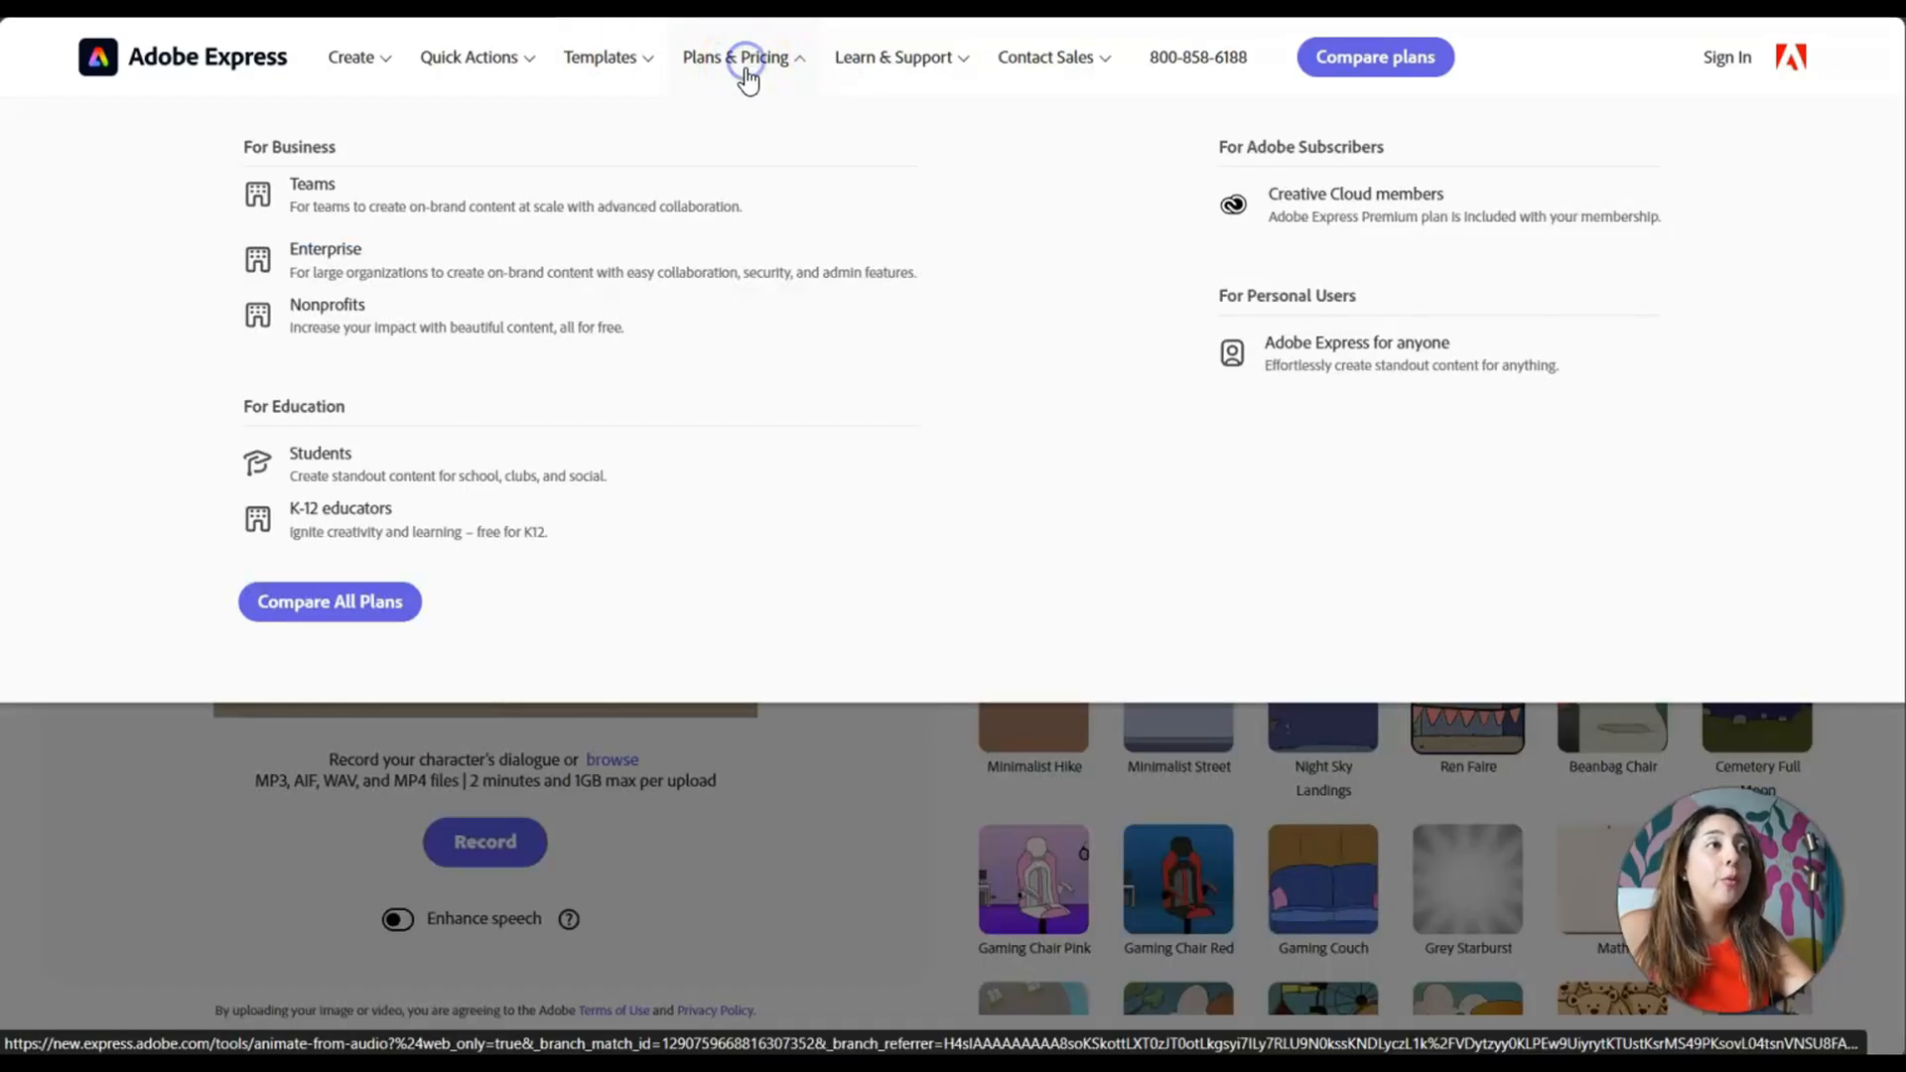
pyautogui.moveTo(321, 453)
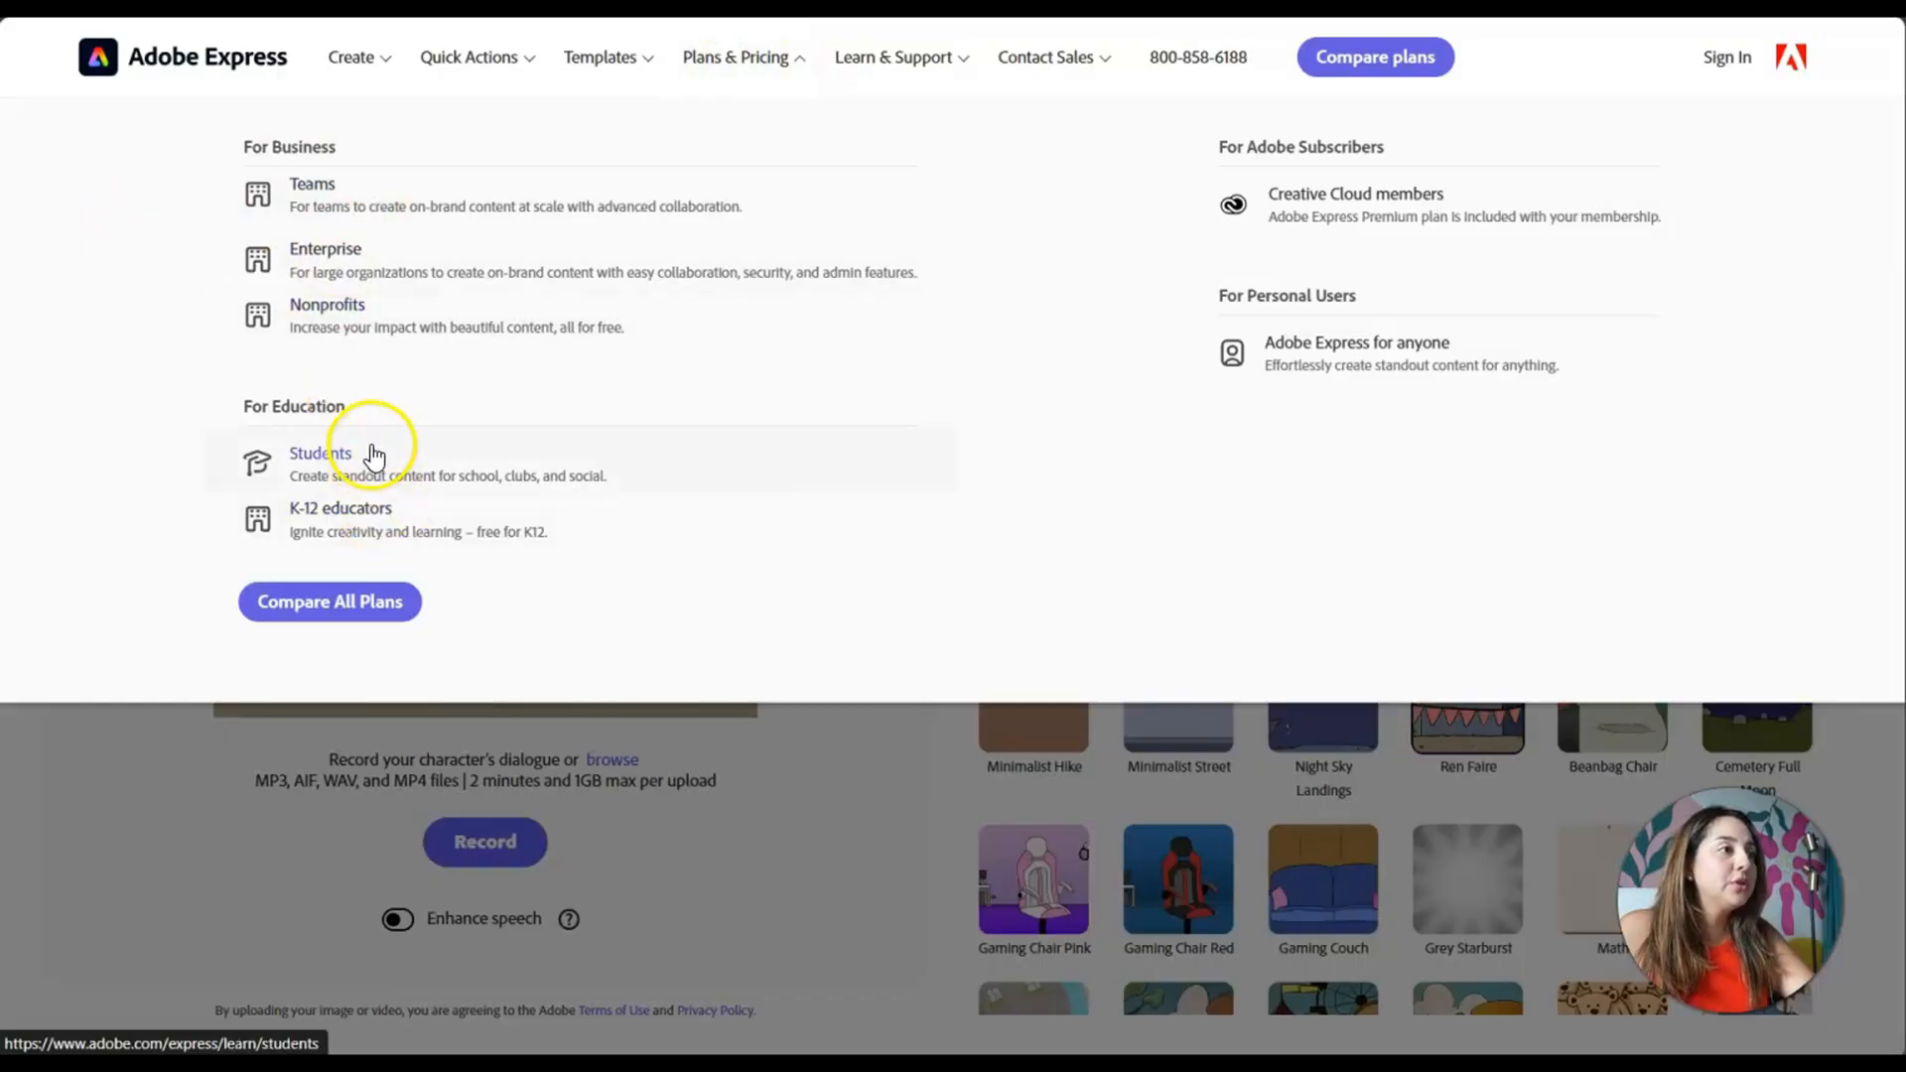
pyautogui.moveTo(359, 258)
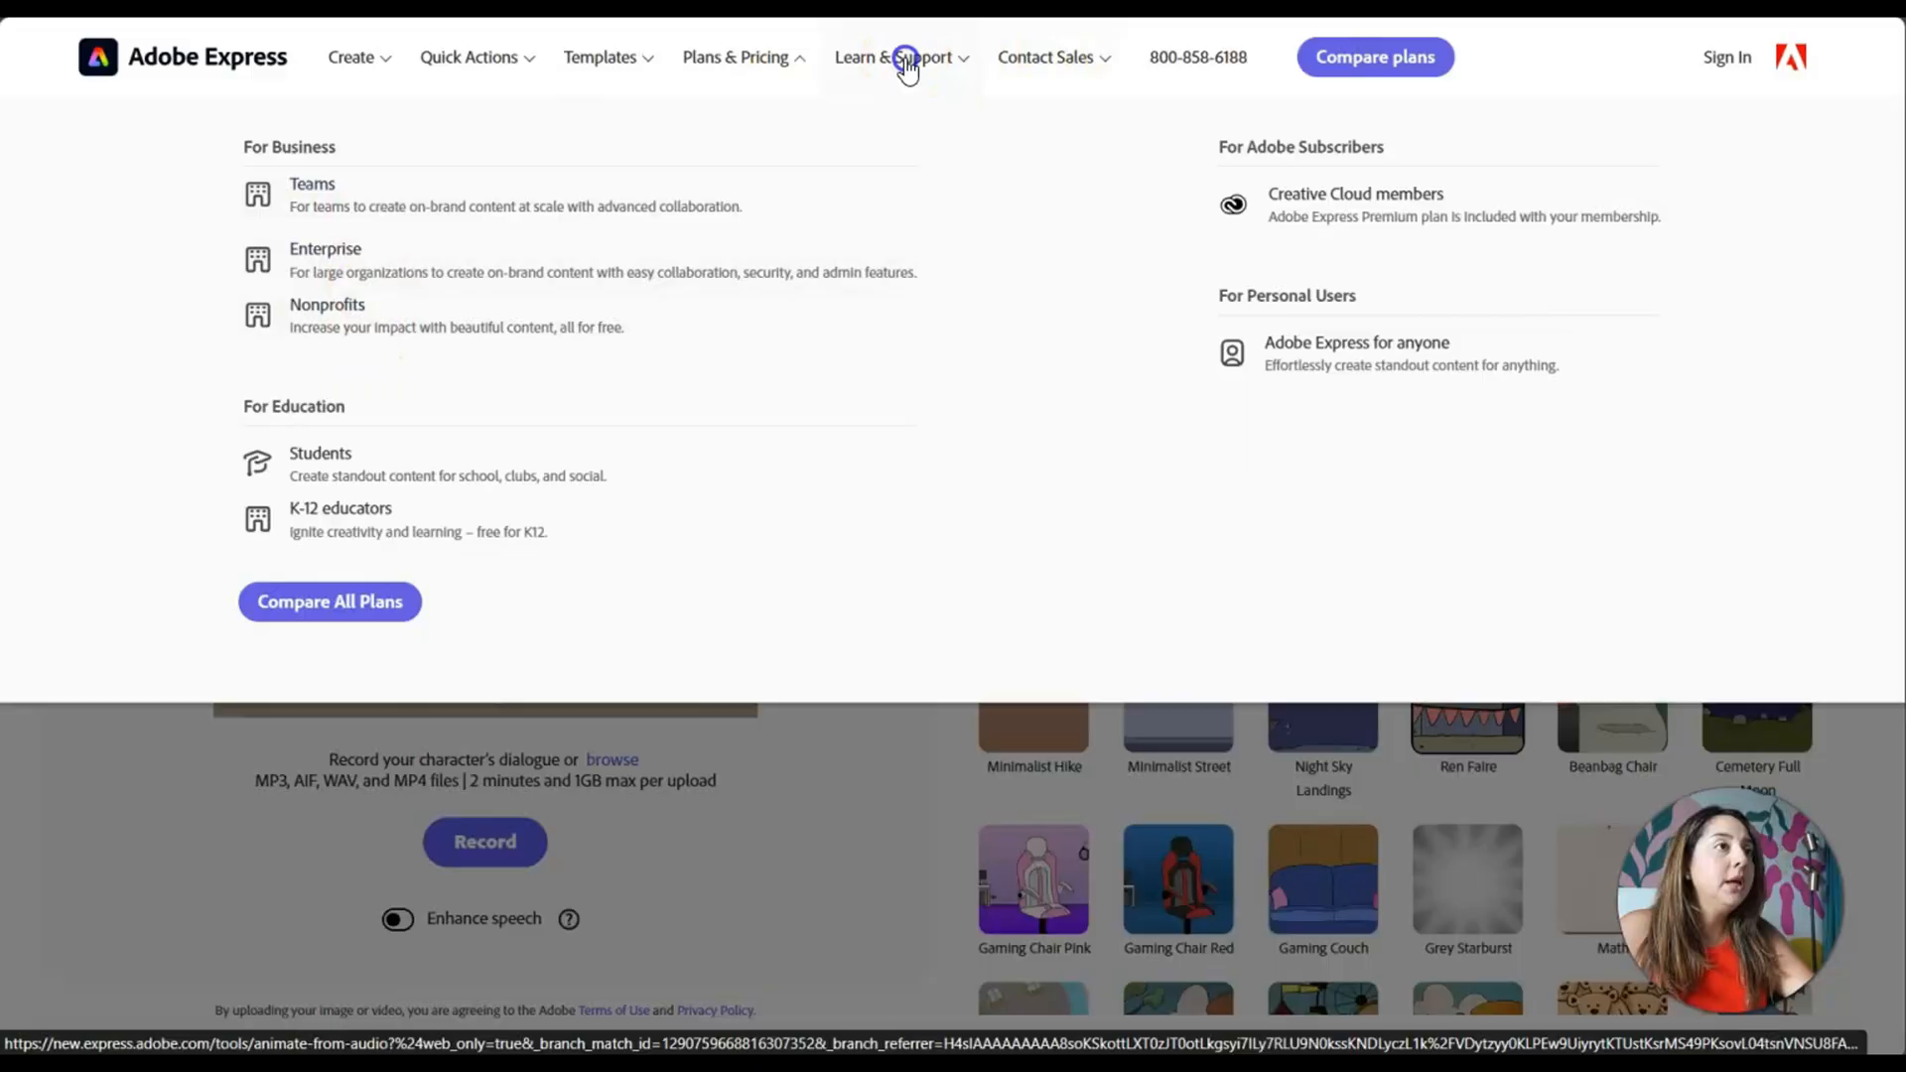
pyautogui.click(330, 601)
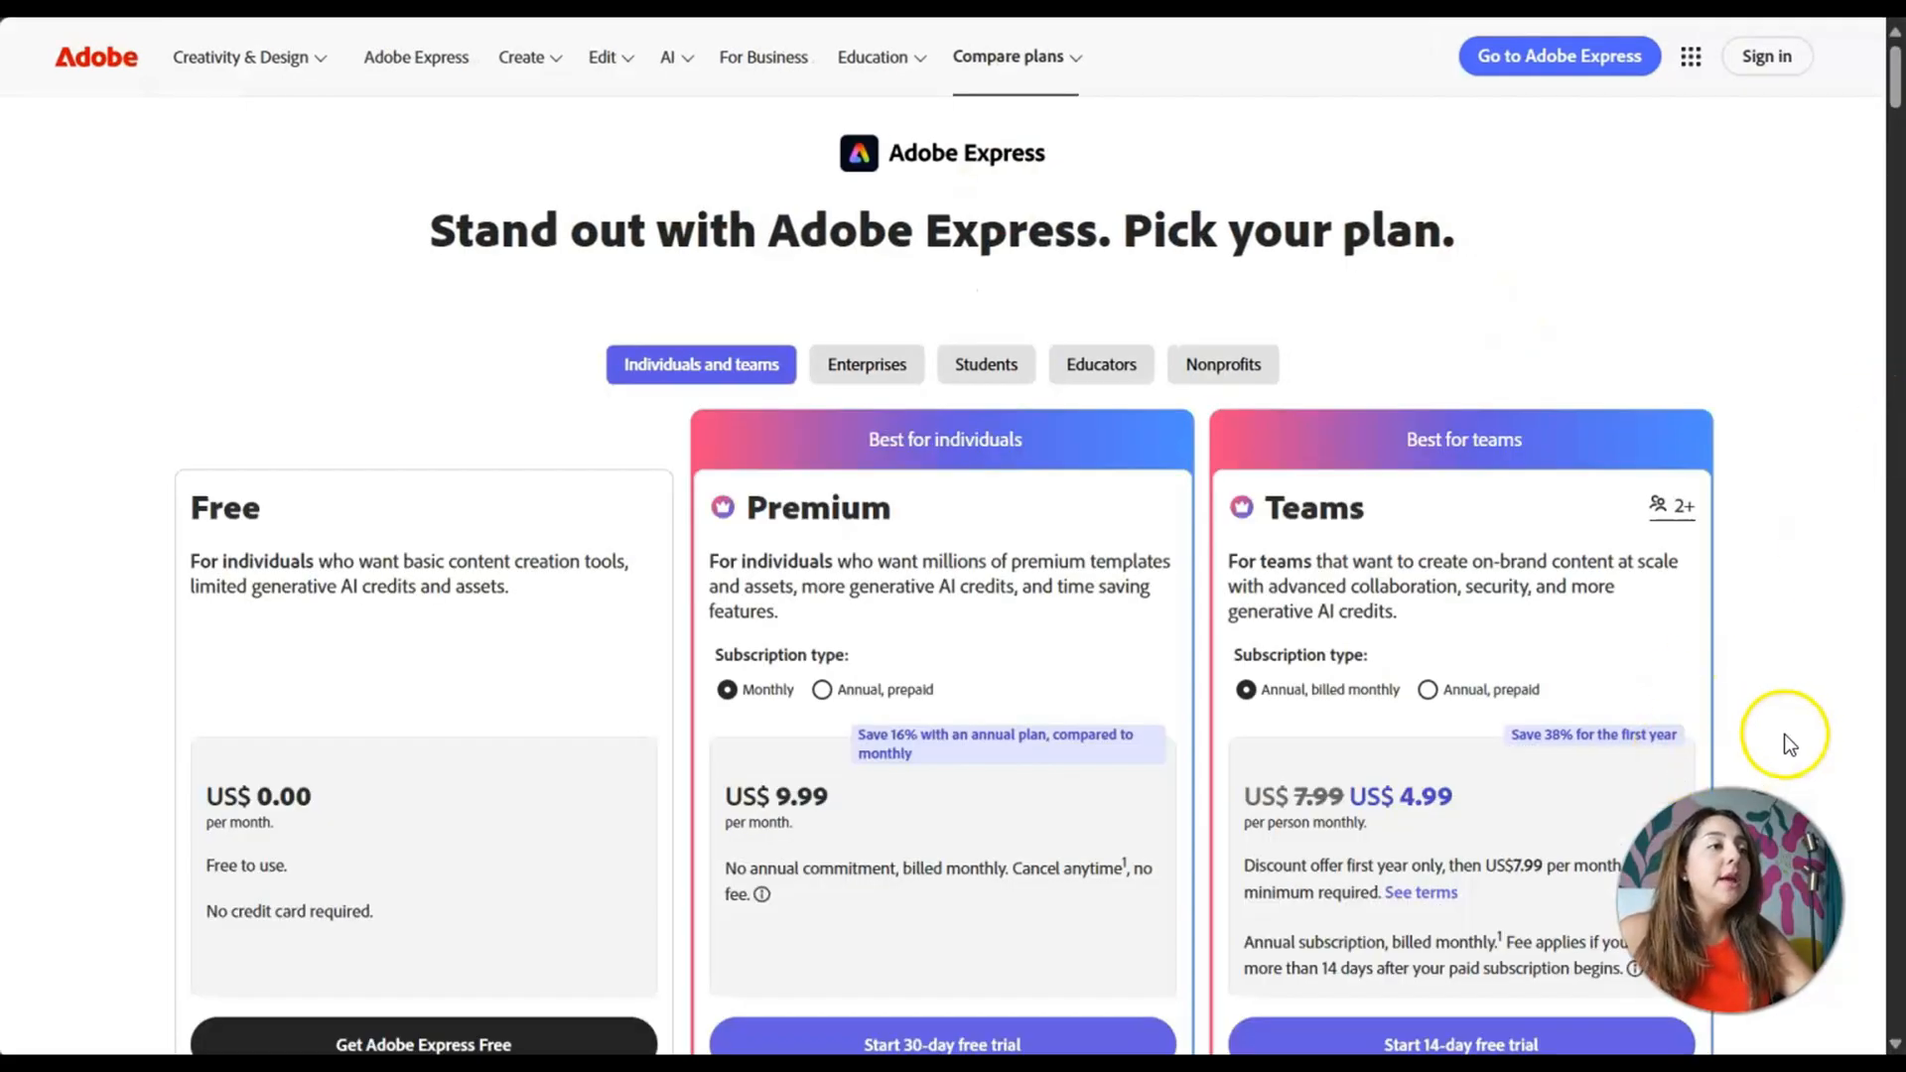
pyautogui.scroll(-3)
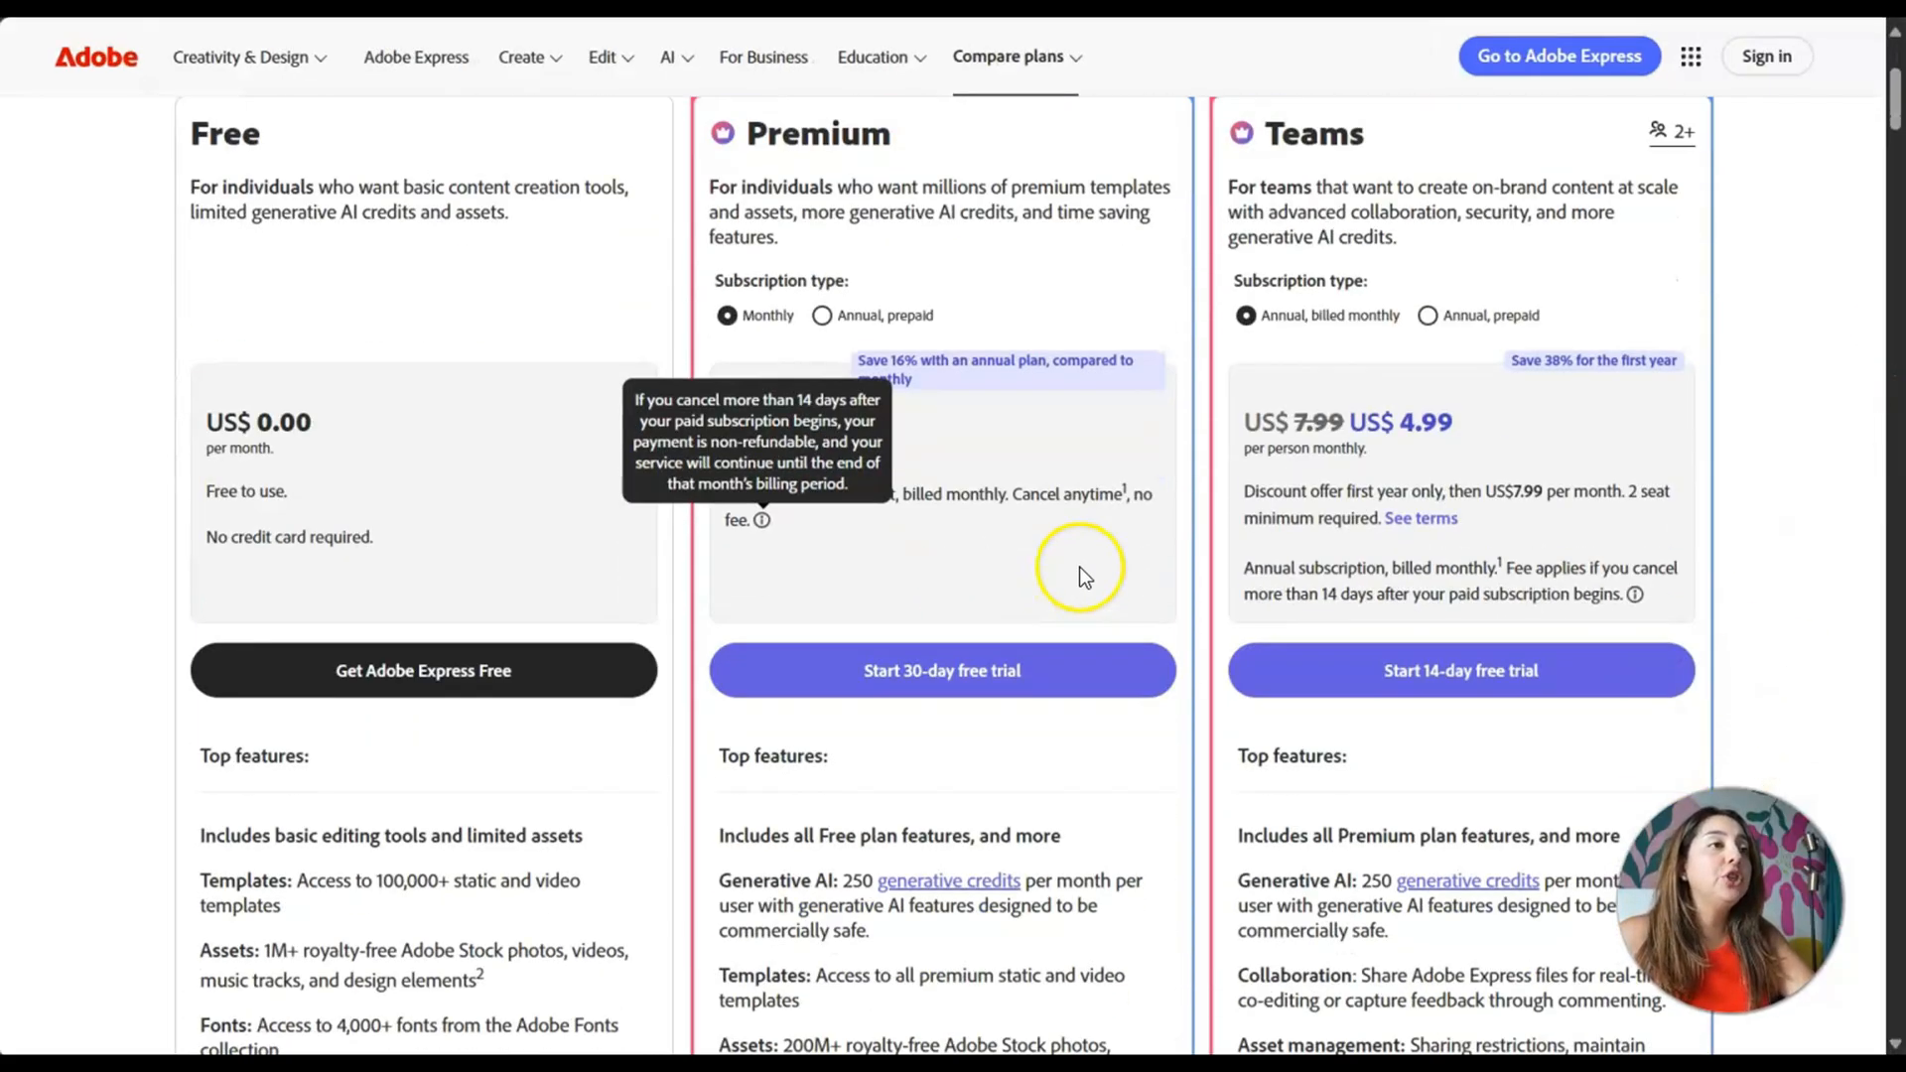
pyautogui.scroll(3)
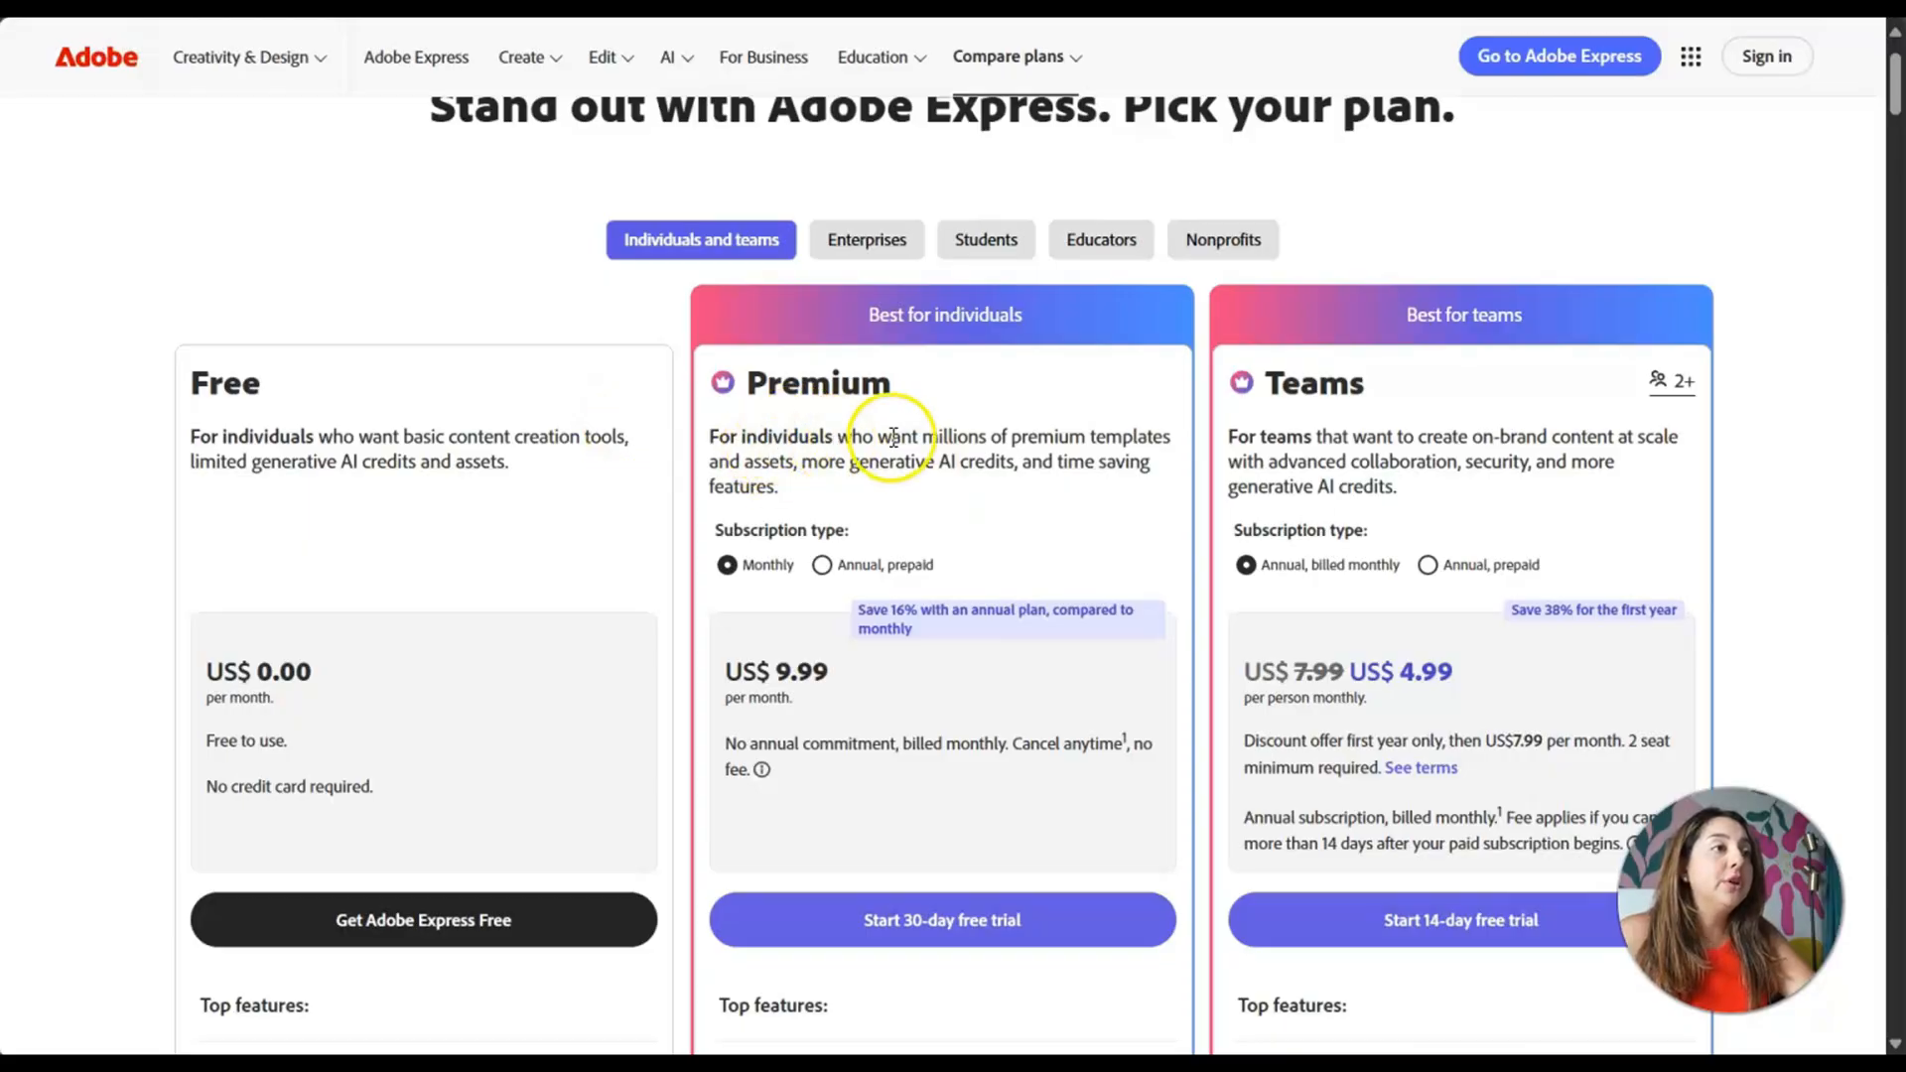
pyautogui.moveTo(826, 556)
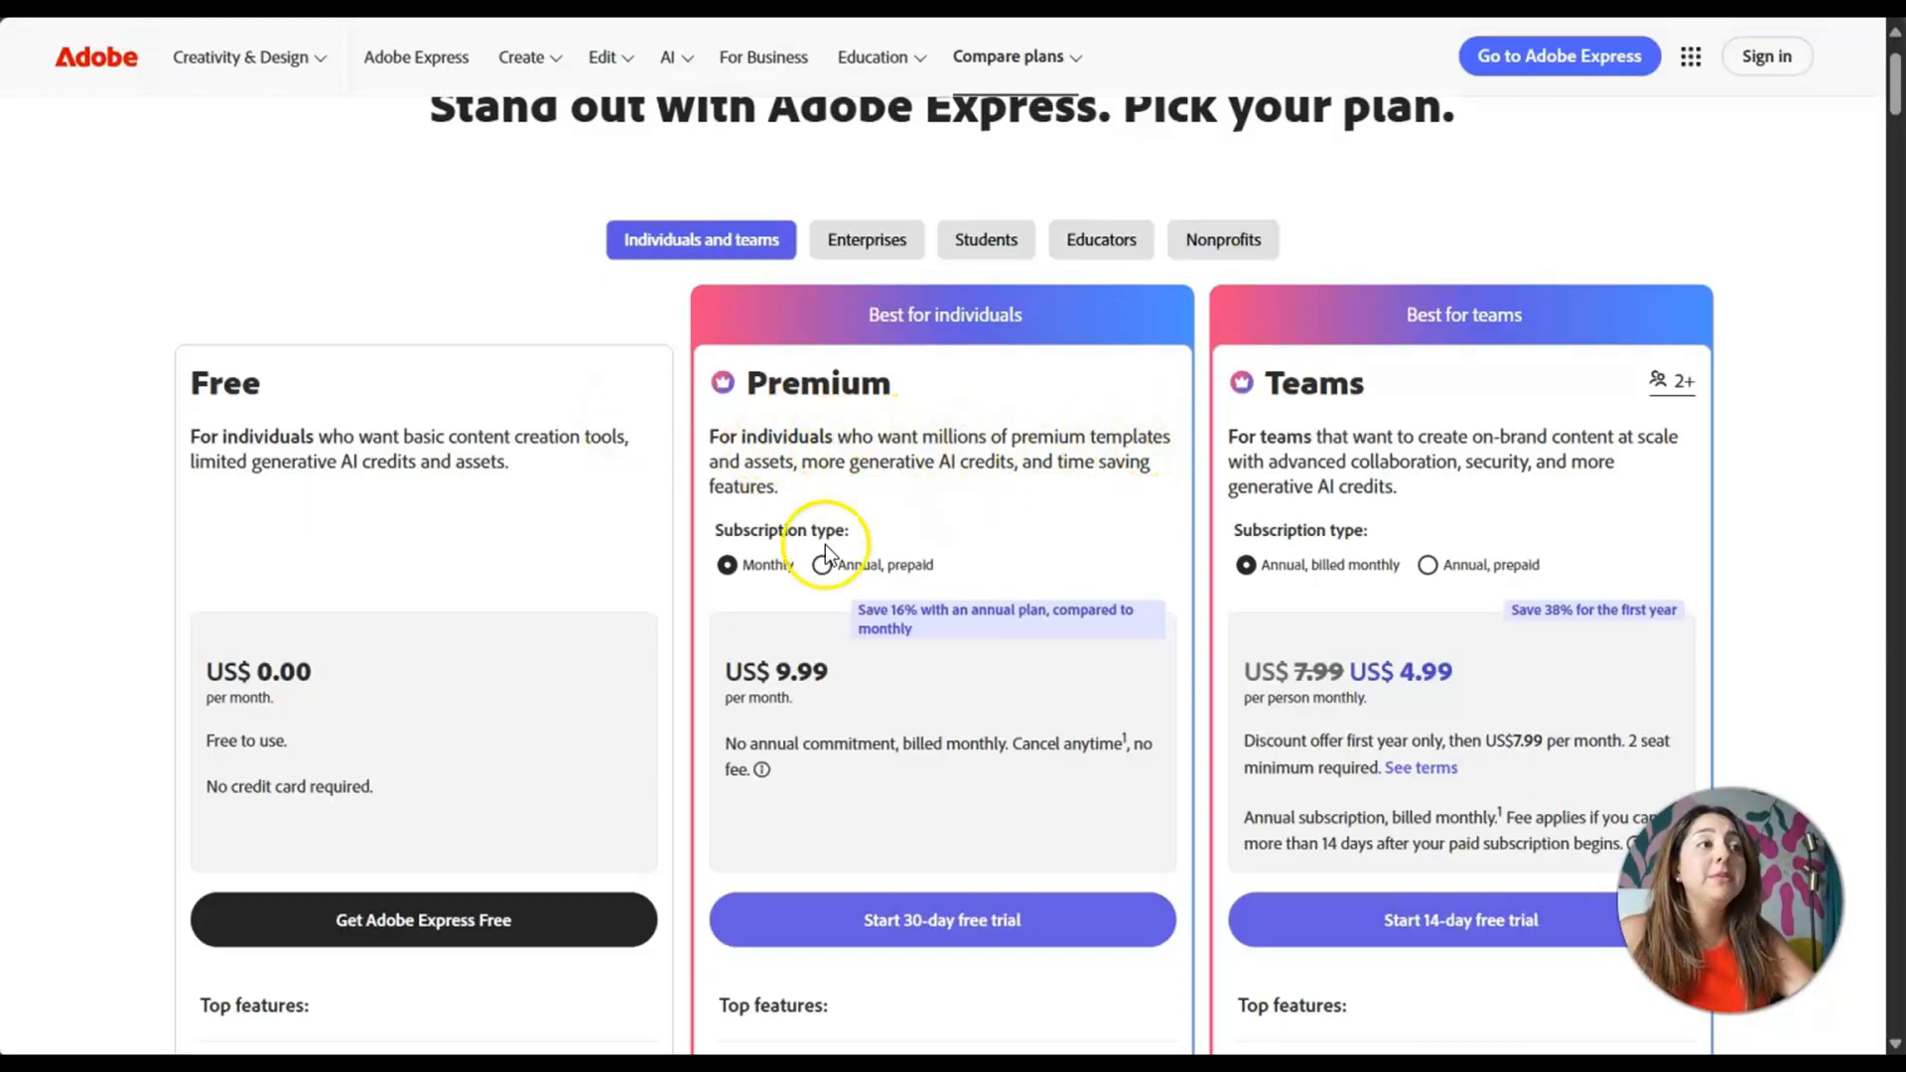
pyautogui.moveTo(979, 490)
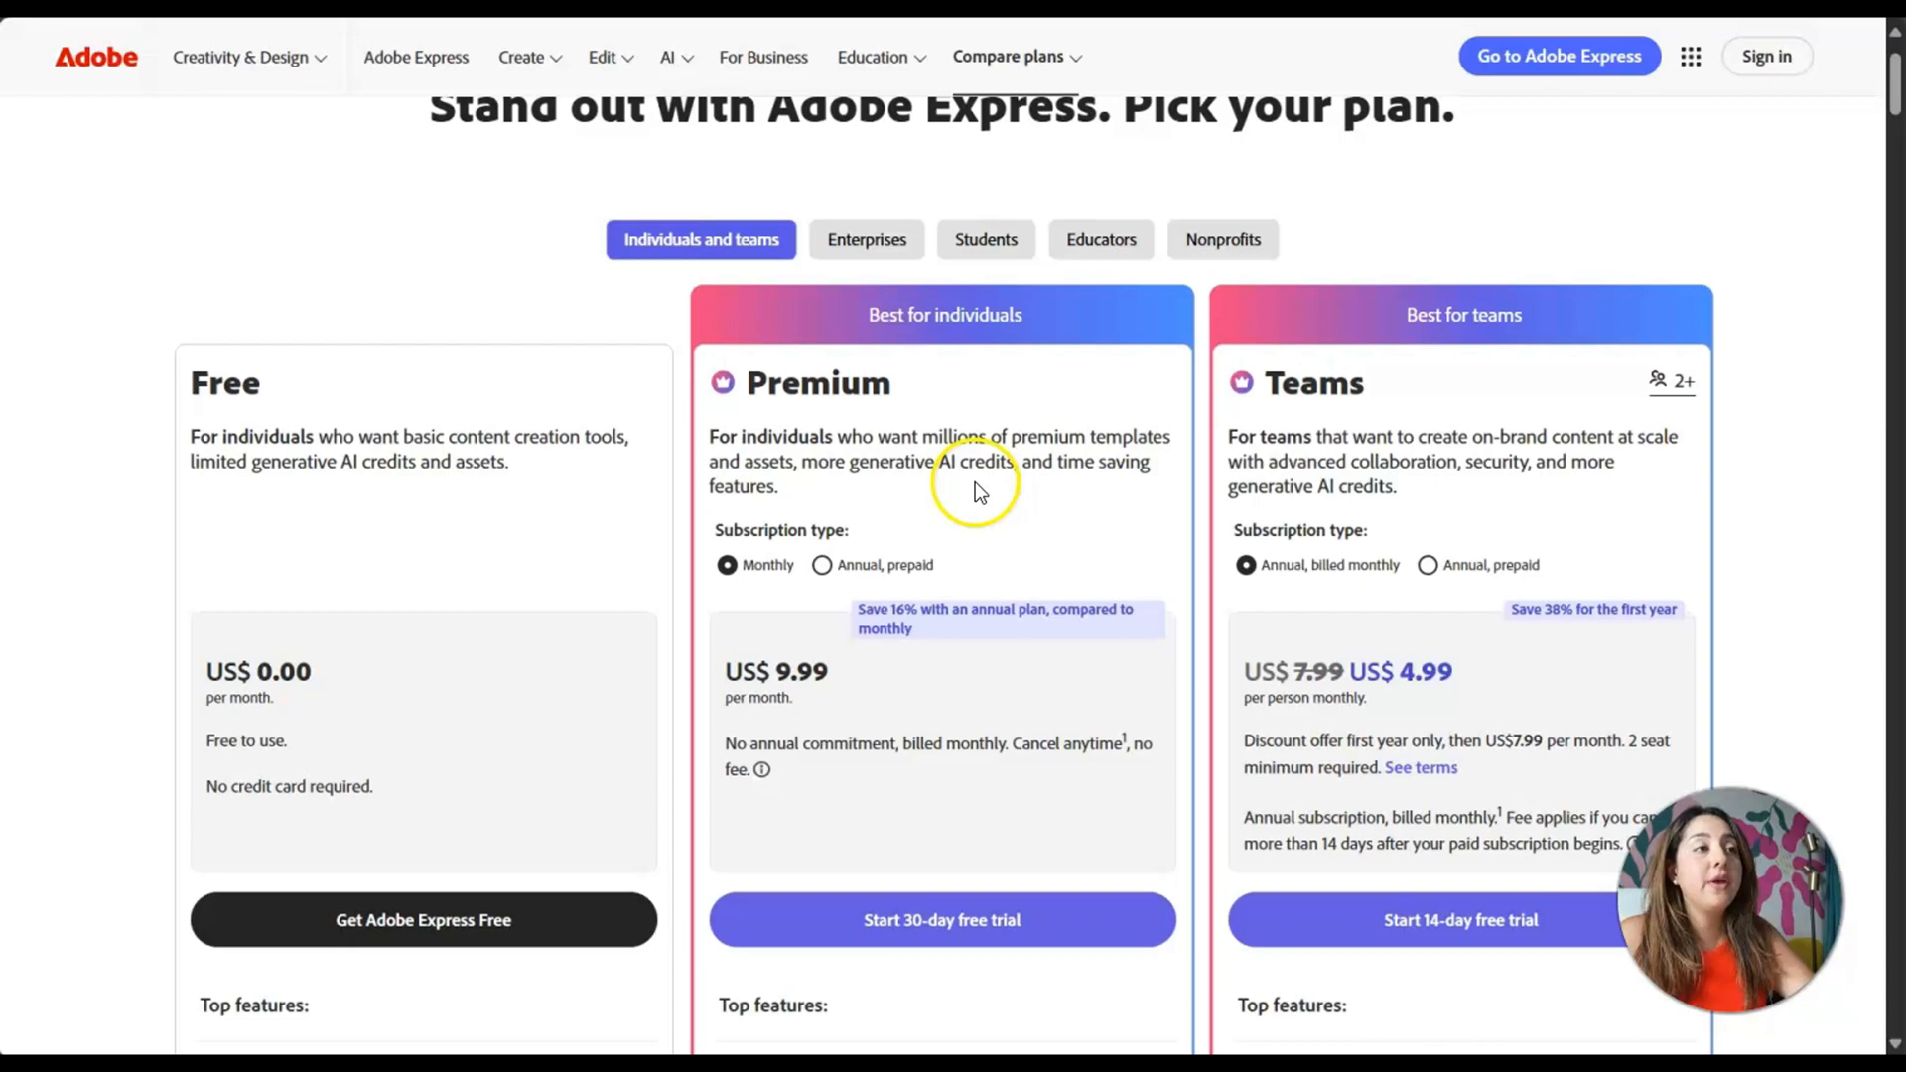
pyautogui.scroll(-3)
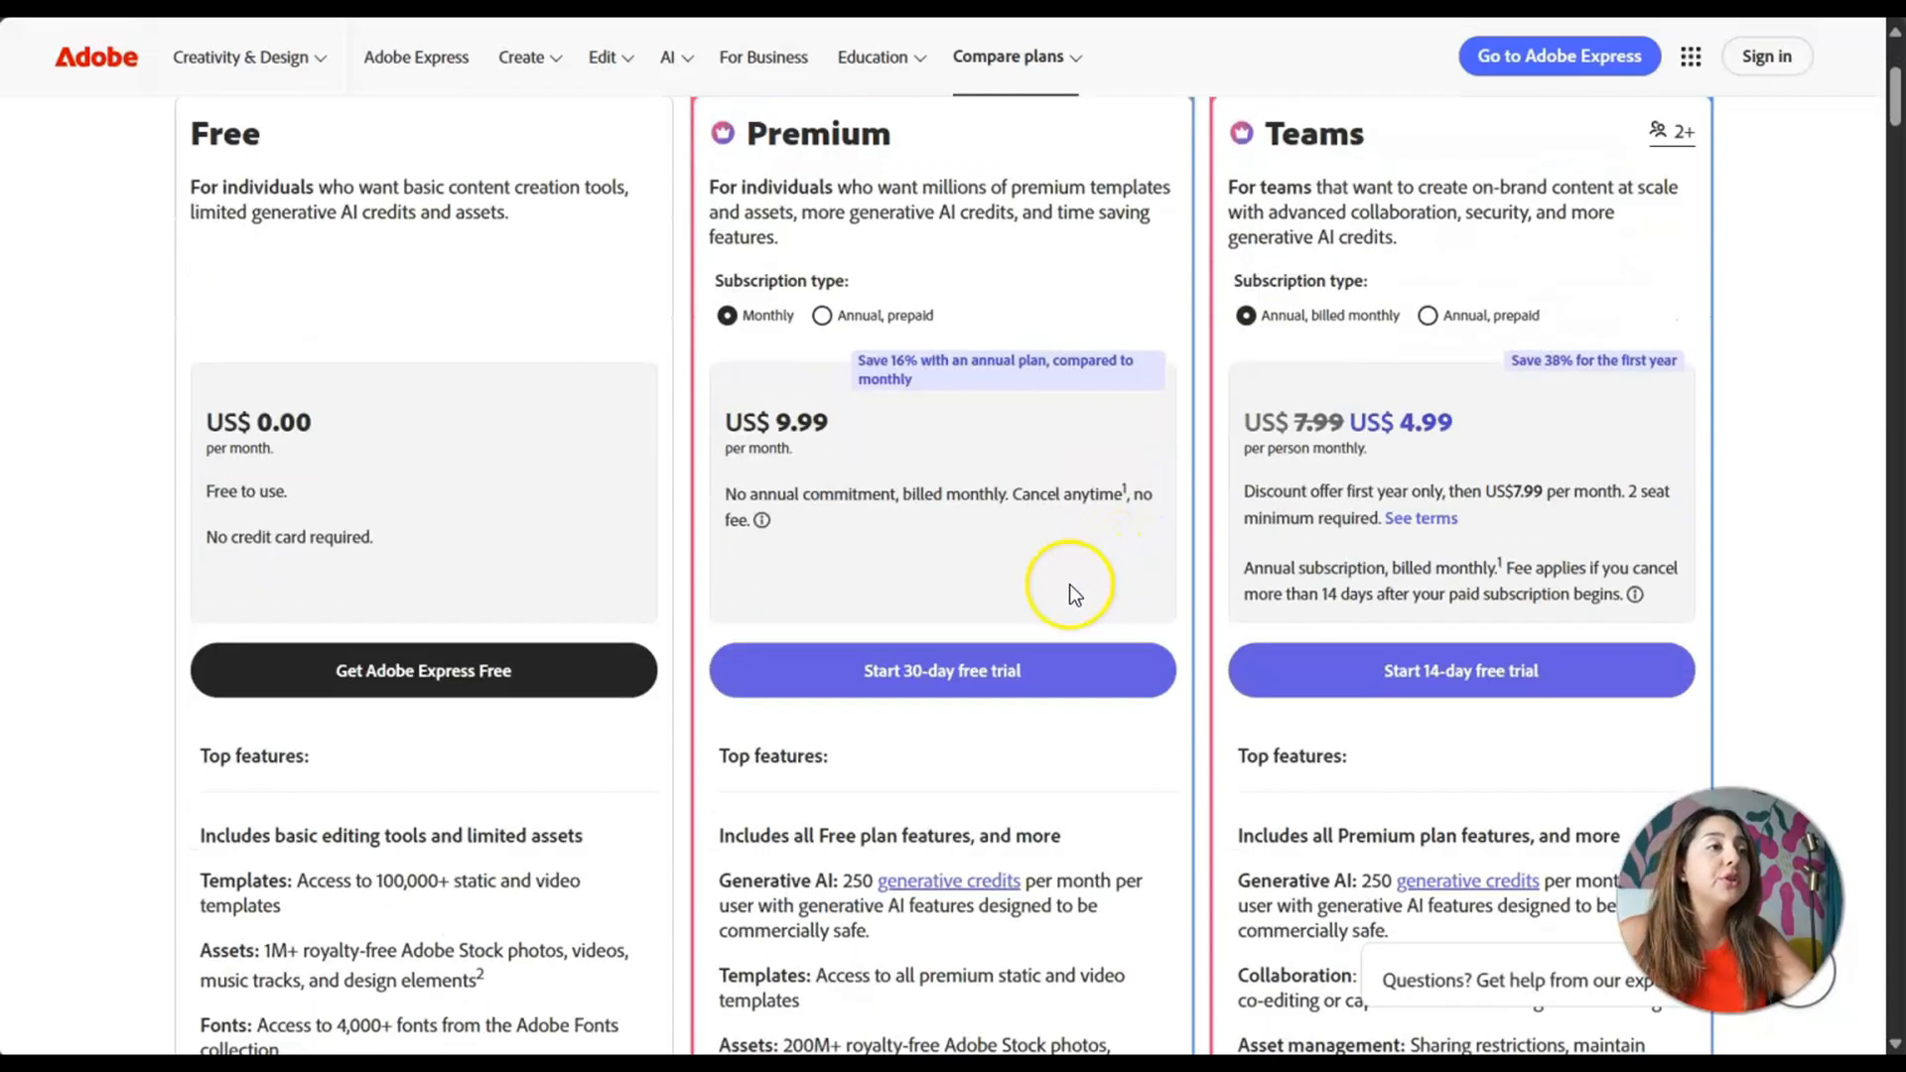
pyautogui.scroll(-3)
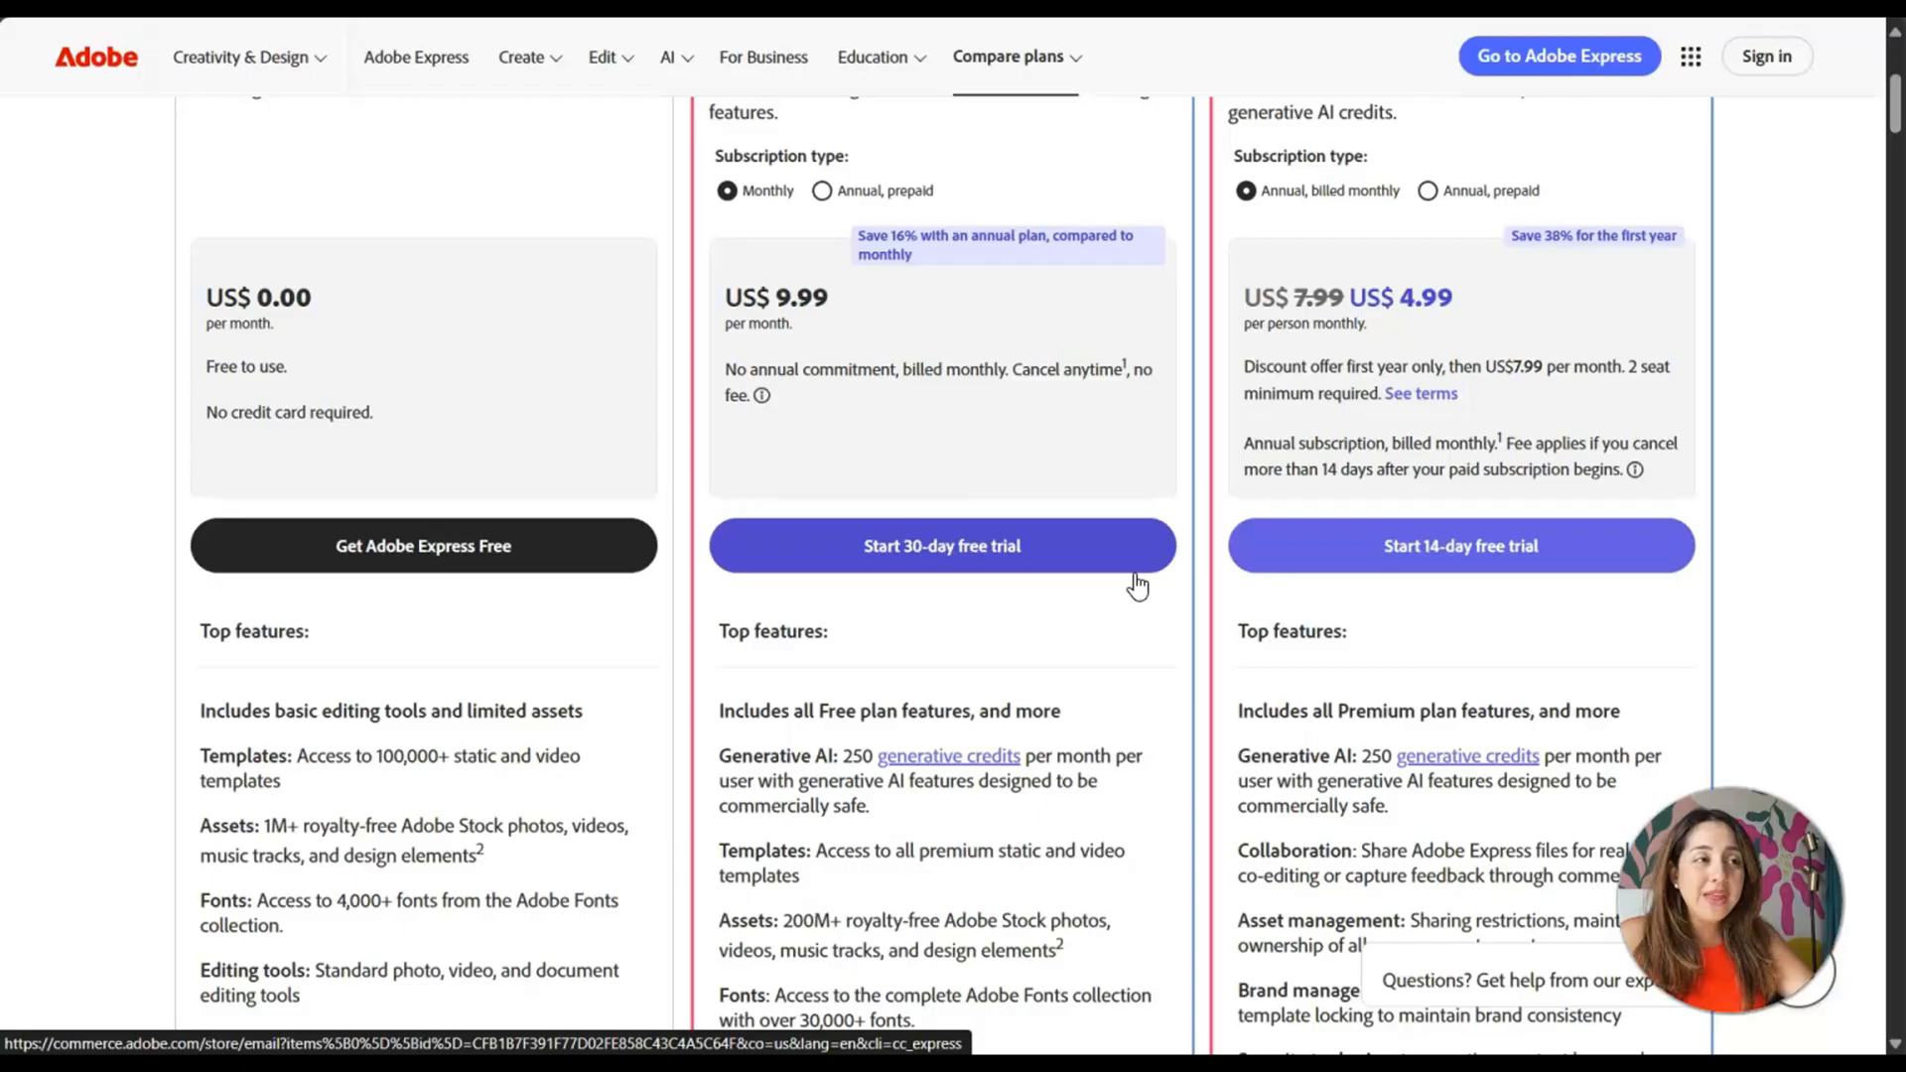
pyautogui.scroll(3)
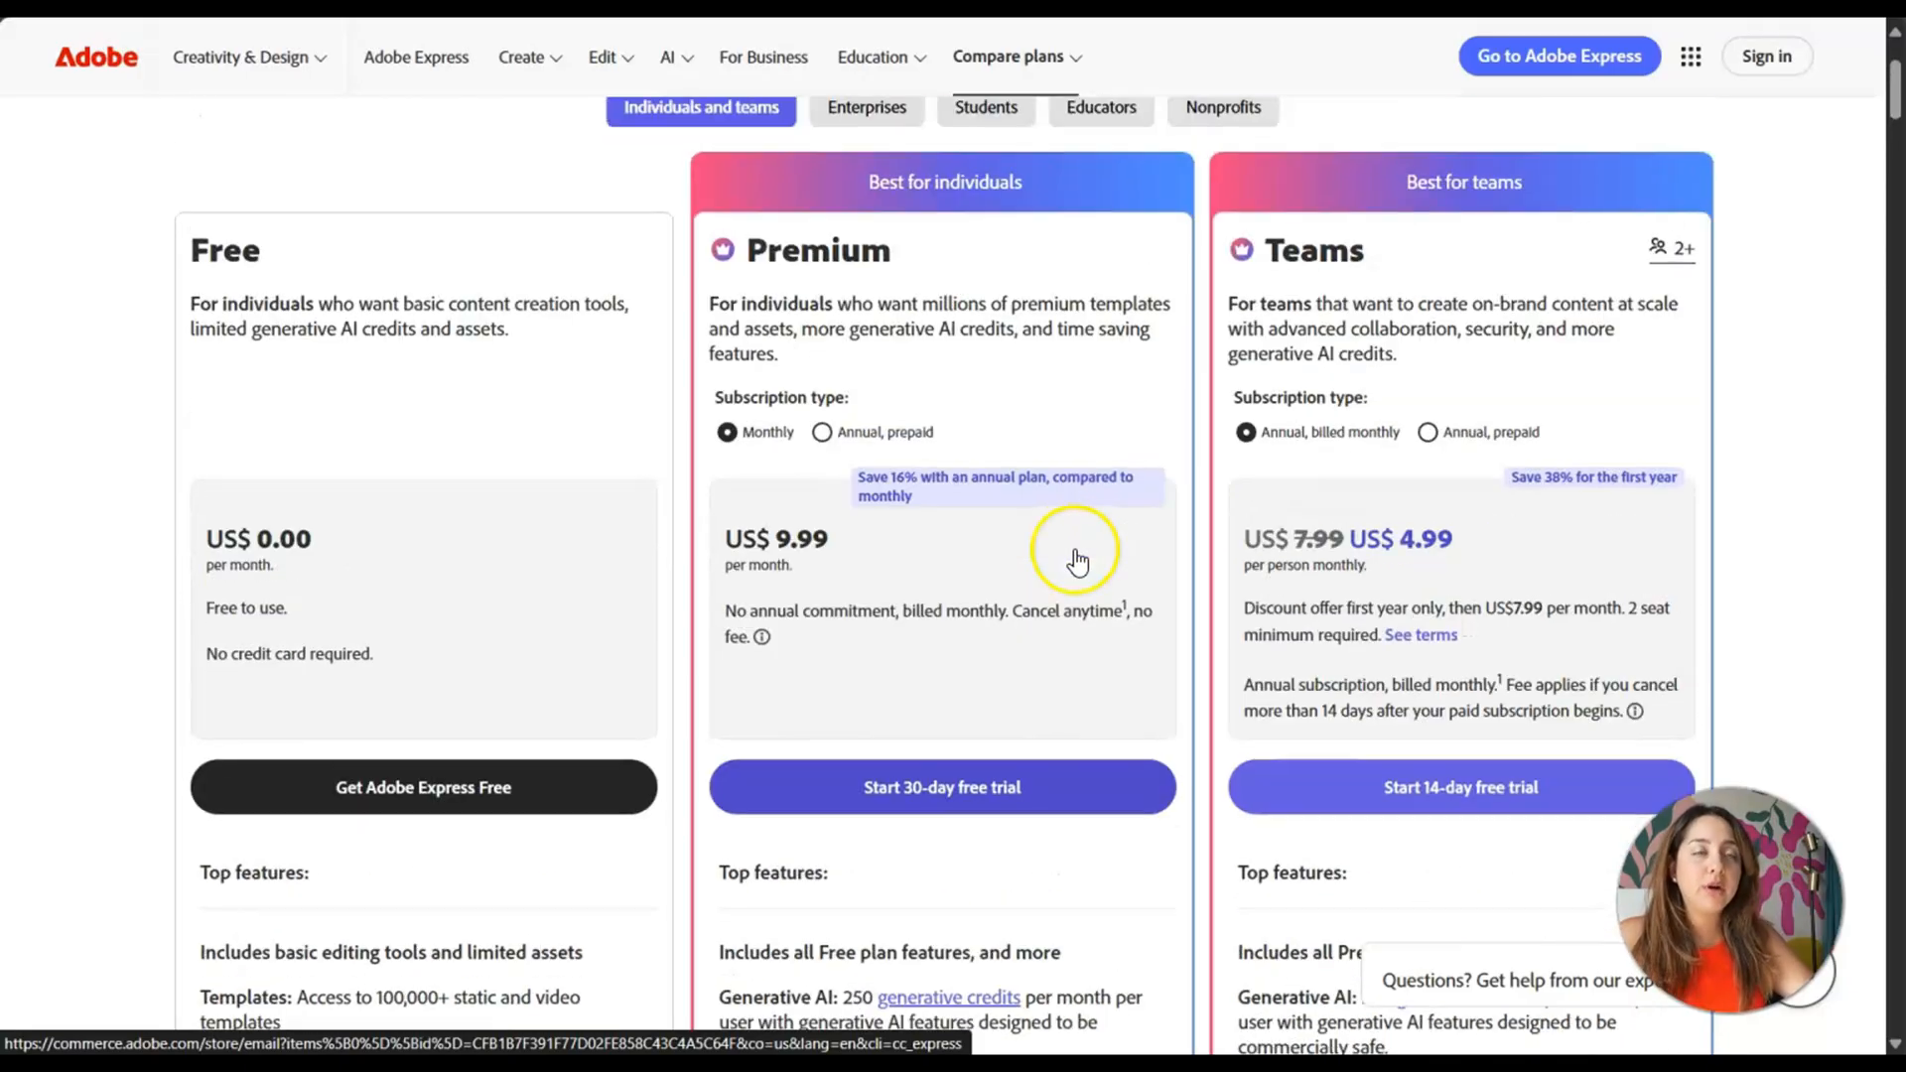
pyautogui.scroll(3)
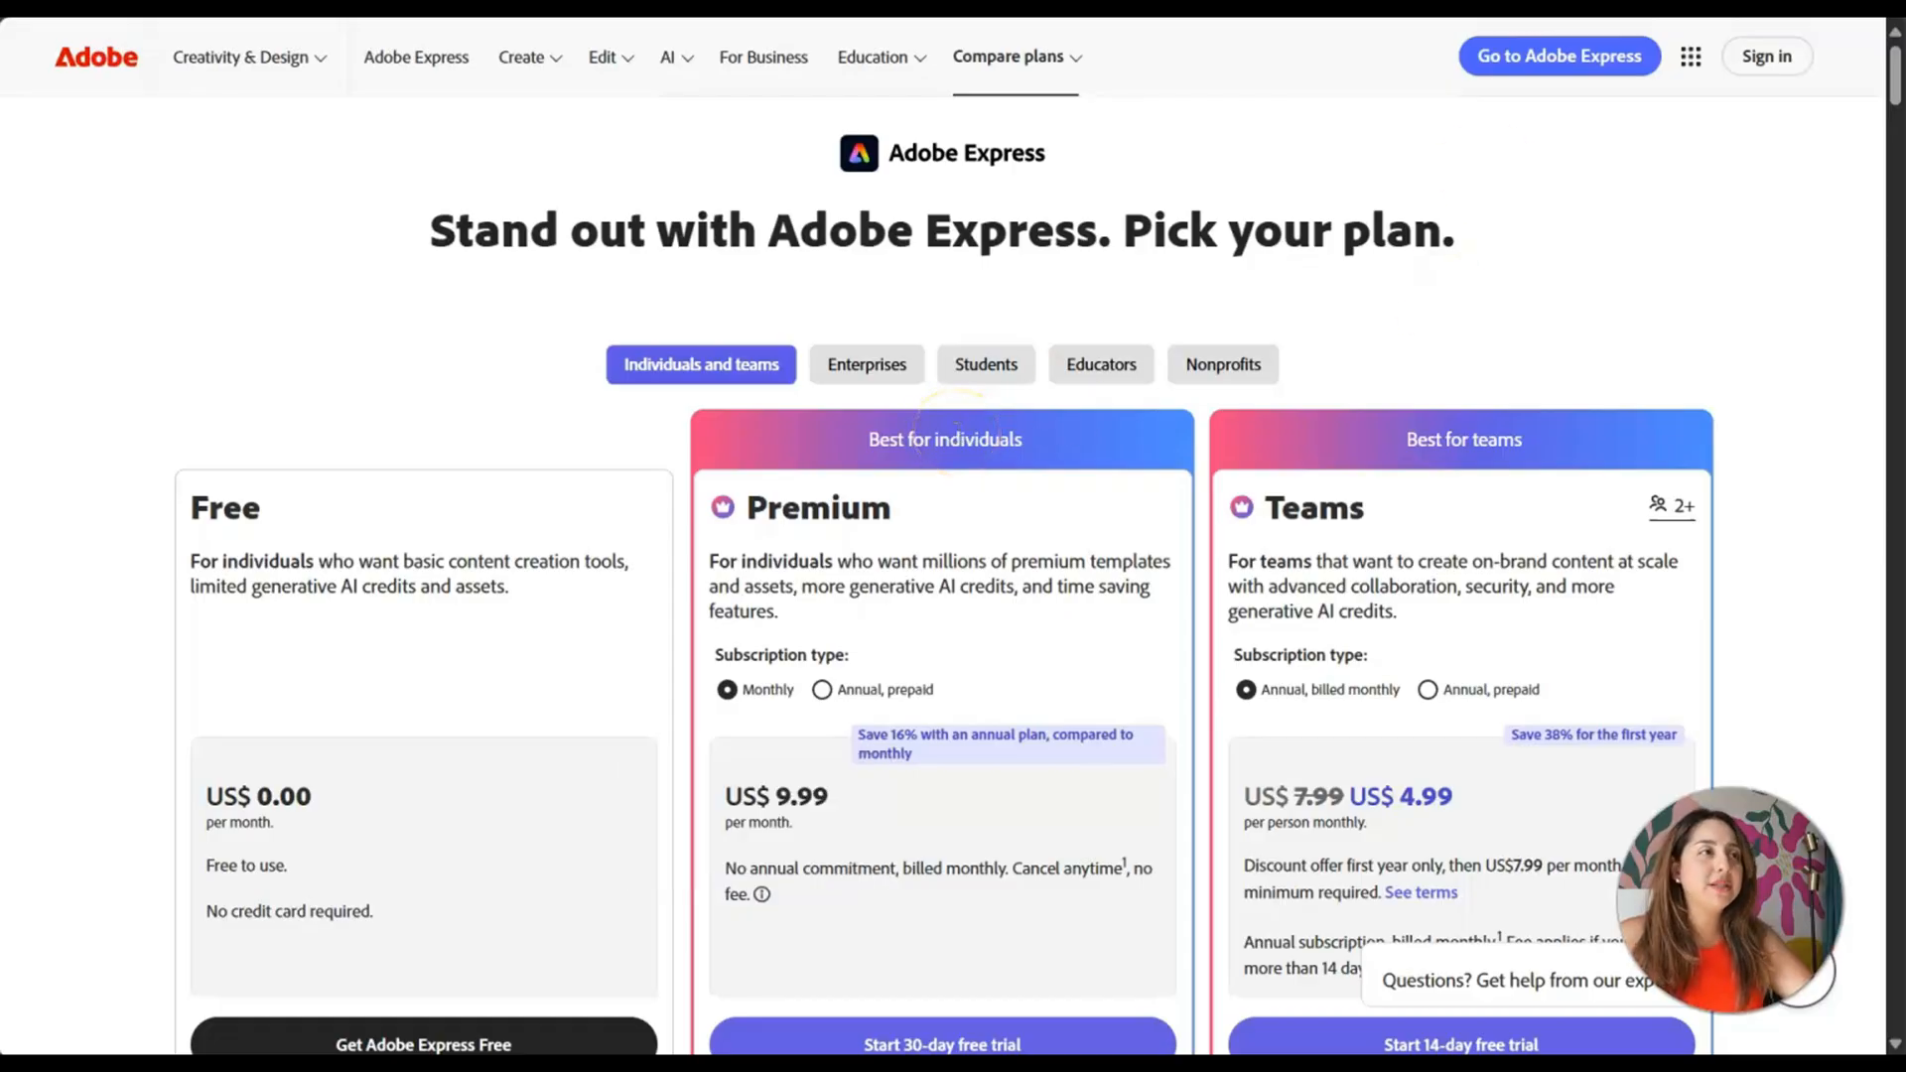
pyautogui.moveTo(520, 57)
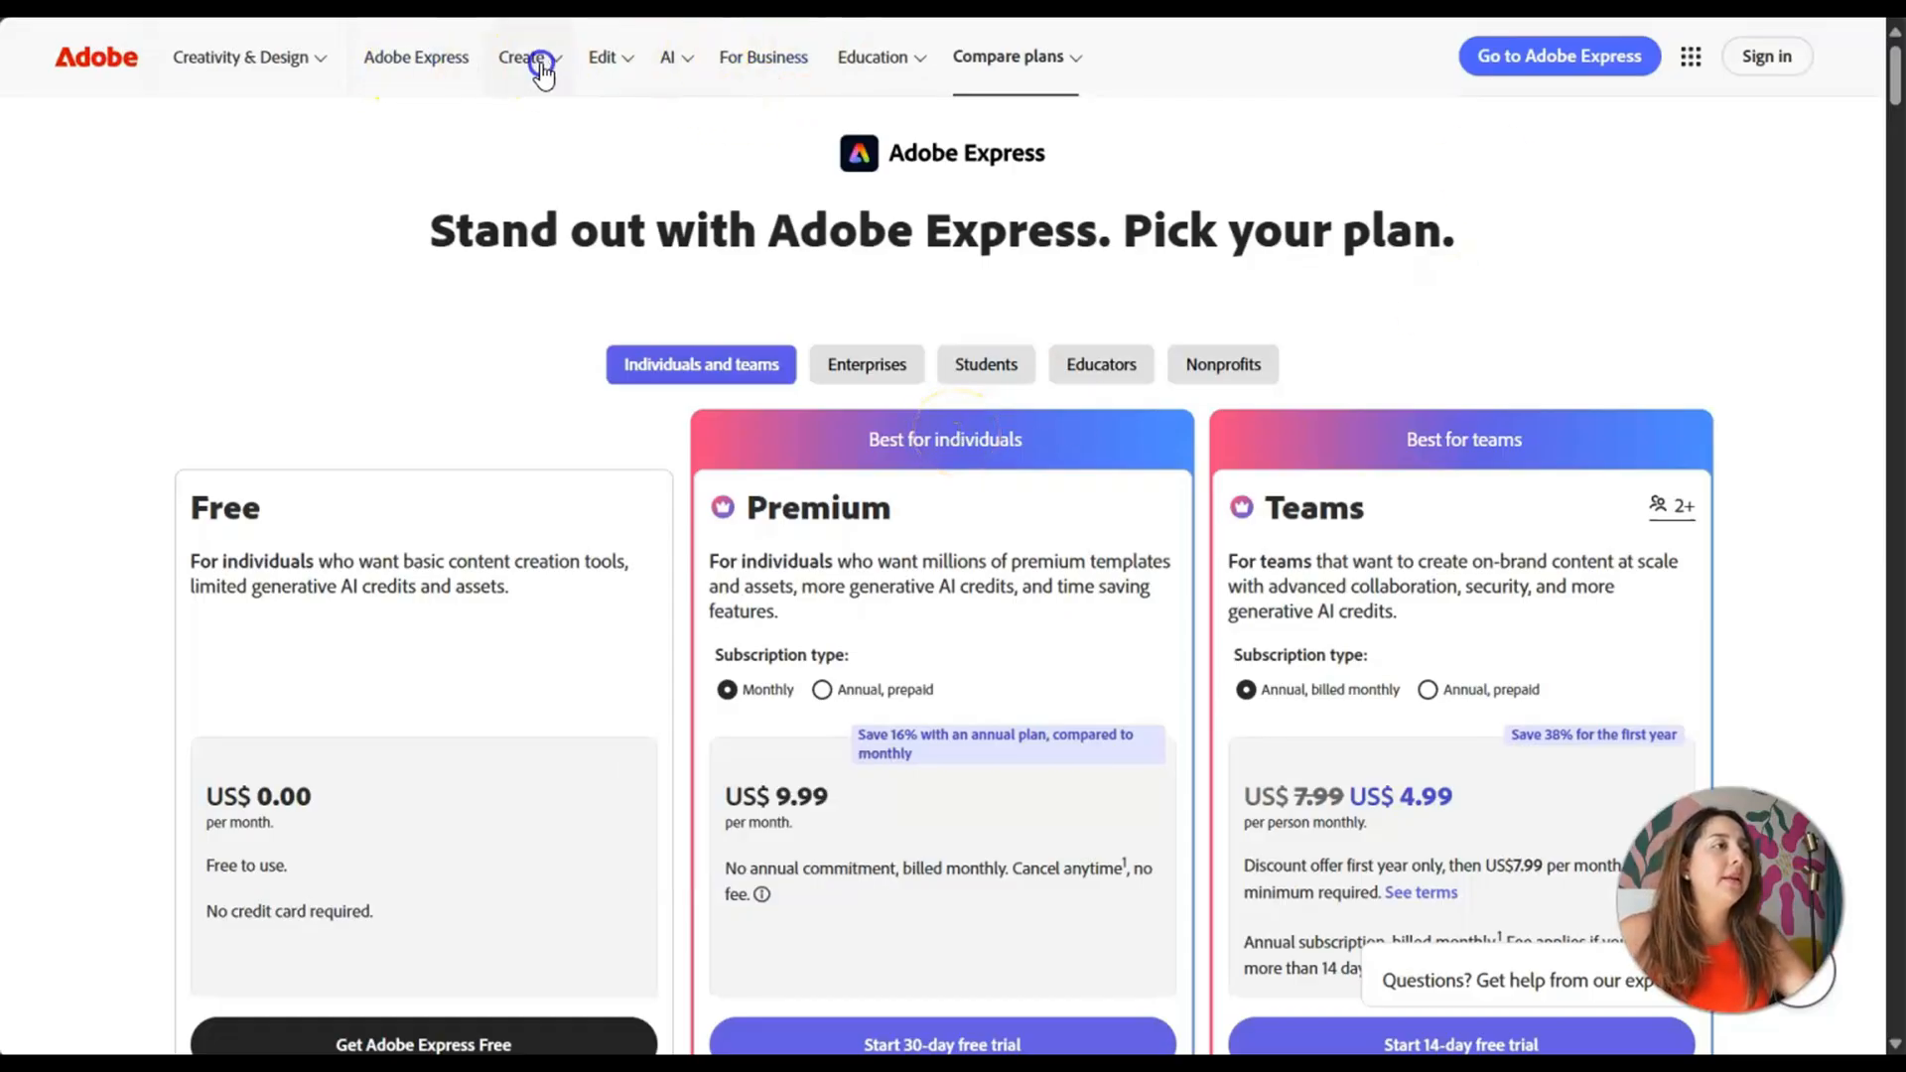
# - Choose Get Adobe Express Free from the Create menu to begin sign-up onboarding
pyautogui.click(522, 55)
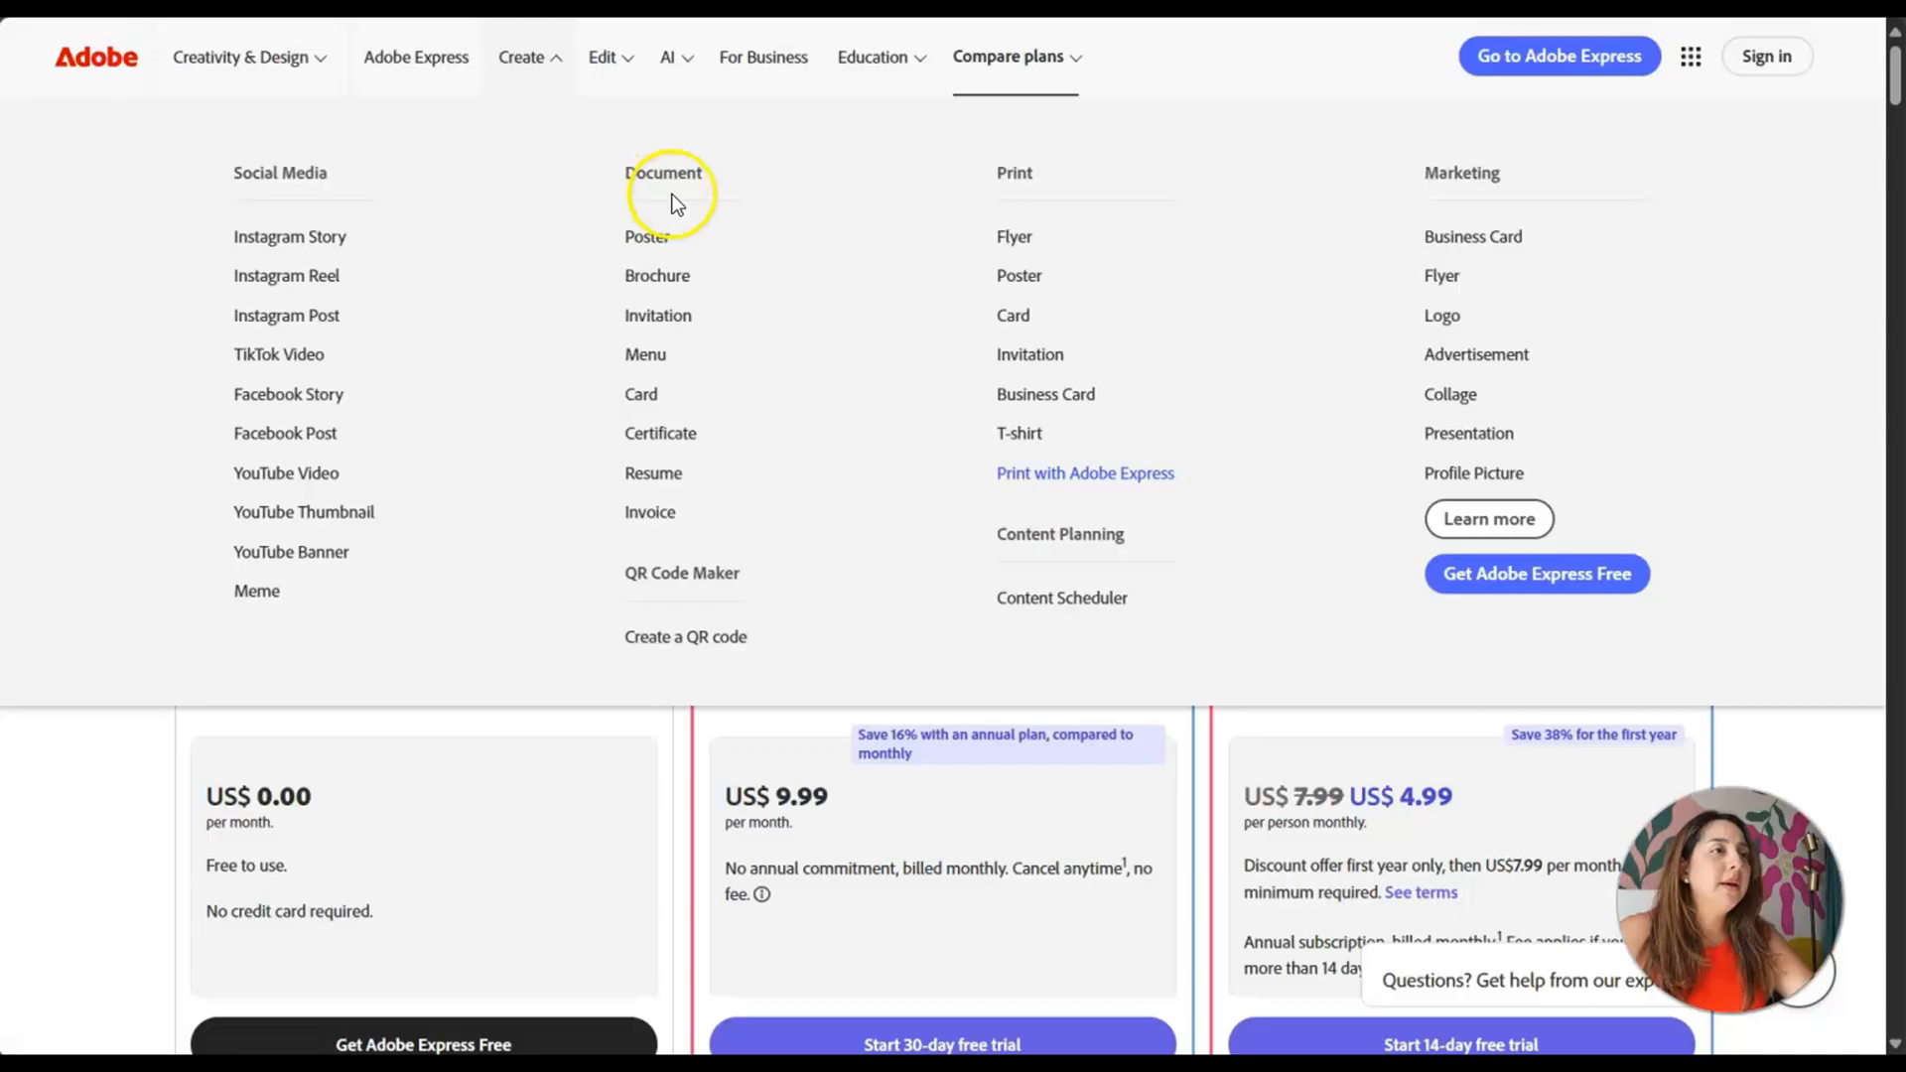
pyautogui.moveTo(1537, 596)
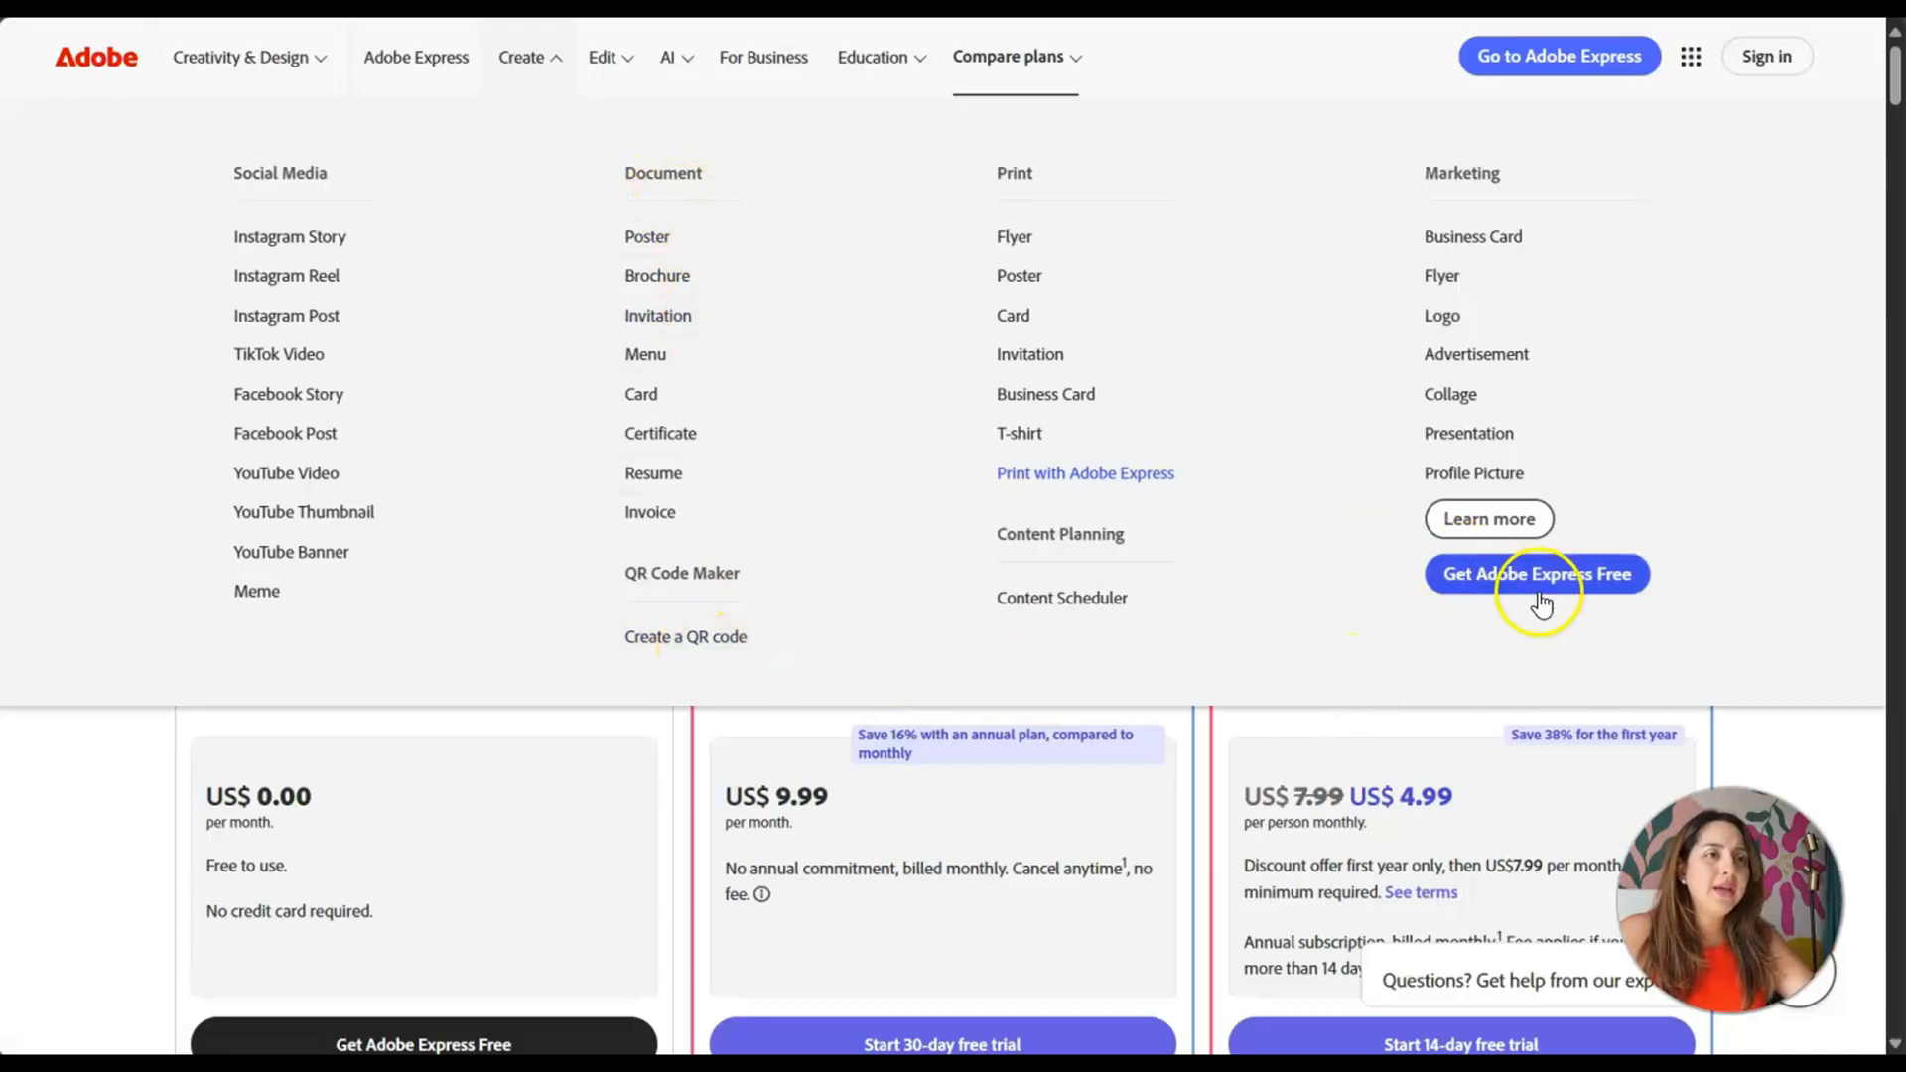
pyautogui.click(1537, 572)
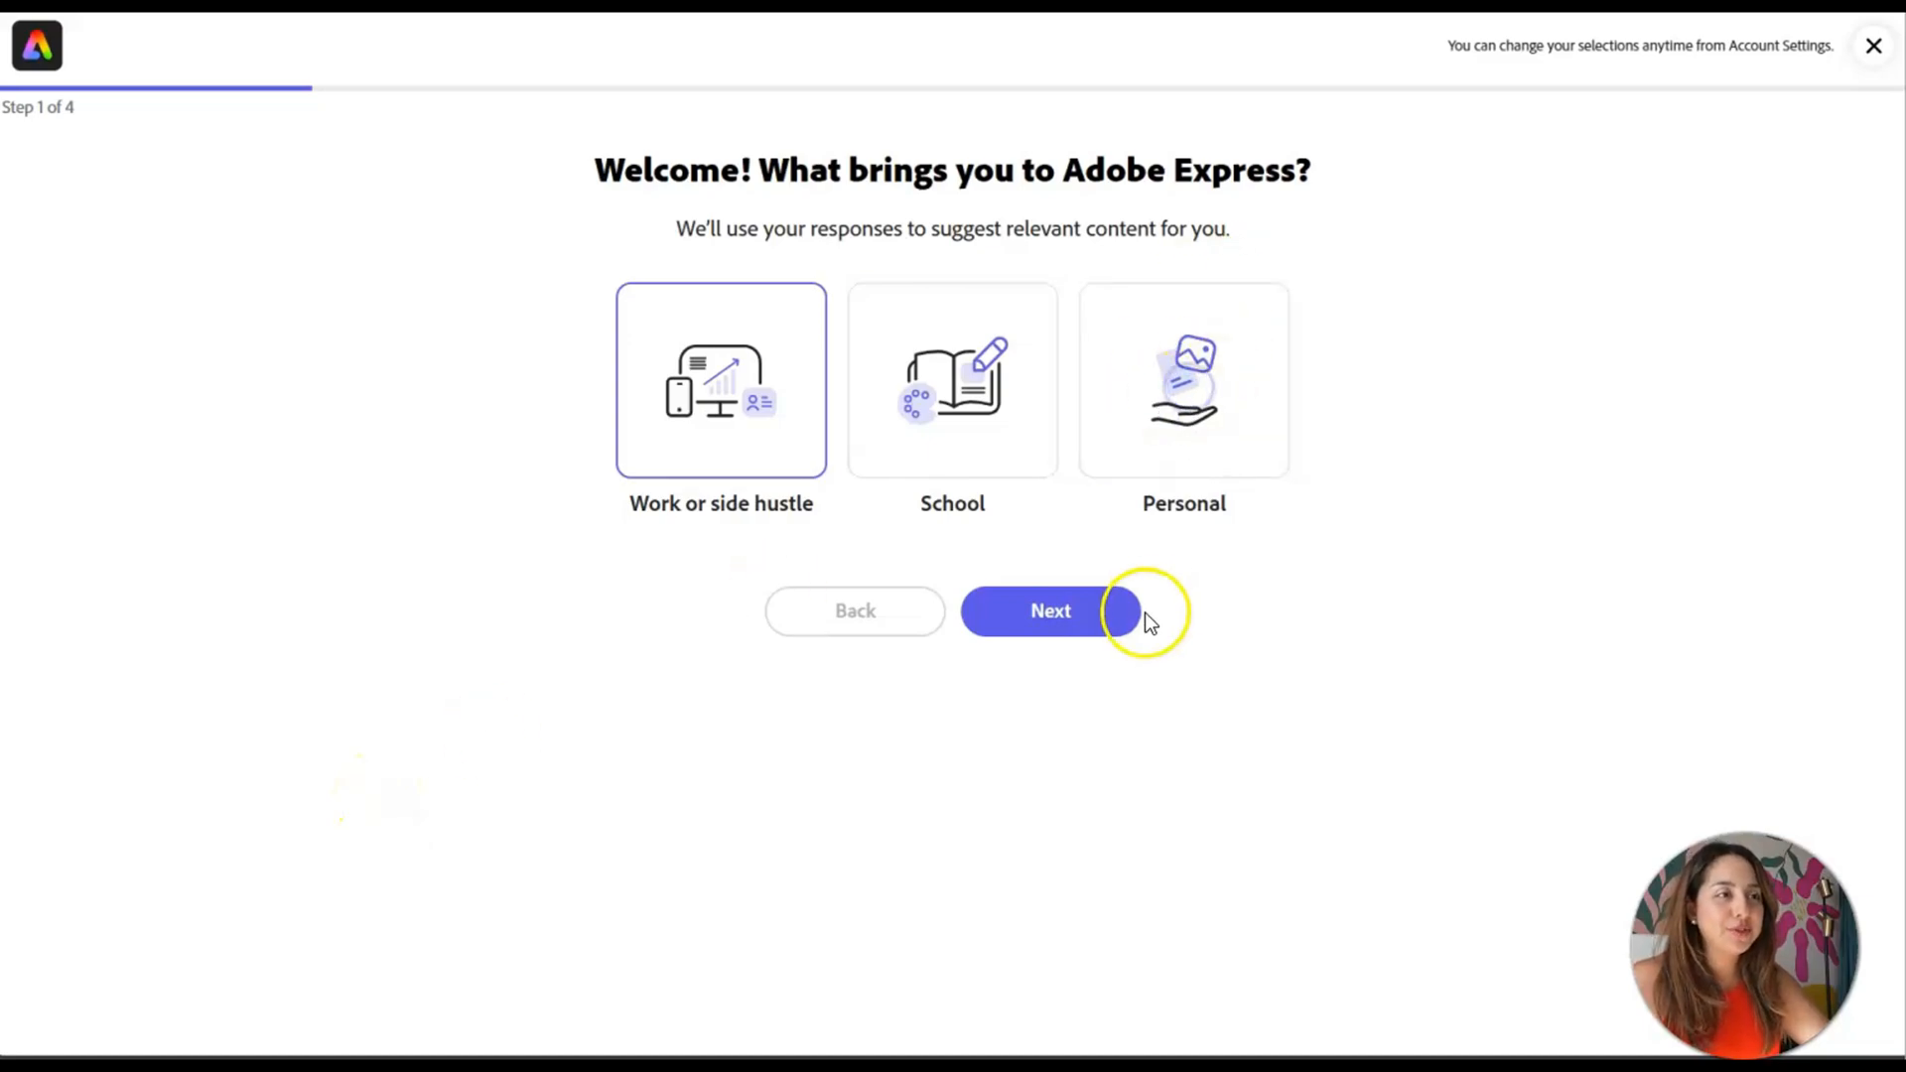
# - Answer the welcome survey with work use, social media content and a preferred style
pyautogui.click(1048, 610)
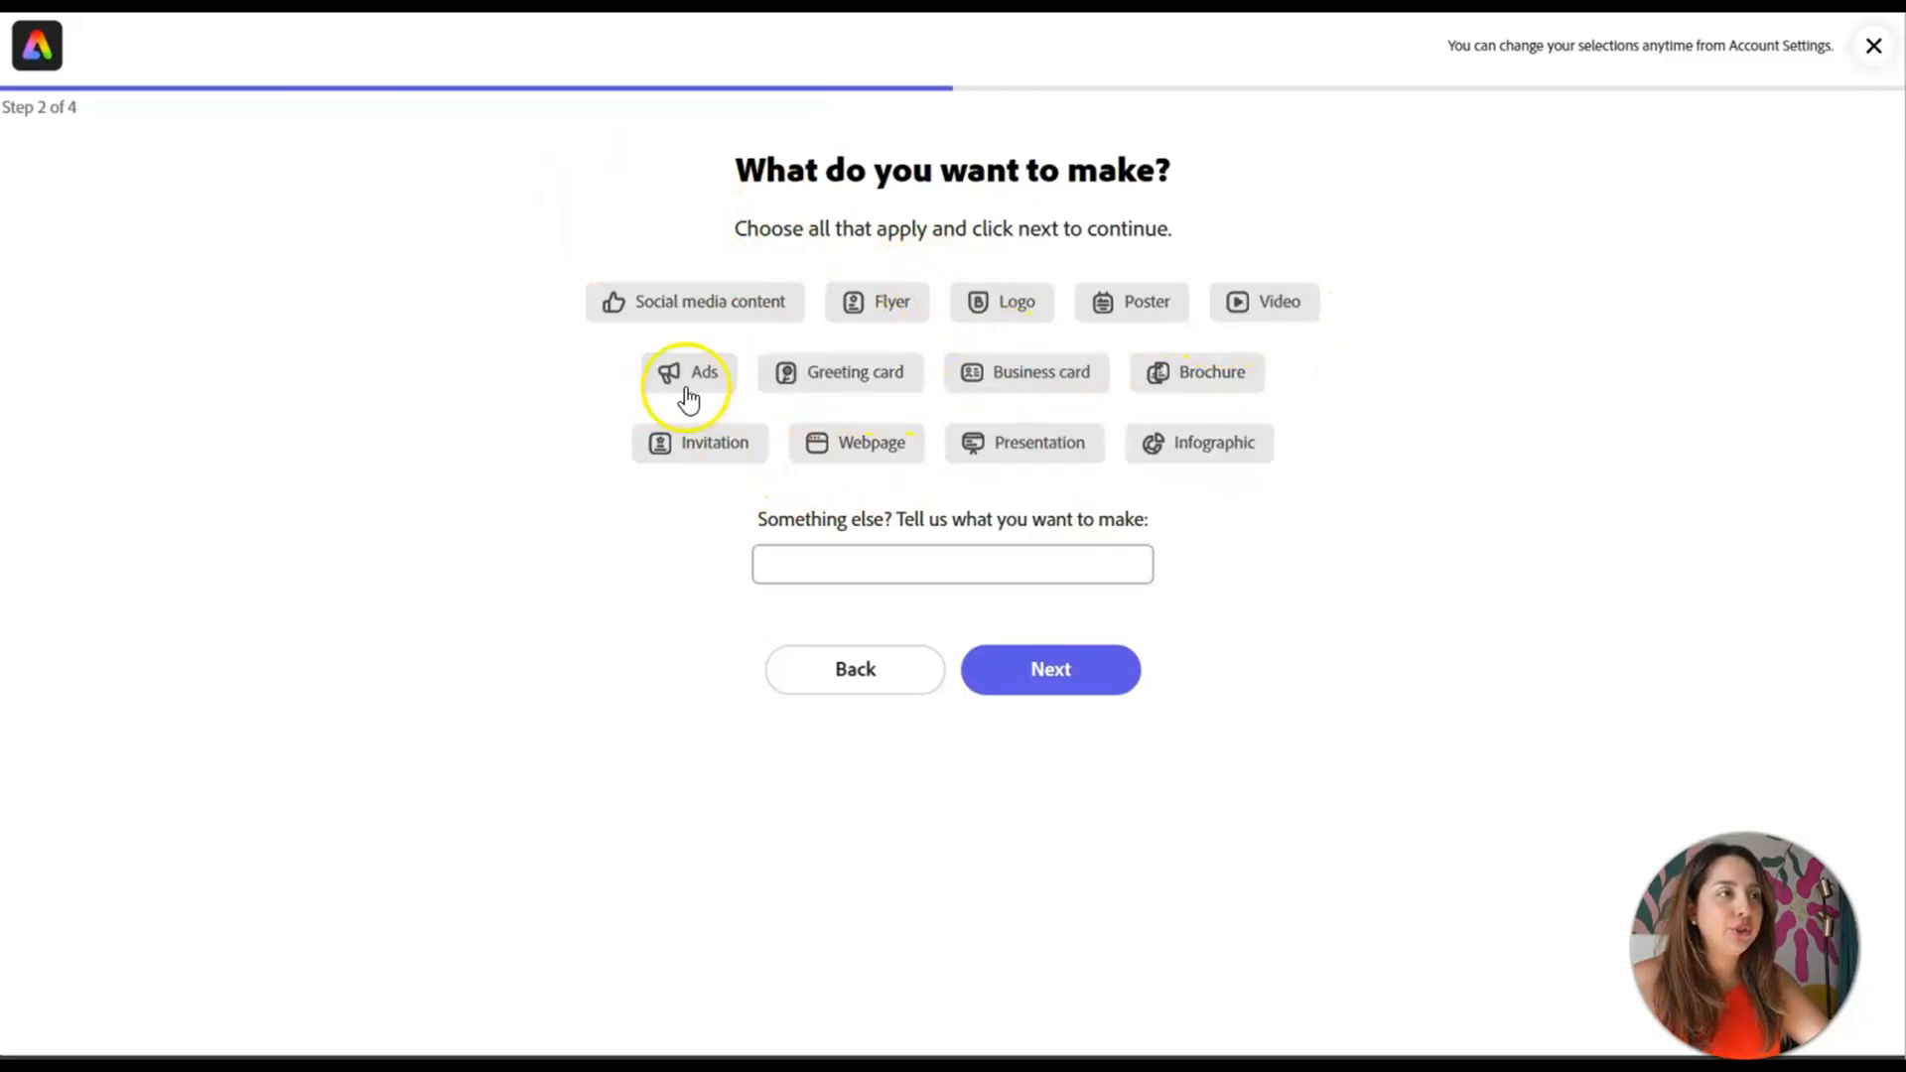
pyautogui.click(695, 301)
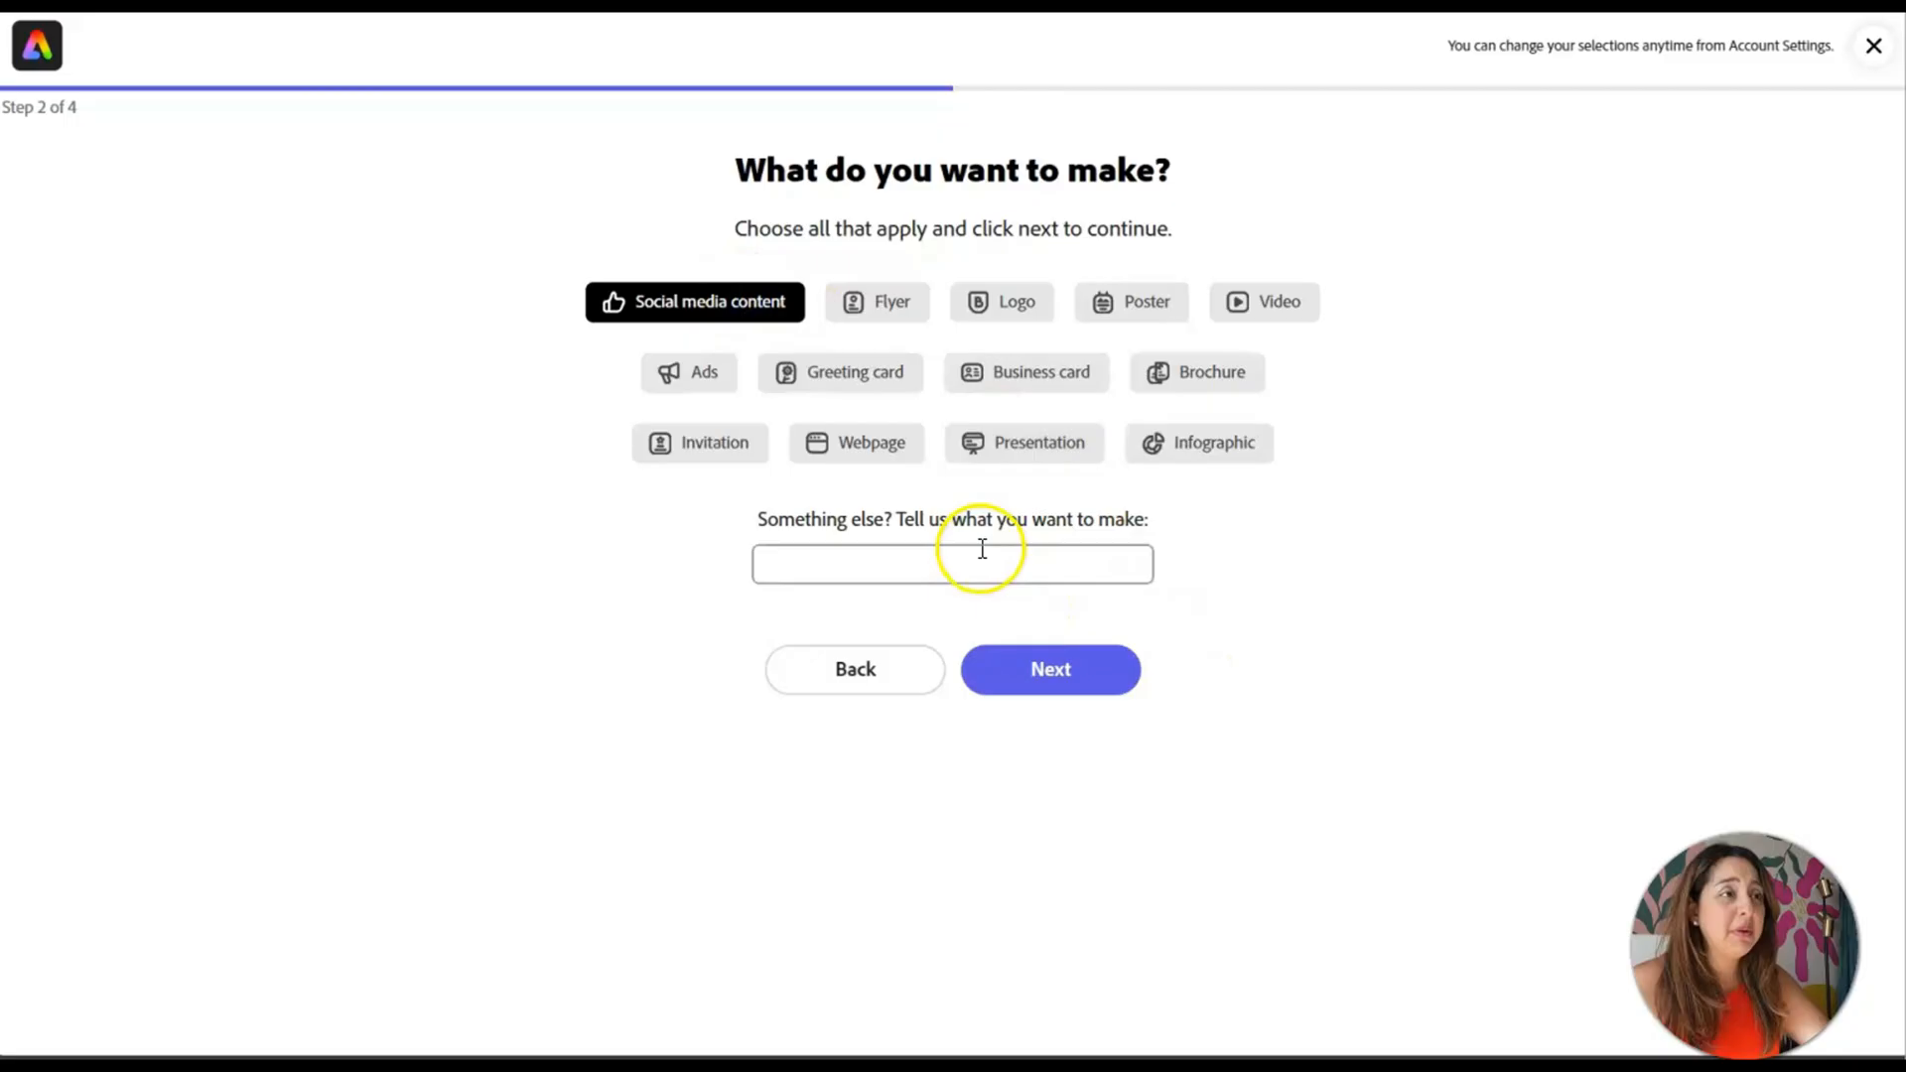
pyautogui.click(1049, 669)
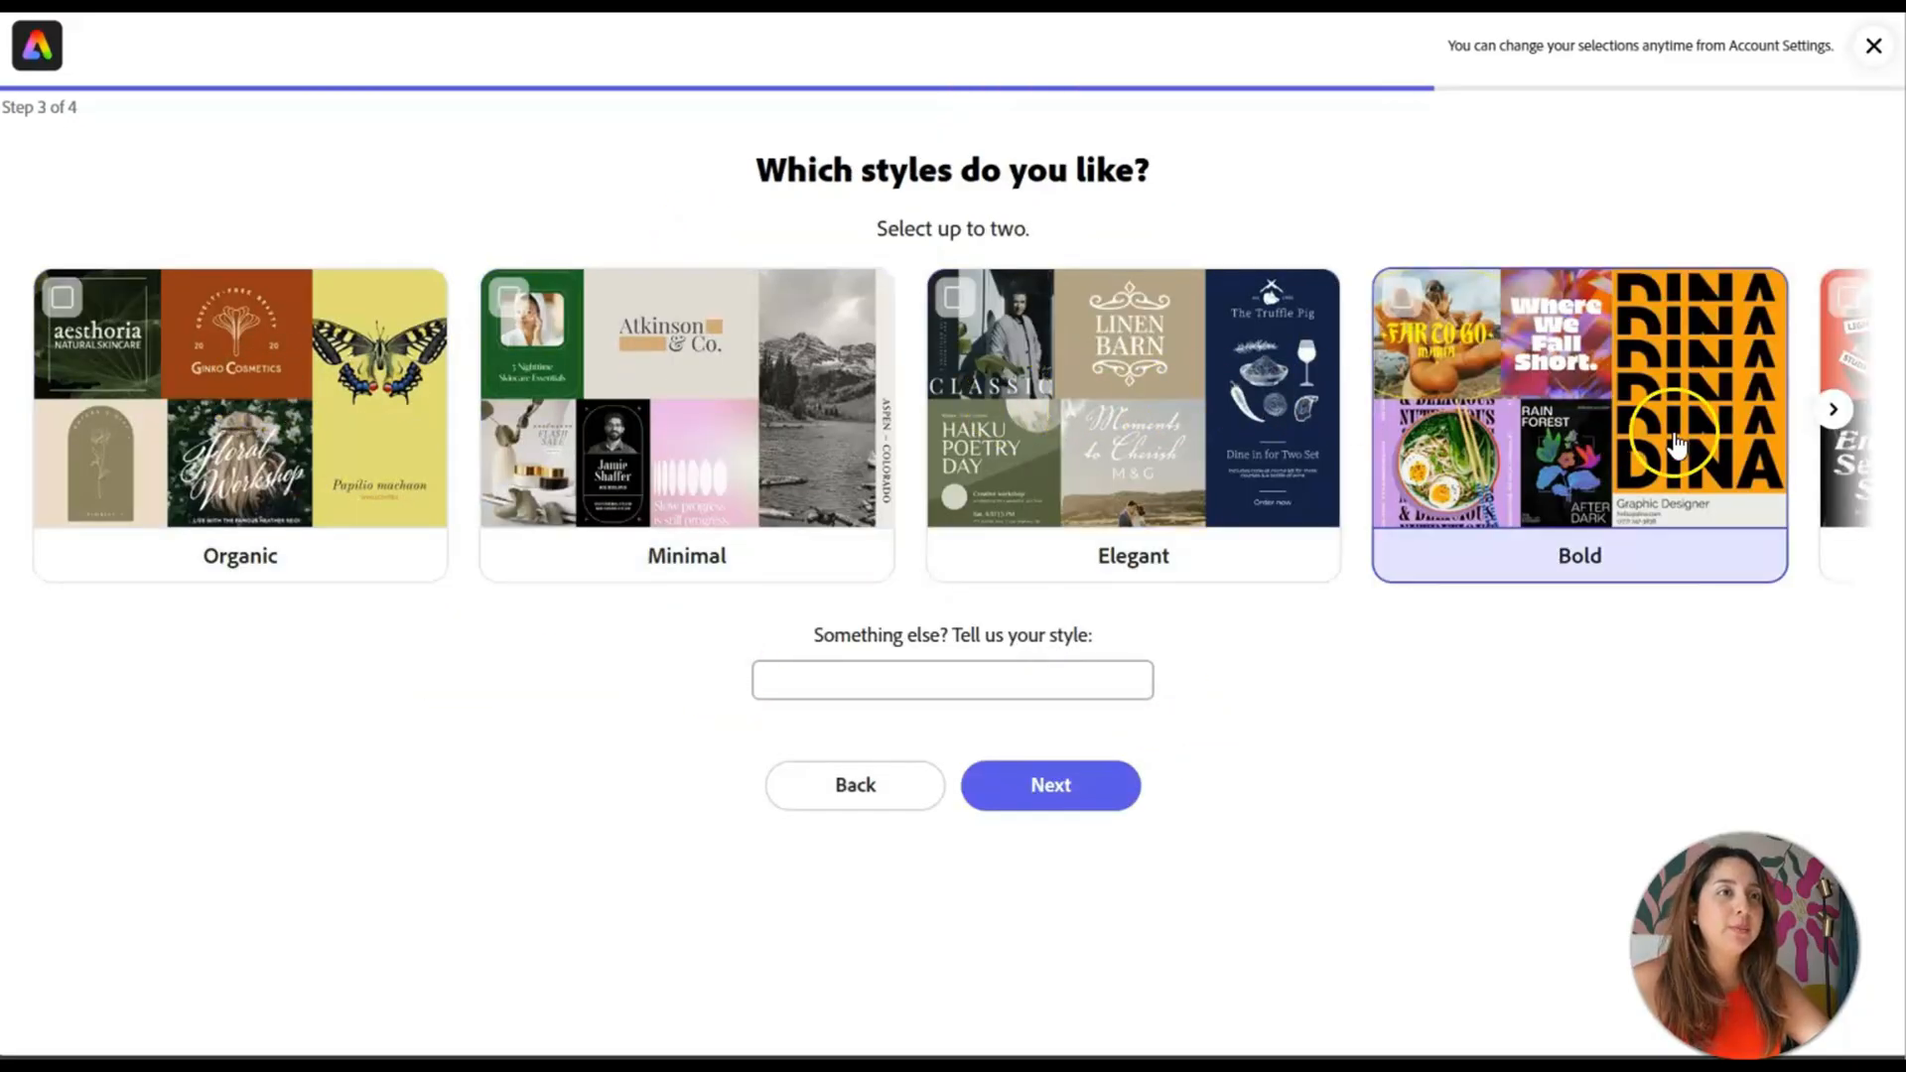
pyautogui.click(1132, 425)
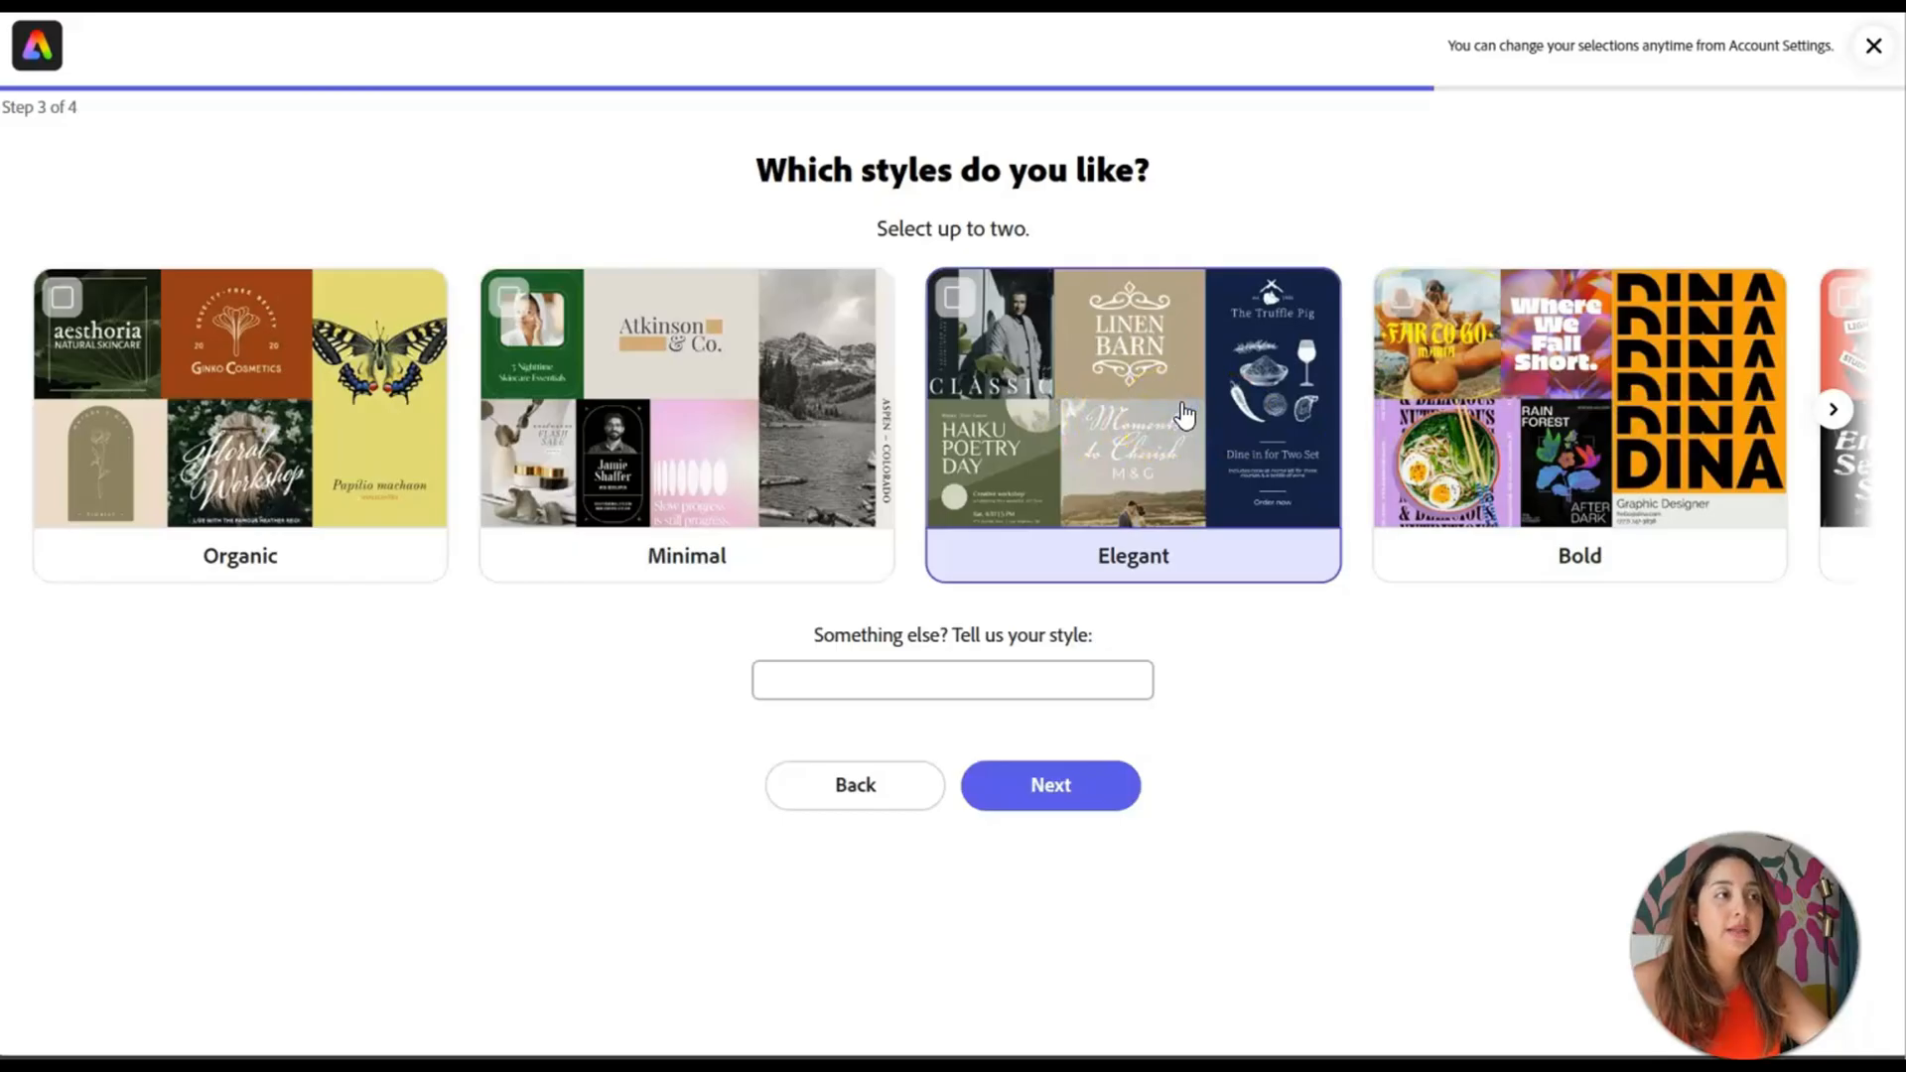
# - Choose Content creator / Influencer as the job function and finish the survey
pyautogui.click(1048, 784)
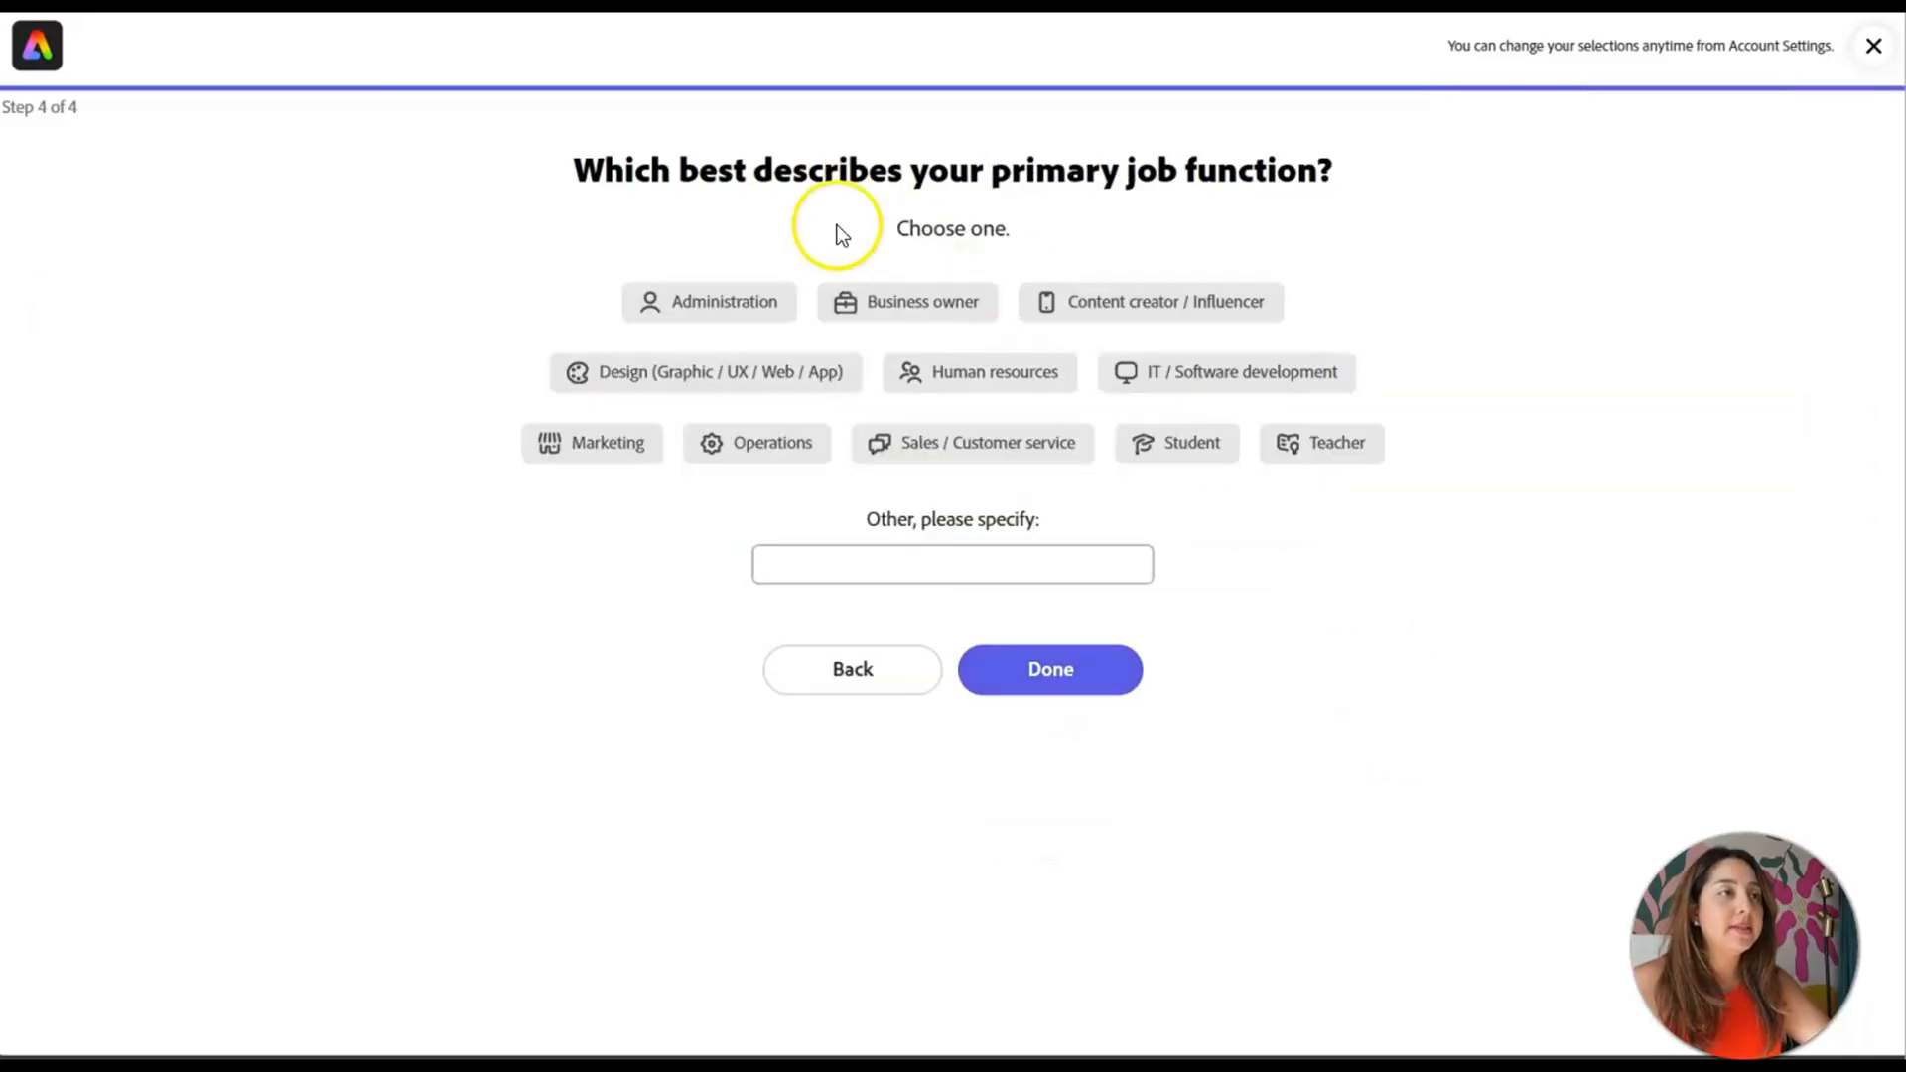
pyautogui.click(1148, 302)
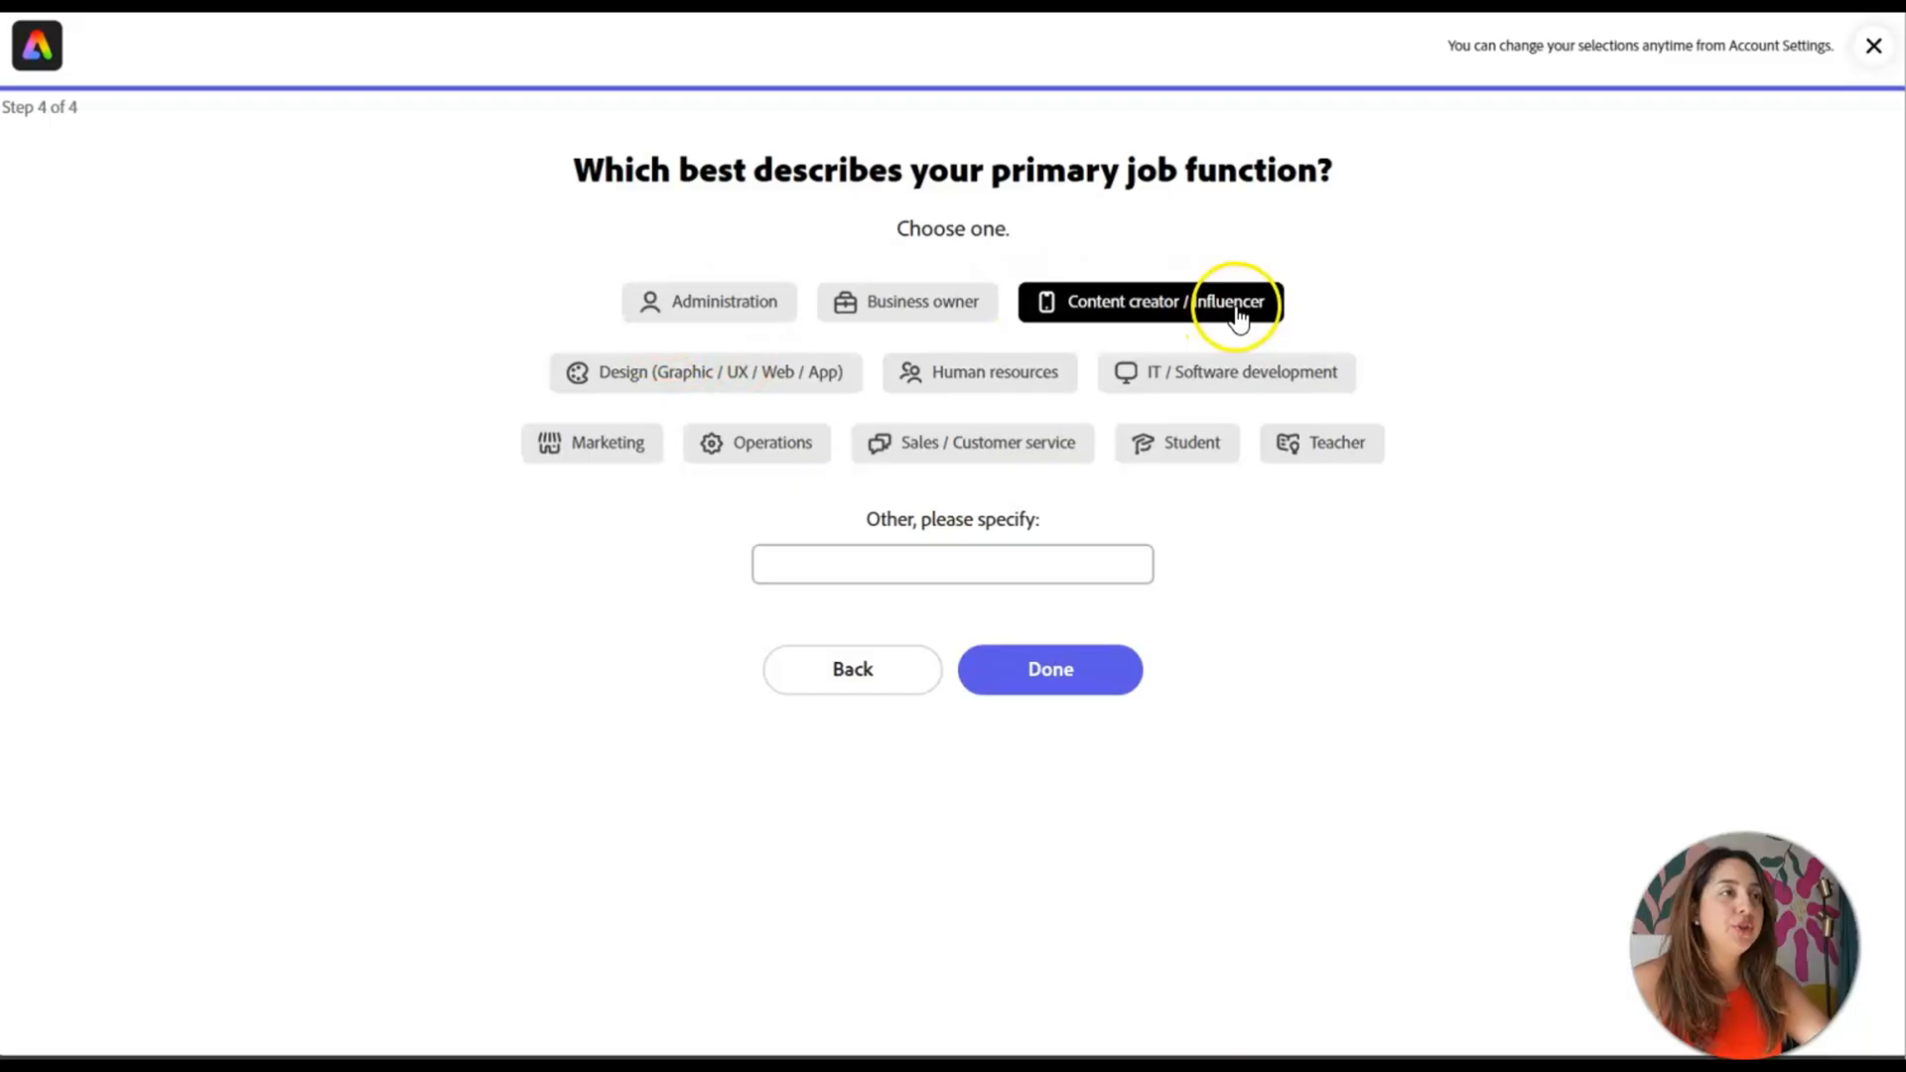
pyautogui.click(1048, 669)
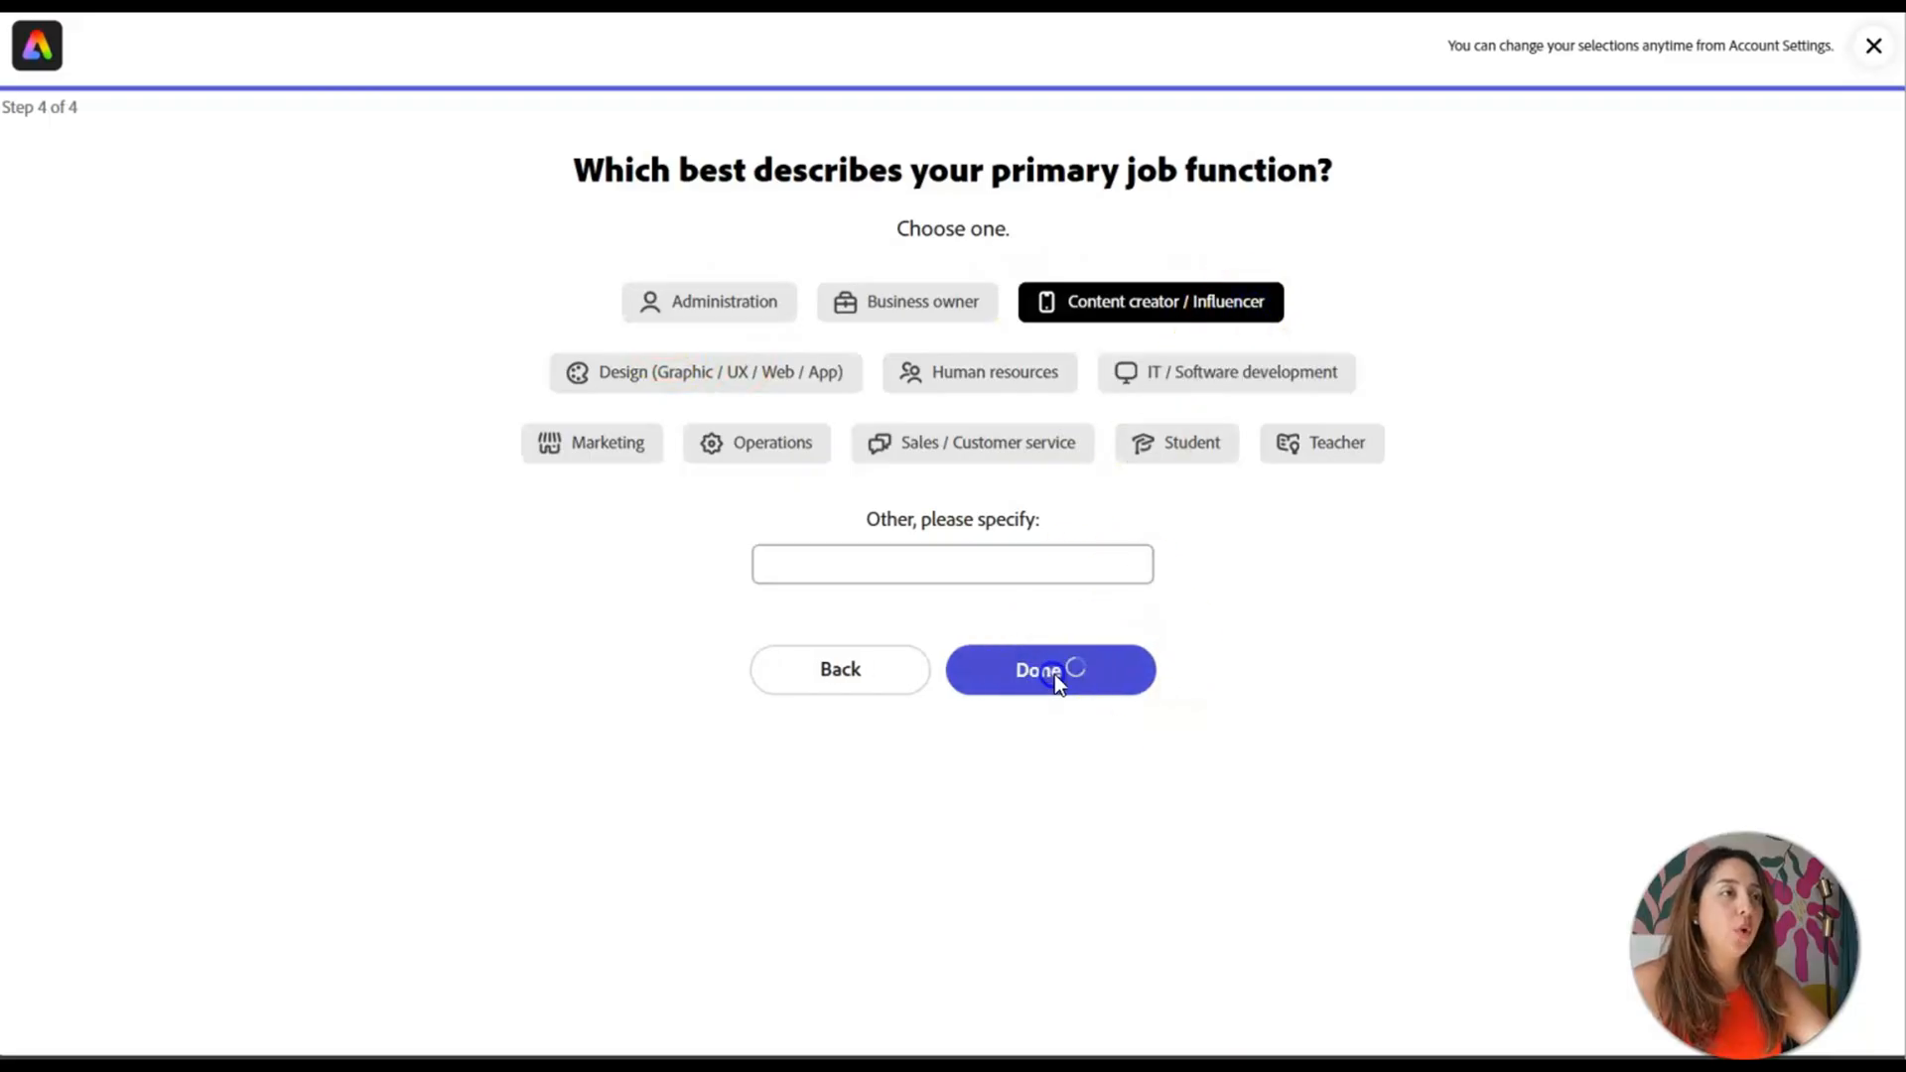
pyautogui.click(1048, 669)
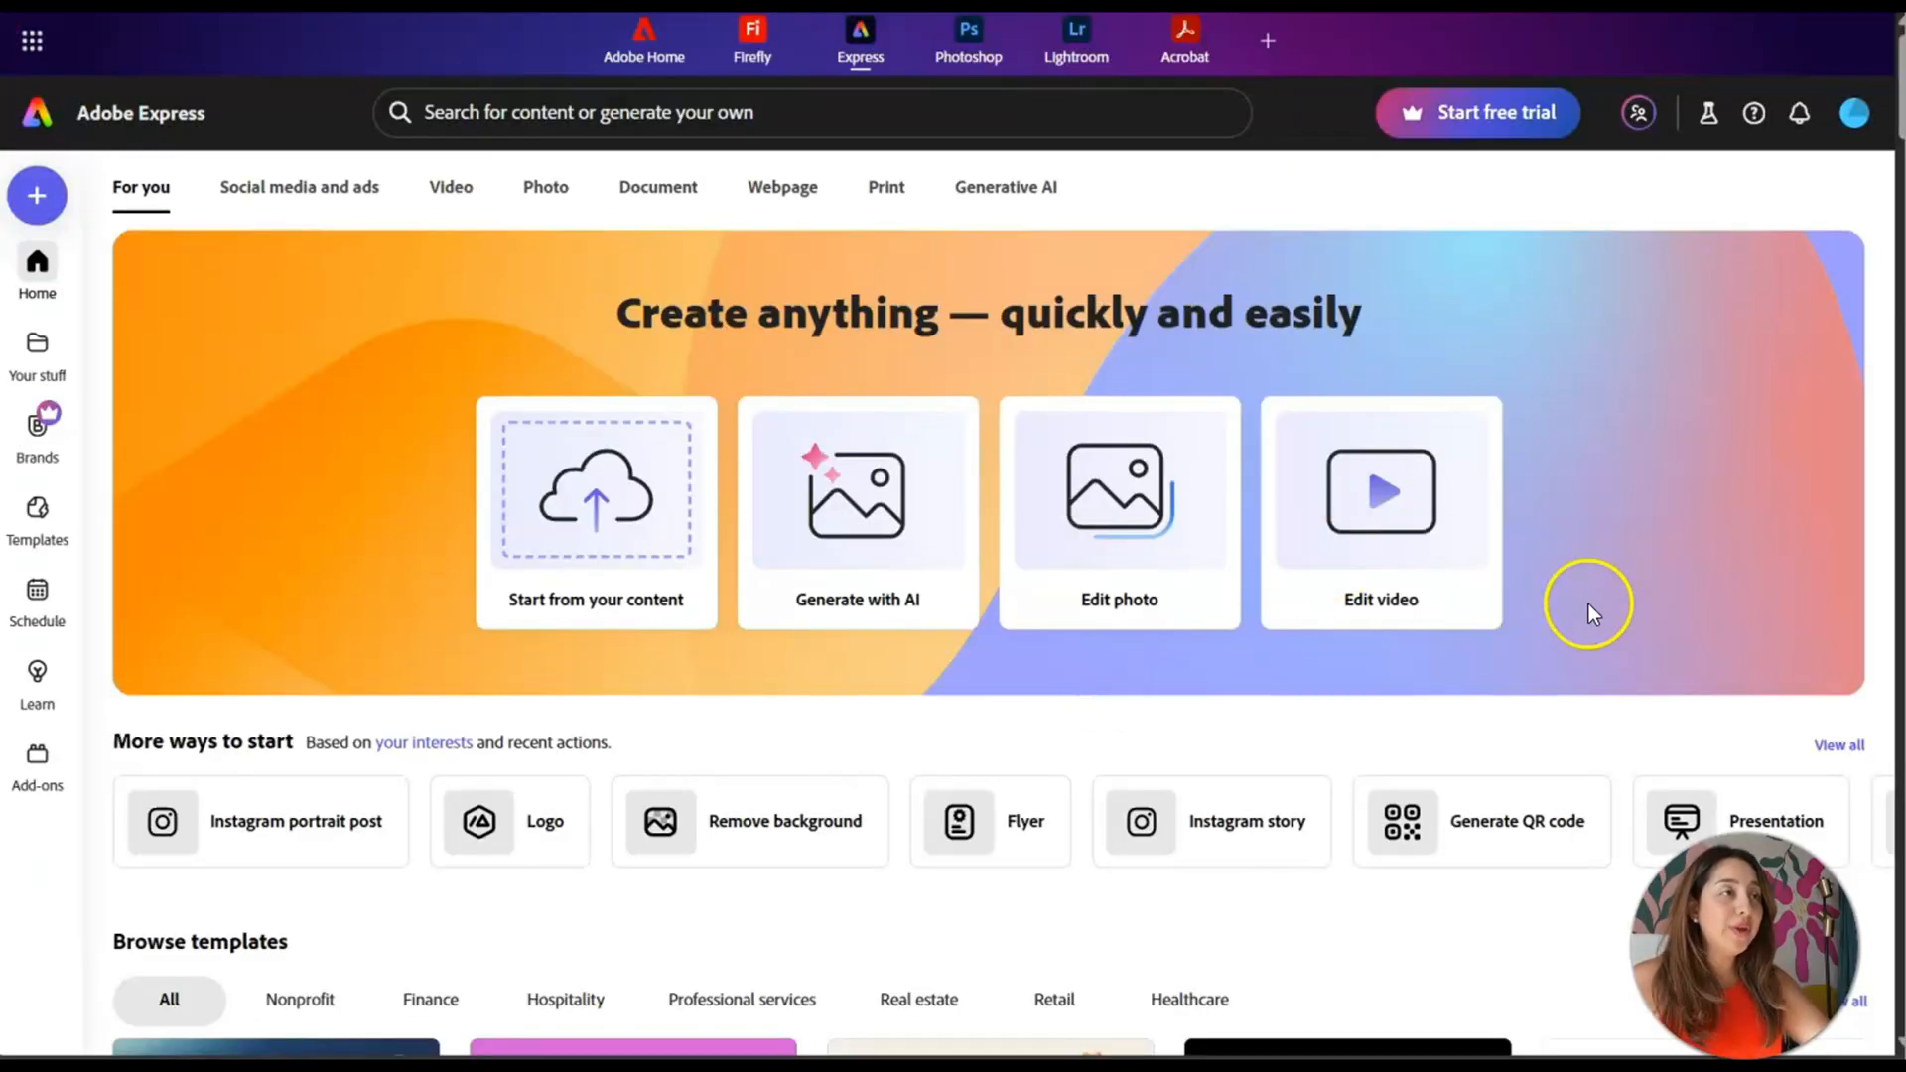
# - Start a new design from the home page's left-sidebar + button, showing the Get started panel
pyautogui.scroll(-3)
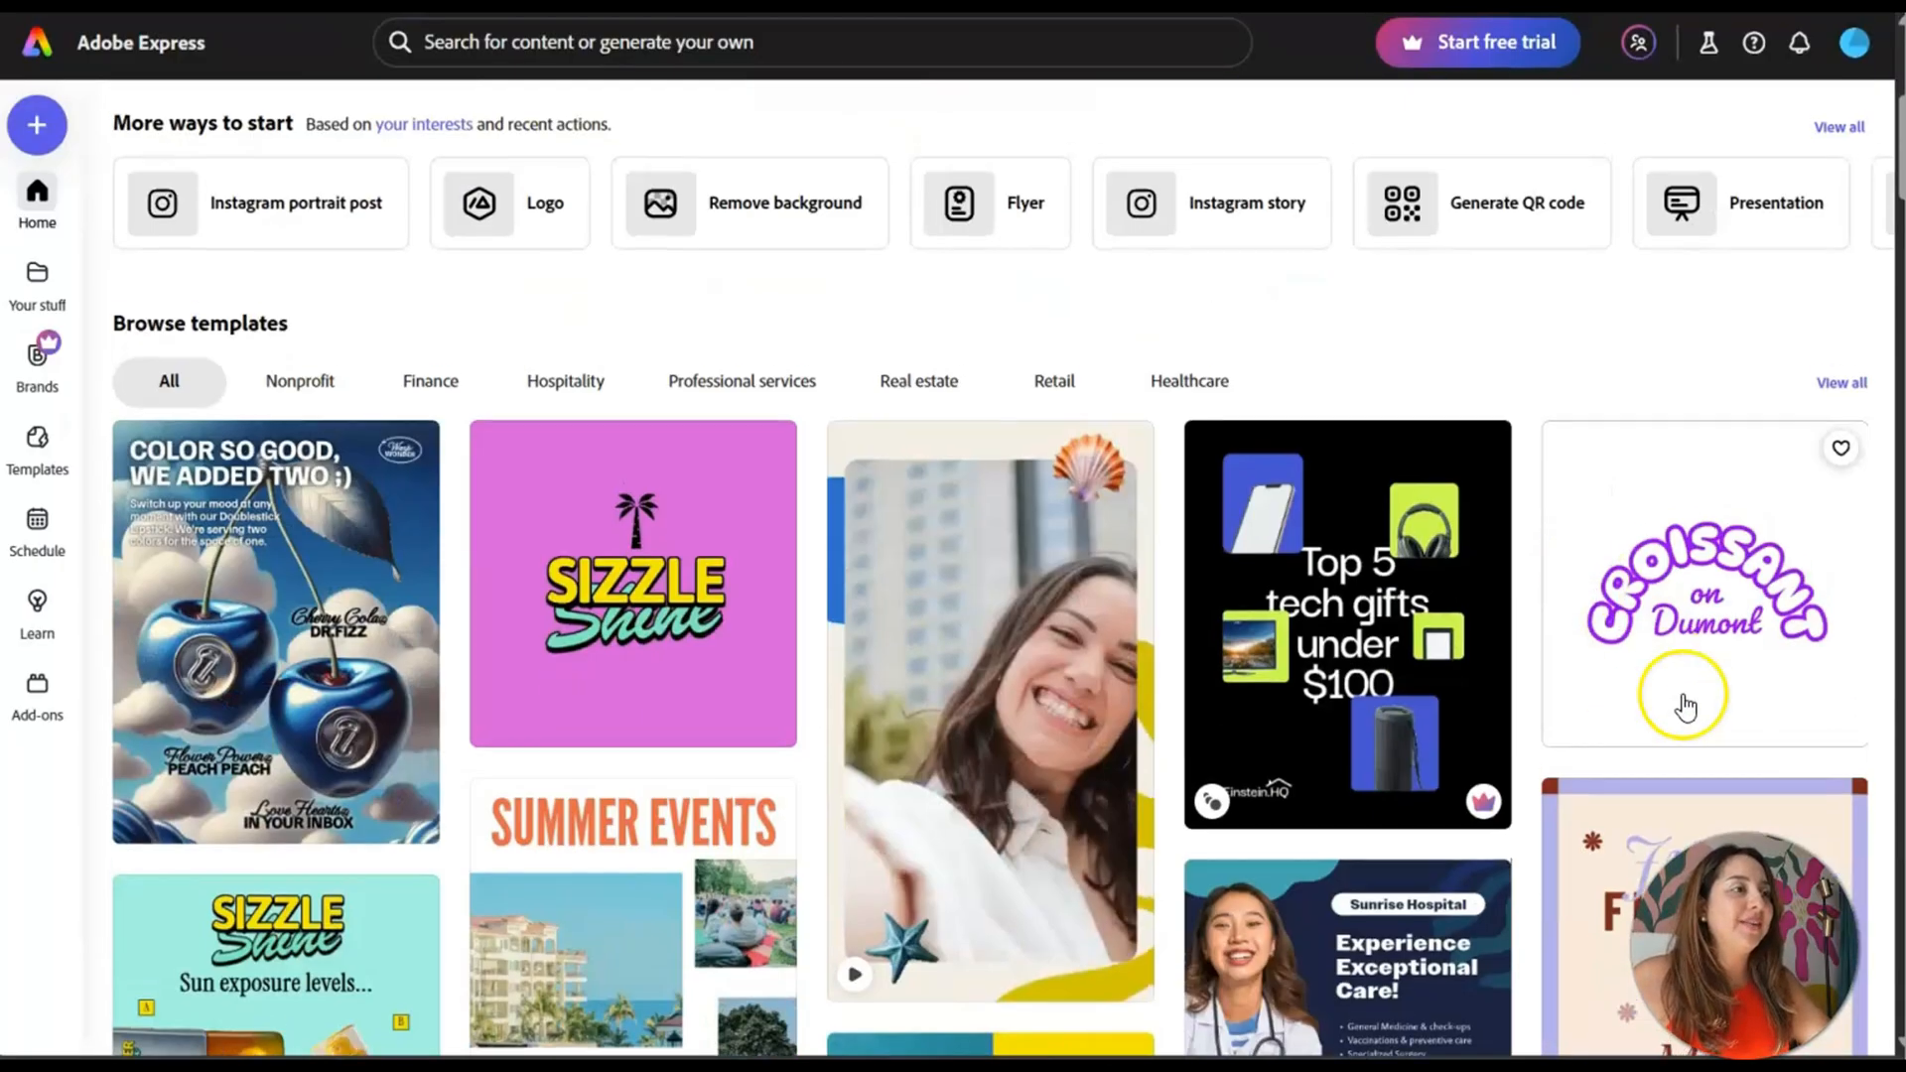
pyautogui.scroll(3)
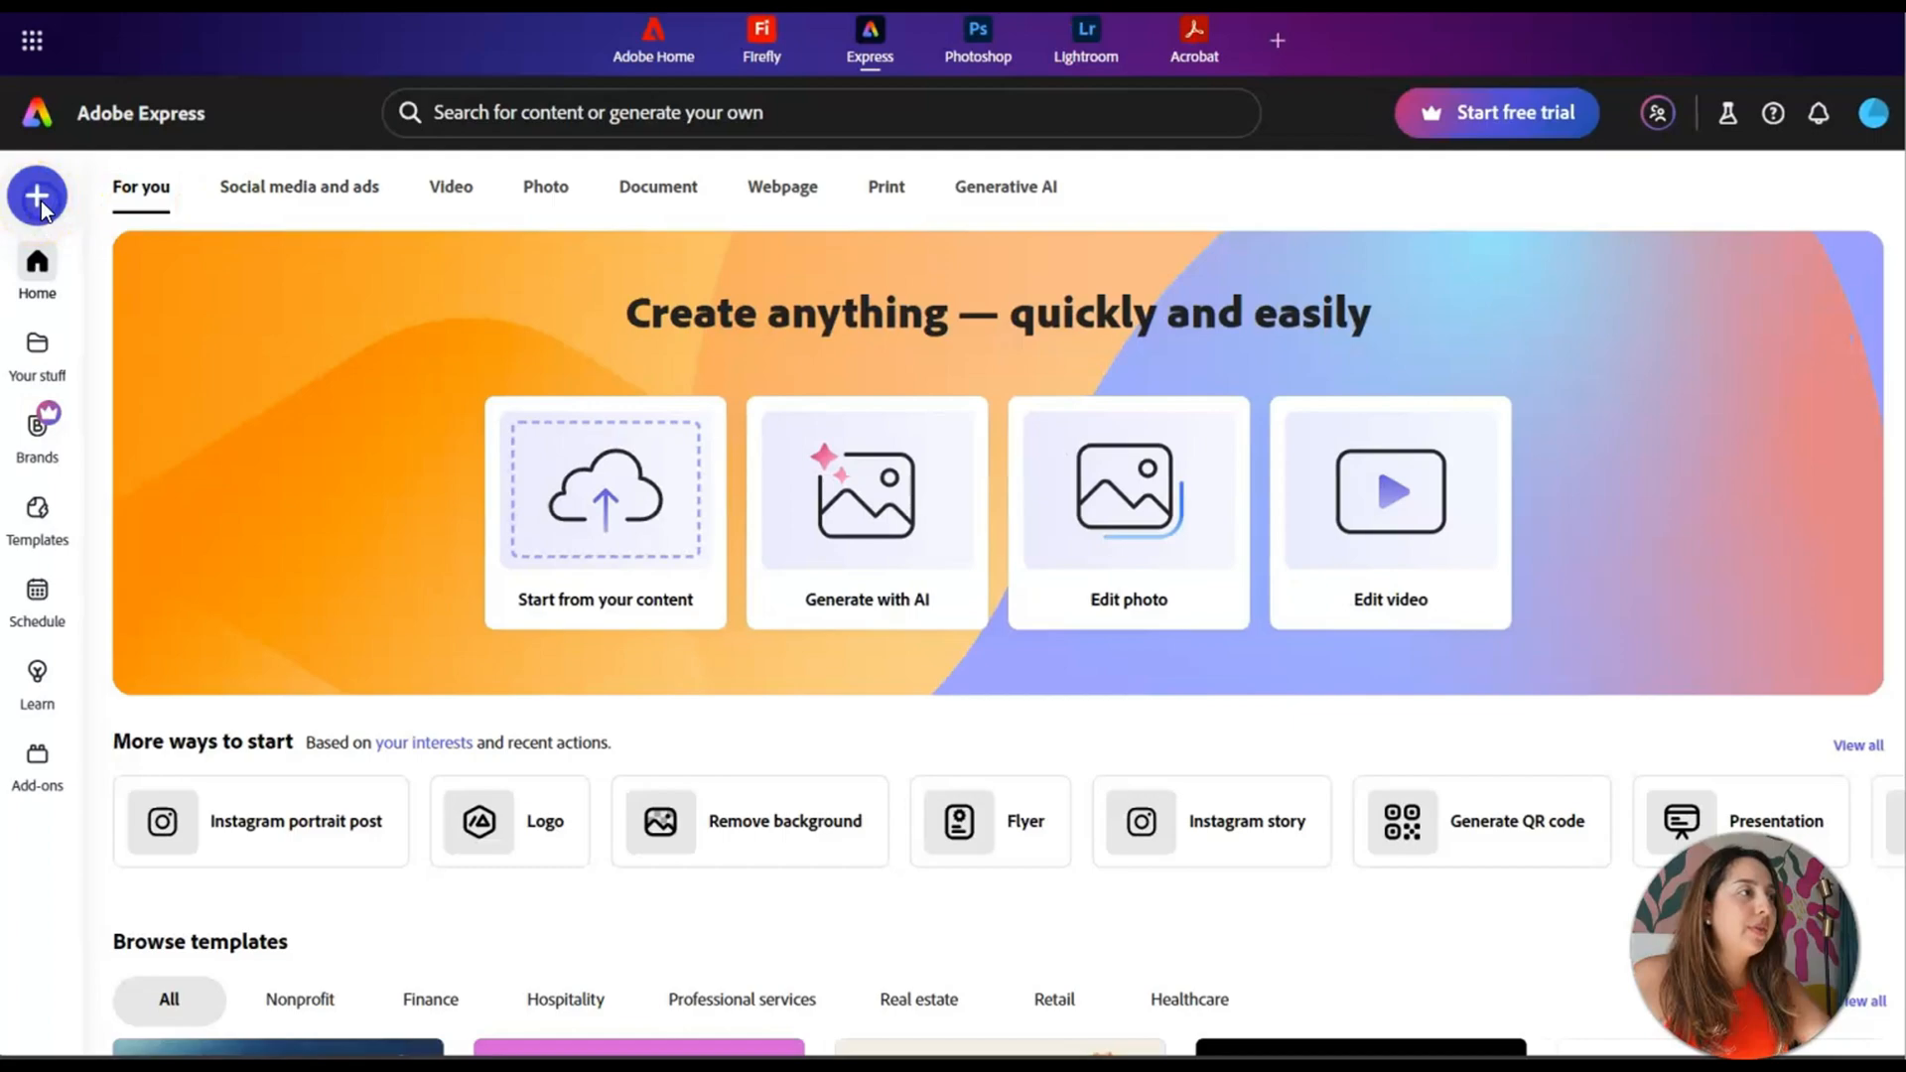
pyautogui.click(35, 197)
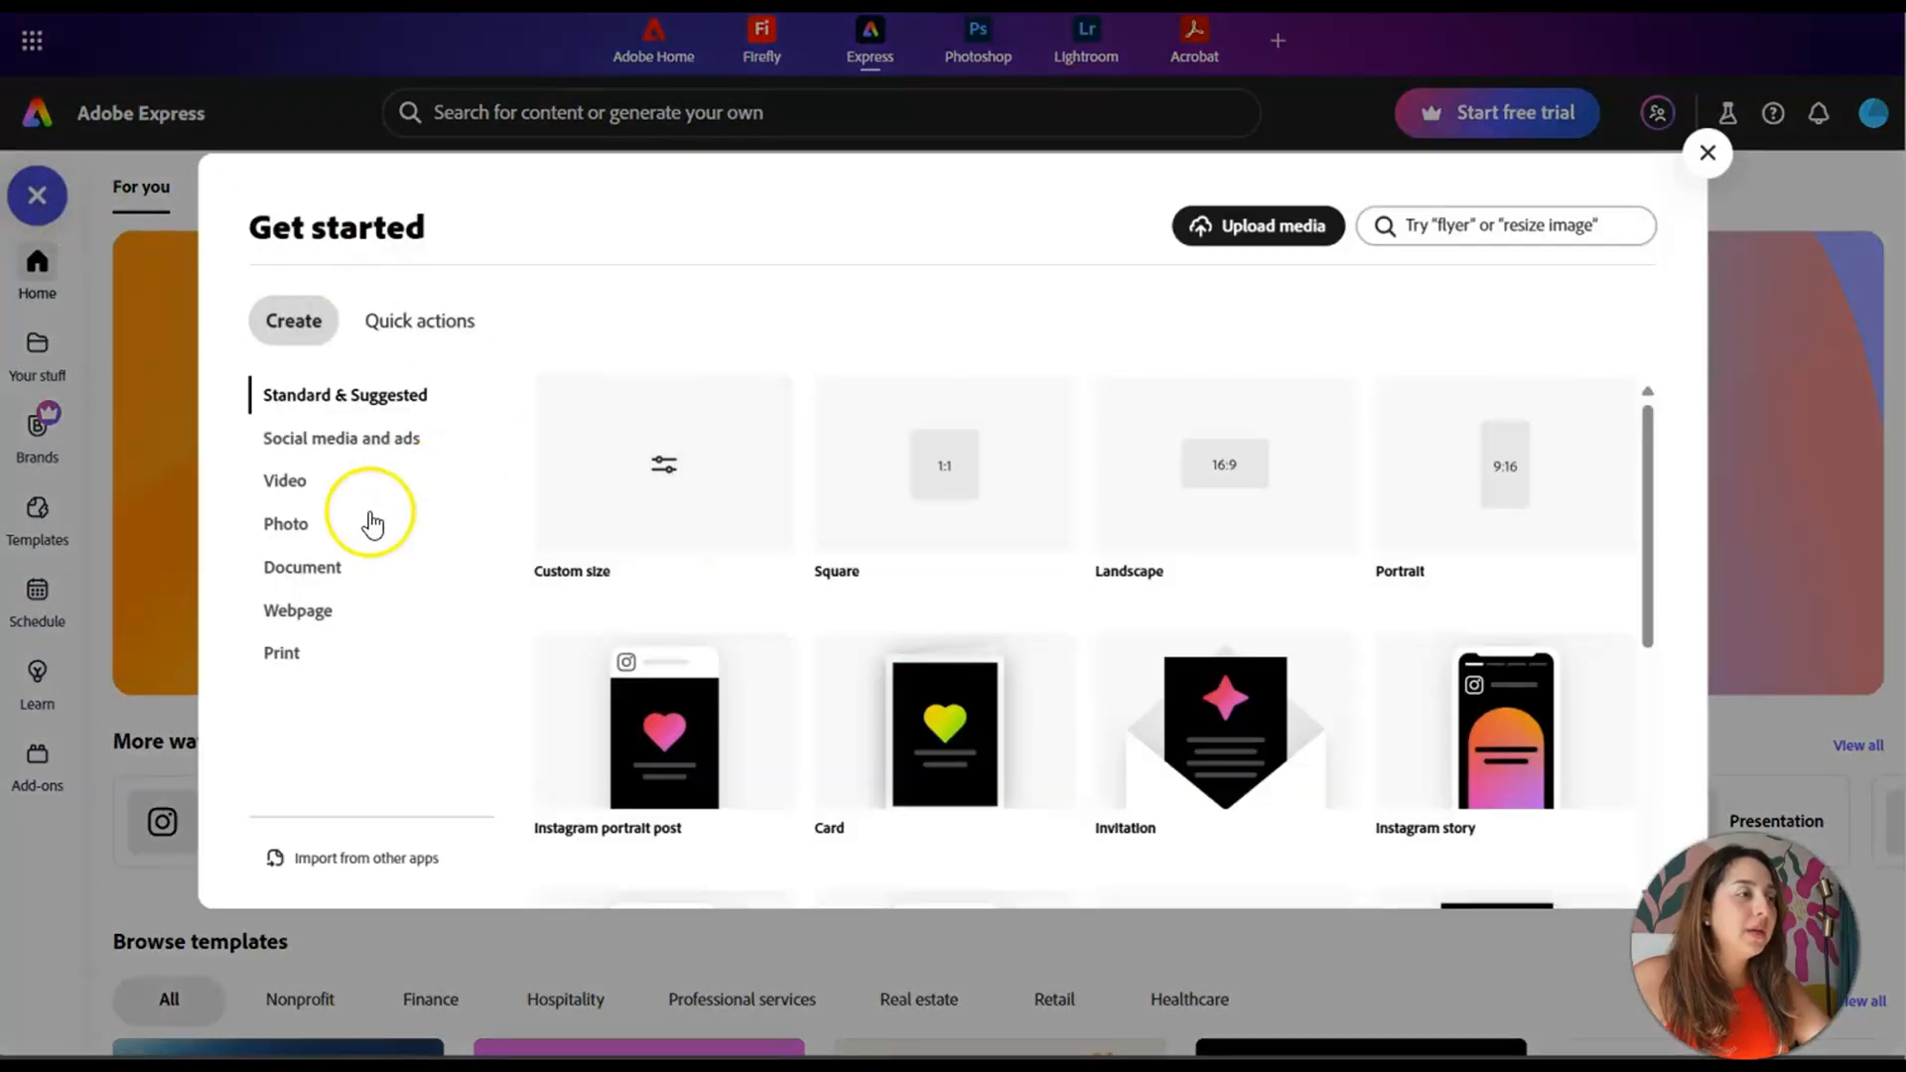
# - Create a new blank custom-size file of 8.5 by 11 inches
pyautogui.click(663, 465)
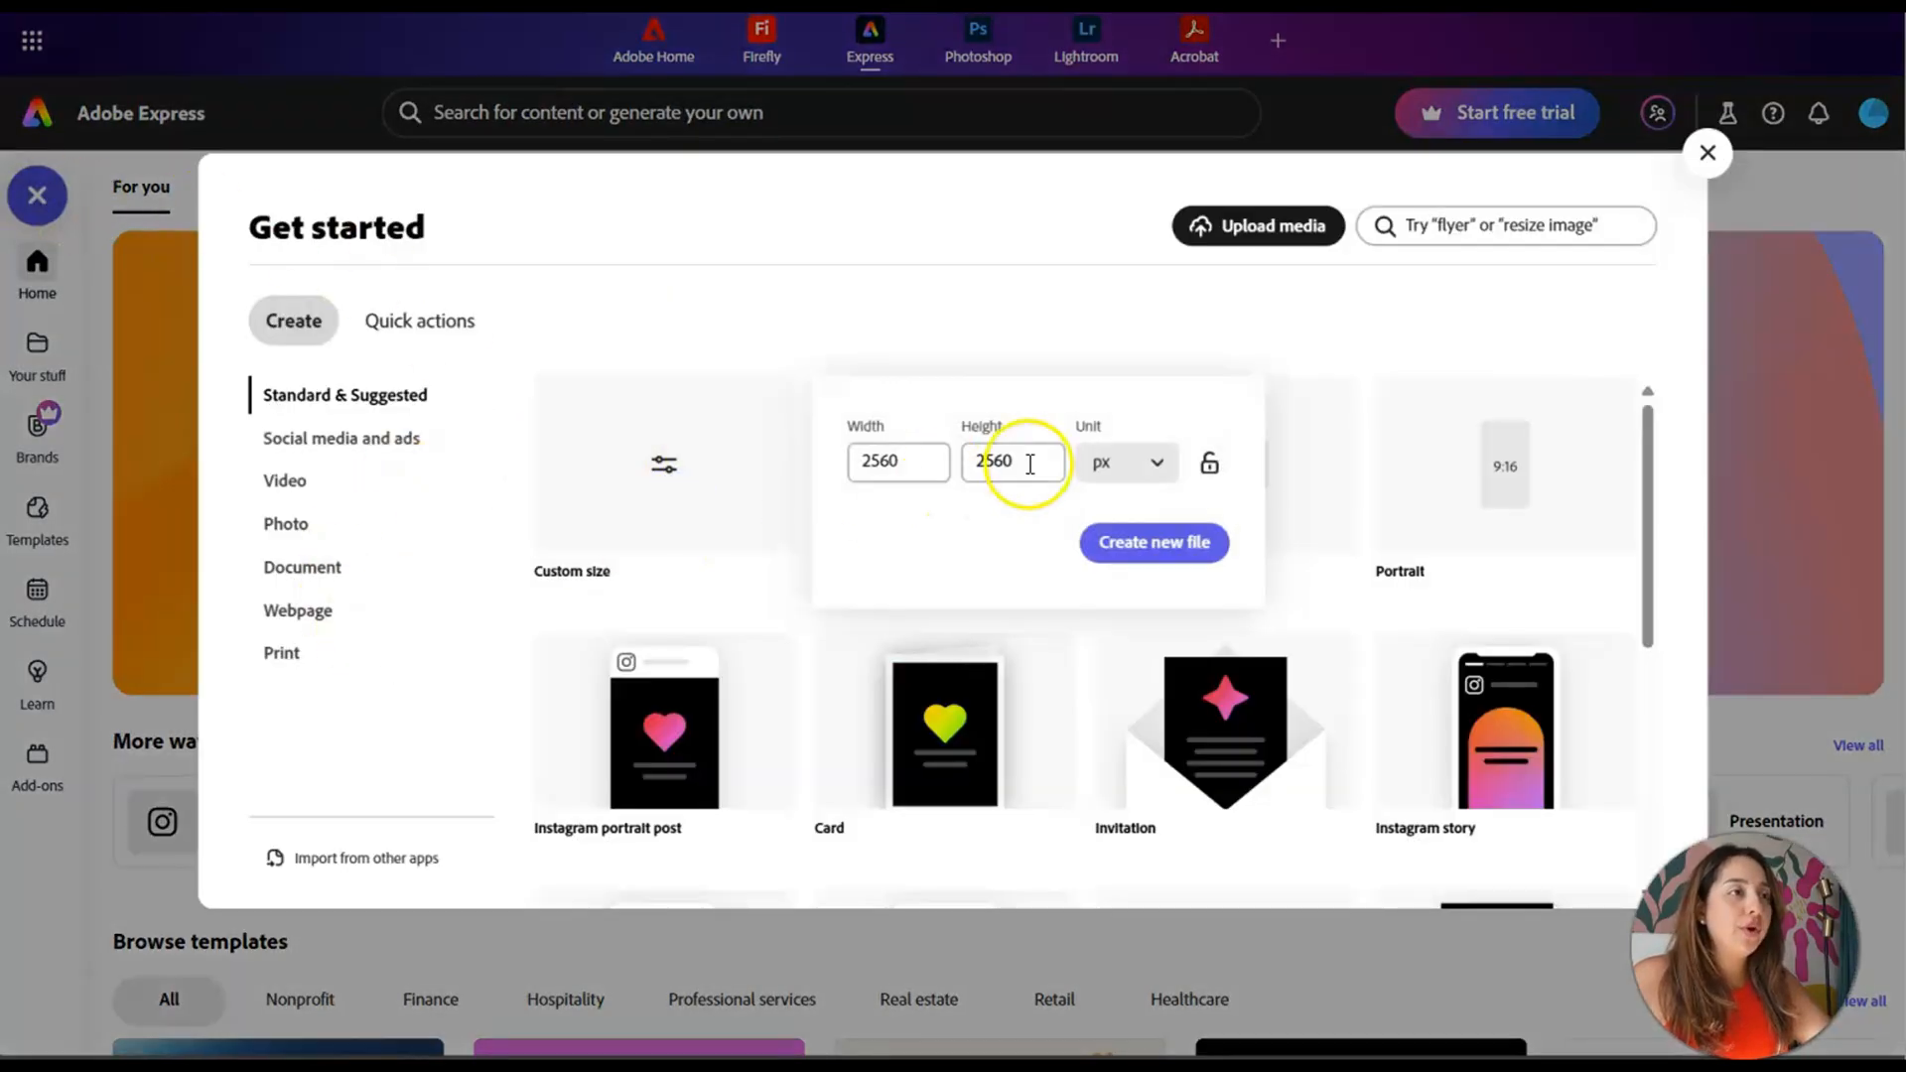
pyautogui.click(1122, 463)
pyautogui.write('8')
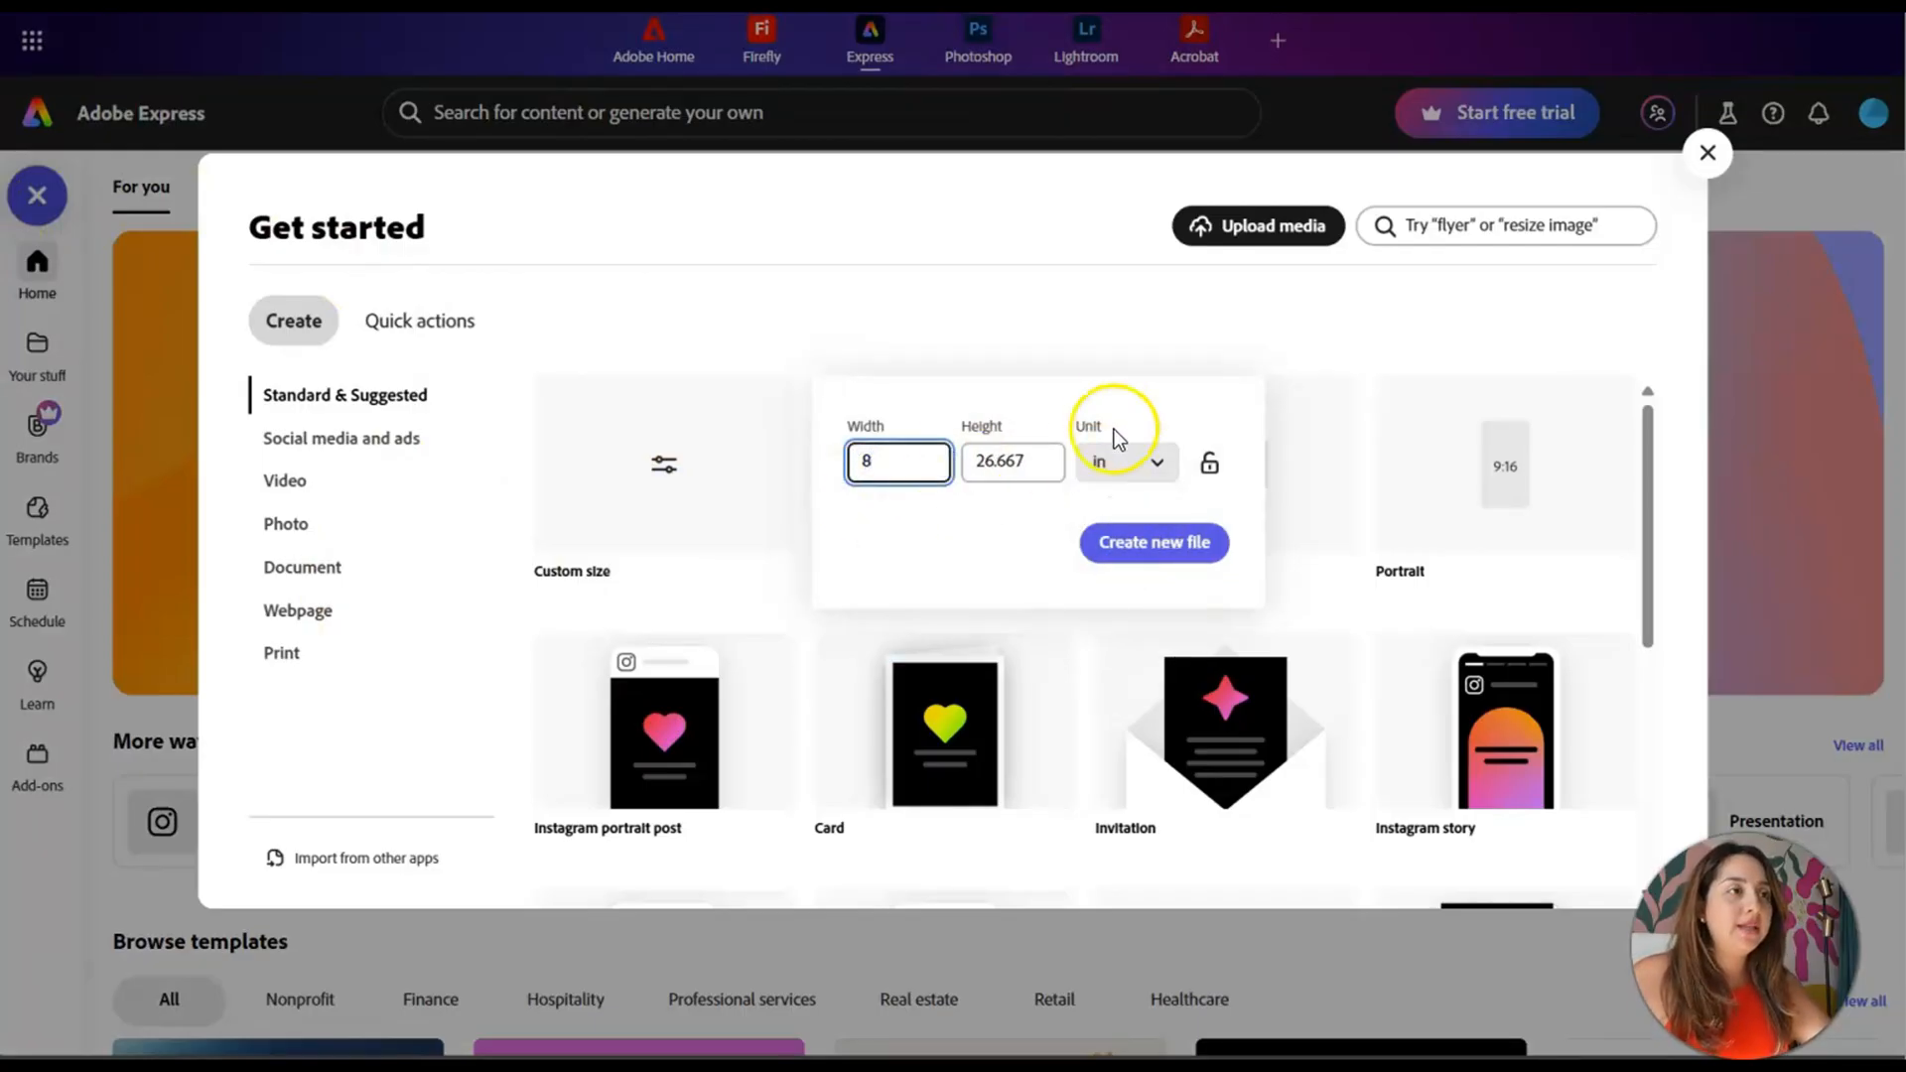
pyautogui.click(898, 461)
pyautogui.write('.5')
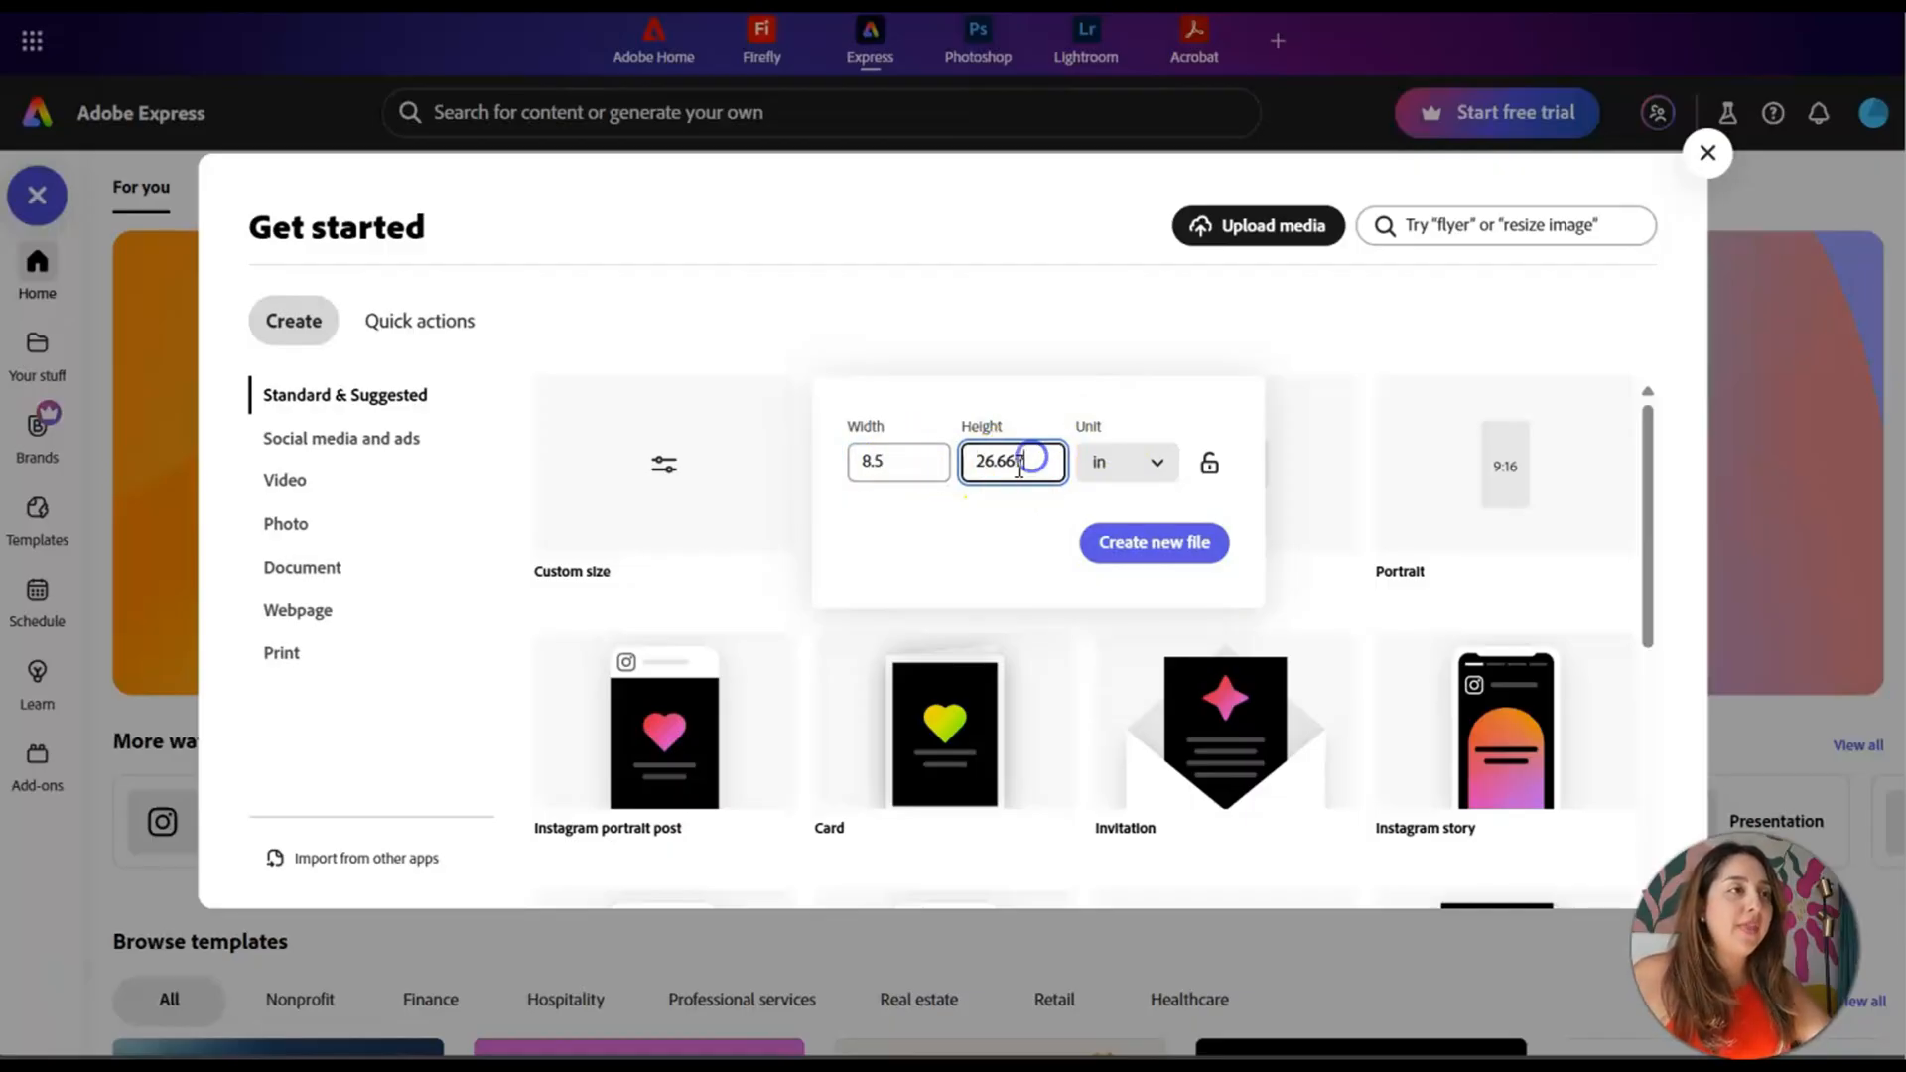
pyautogui.write('11')
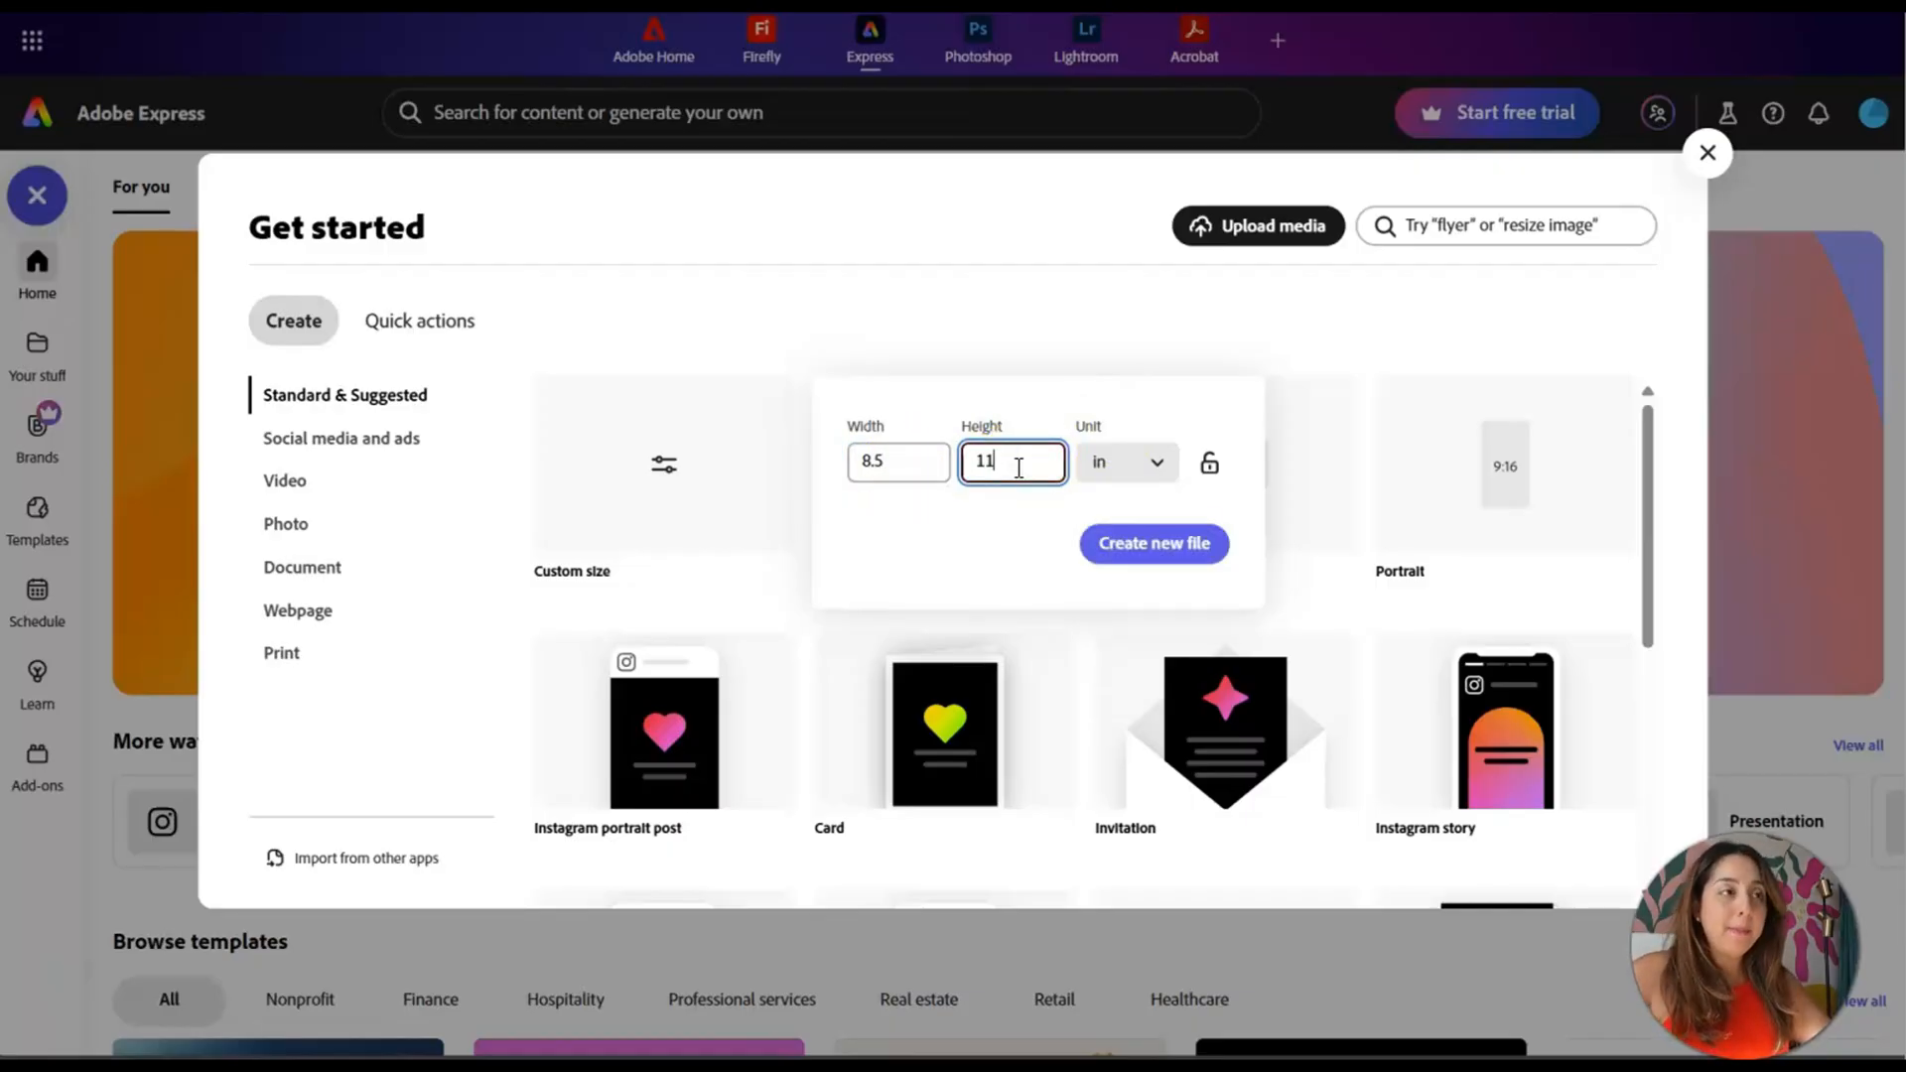
pyautogui.click(1151, 544)
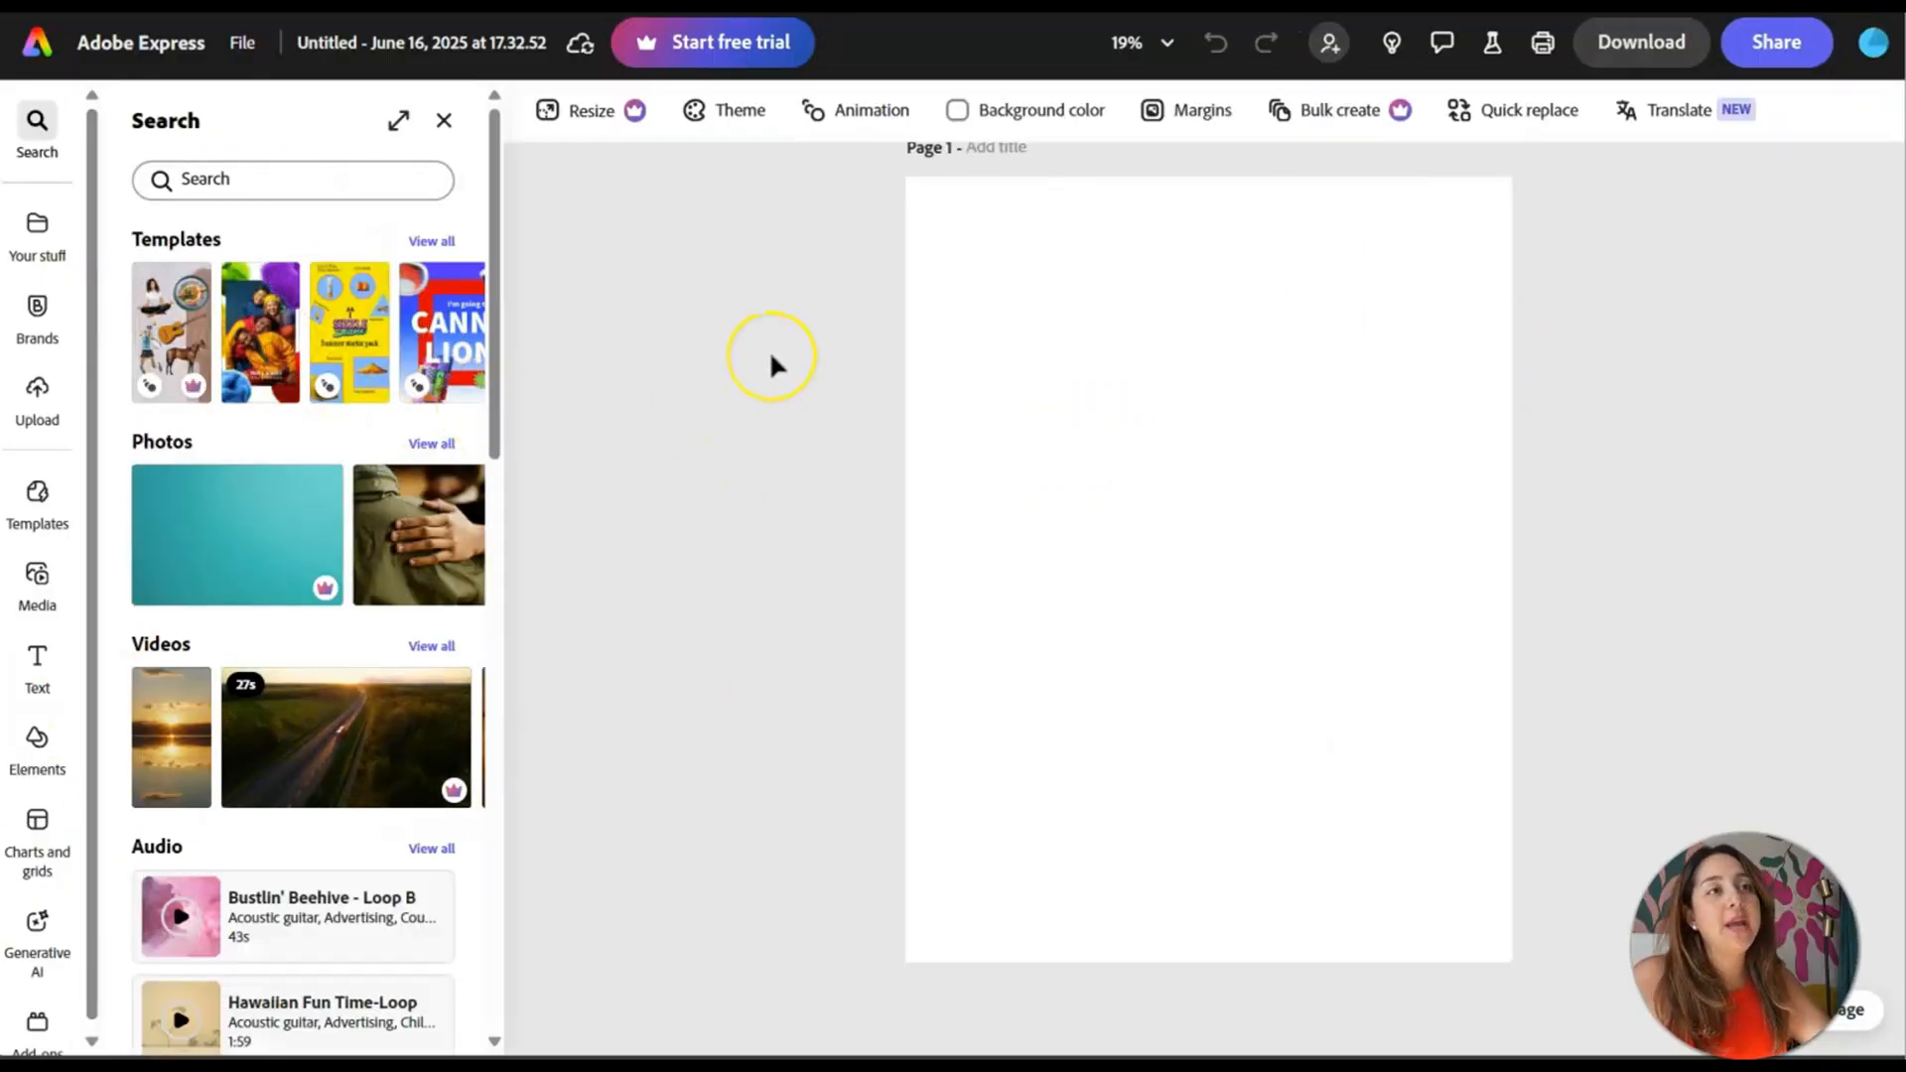
pyautogui.moveTo(761, 379)
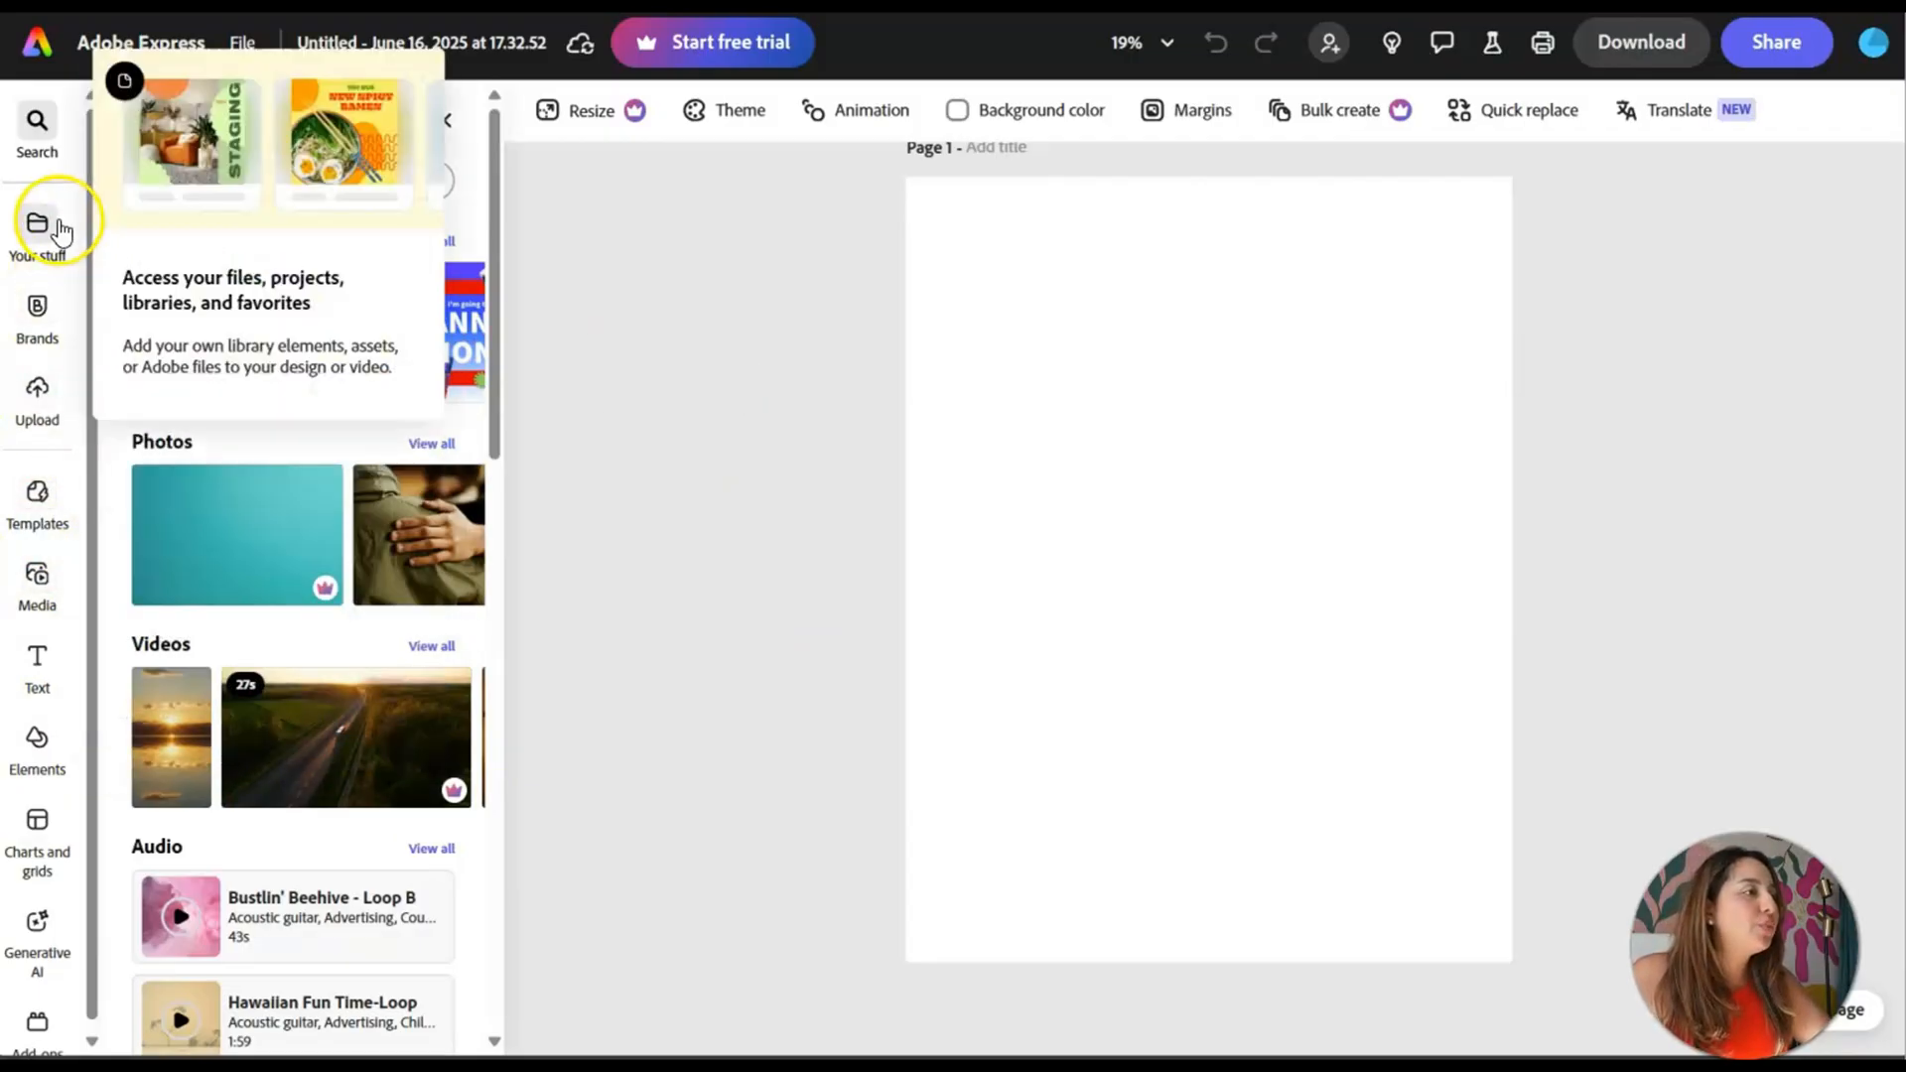
# - Apply the pink-red radial gradient from Elements > Backgrounds to the page, then view all Icons
pyautogui.click(36, 741)
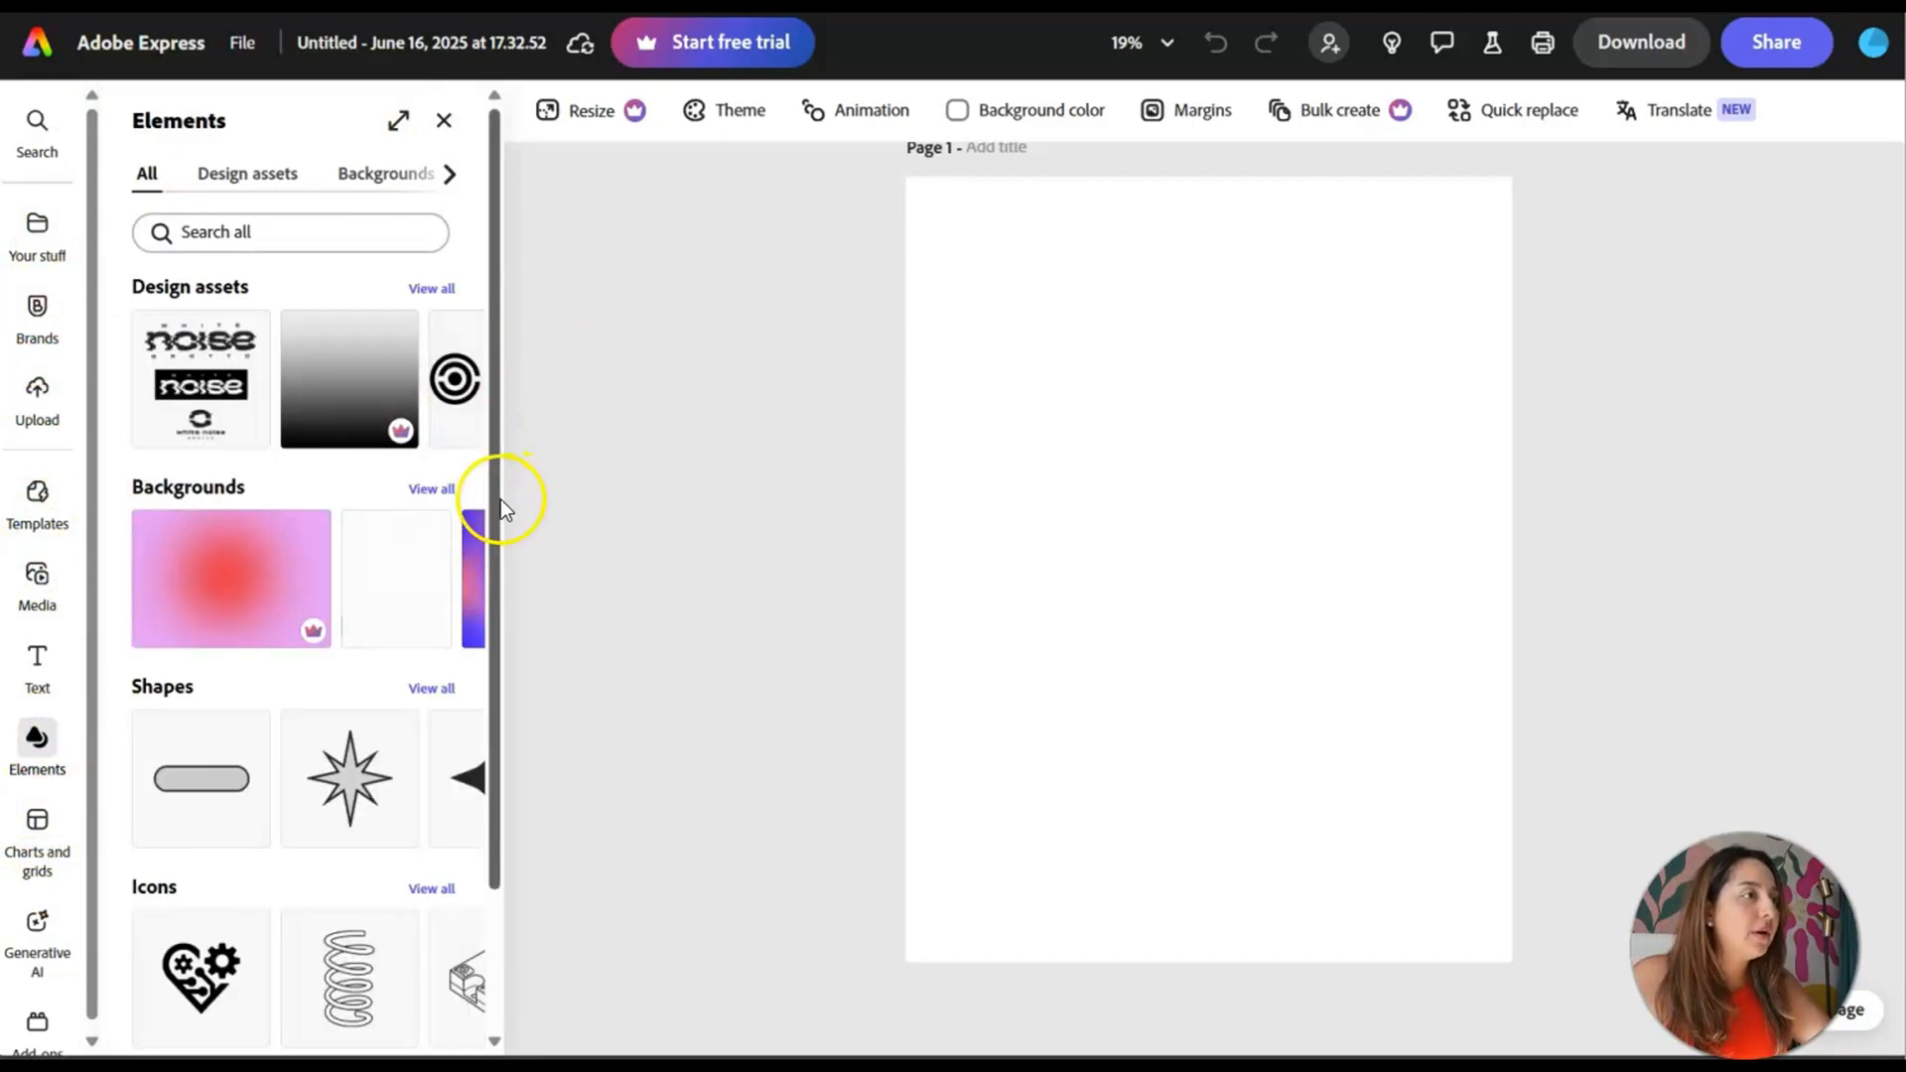
pyautogui.moveTo(383, 158)
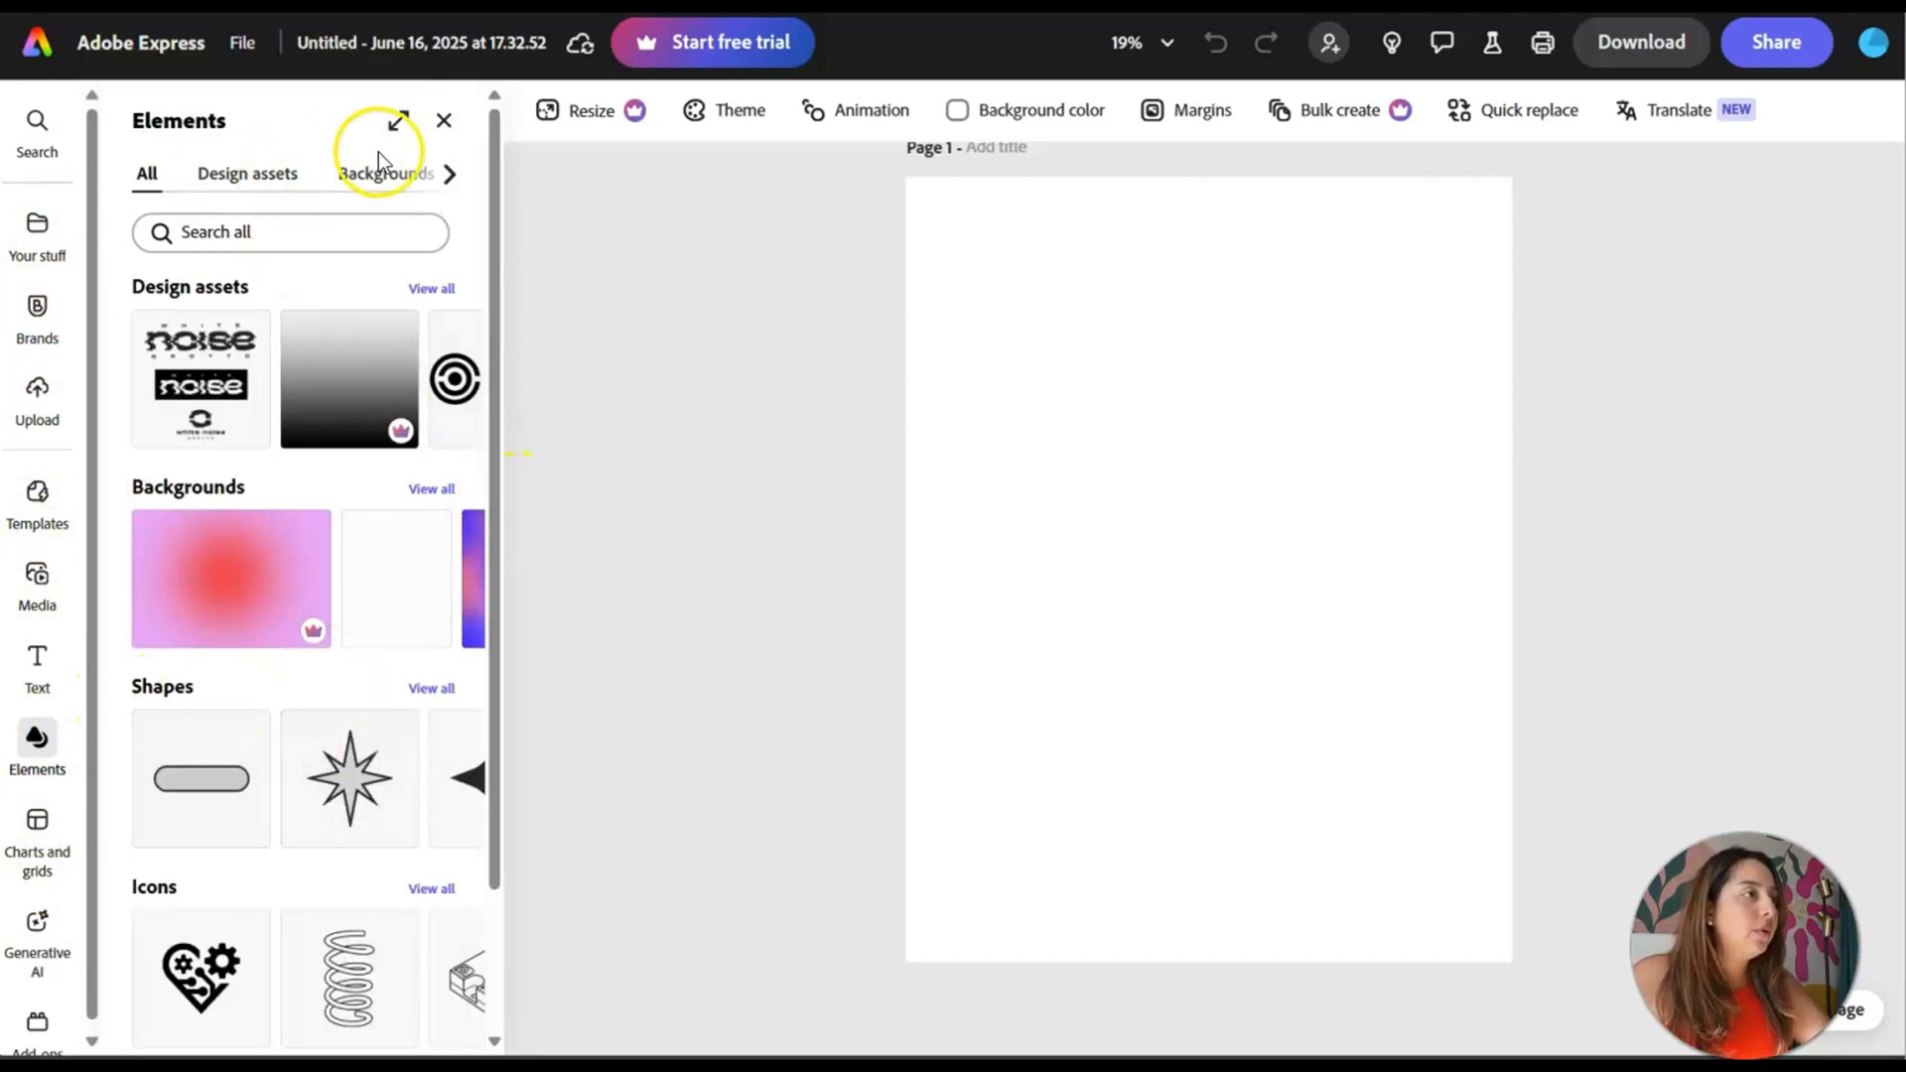
pyautogui.click(449, 175)
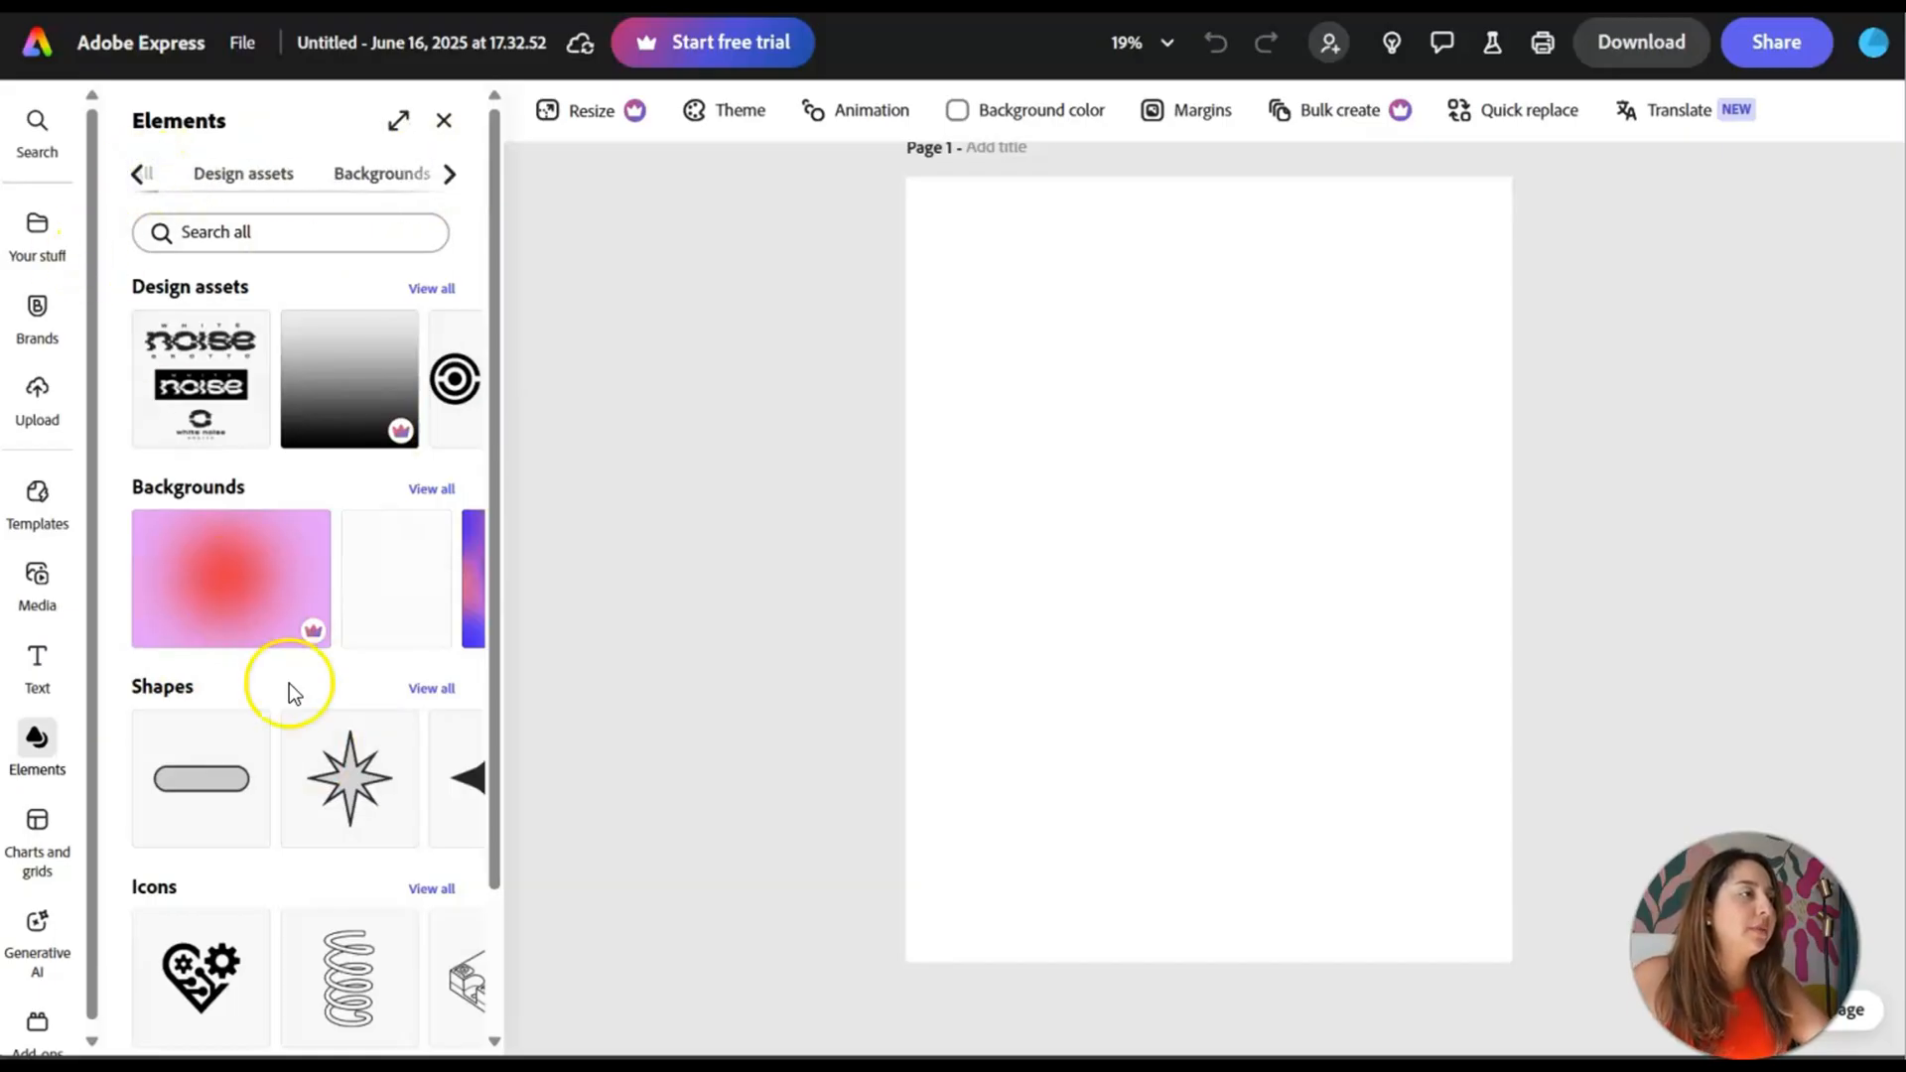
pyautogui.scroll(-3)
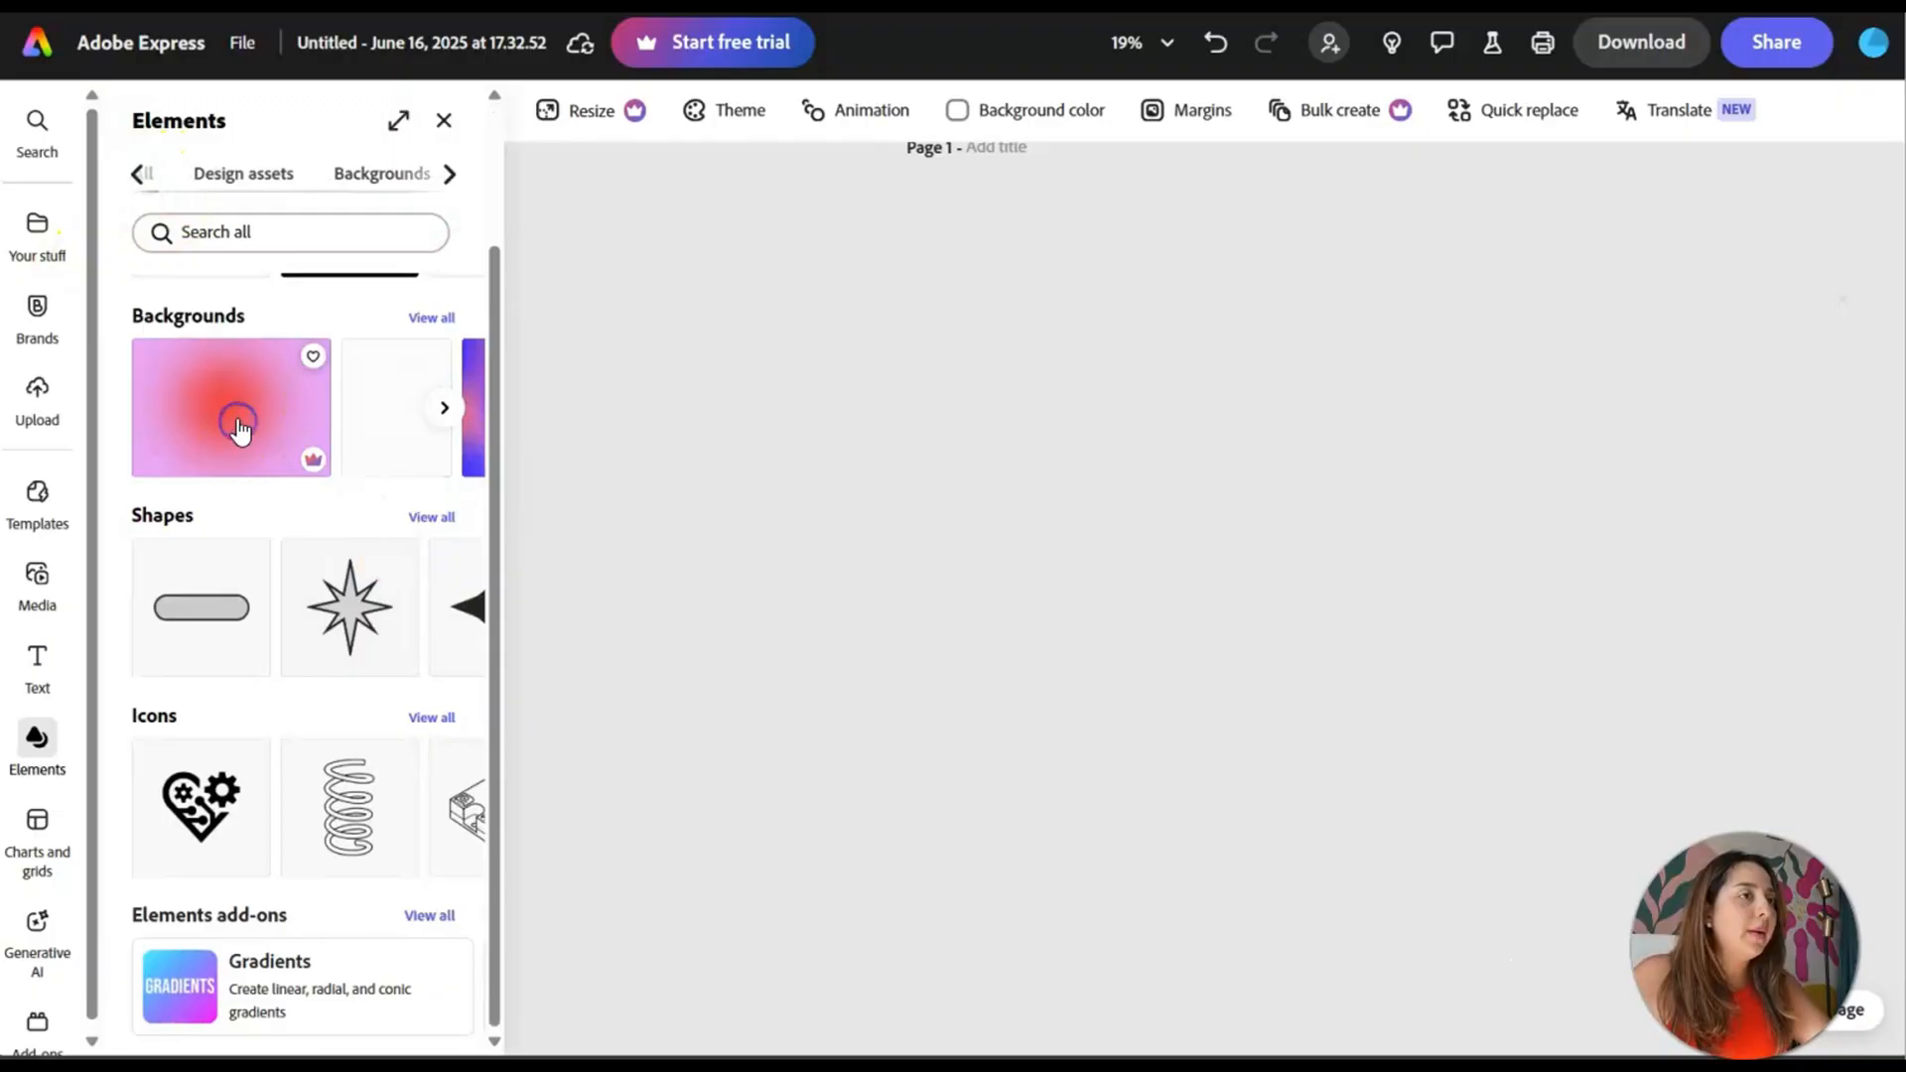
pyautogui.click(230, 407)
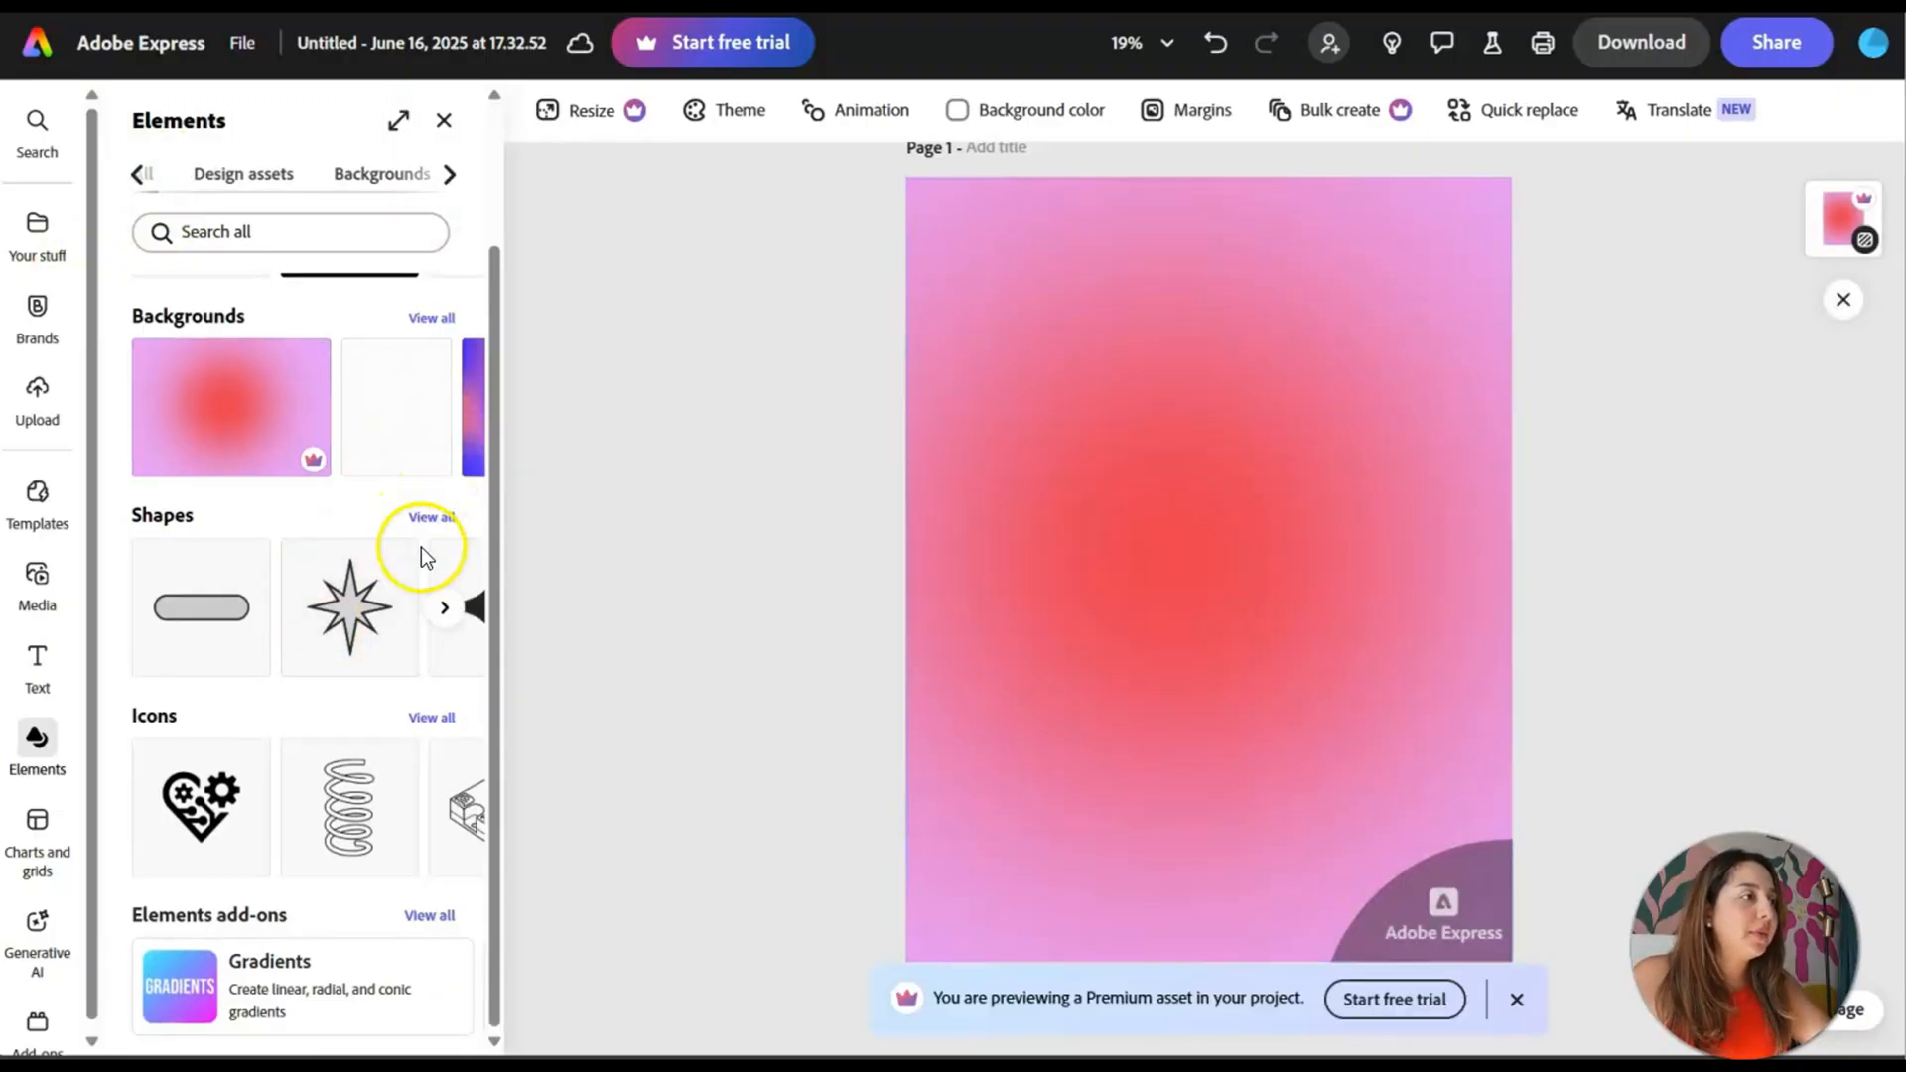
pyautogui.click(431, 717)
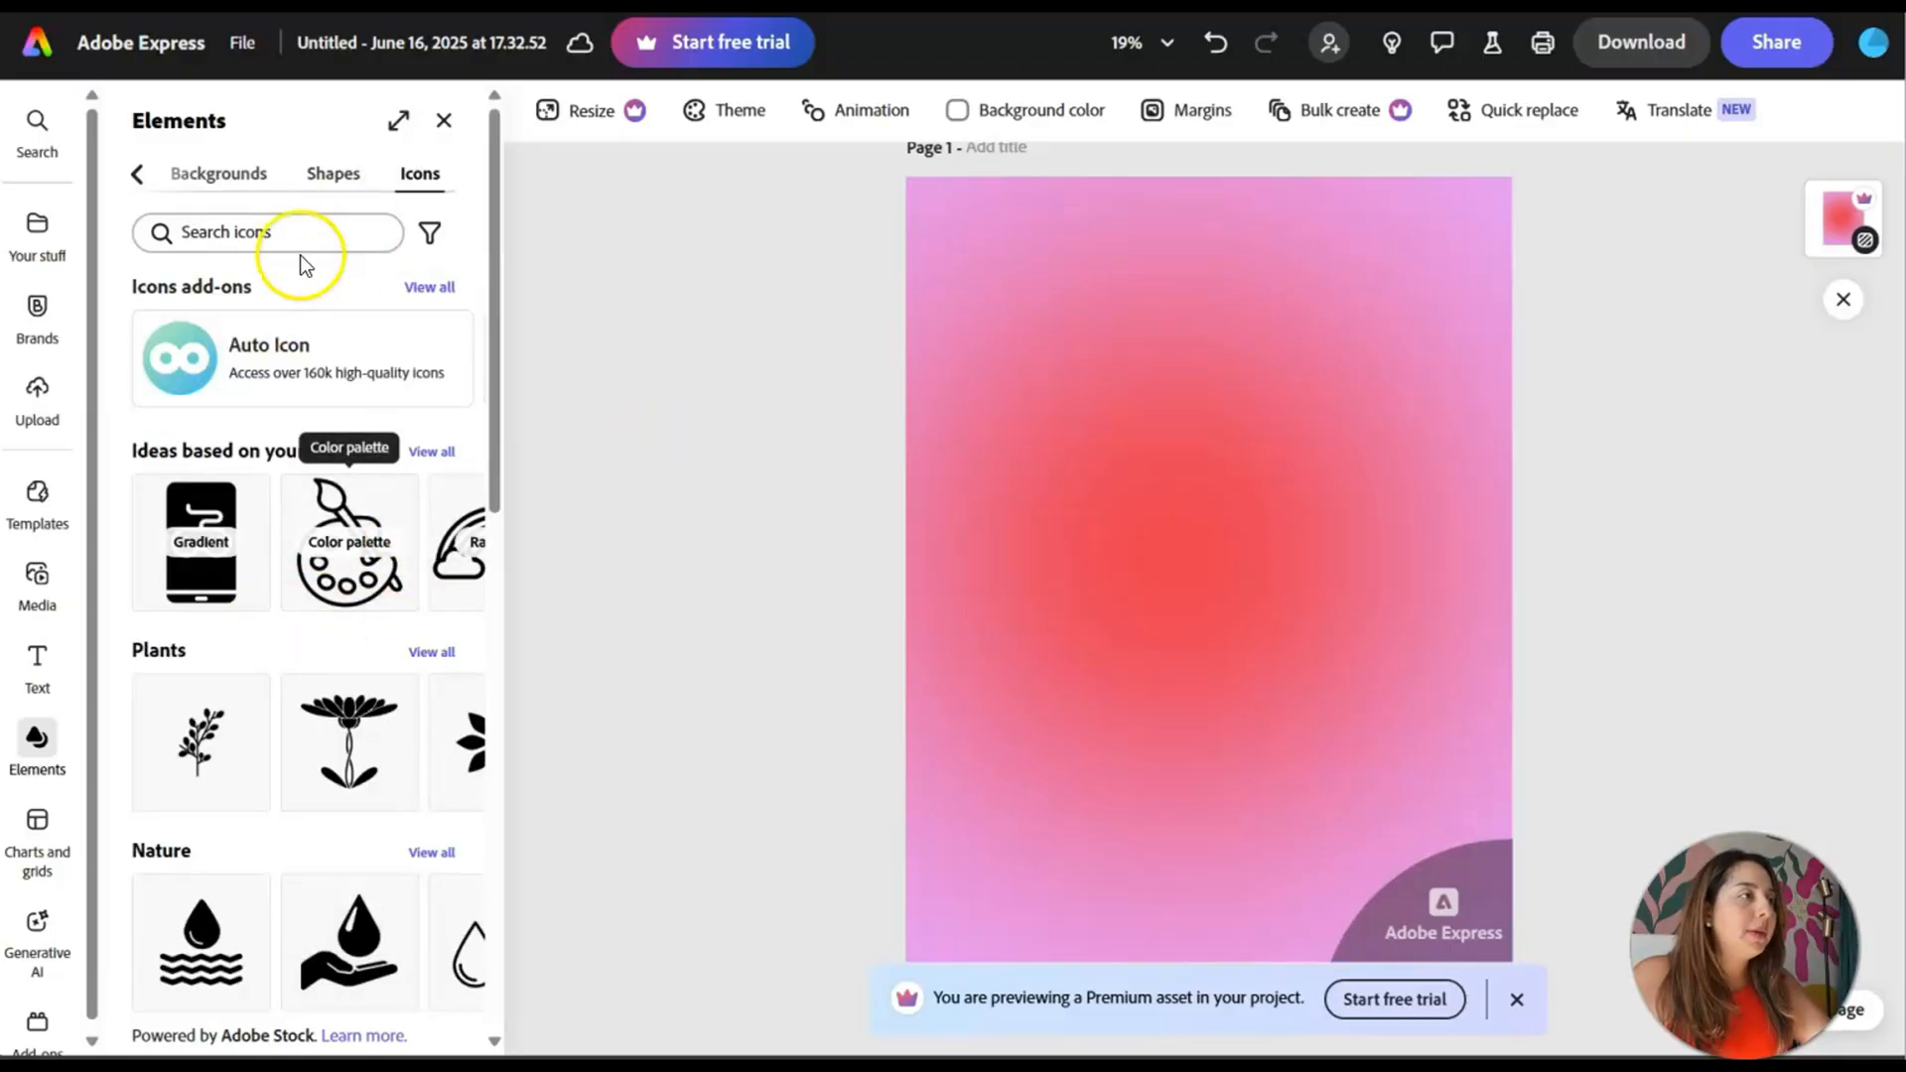
# - Search icons for 'flower', try the vines with flowers suggestion, then clear the results
pyautogui.write('flo')
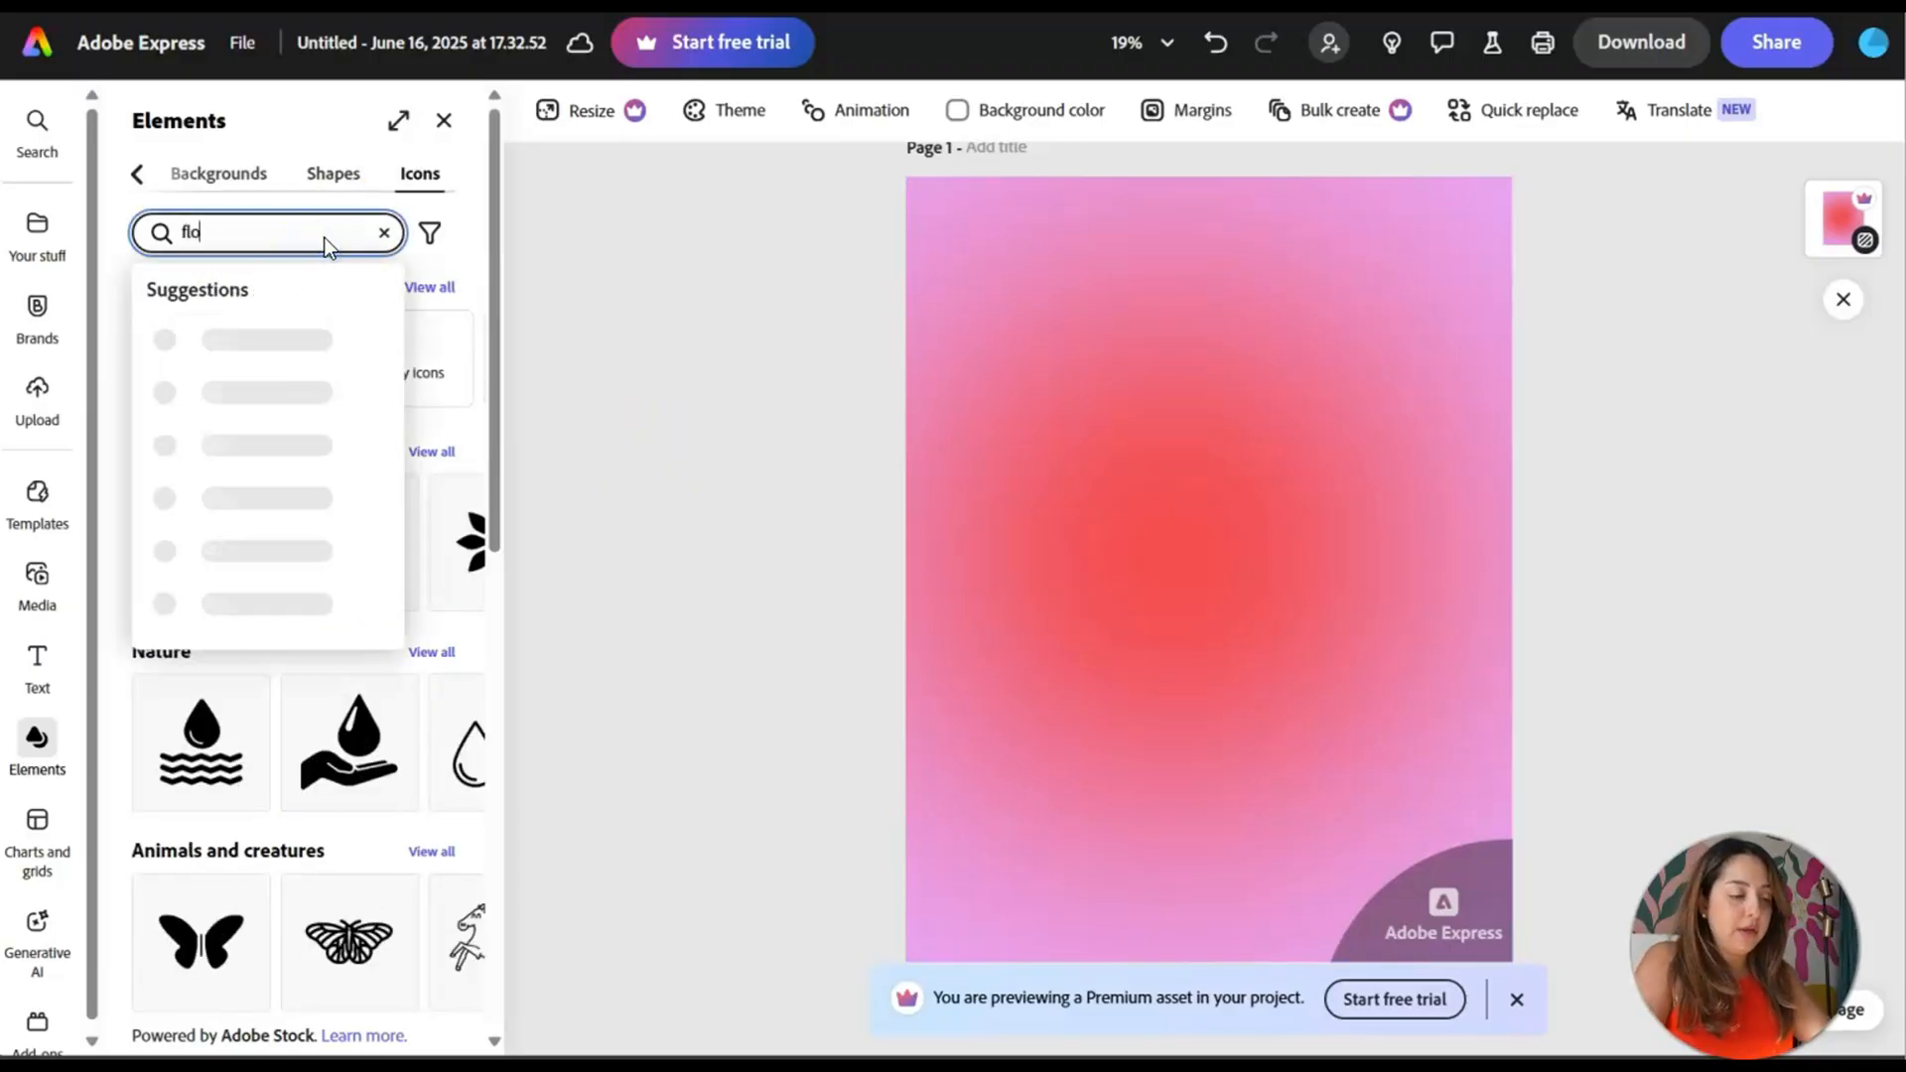
pyautogui.write('wer')
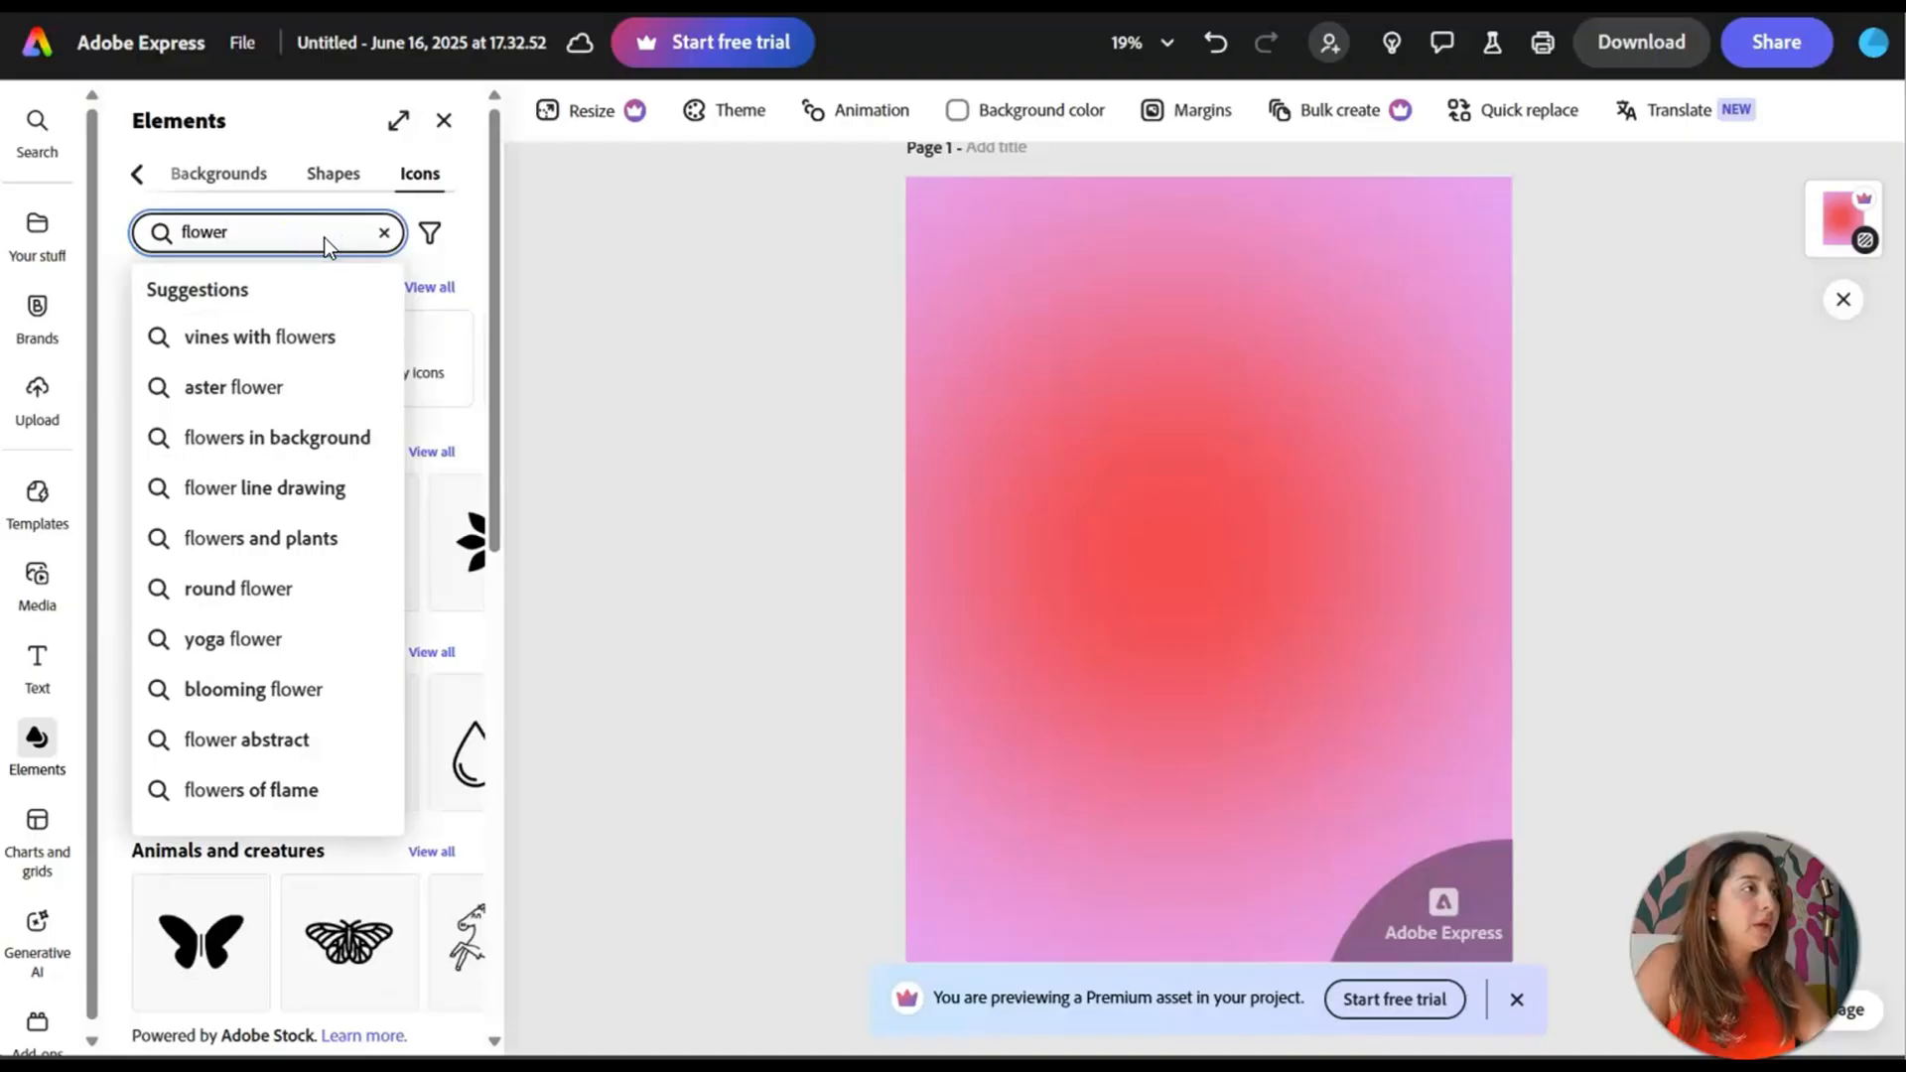
pyautogui.click(258, 338)
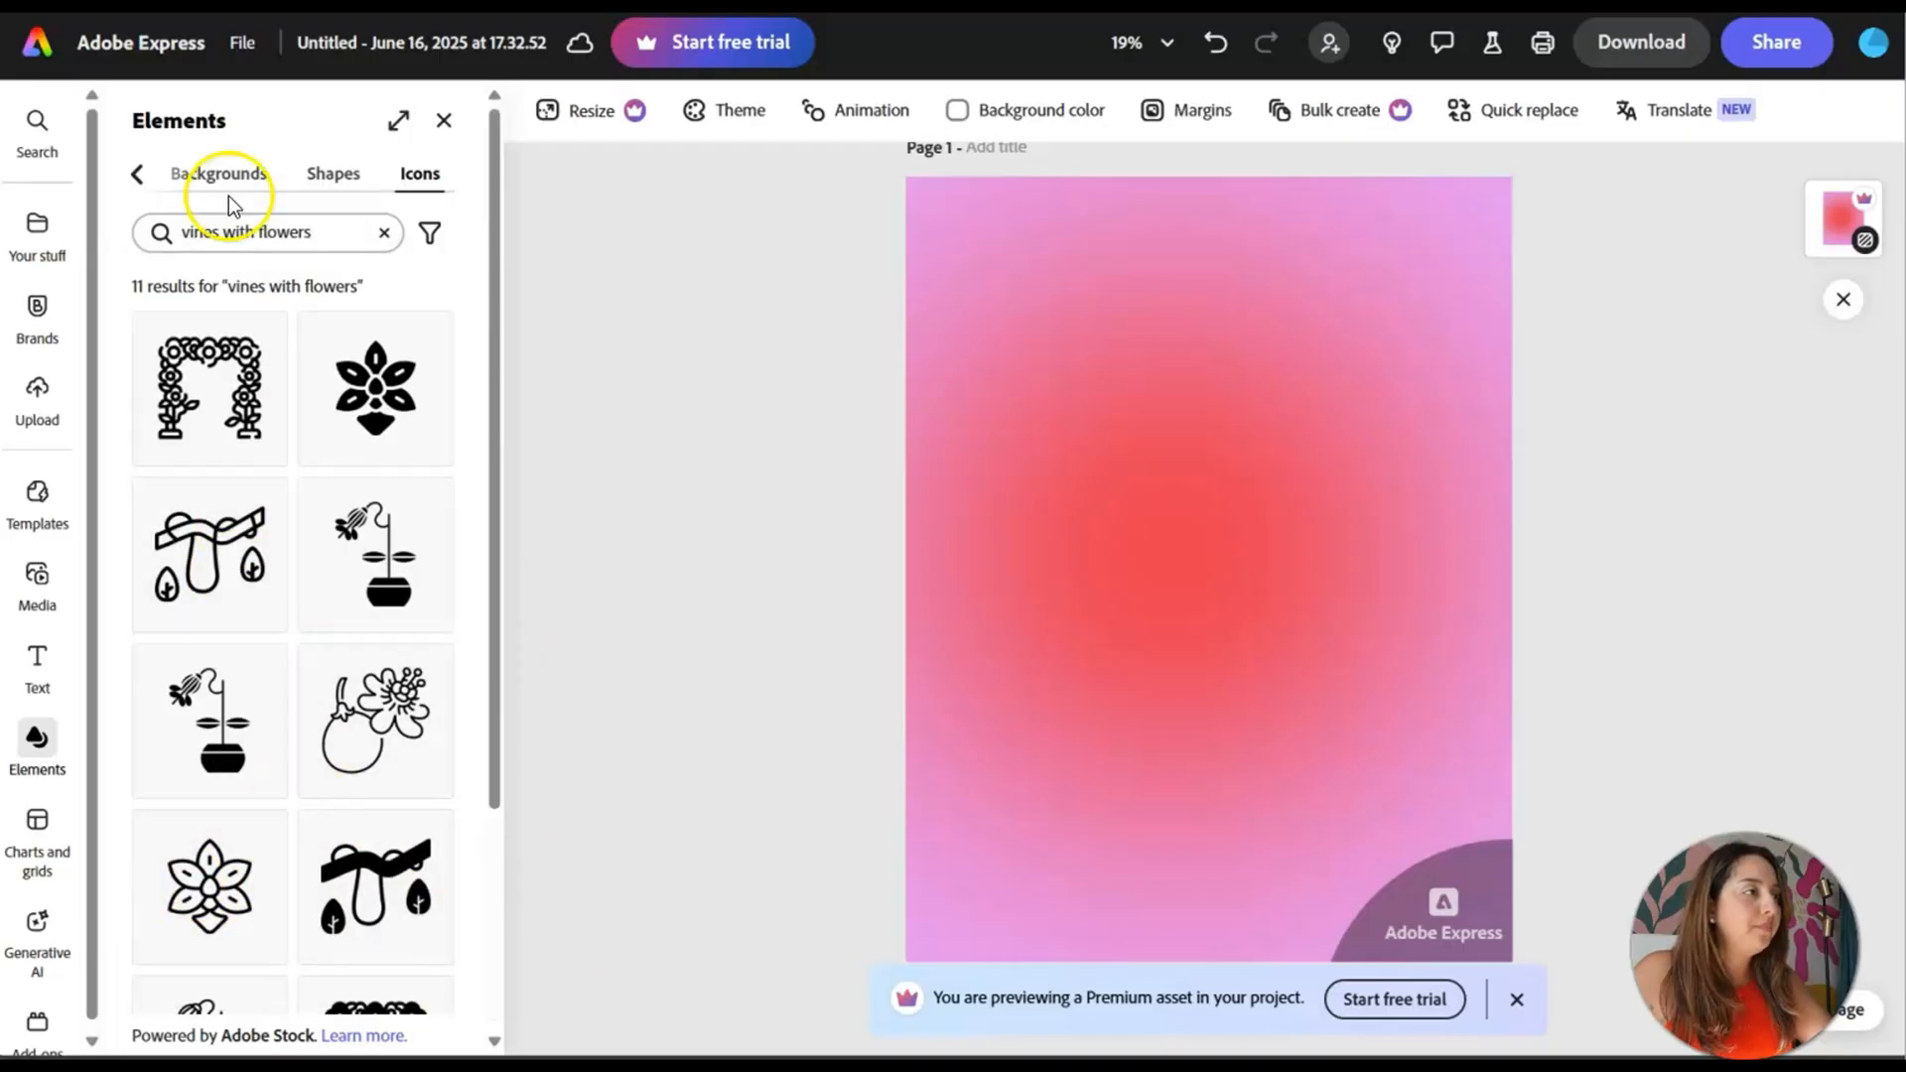
pyautogui.click(383, 232)
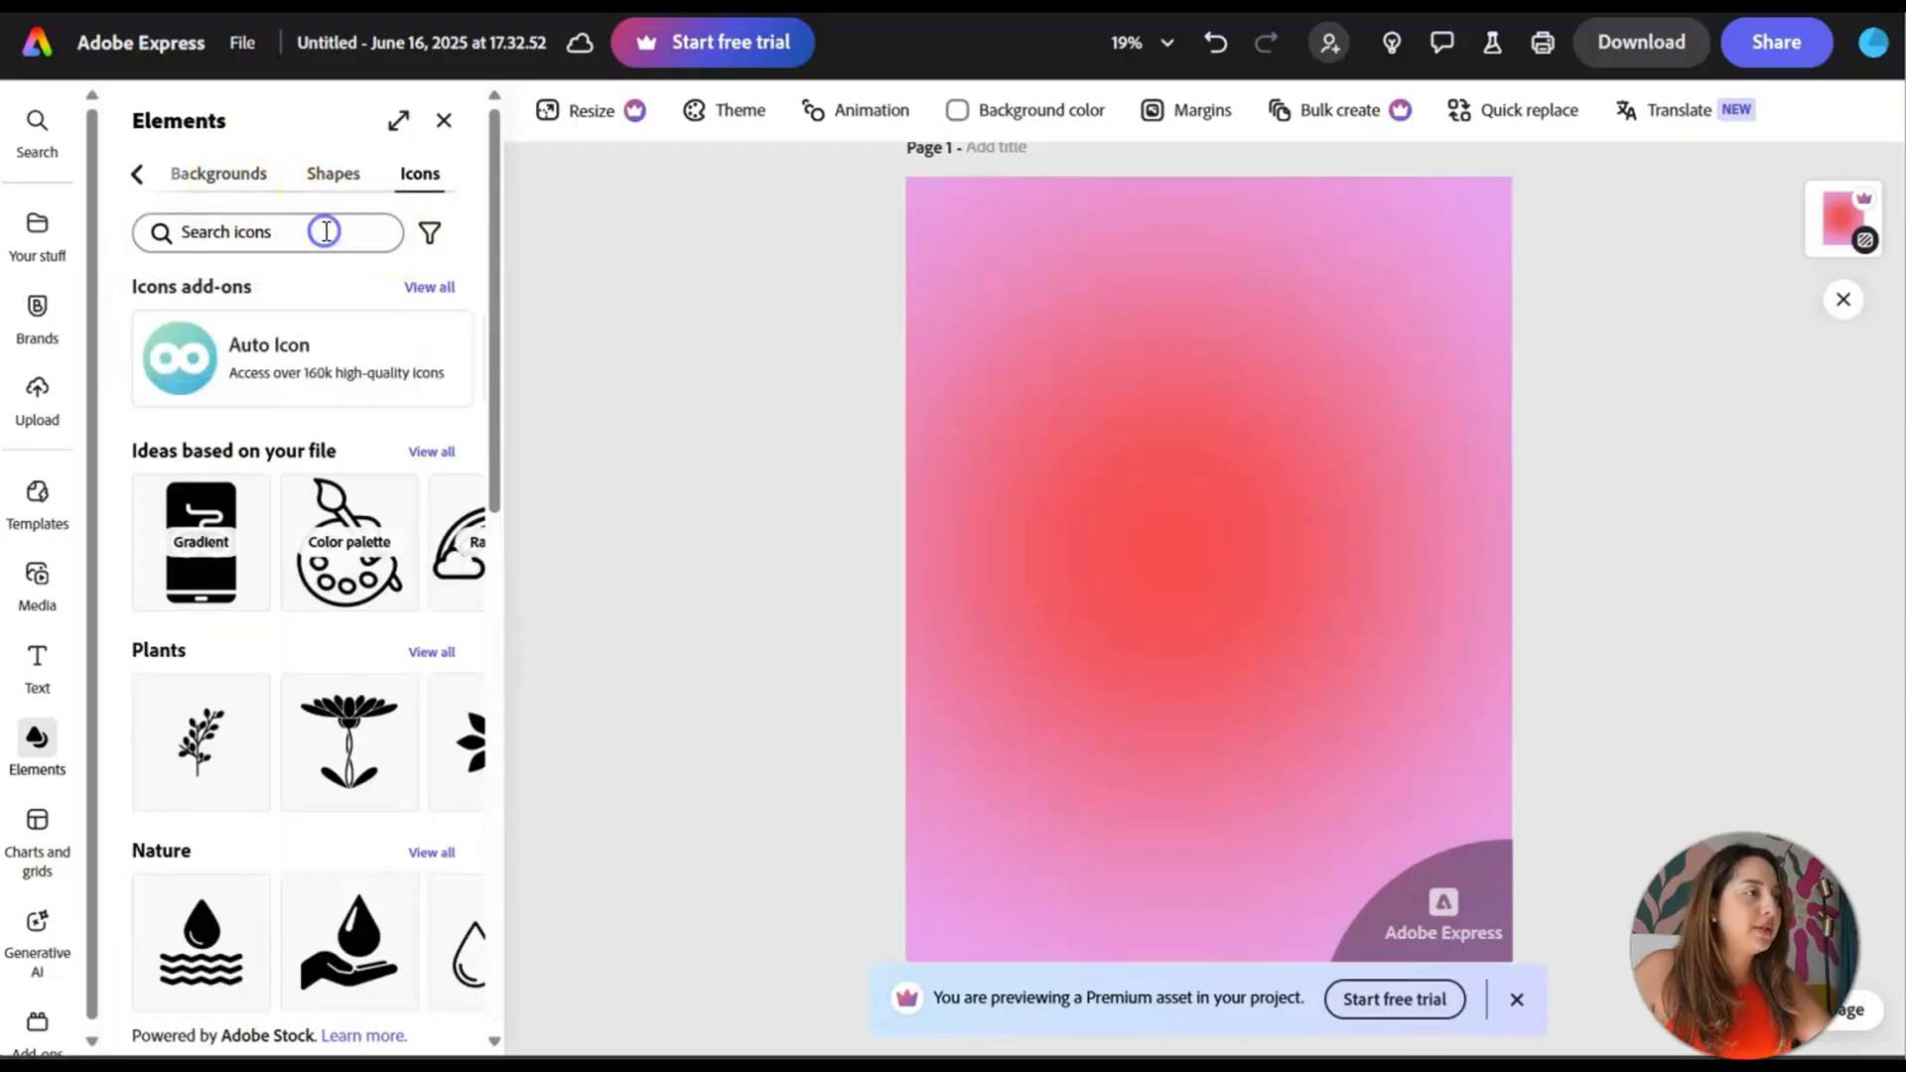
pyautogui.scroll(-3)
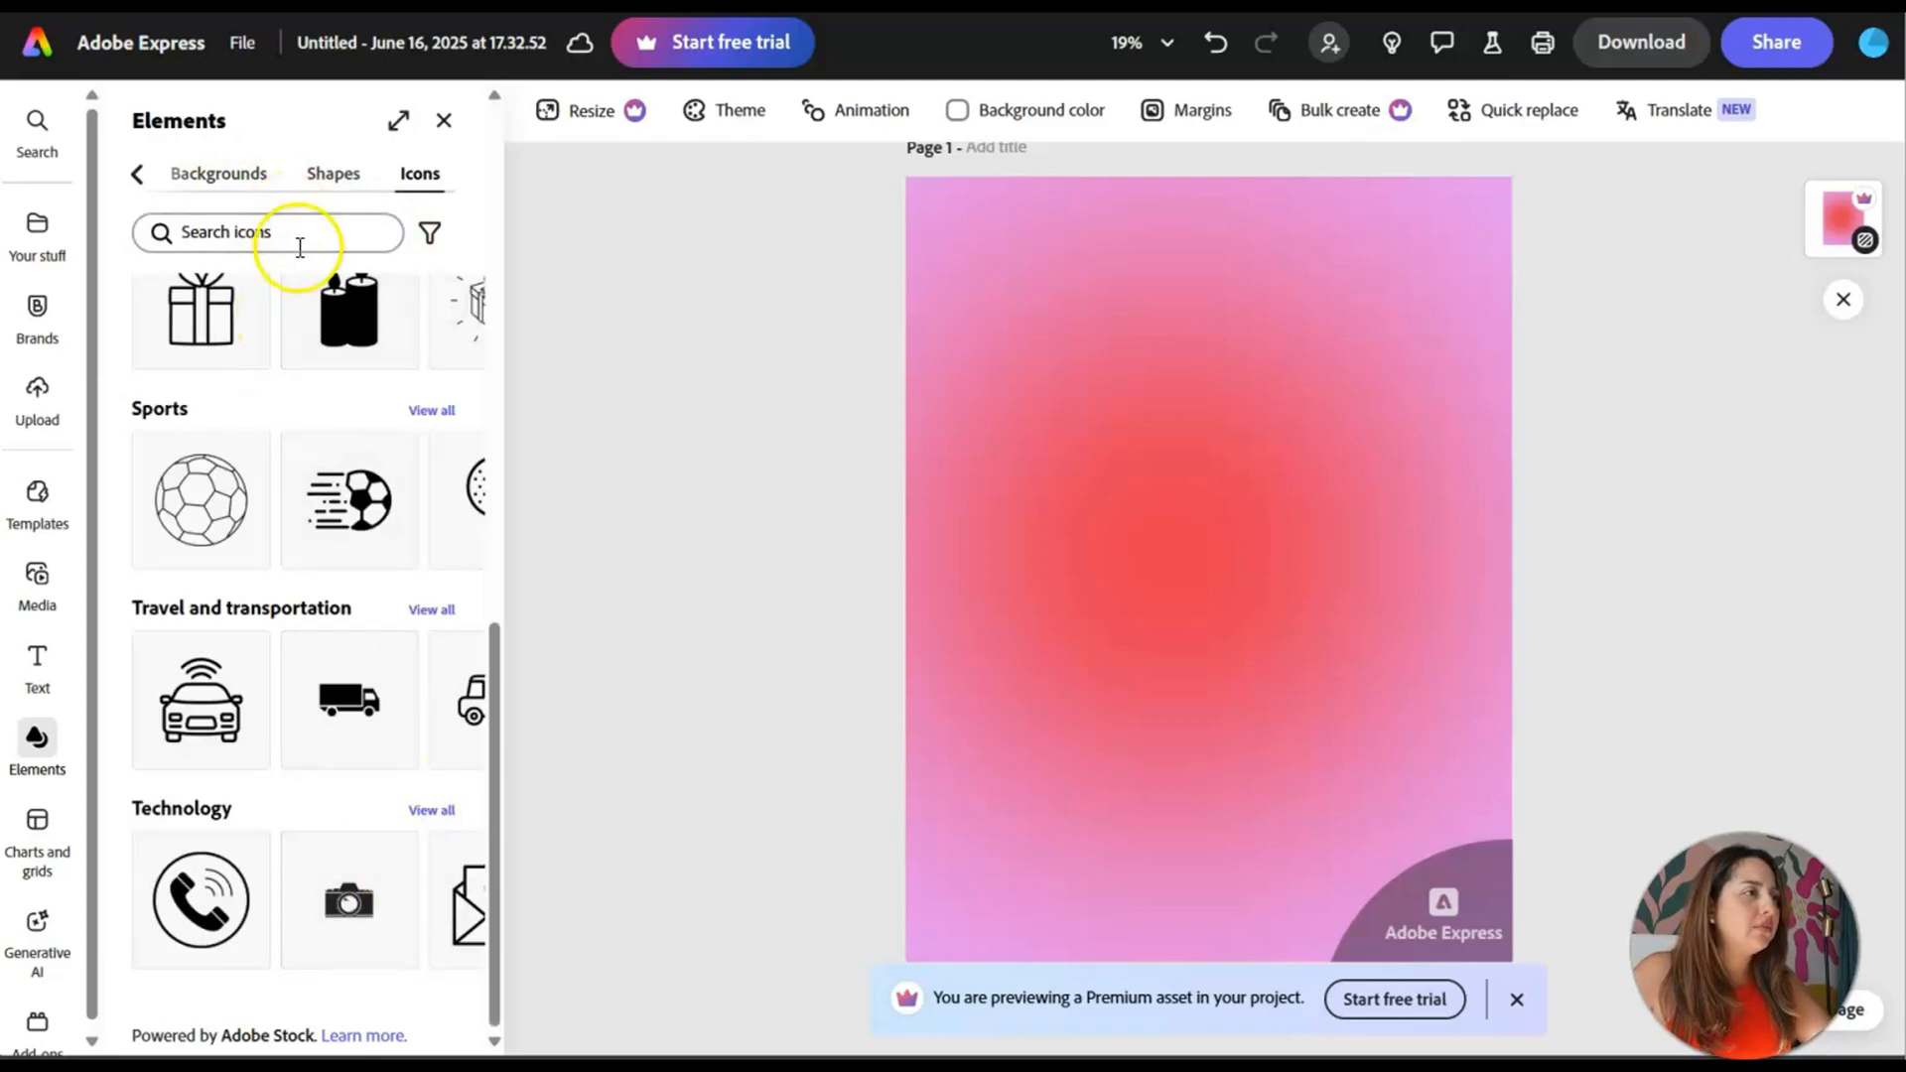
# - Search icons for 'flower with petals f...', which finds nothing, and clear it
pyautogui.click(268, 232)
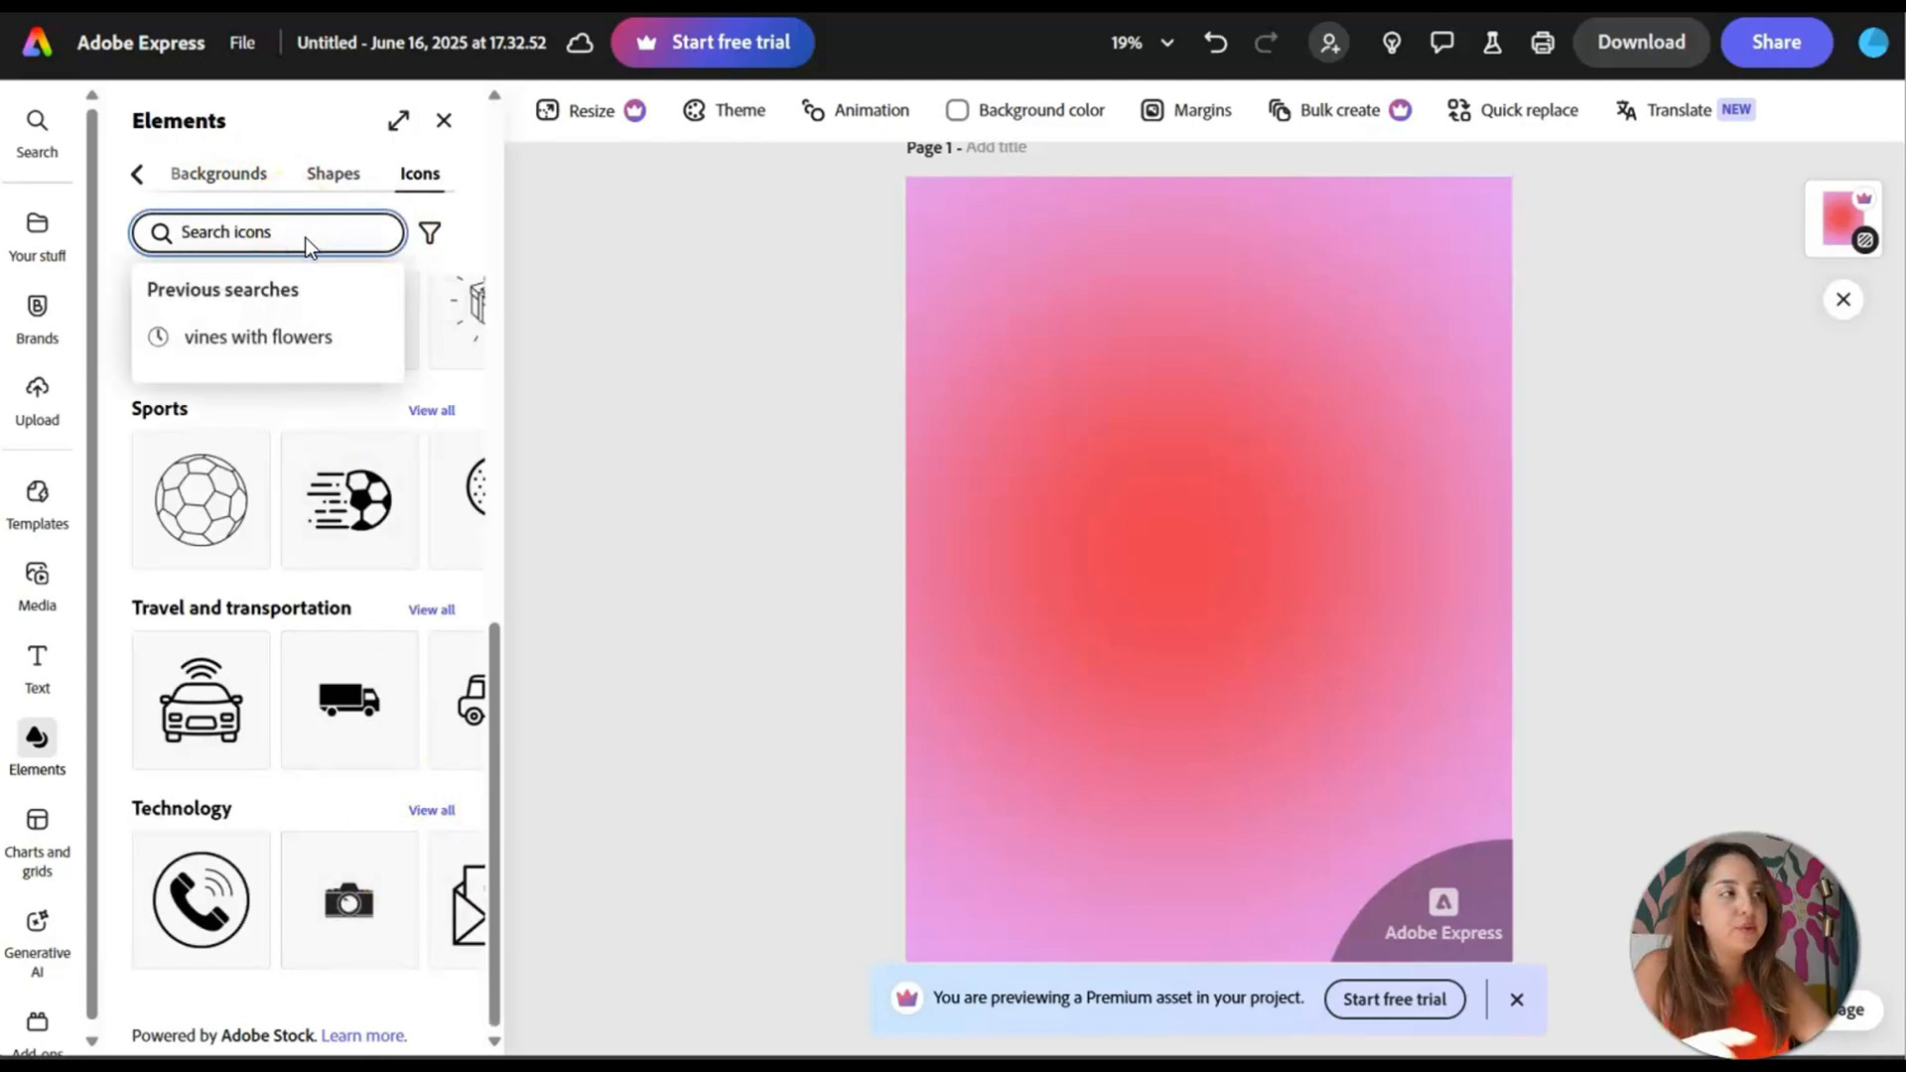
pyautogui.write('flower')
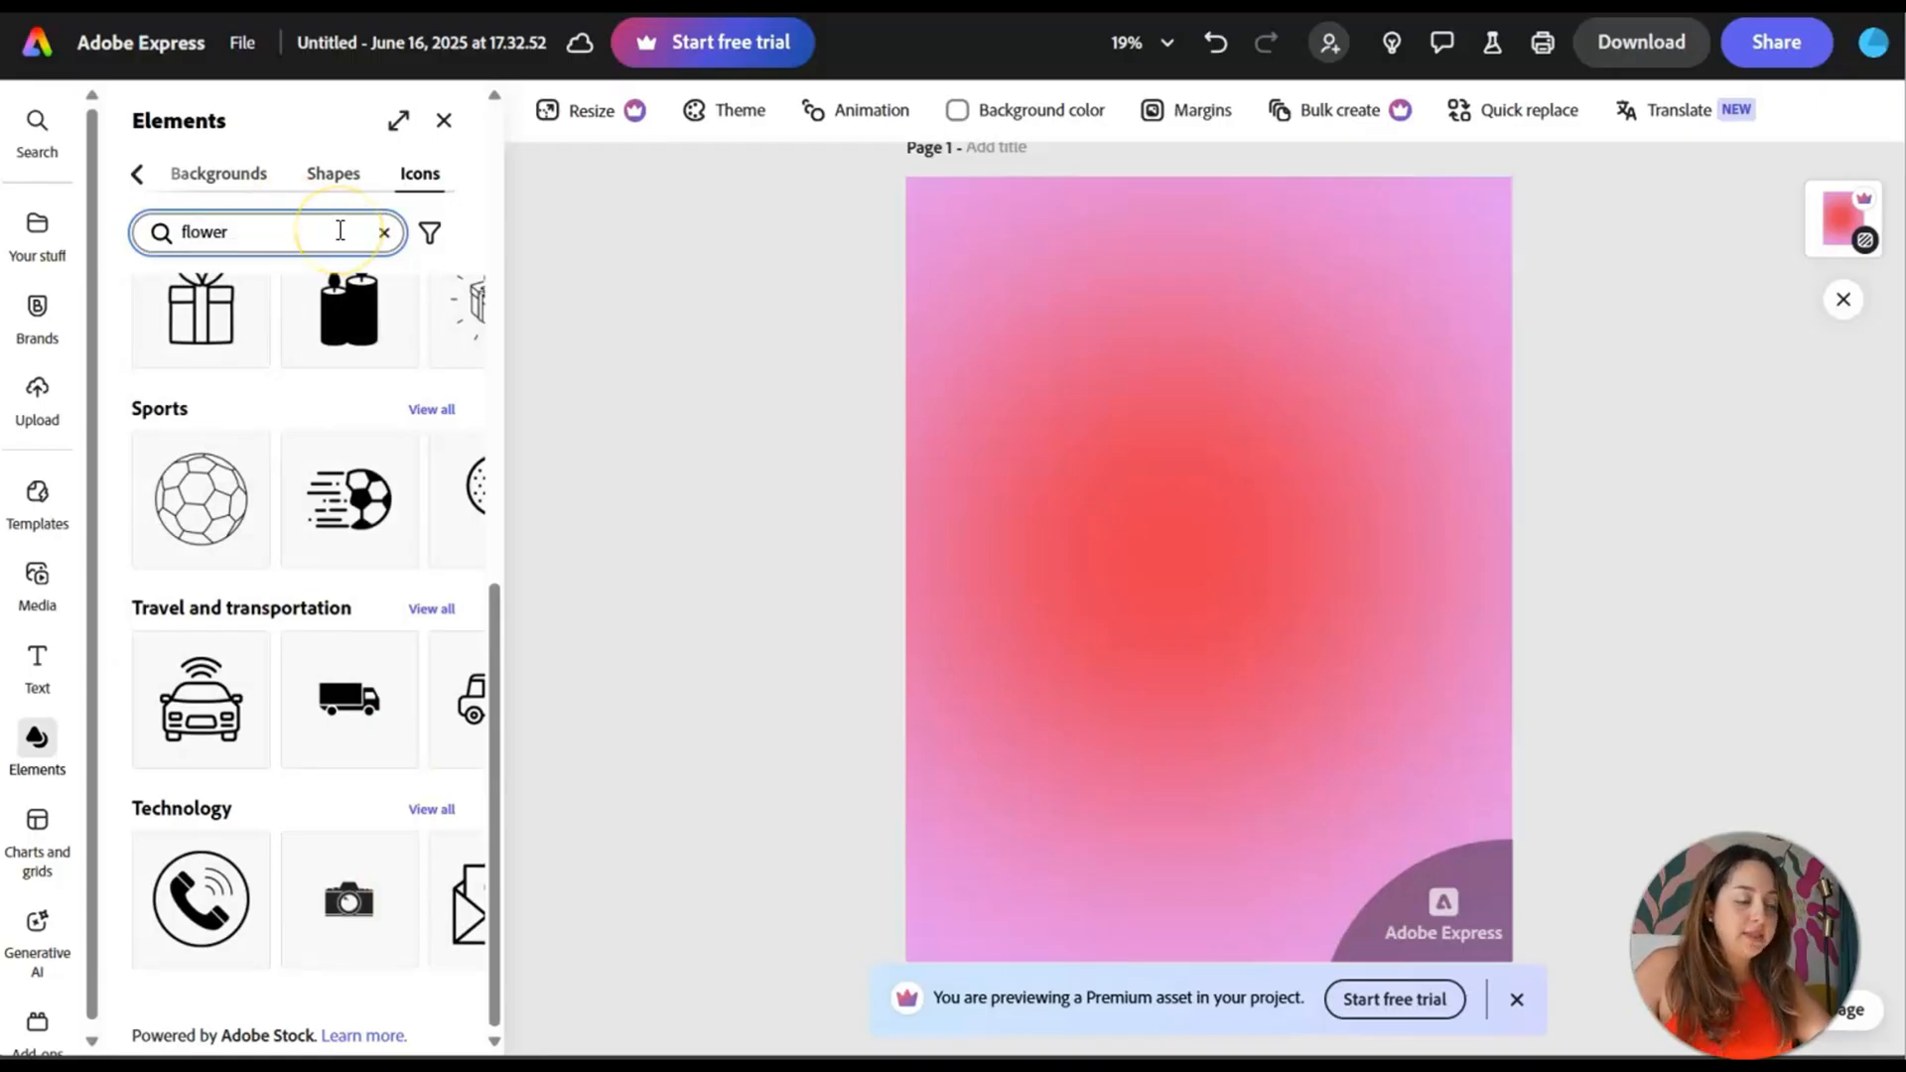
pyautogui.write('with')
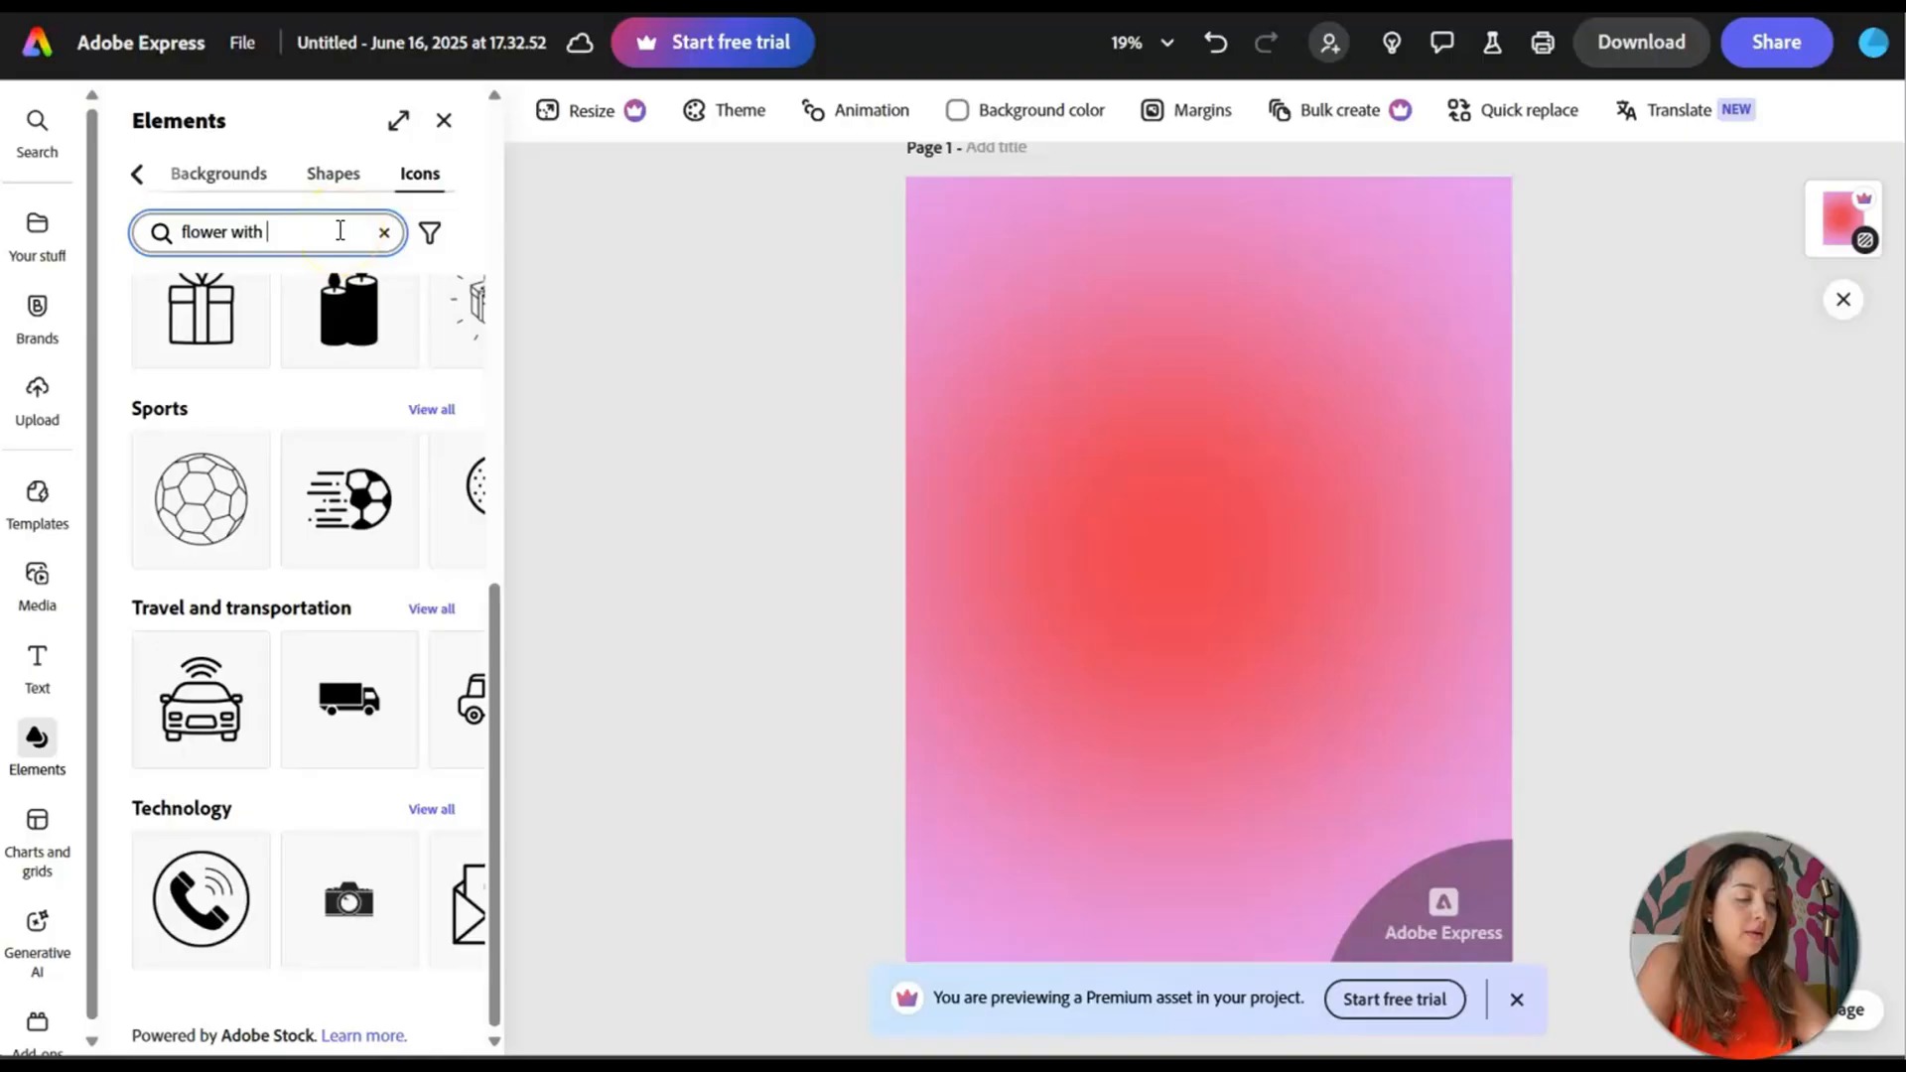
pyautogui.write('petals falling')
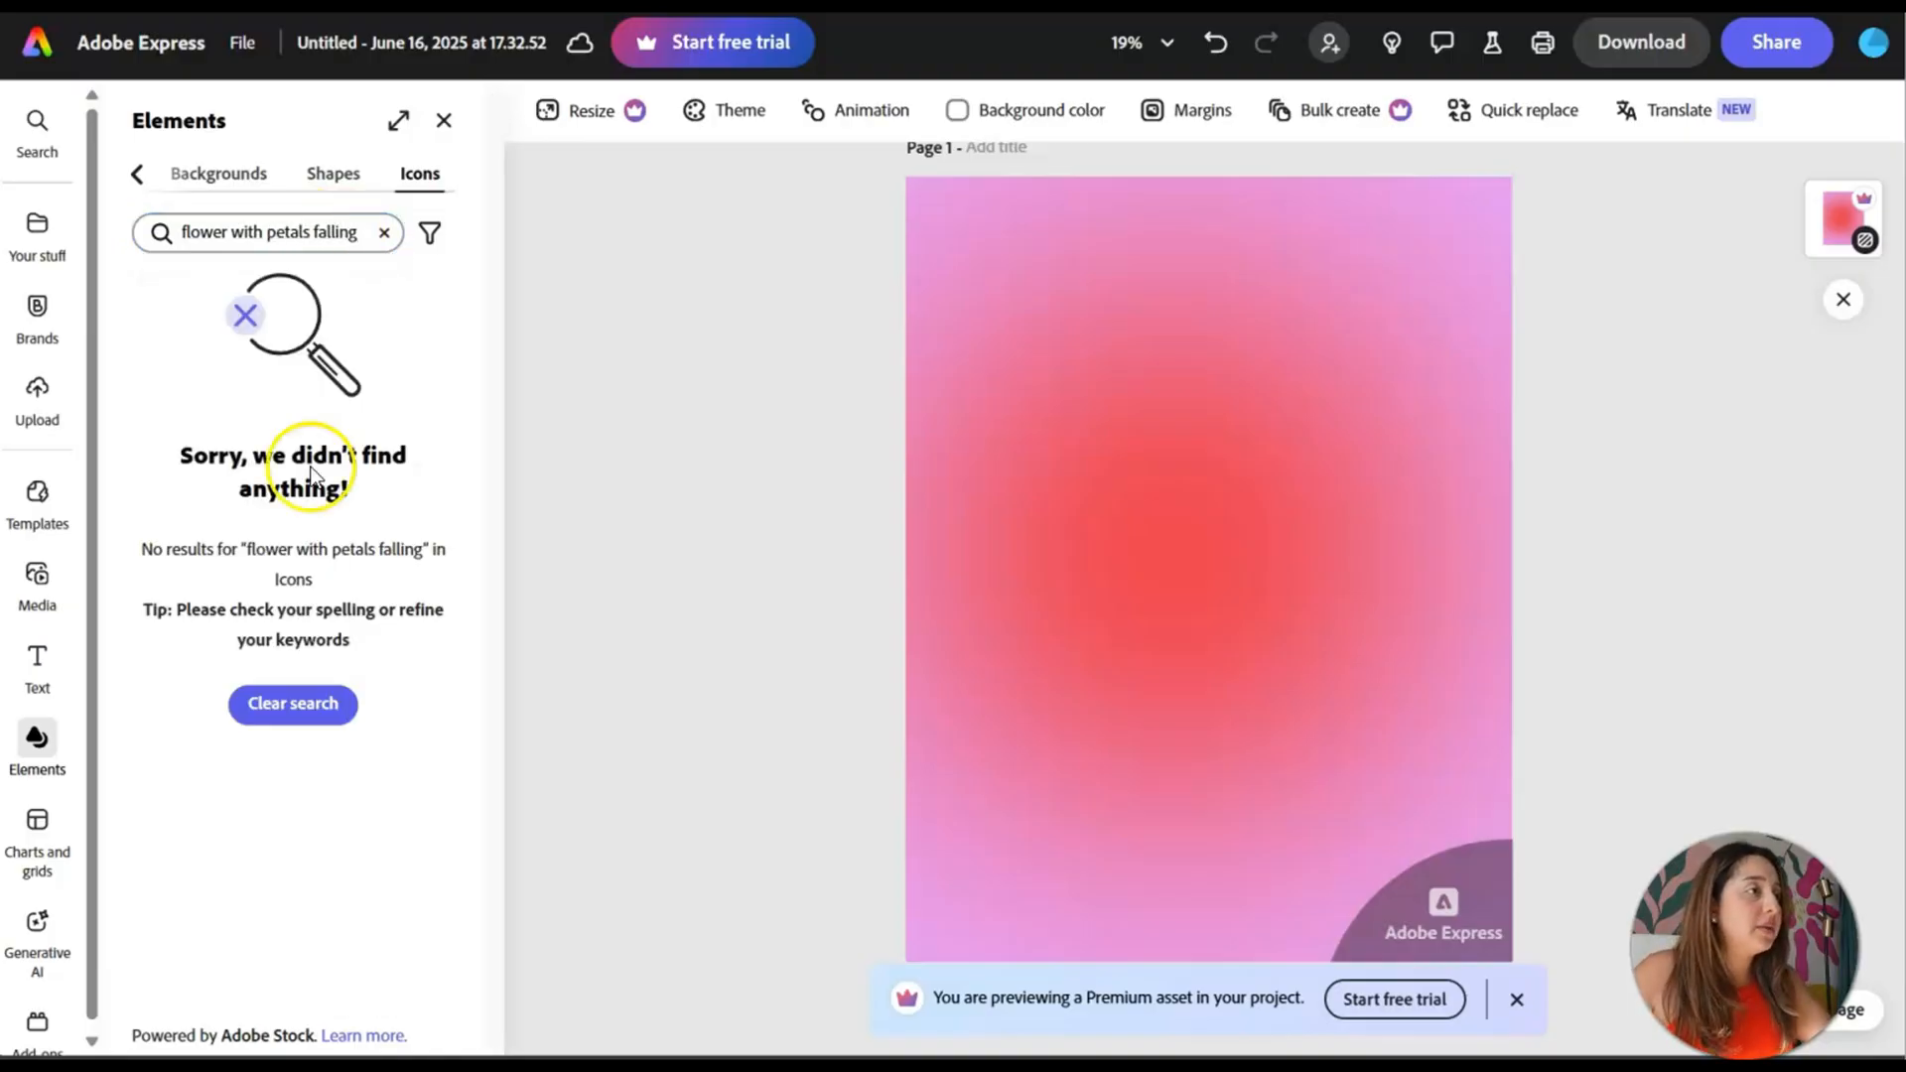
pyautogui.click(383, 232)
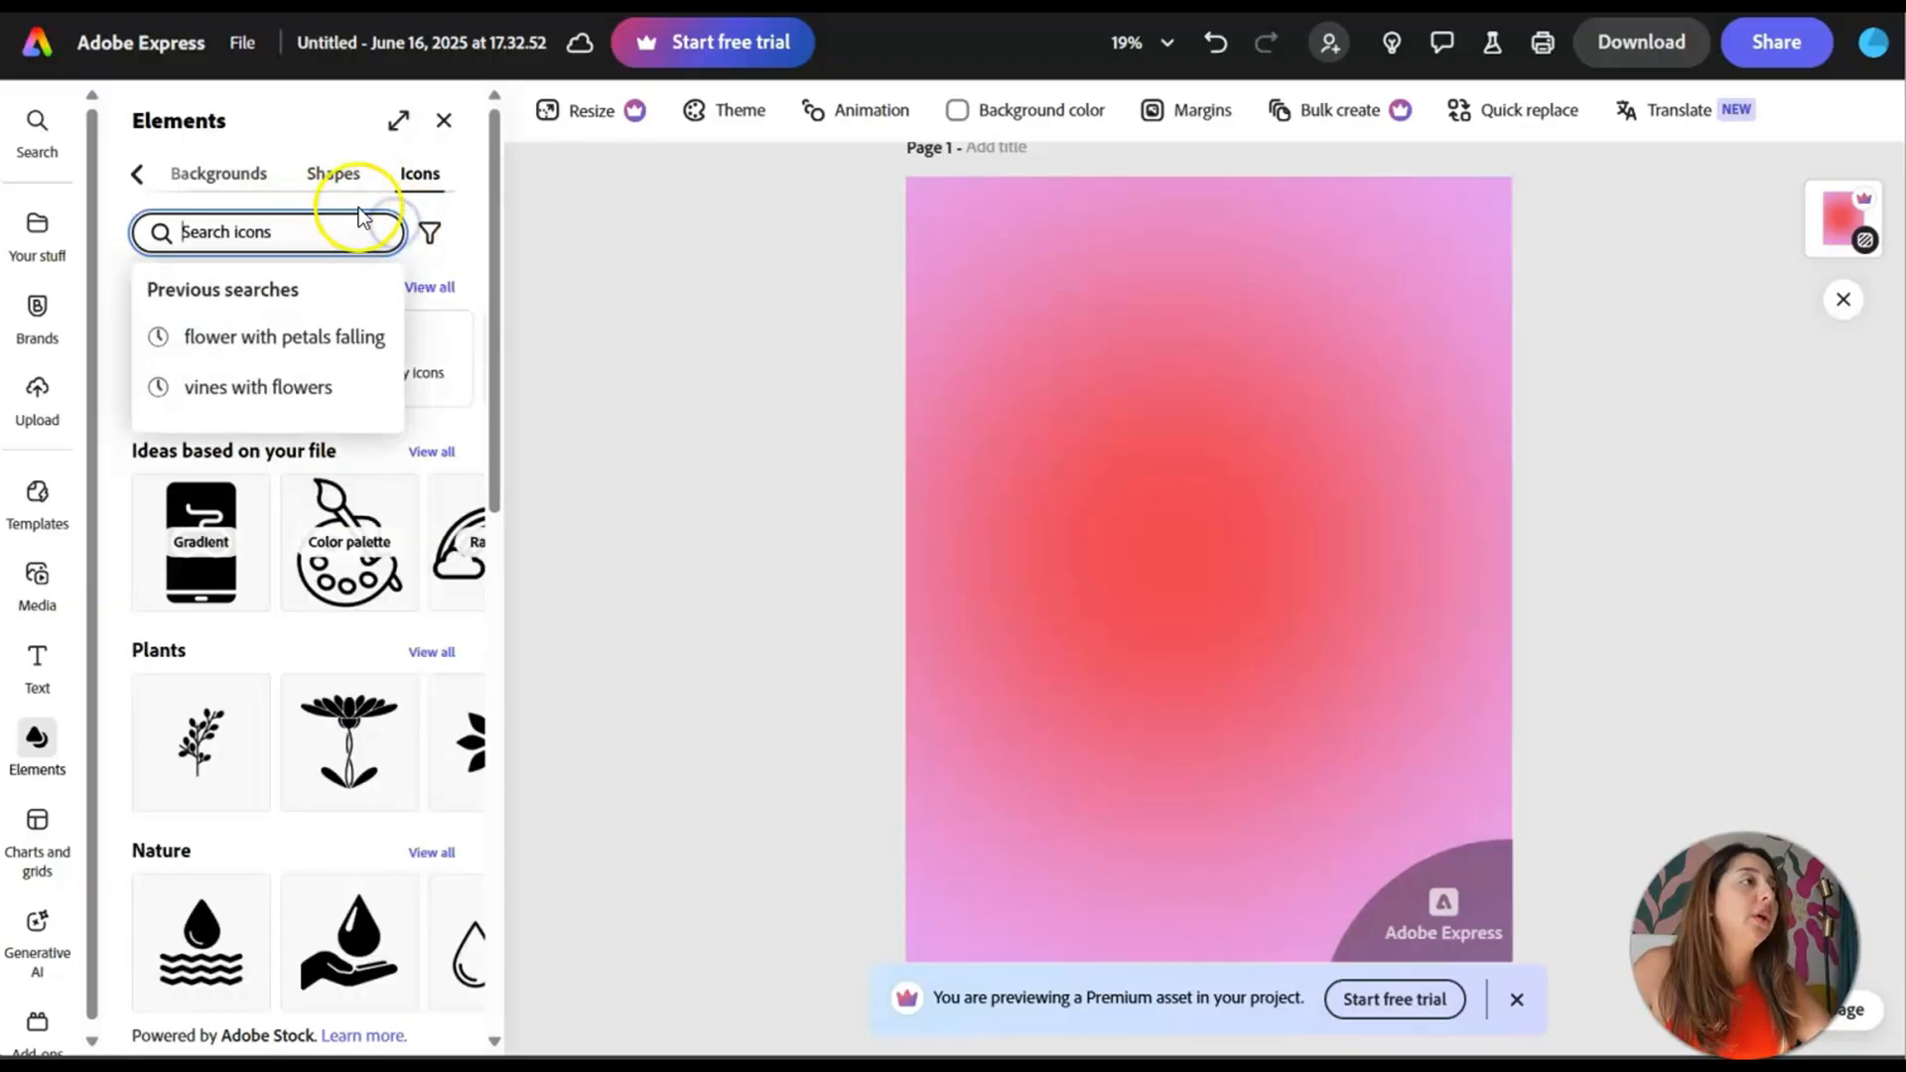
# - Search icons for 'clouds', browse the results, then return to all element categories
pyautogui.click(268, 232)
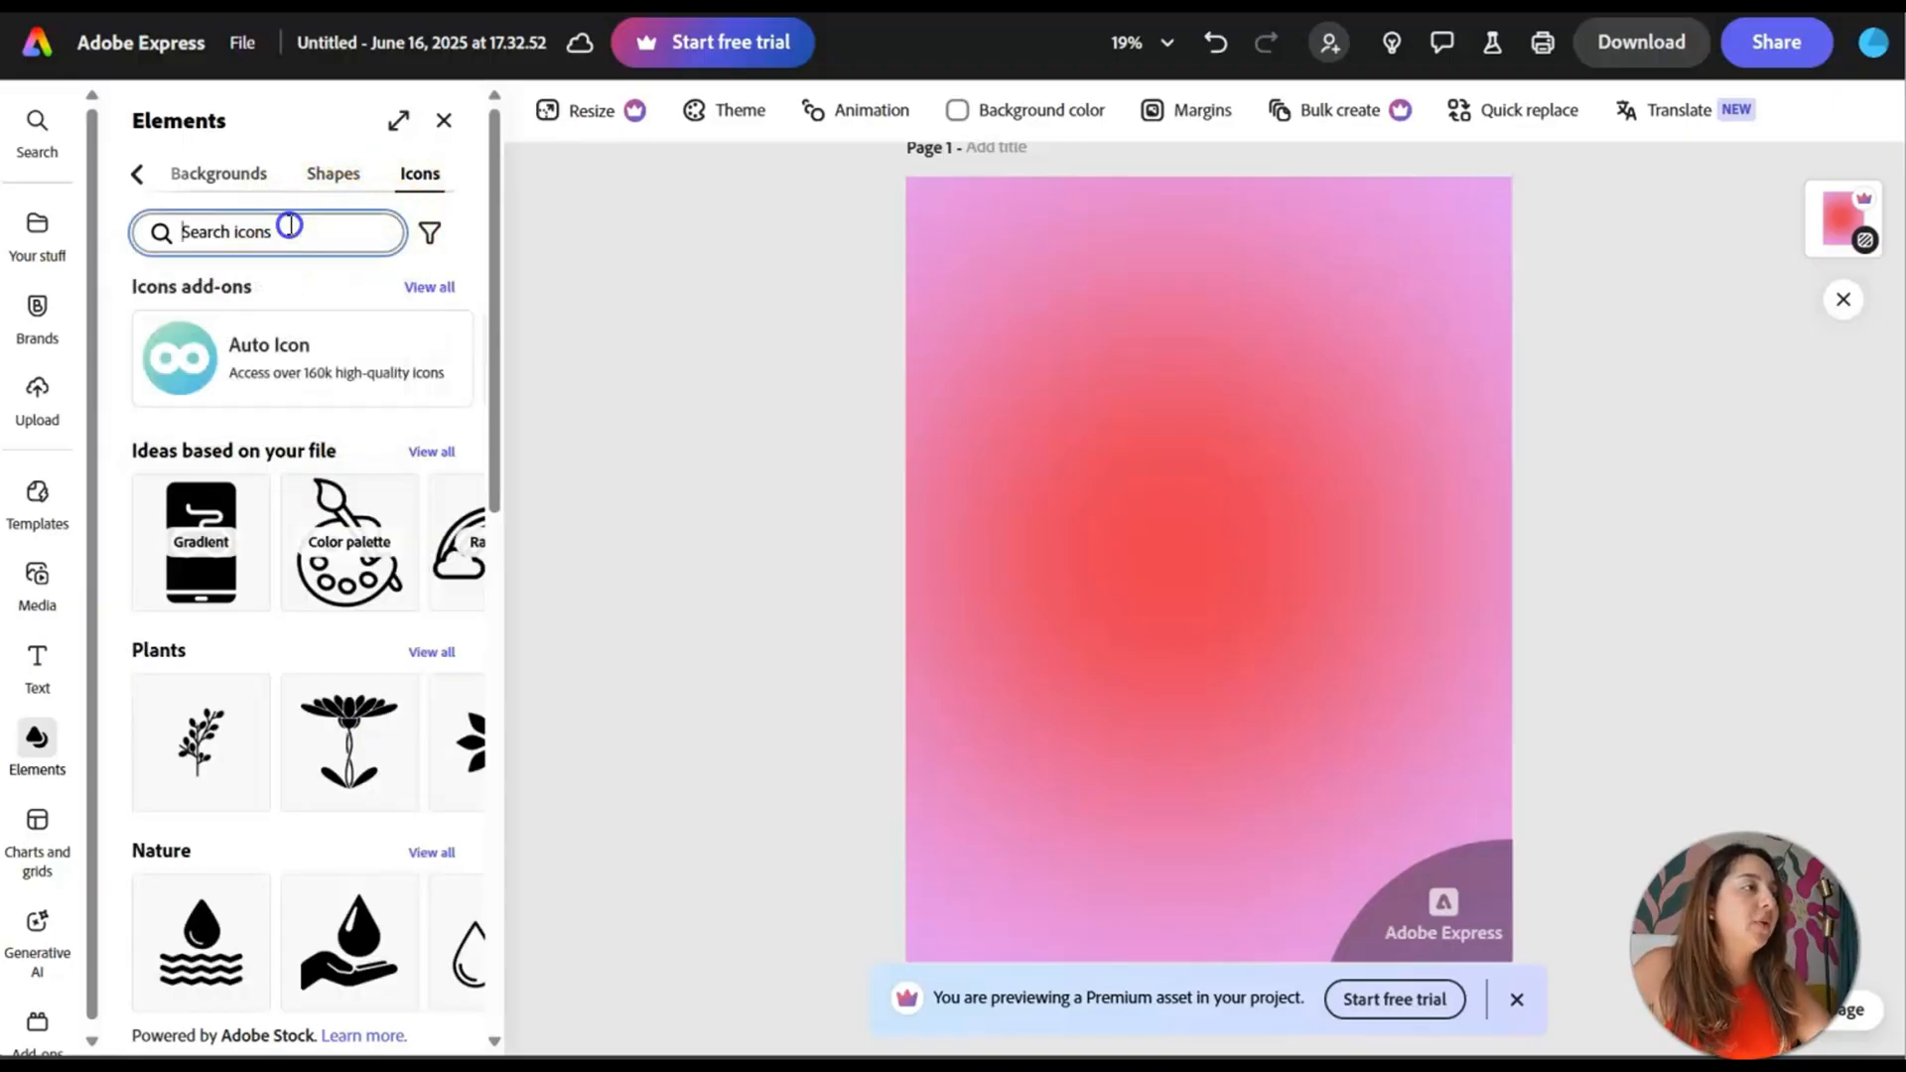
pyautogui.write('clouds')
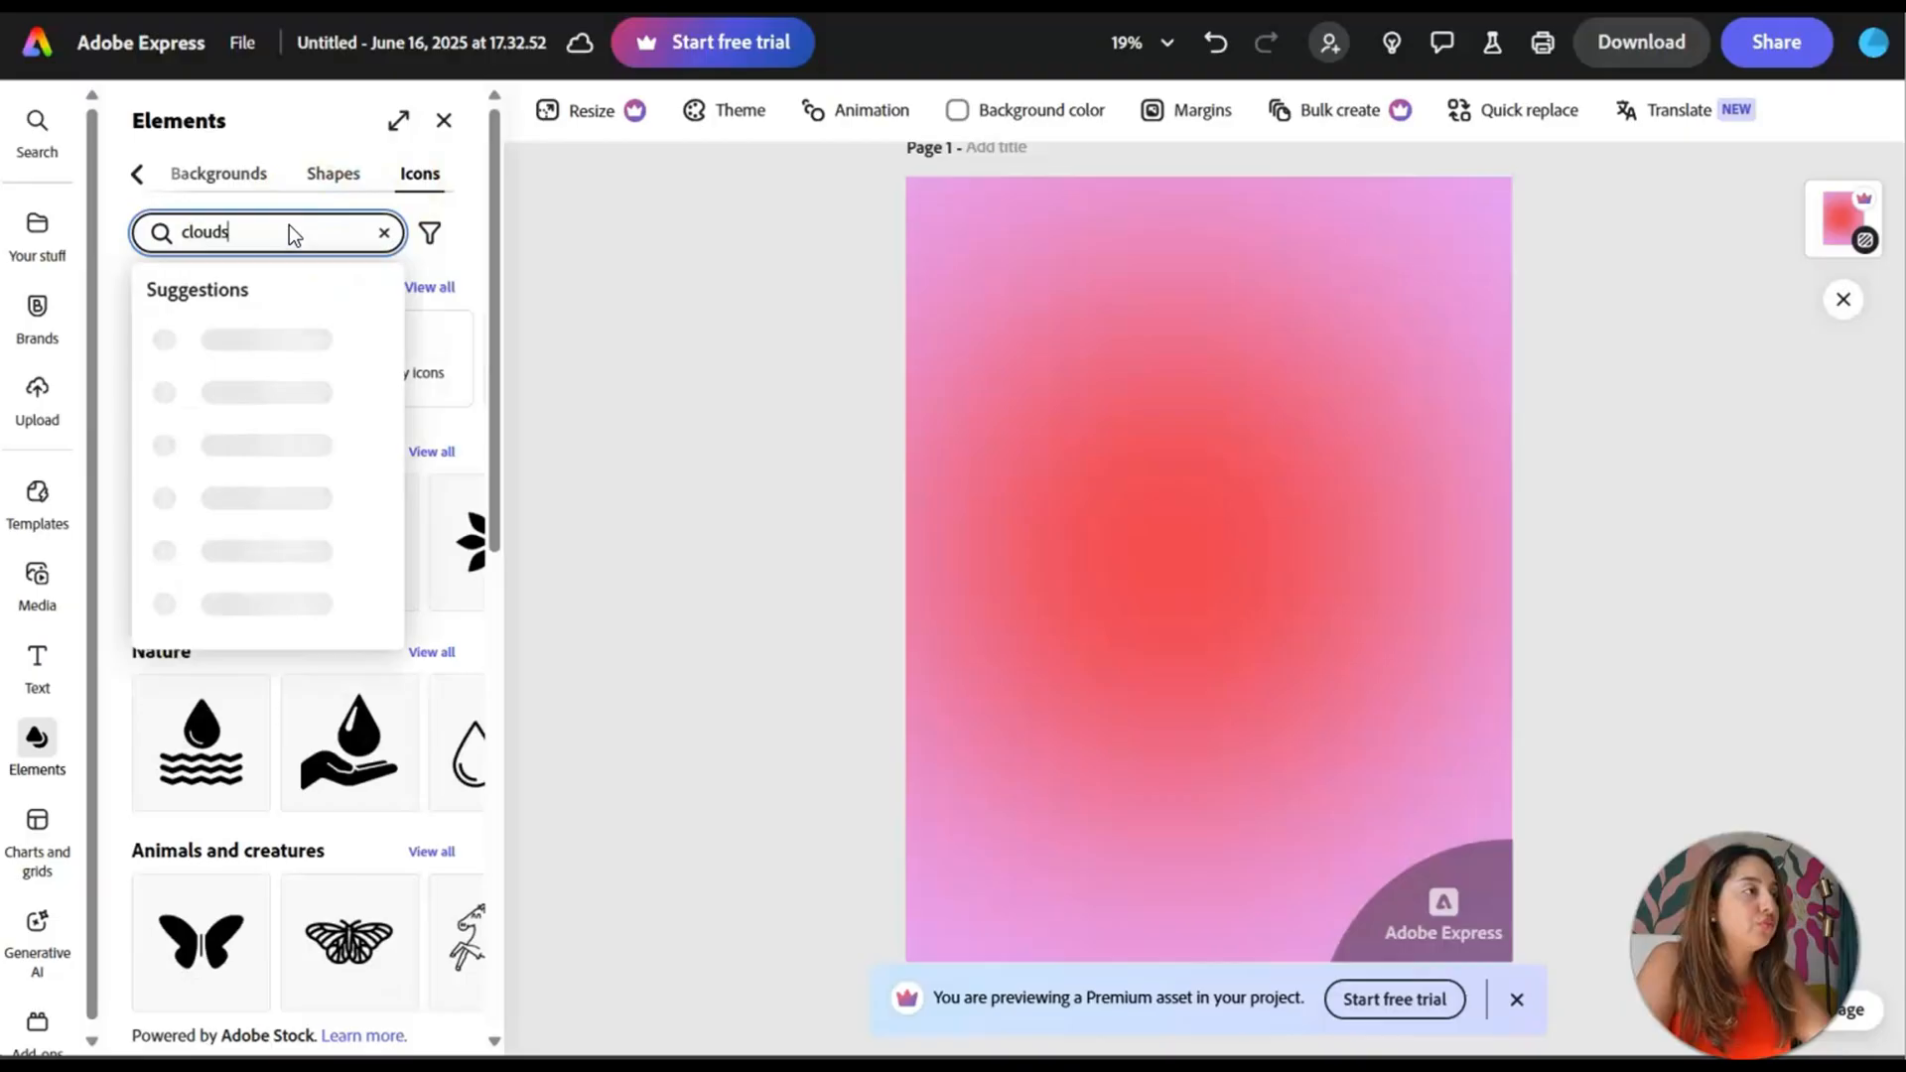
pyautogui.press('Return')
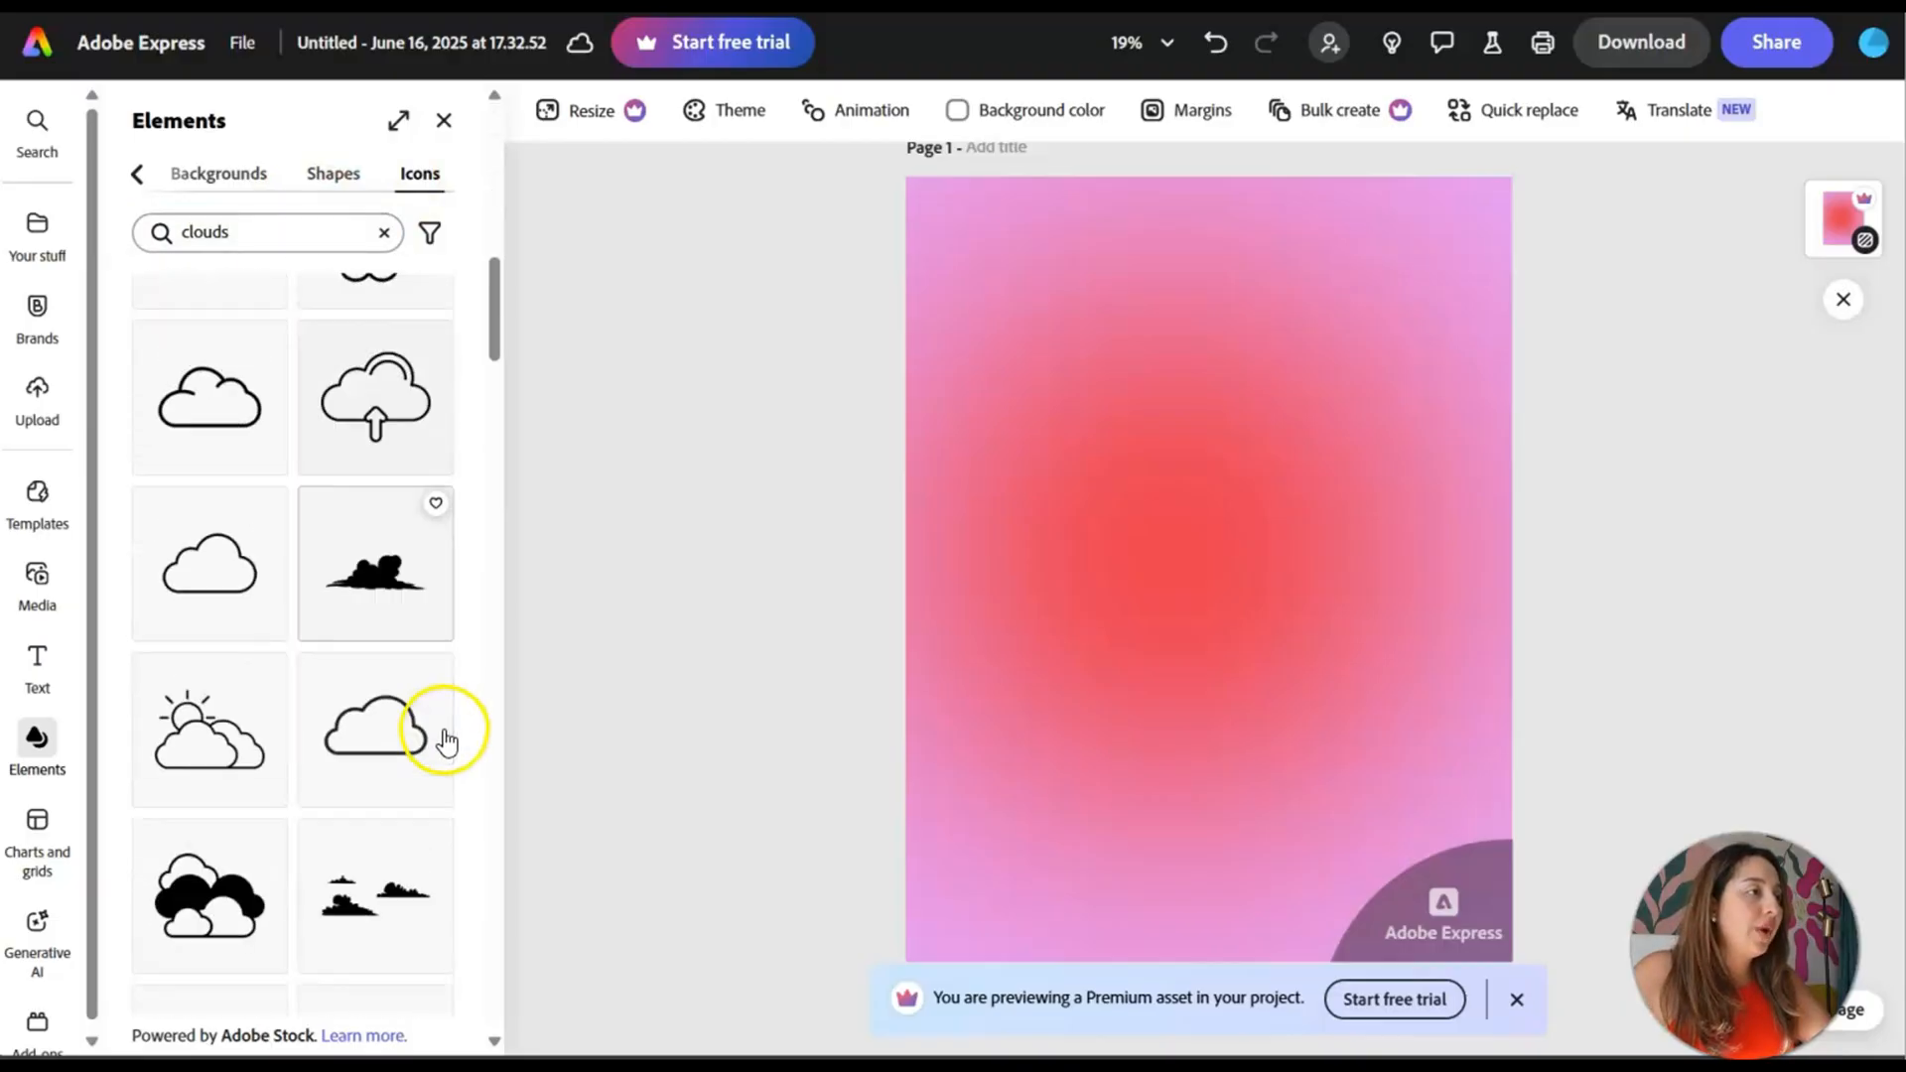
pyautogui.scroll(-3)
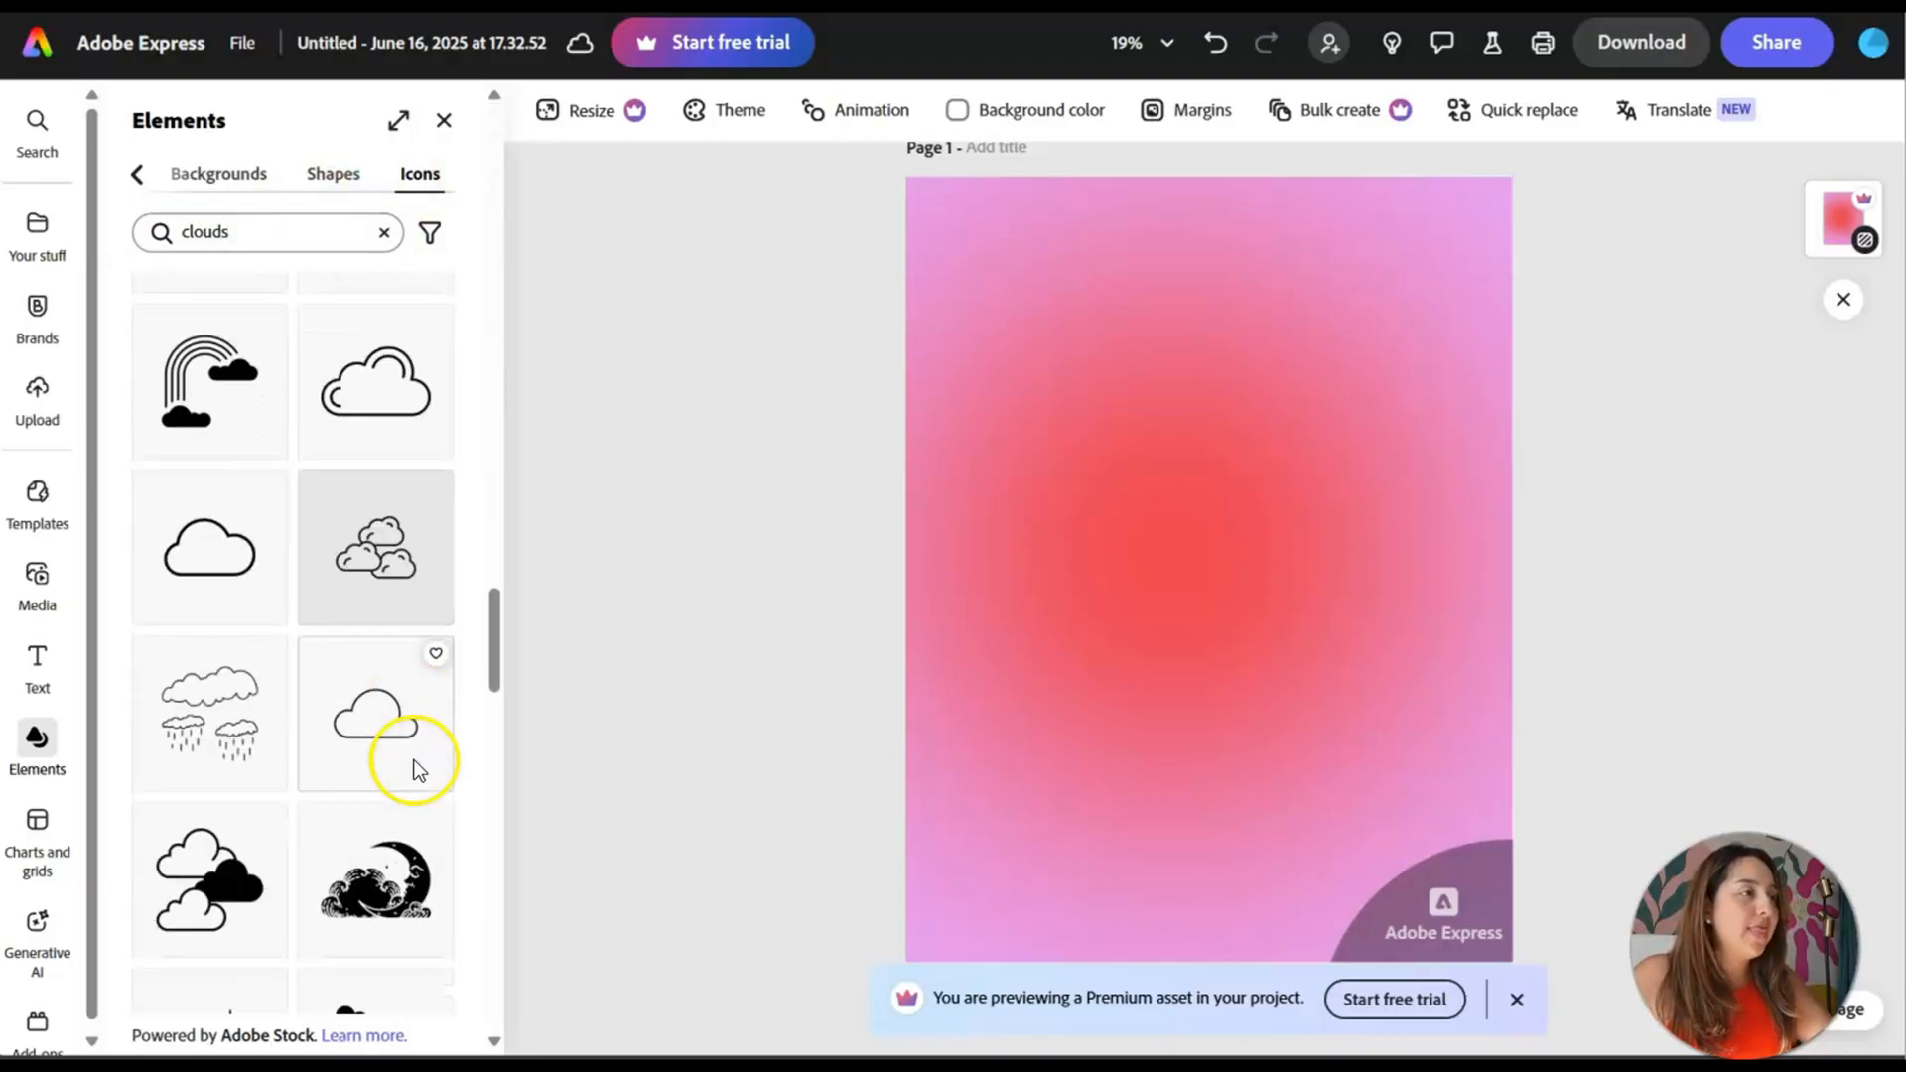
pyautogui.scroll(-3)
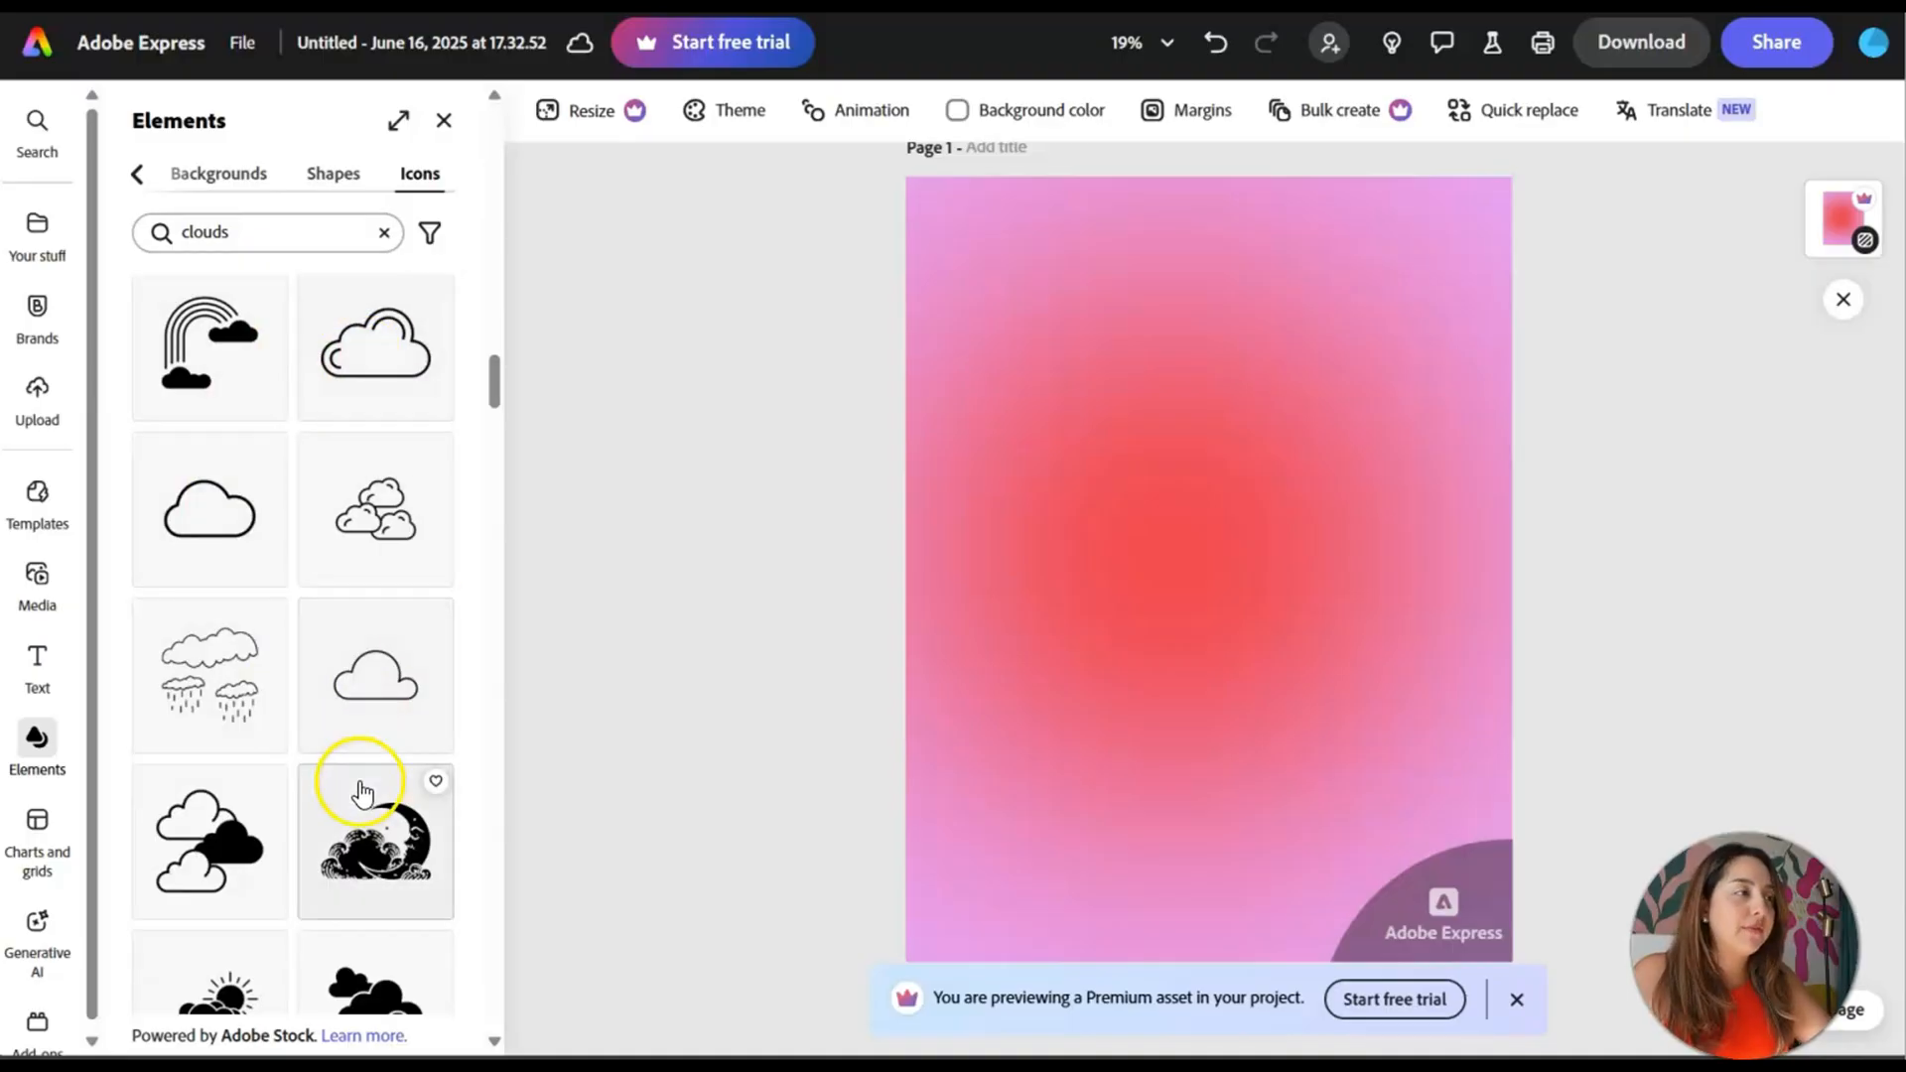
pyautogui.click(137, 175)
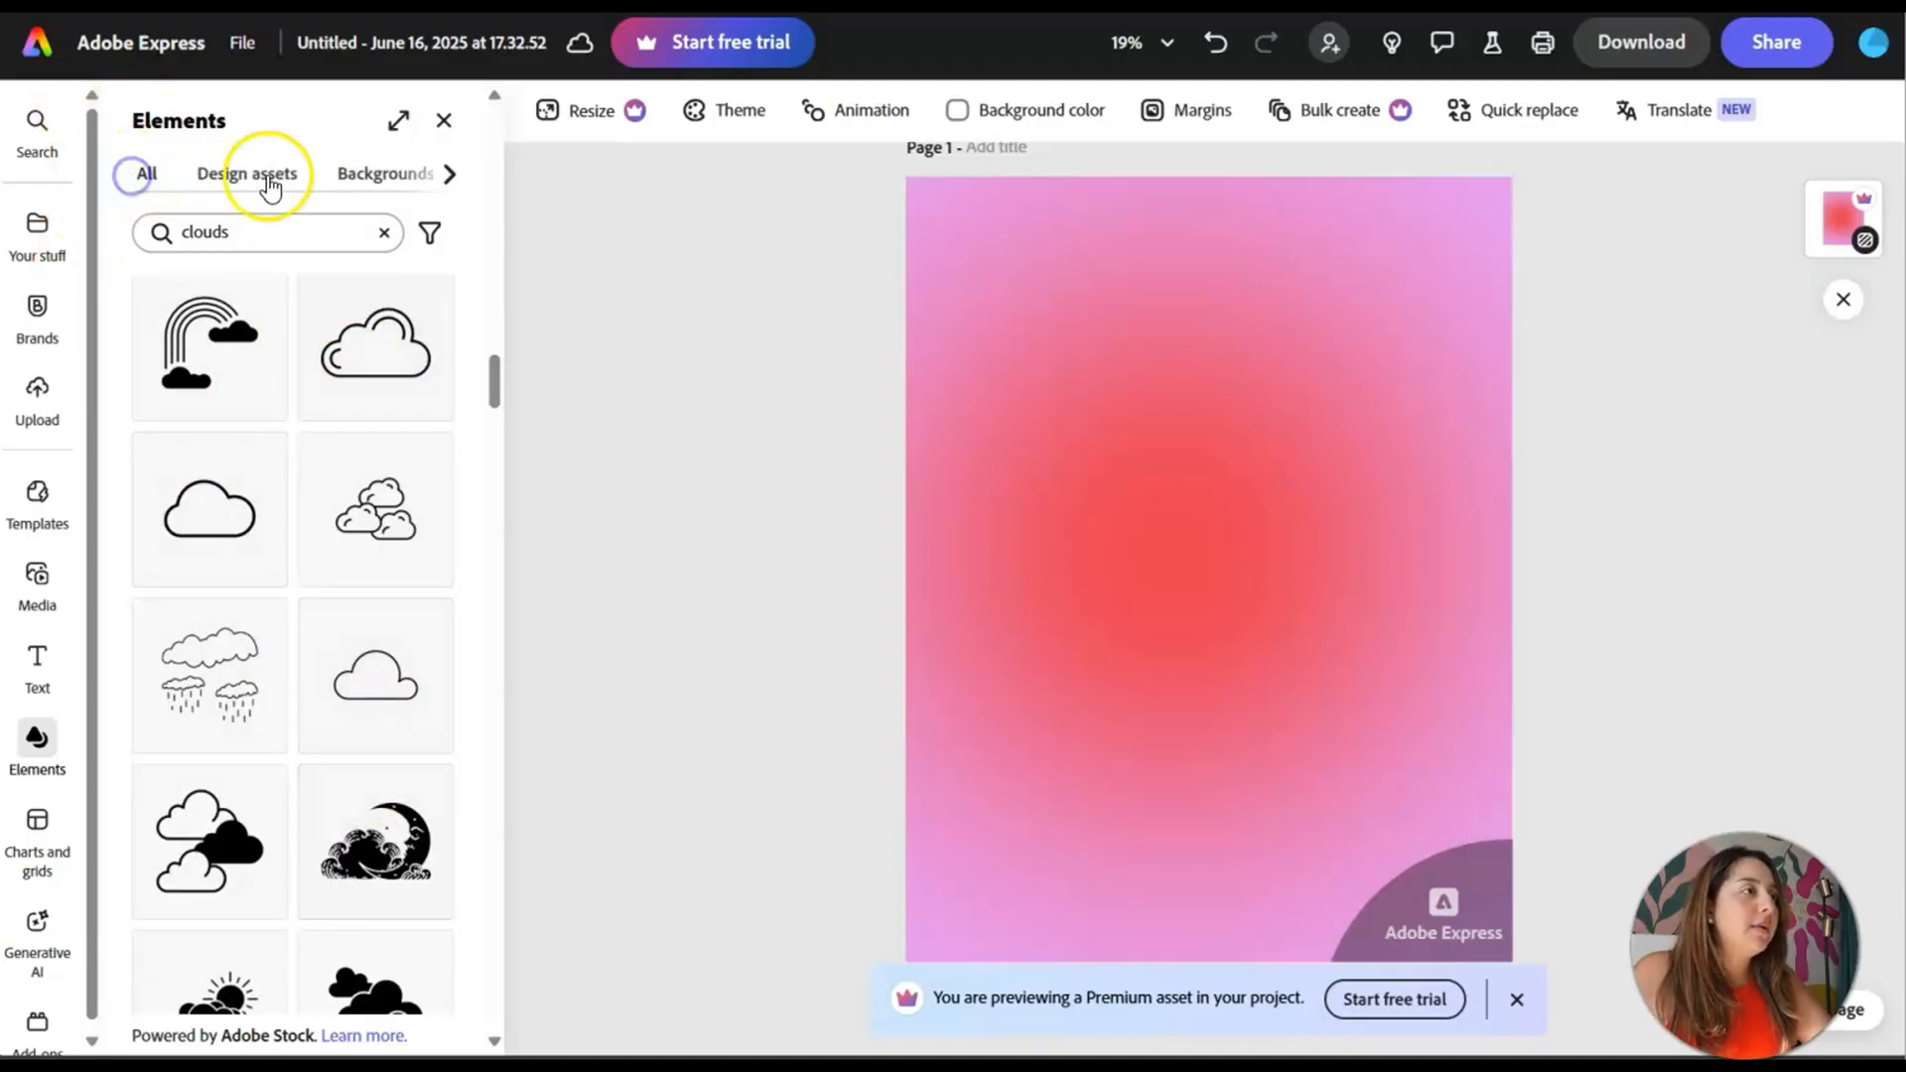
# - Search Design assets for 'flower' and add the blue flower image to the page
pyautogui.click(246, 173)
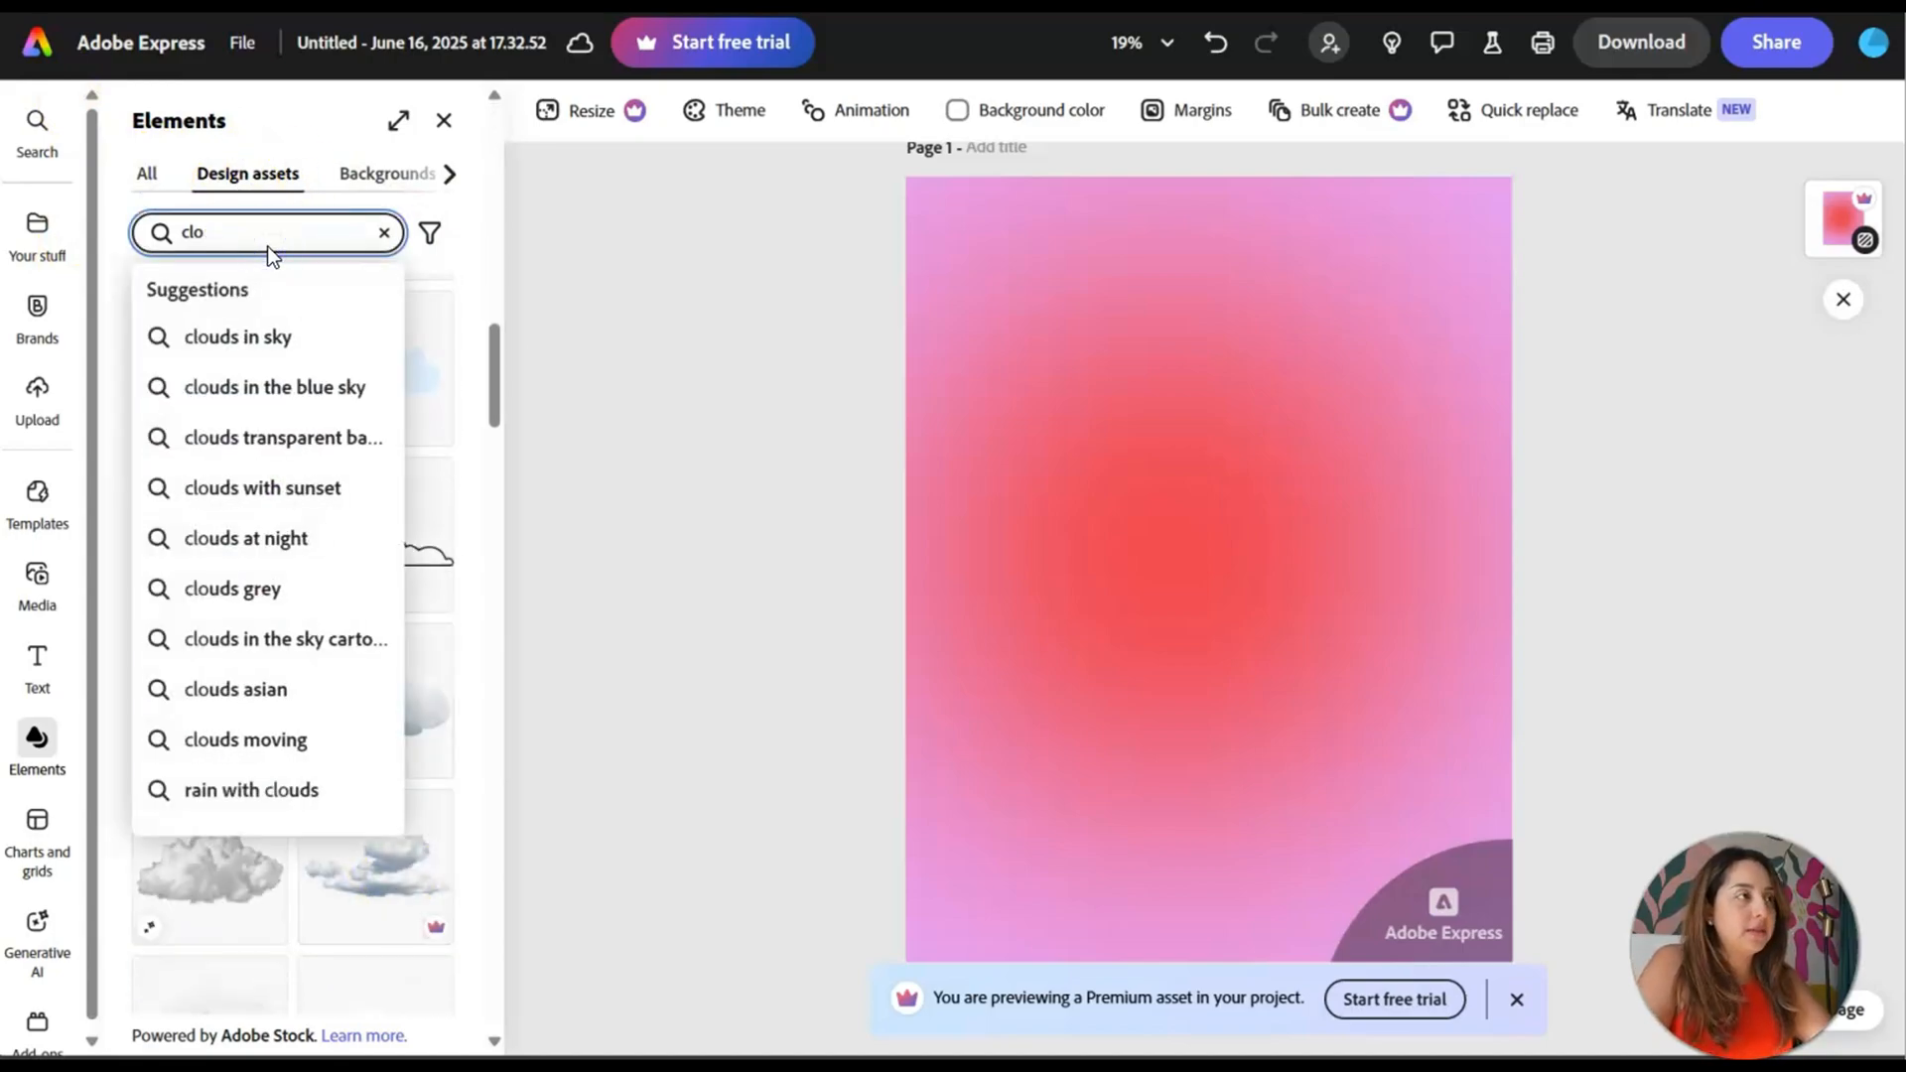
pyautogui.write('flower')
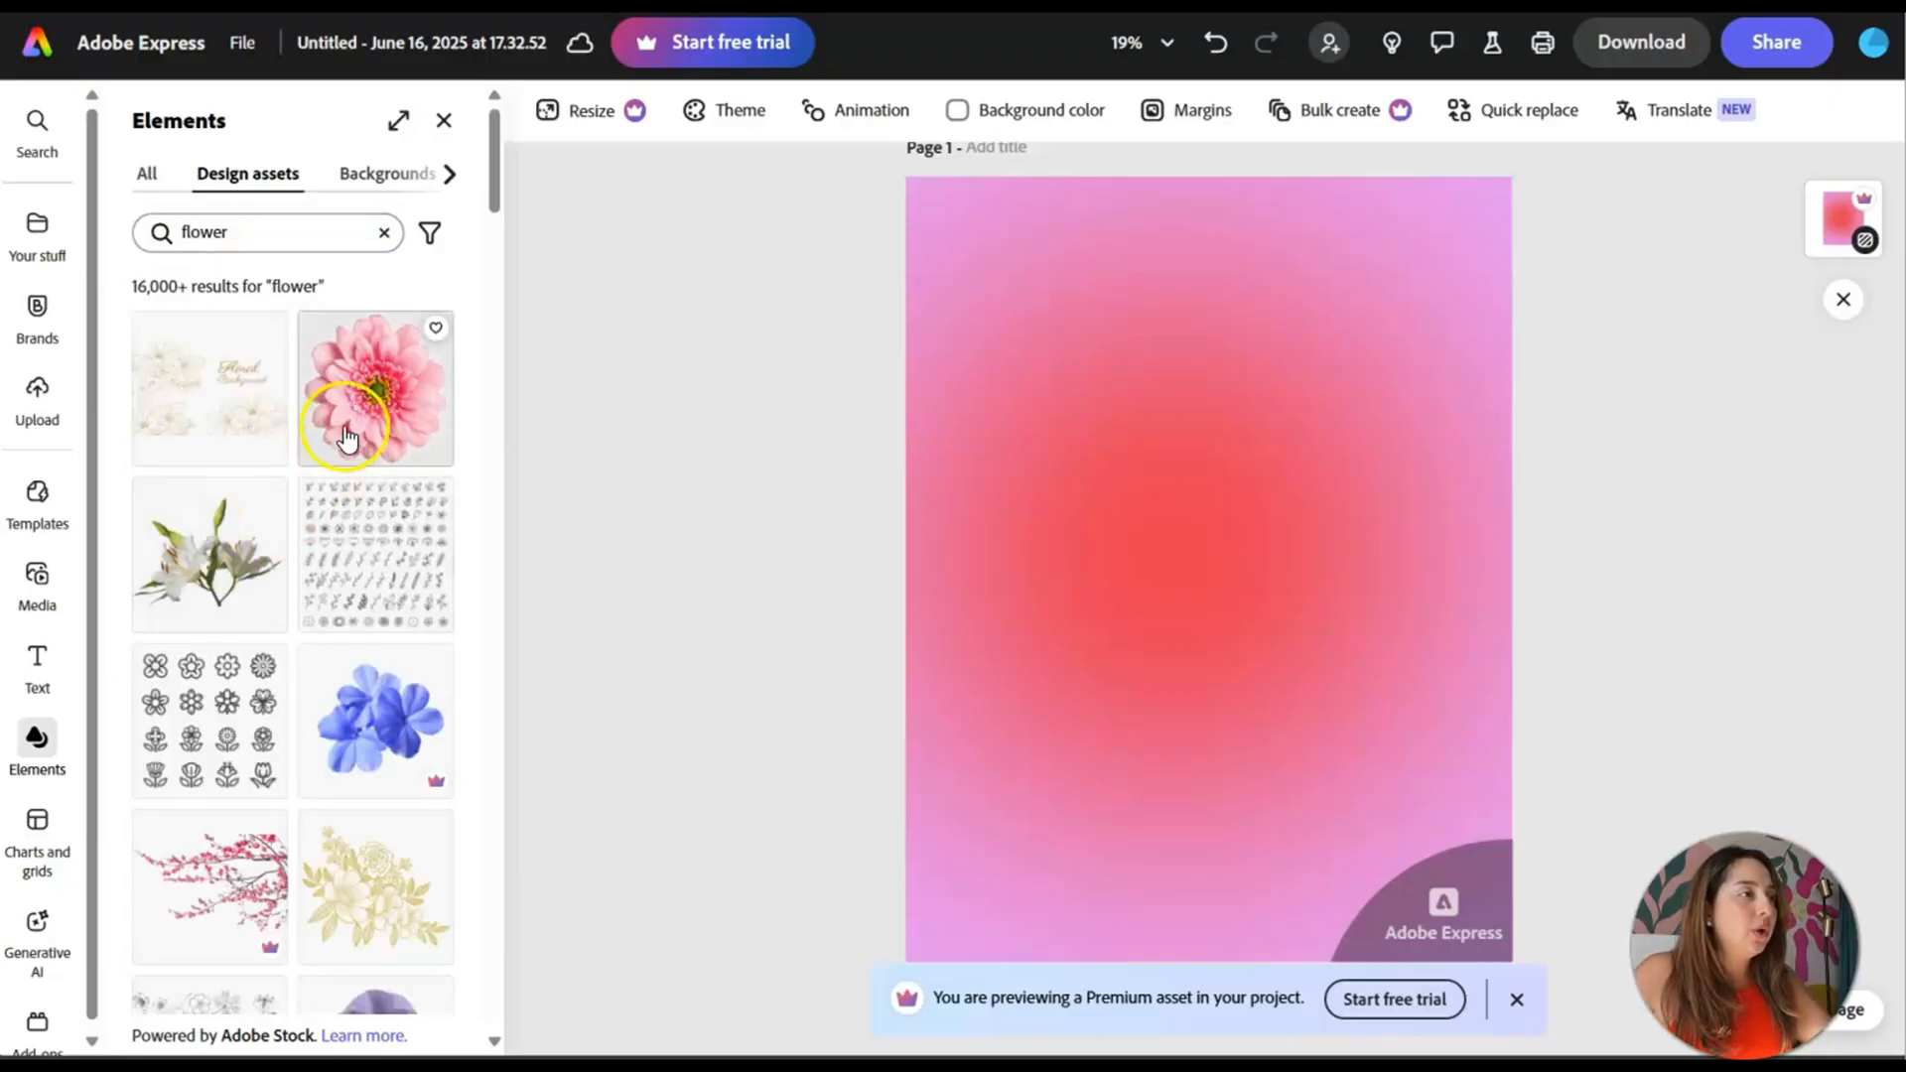
pyautogui.click(375, 717)
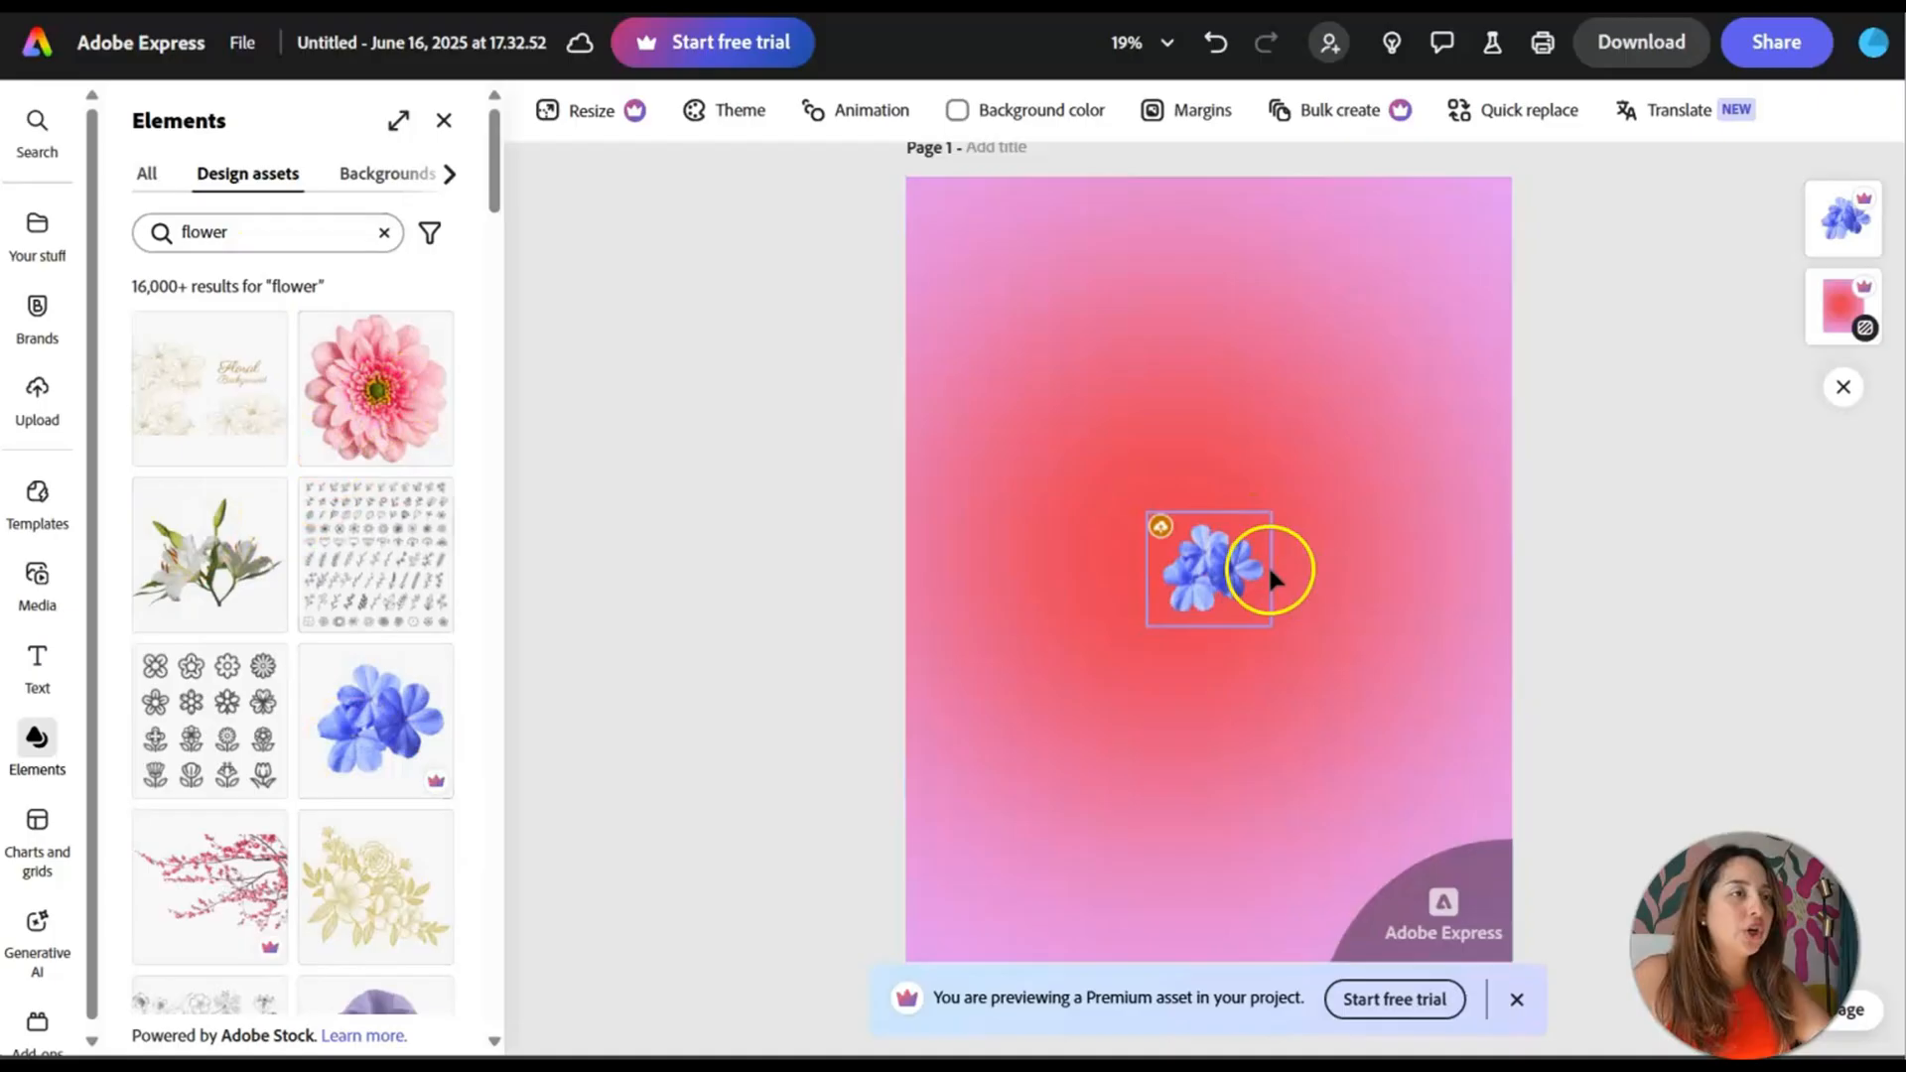
# - Position the blue flower at the bottom left of the page and deselect it
pyautogui.click(1203, 572)
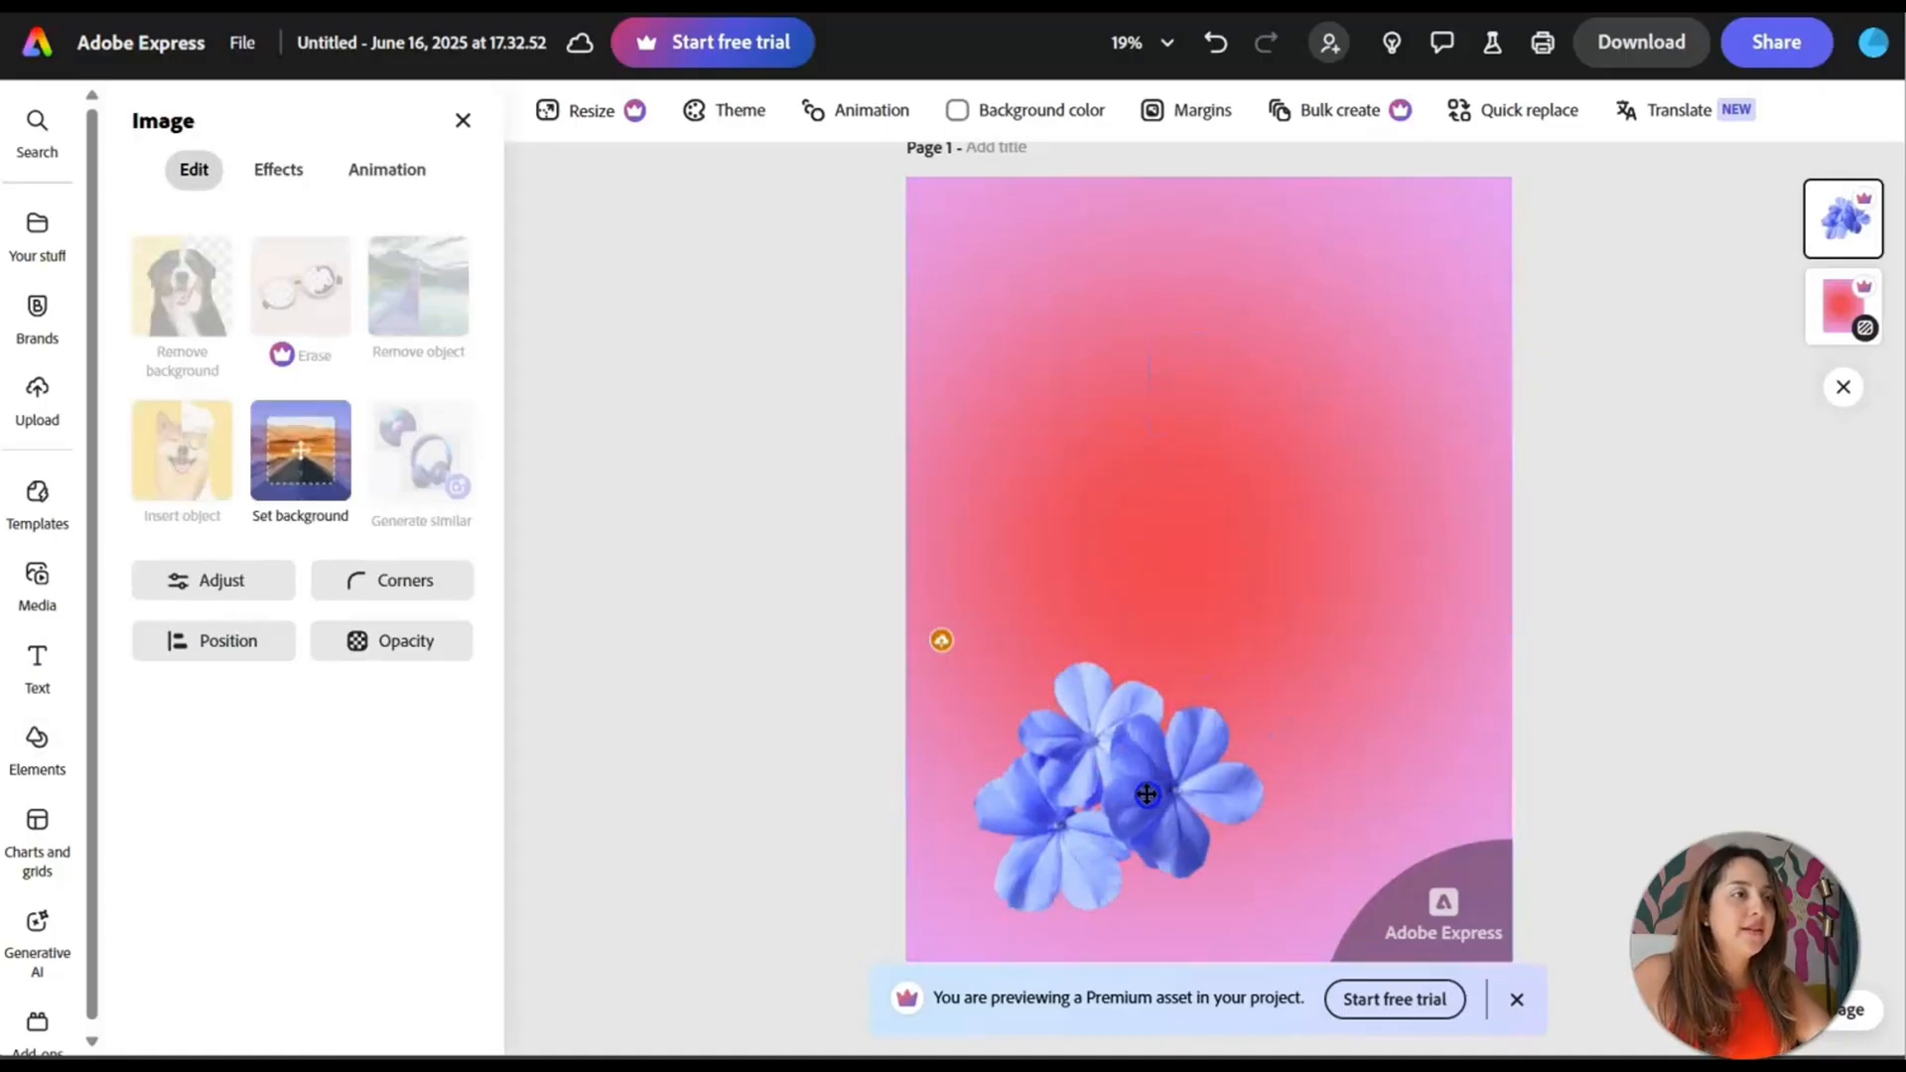
pyautogui.click(1094, 790)
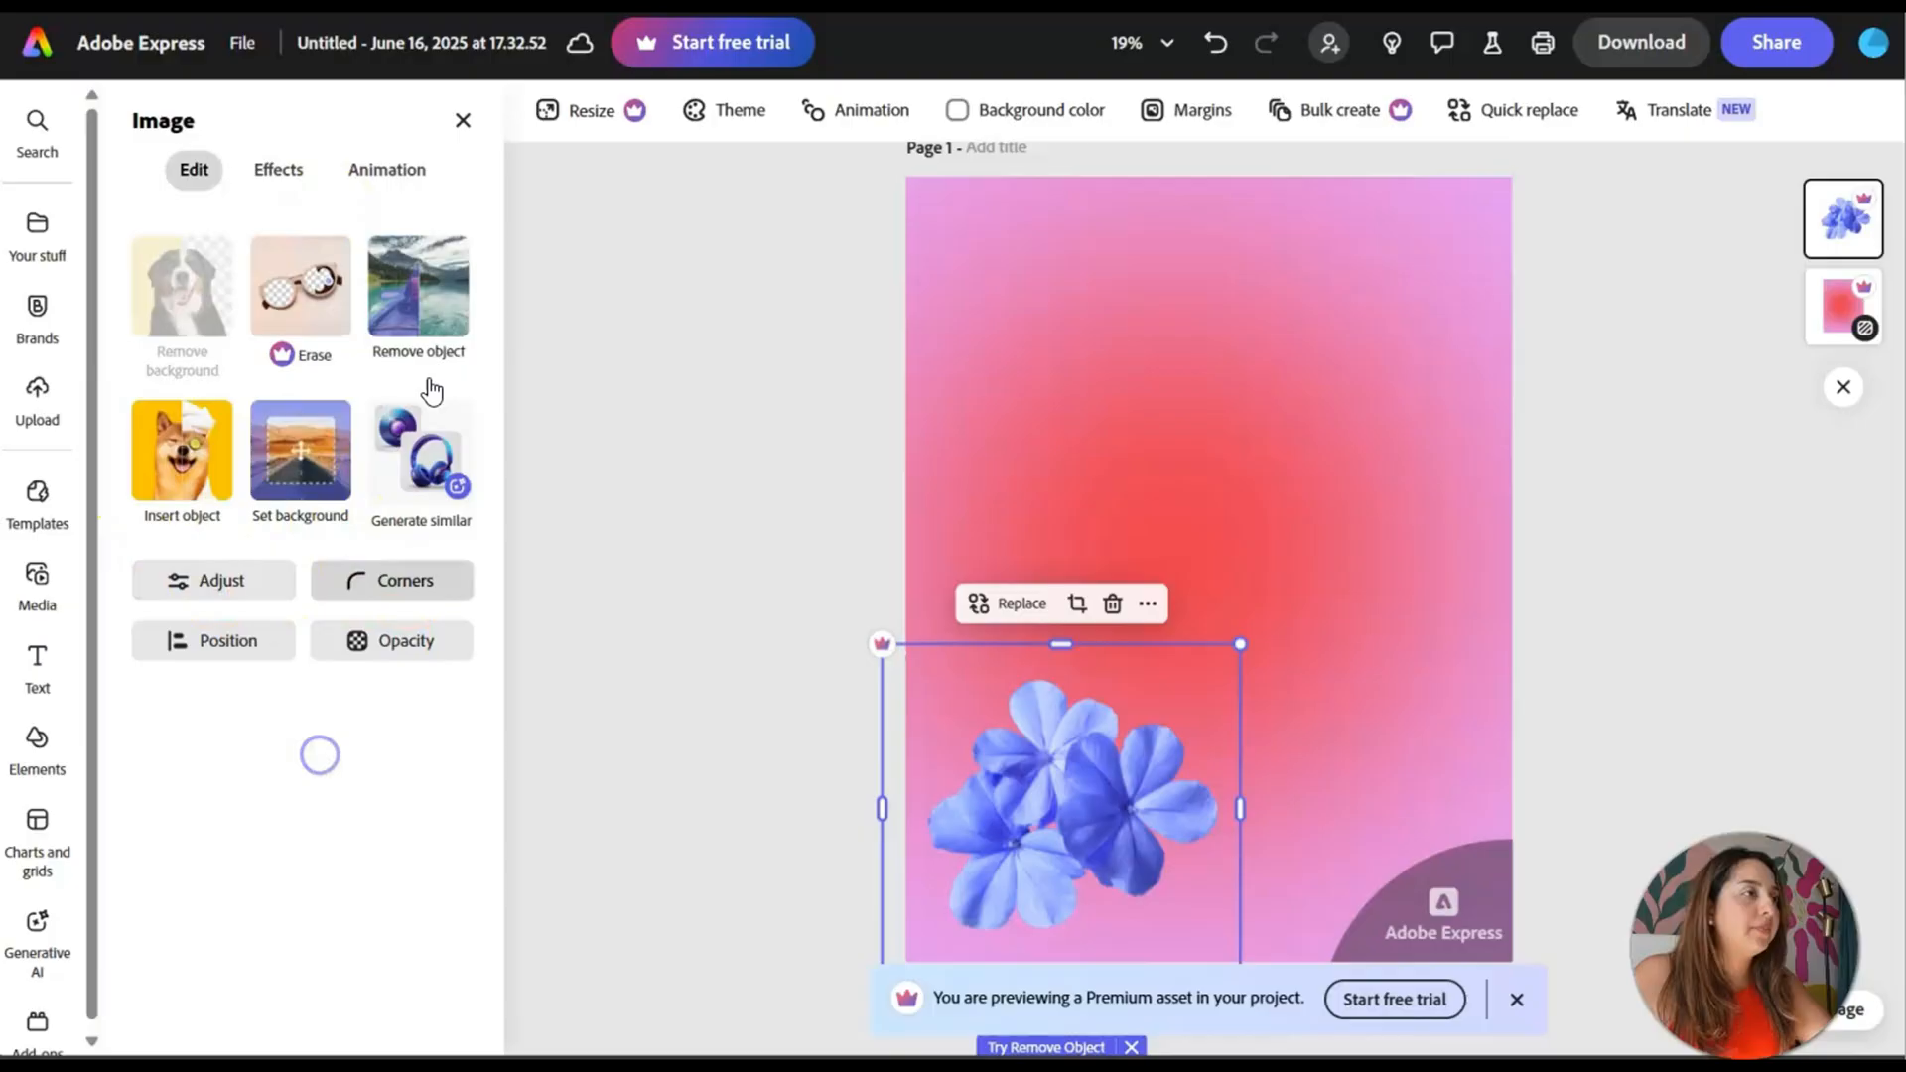
pyautogui.click(35, 740)
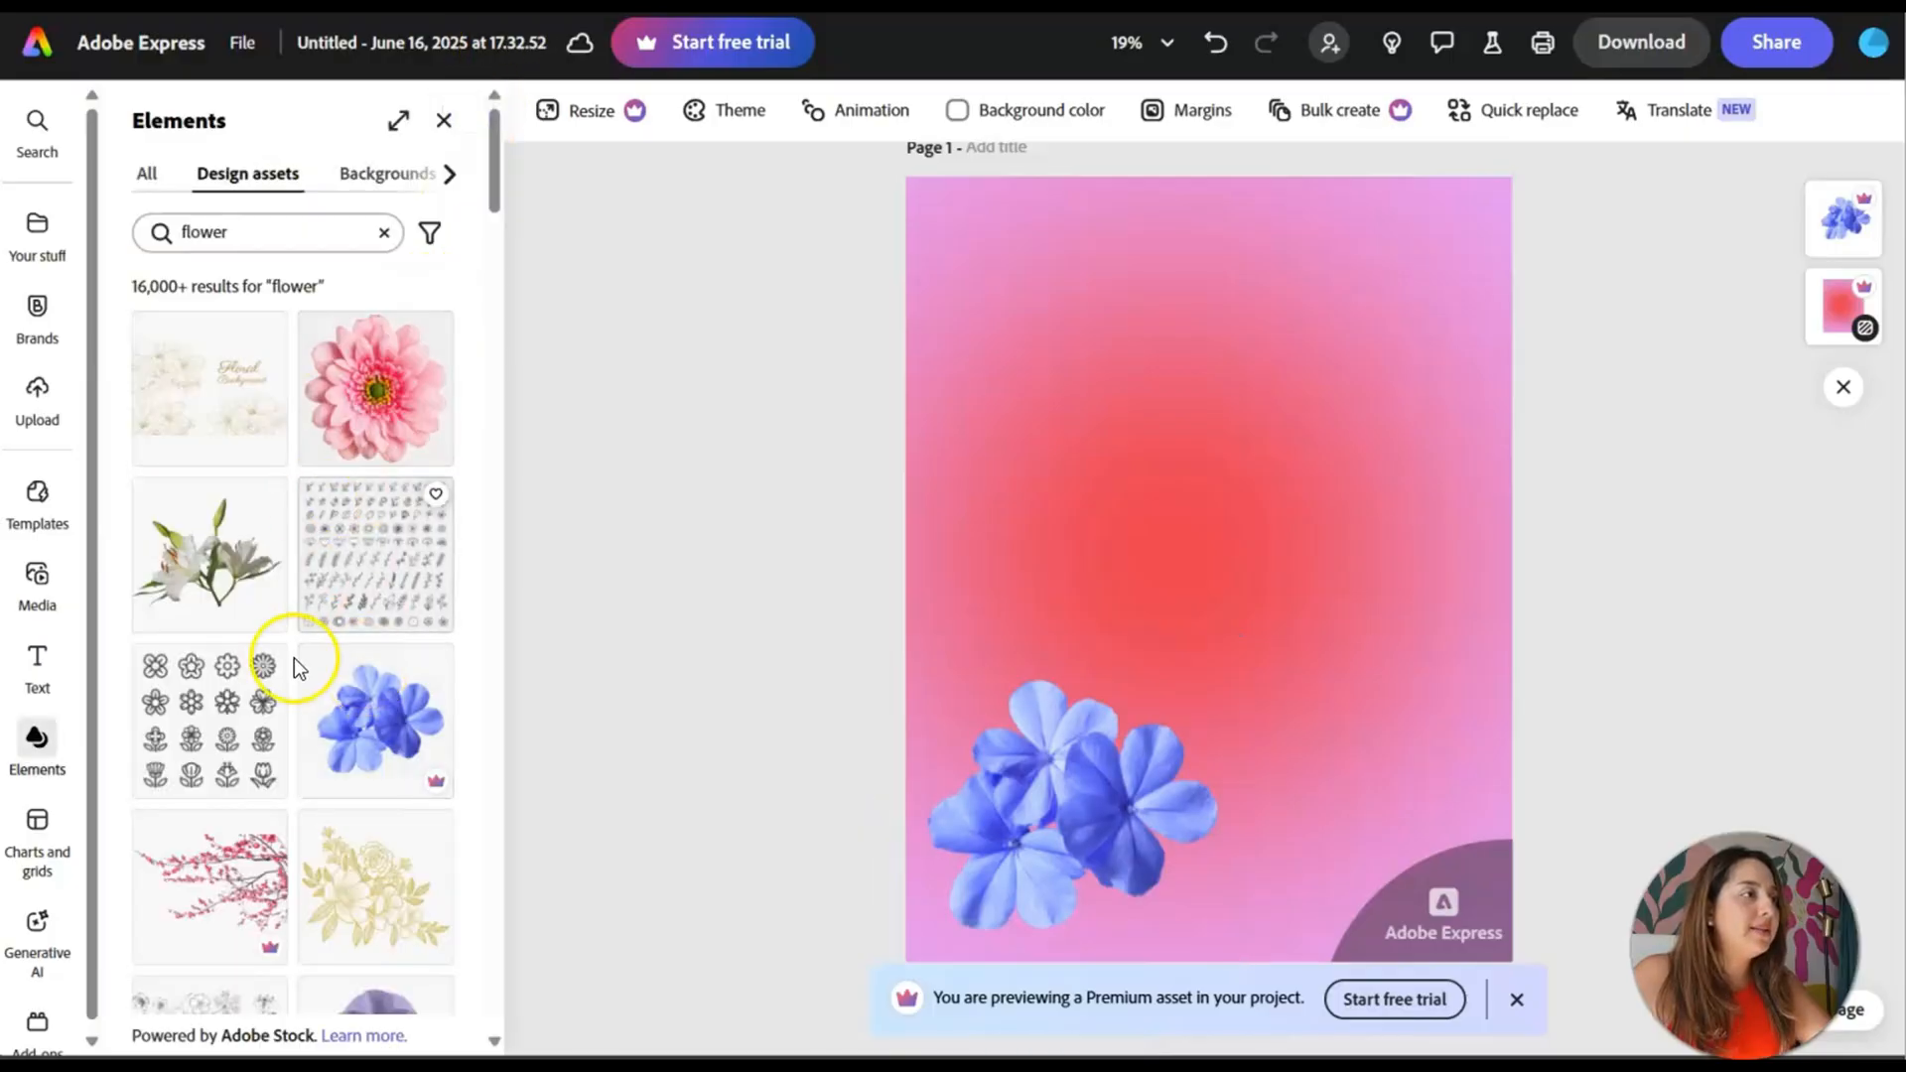
# - Add the sketched 'Flowers and herbs' asset and place it upper middle, above the blue flower
pyautogui.scroll(-3)
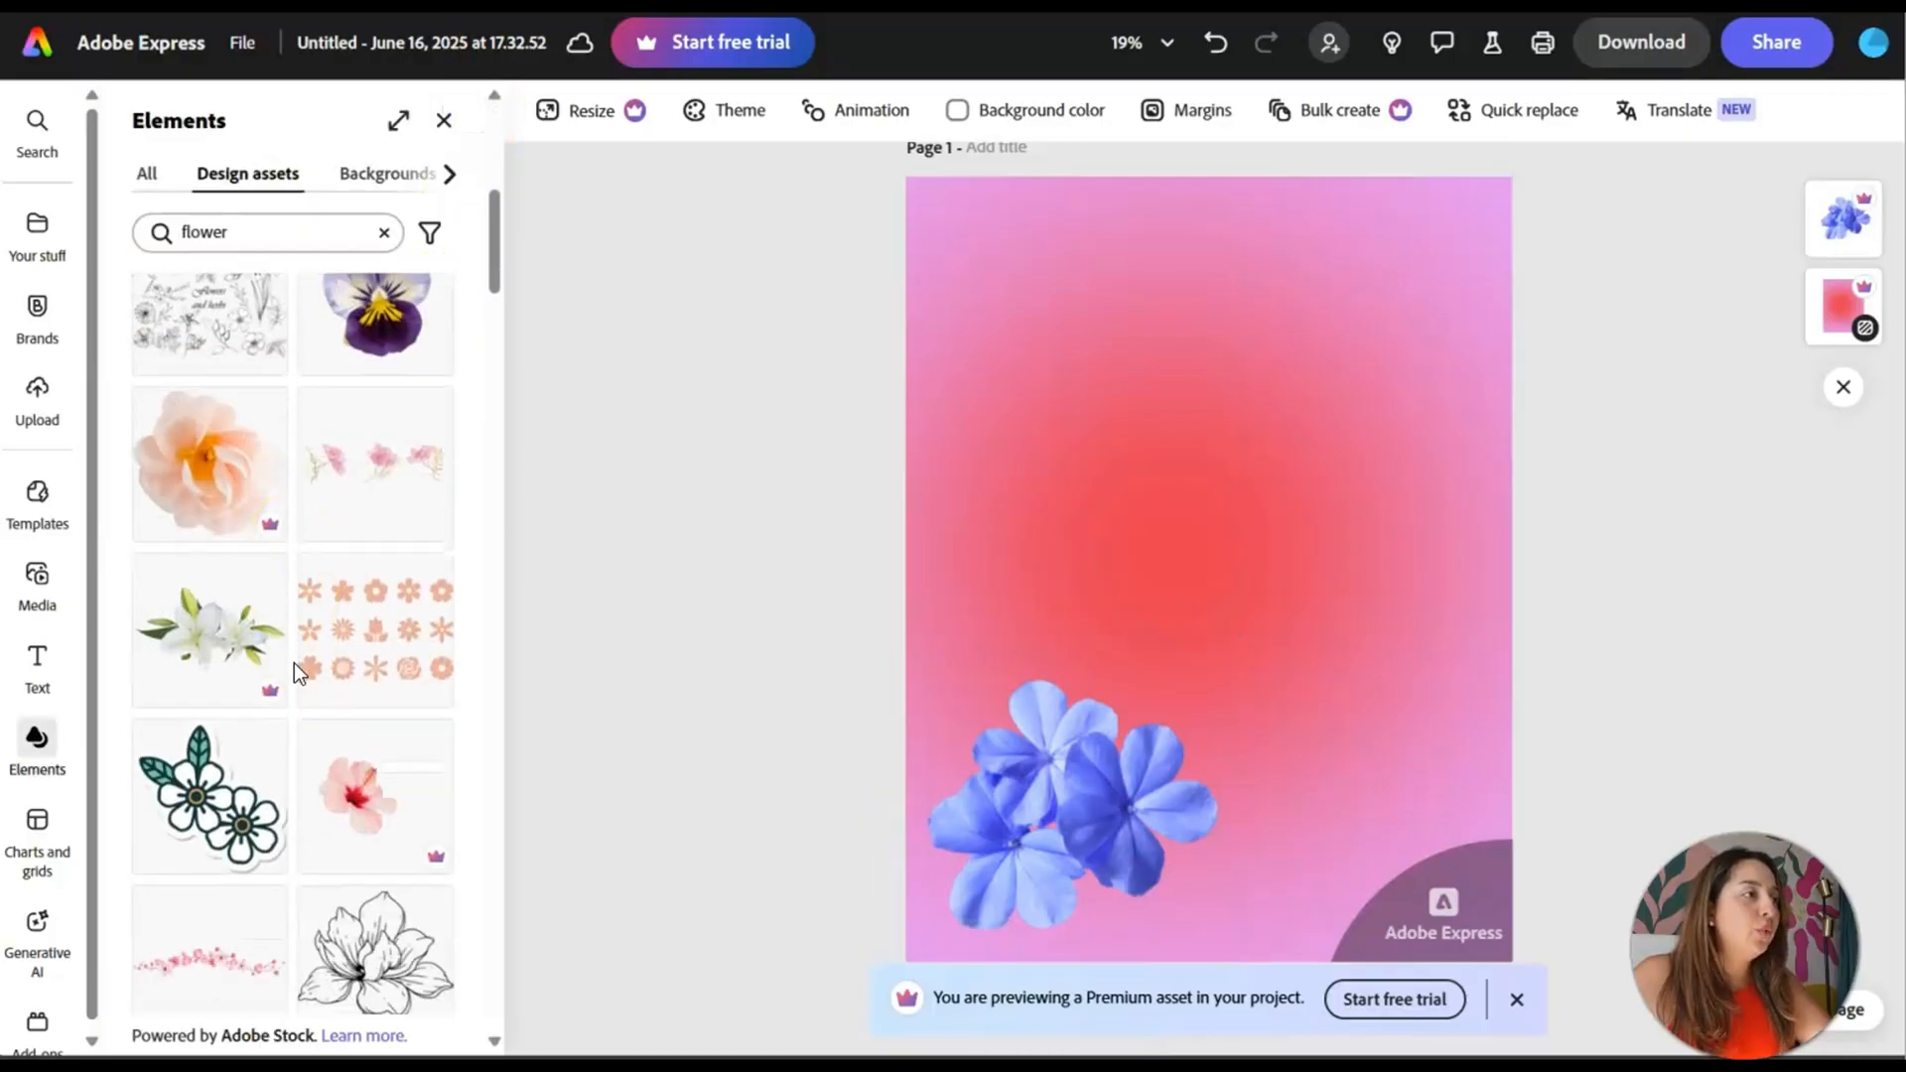
pyautogui.click(376, 629)
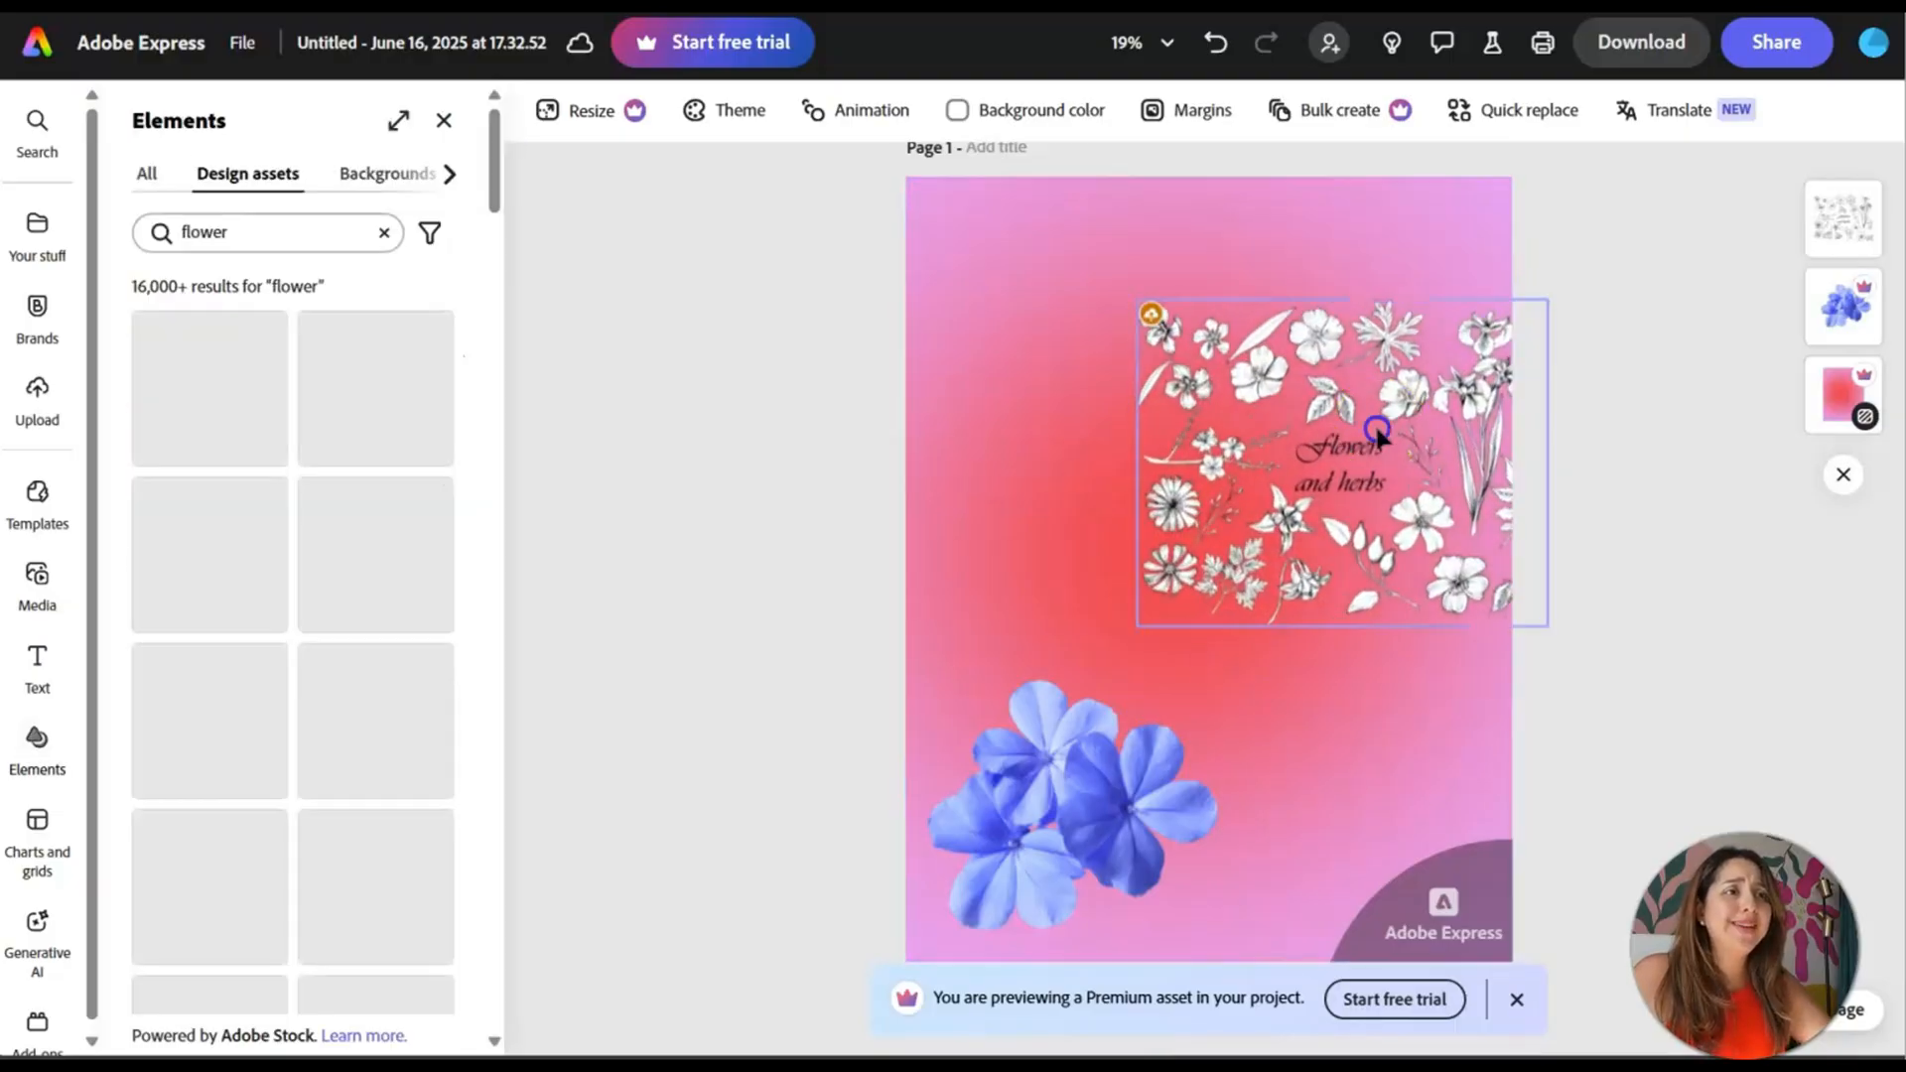
pyautogui.click(1336, 462)
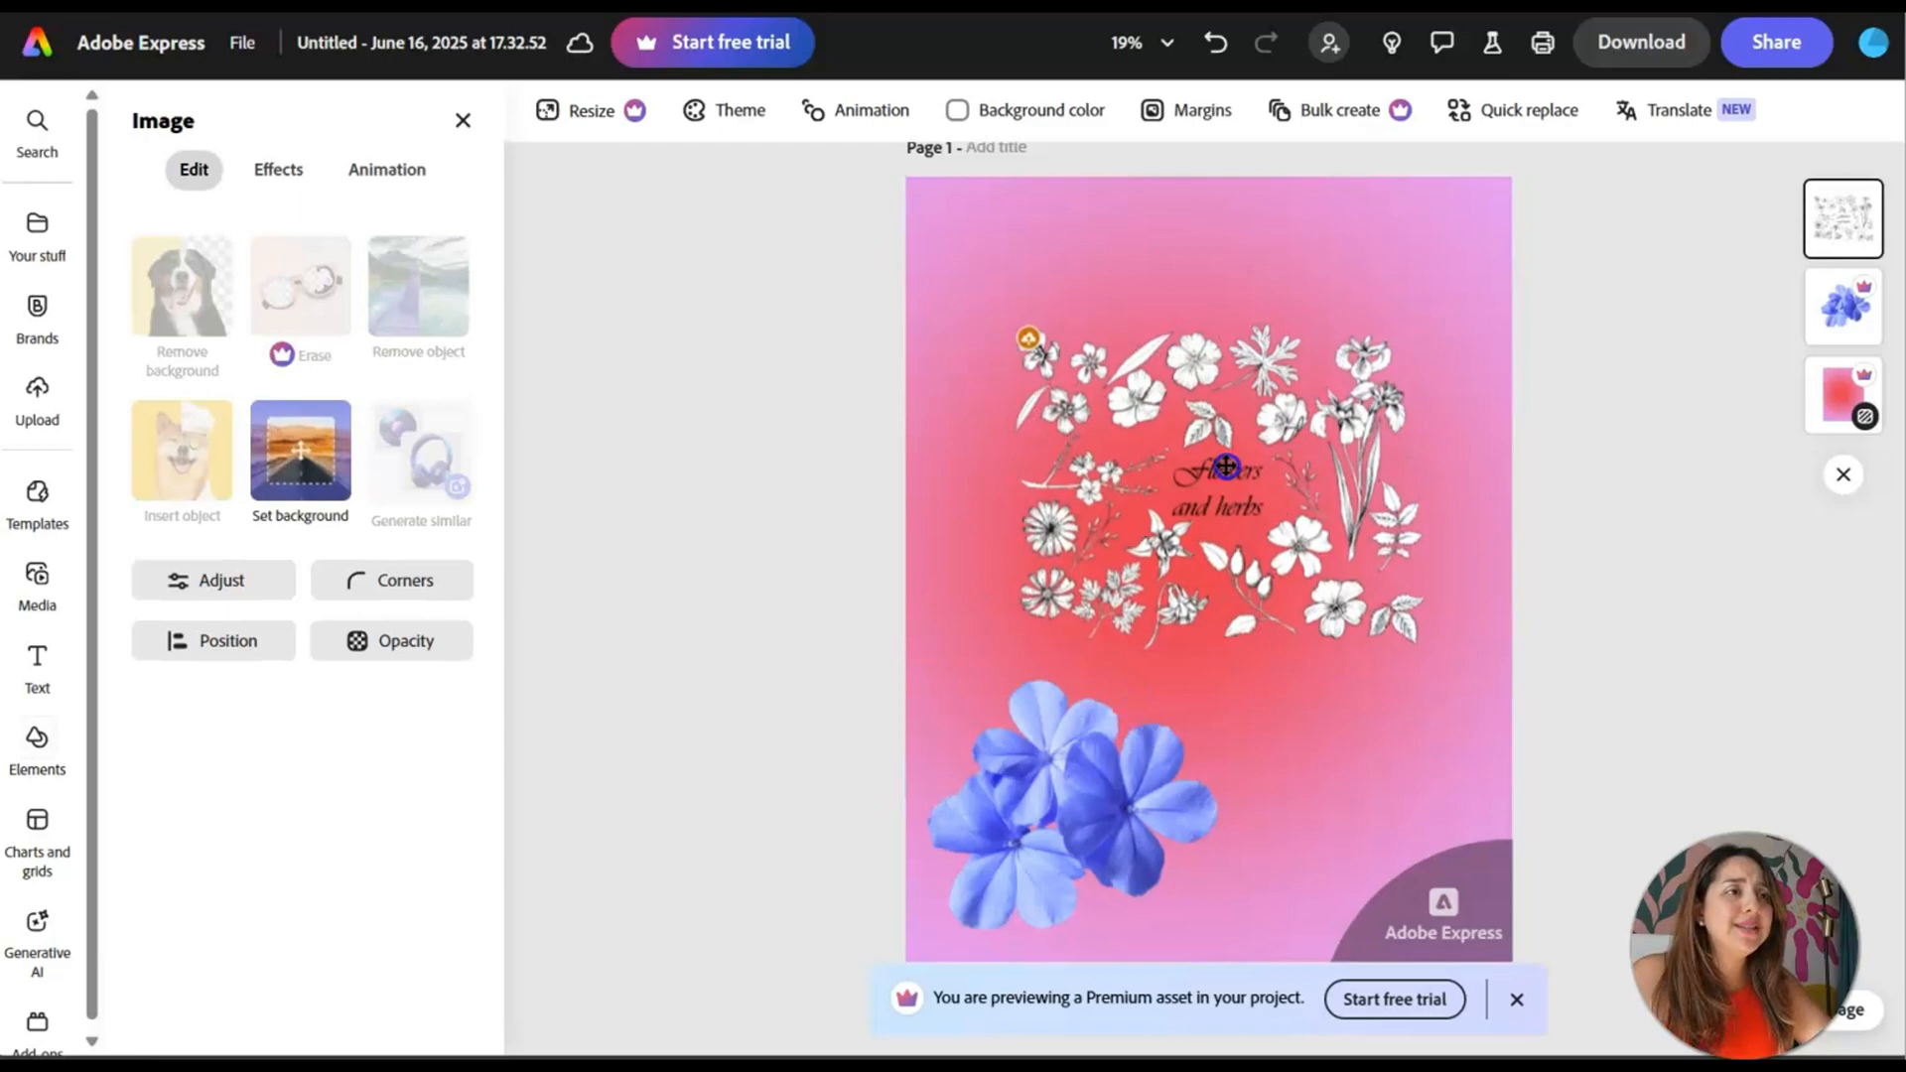
pyautogui.click(36, 747)
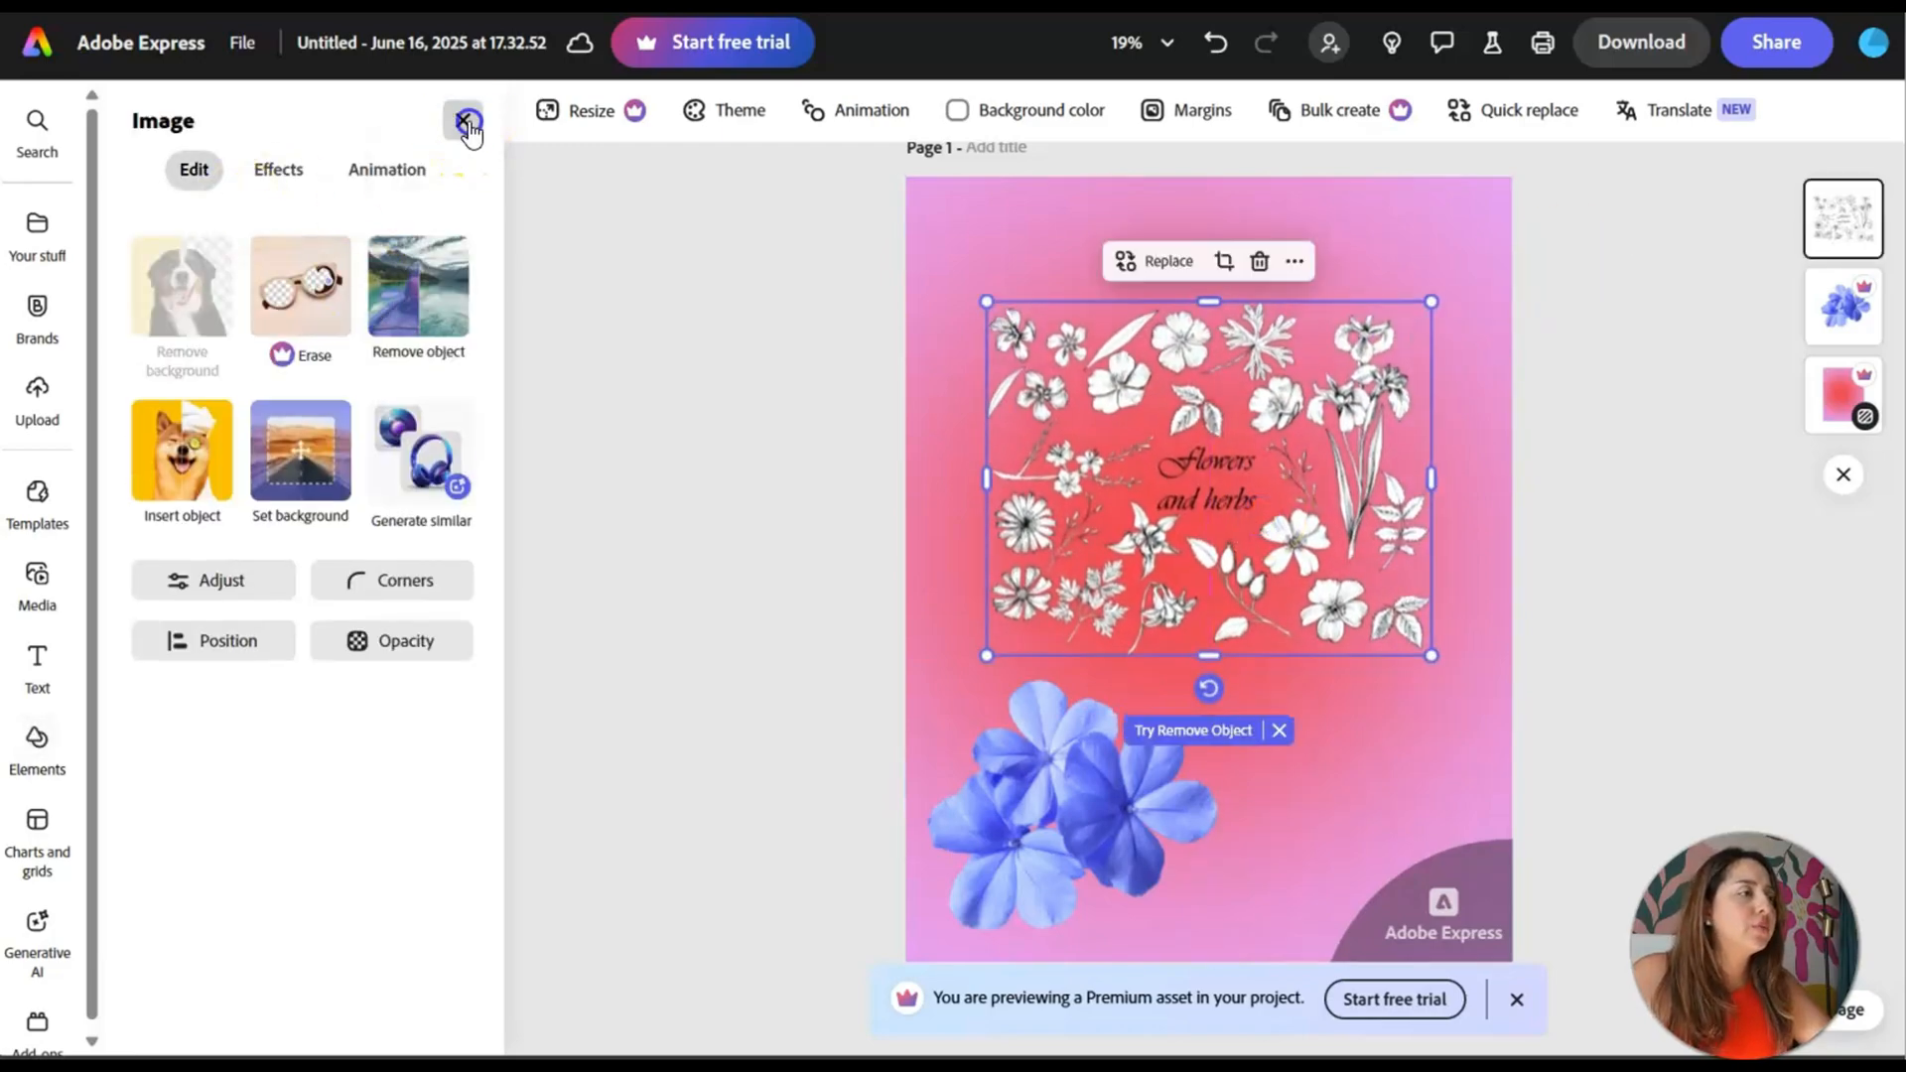
pyautogui.click(36, 741)
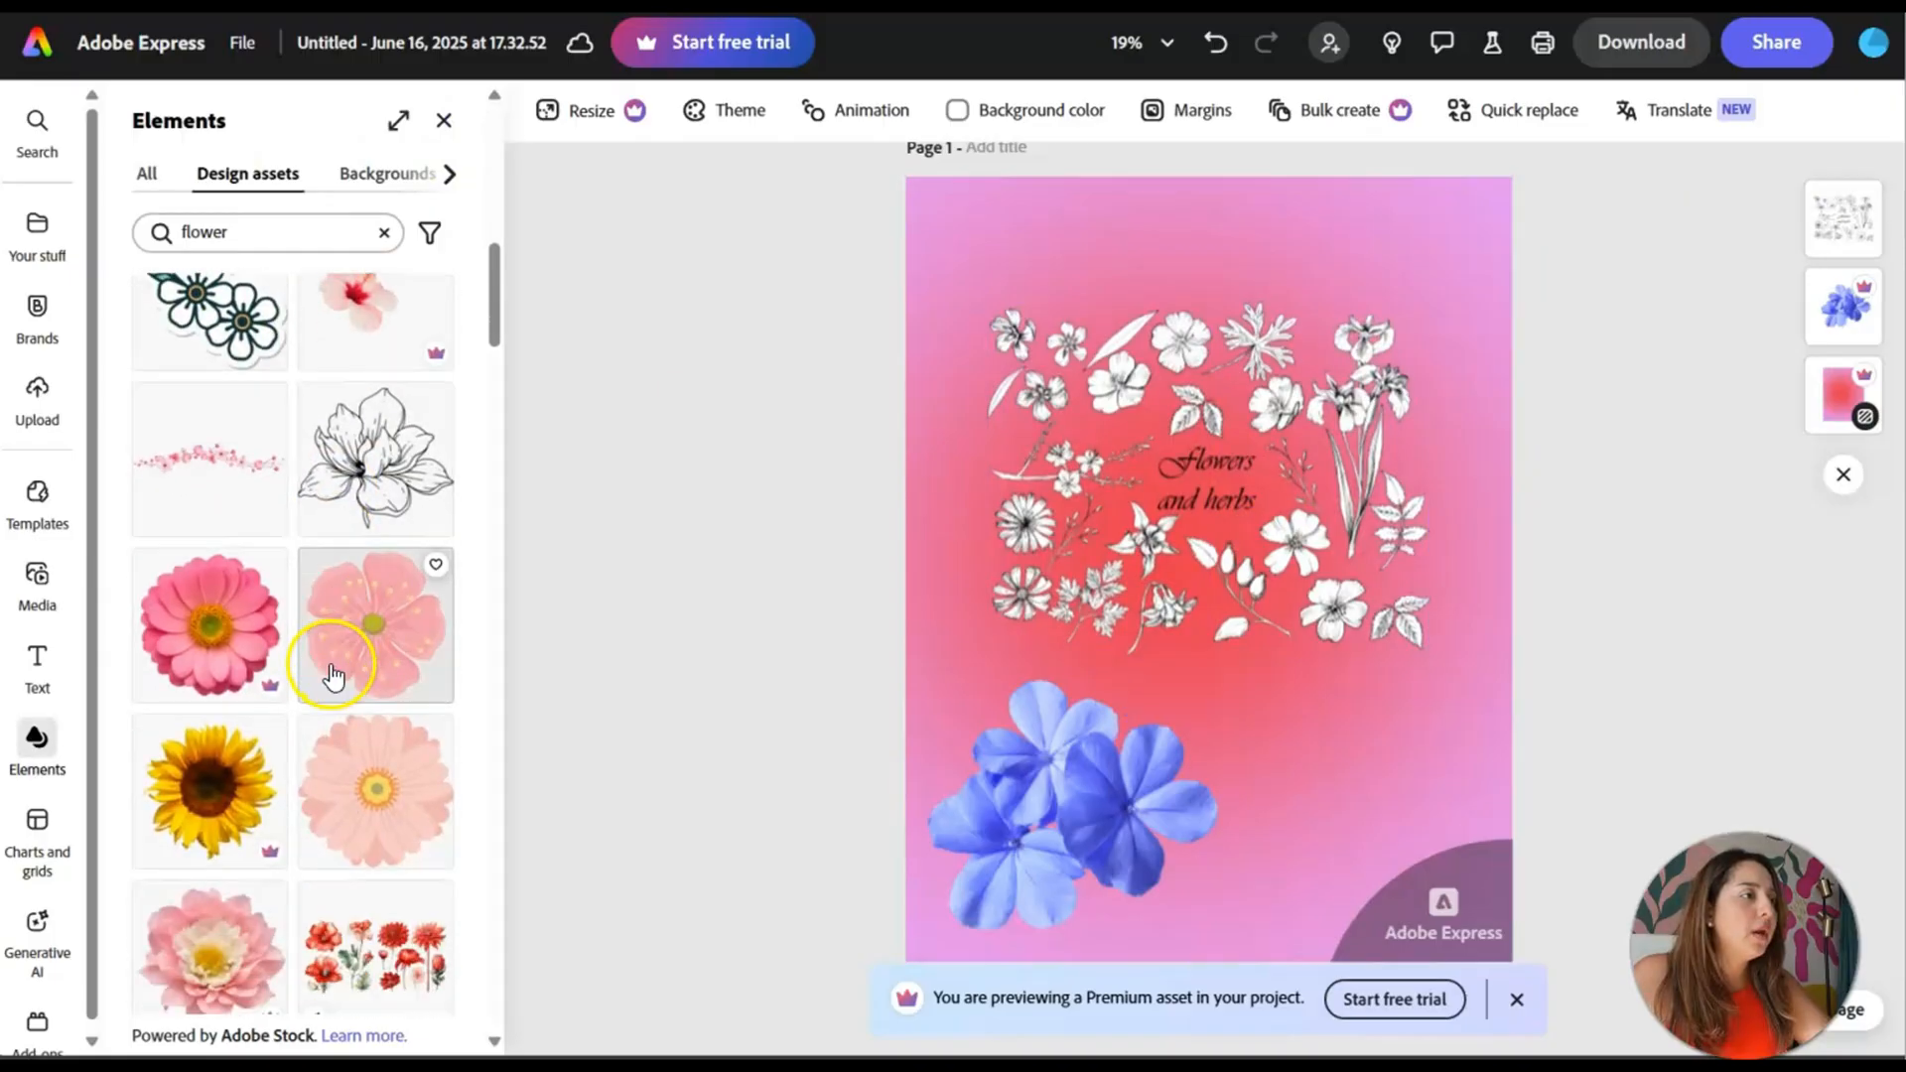
# - Add the orange flower on a stem to the lower right and dismiss the premium asset notice
pyautogui.scroll(-3)
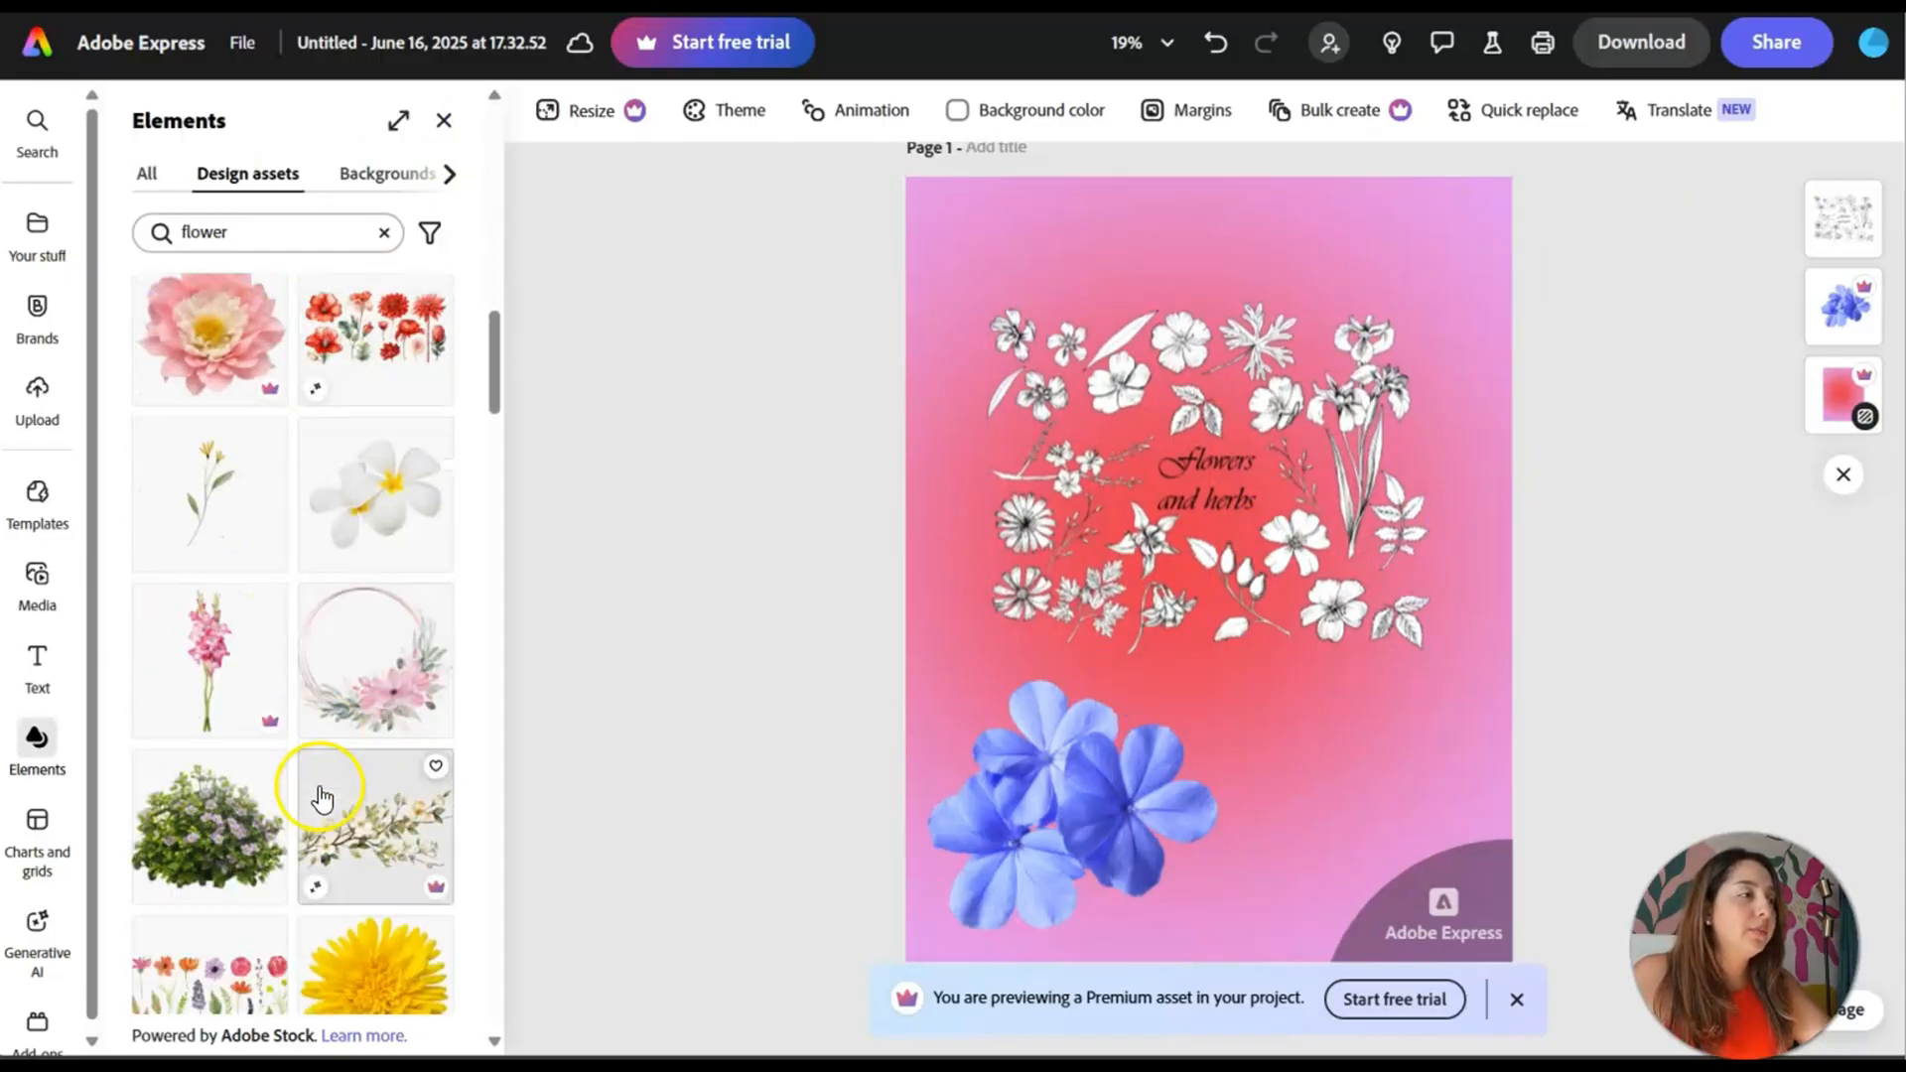
pyautogui.scroll(-3)
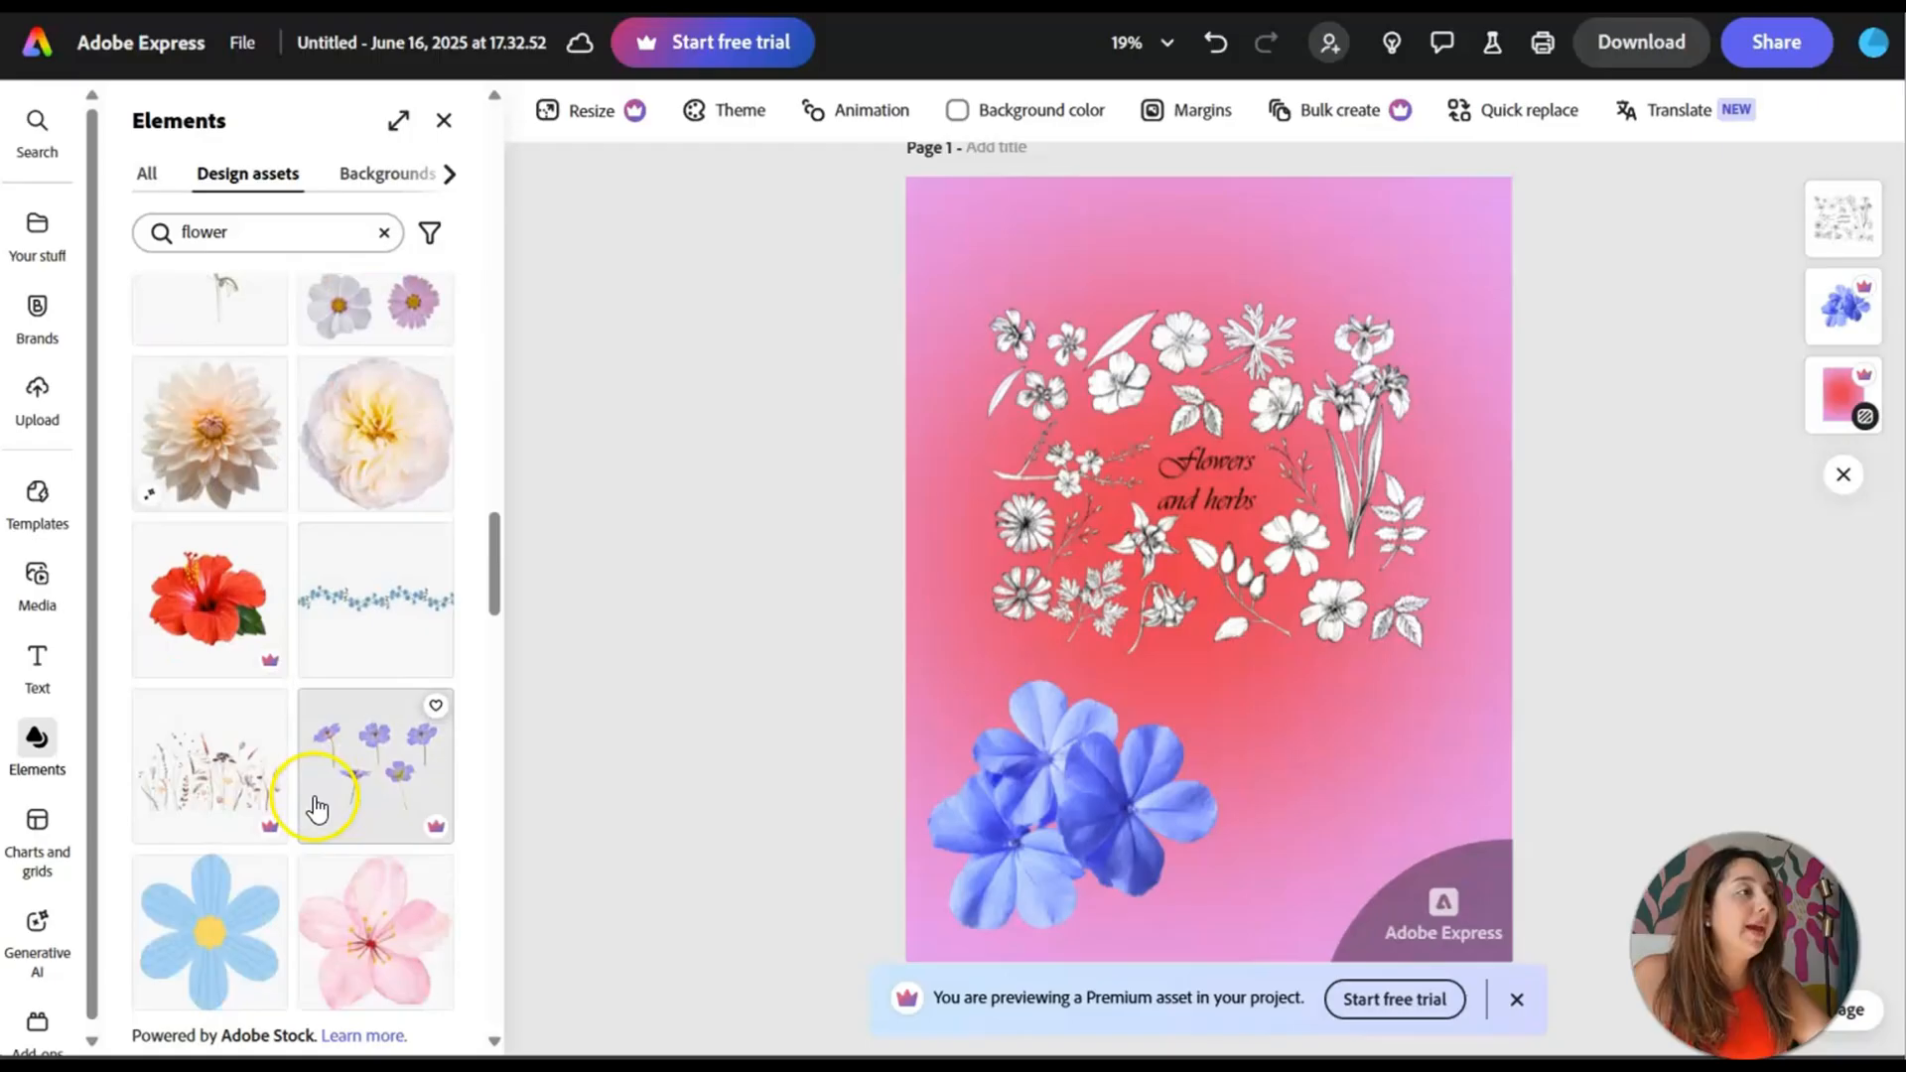
pyautogui.scroll(-3)
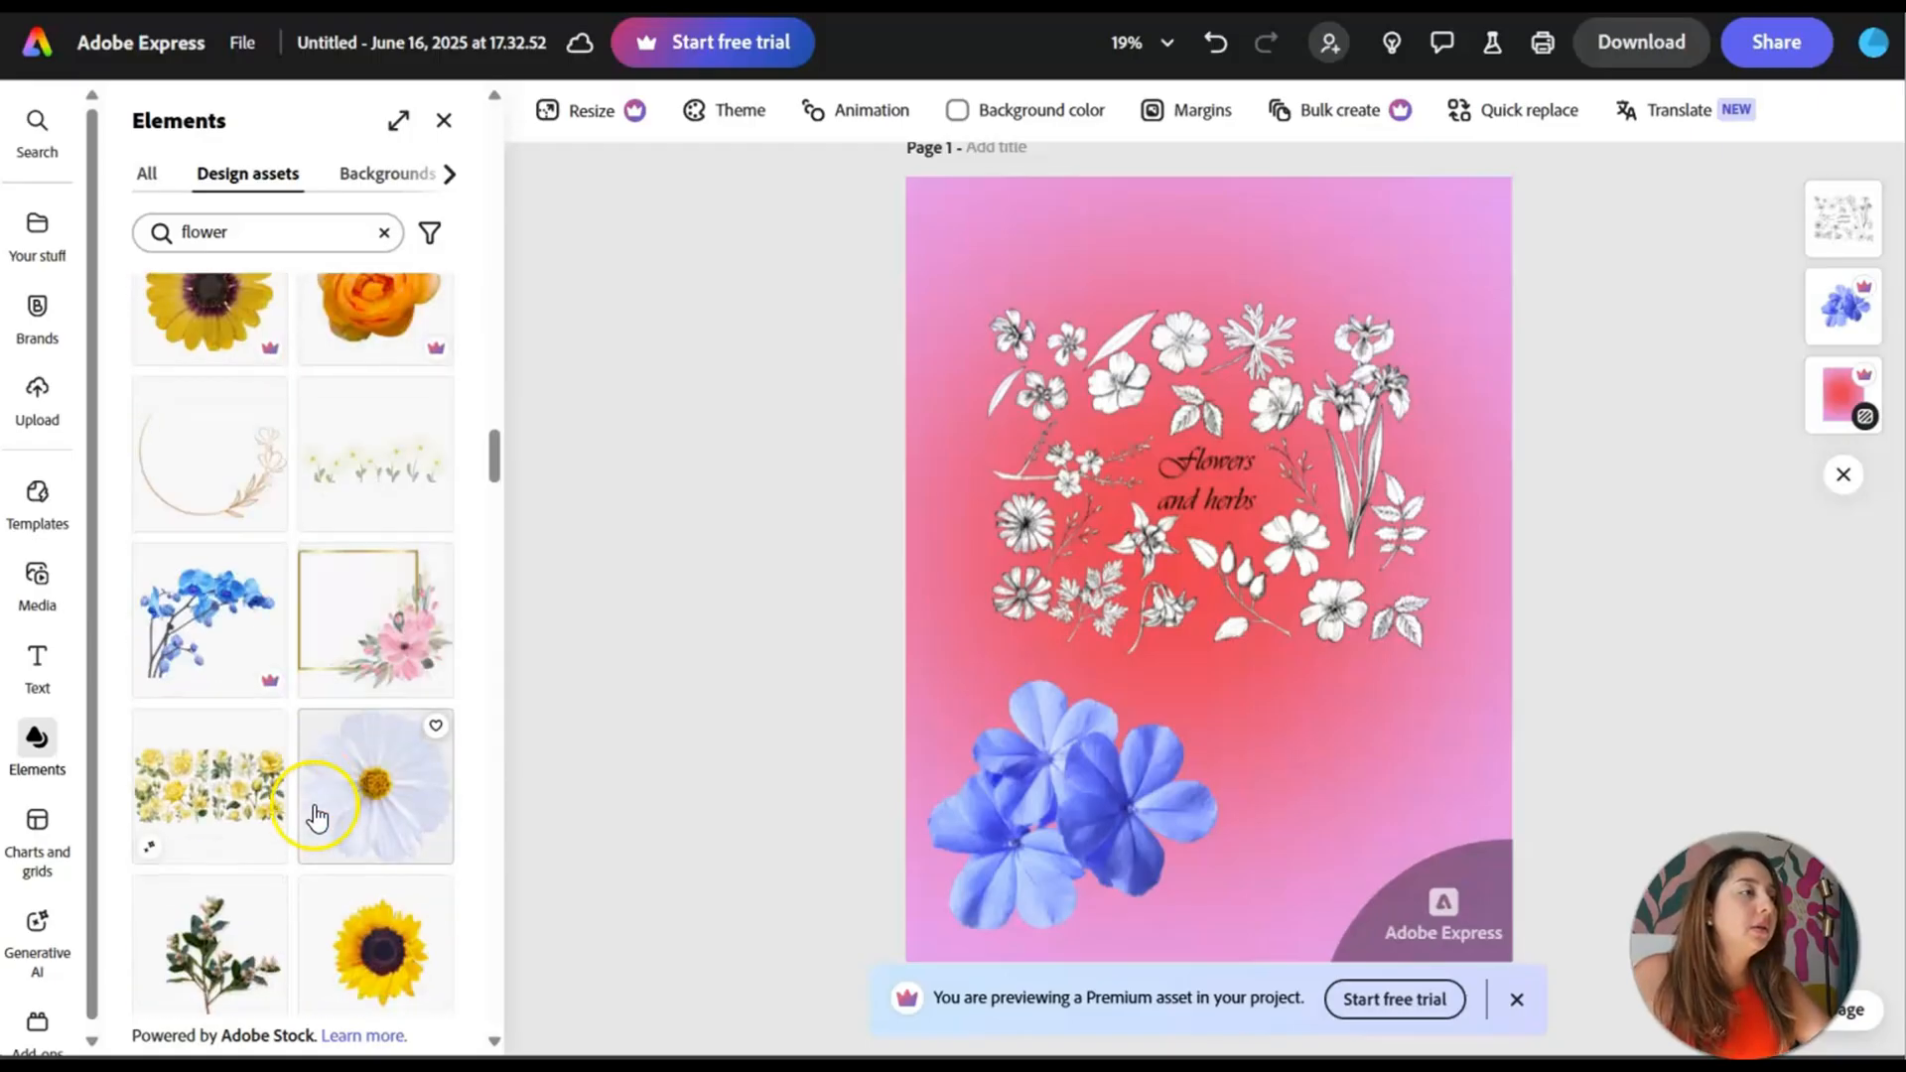
pyautogui.scroll(-3)
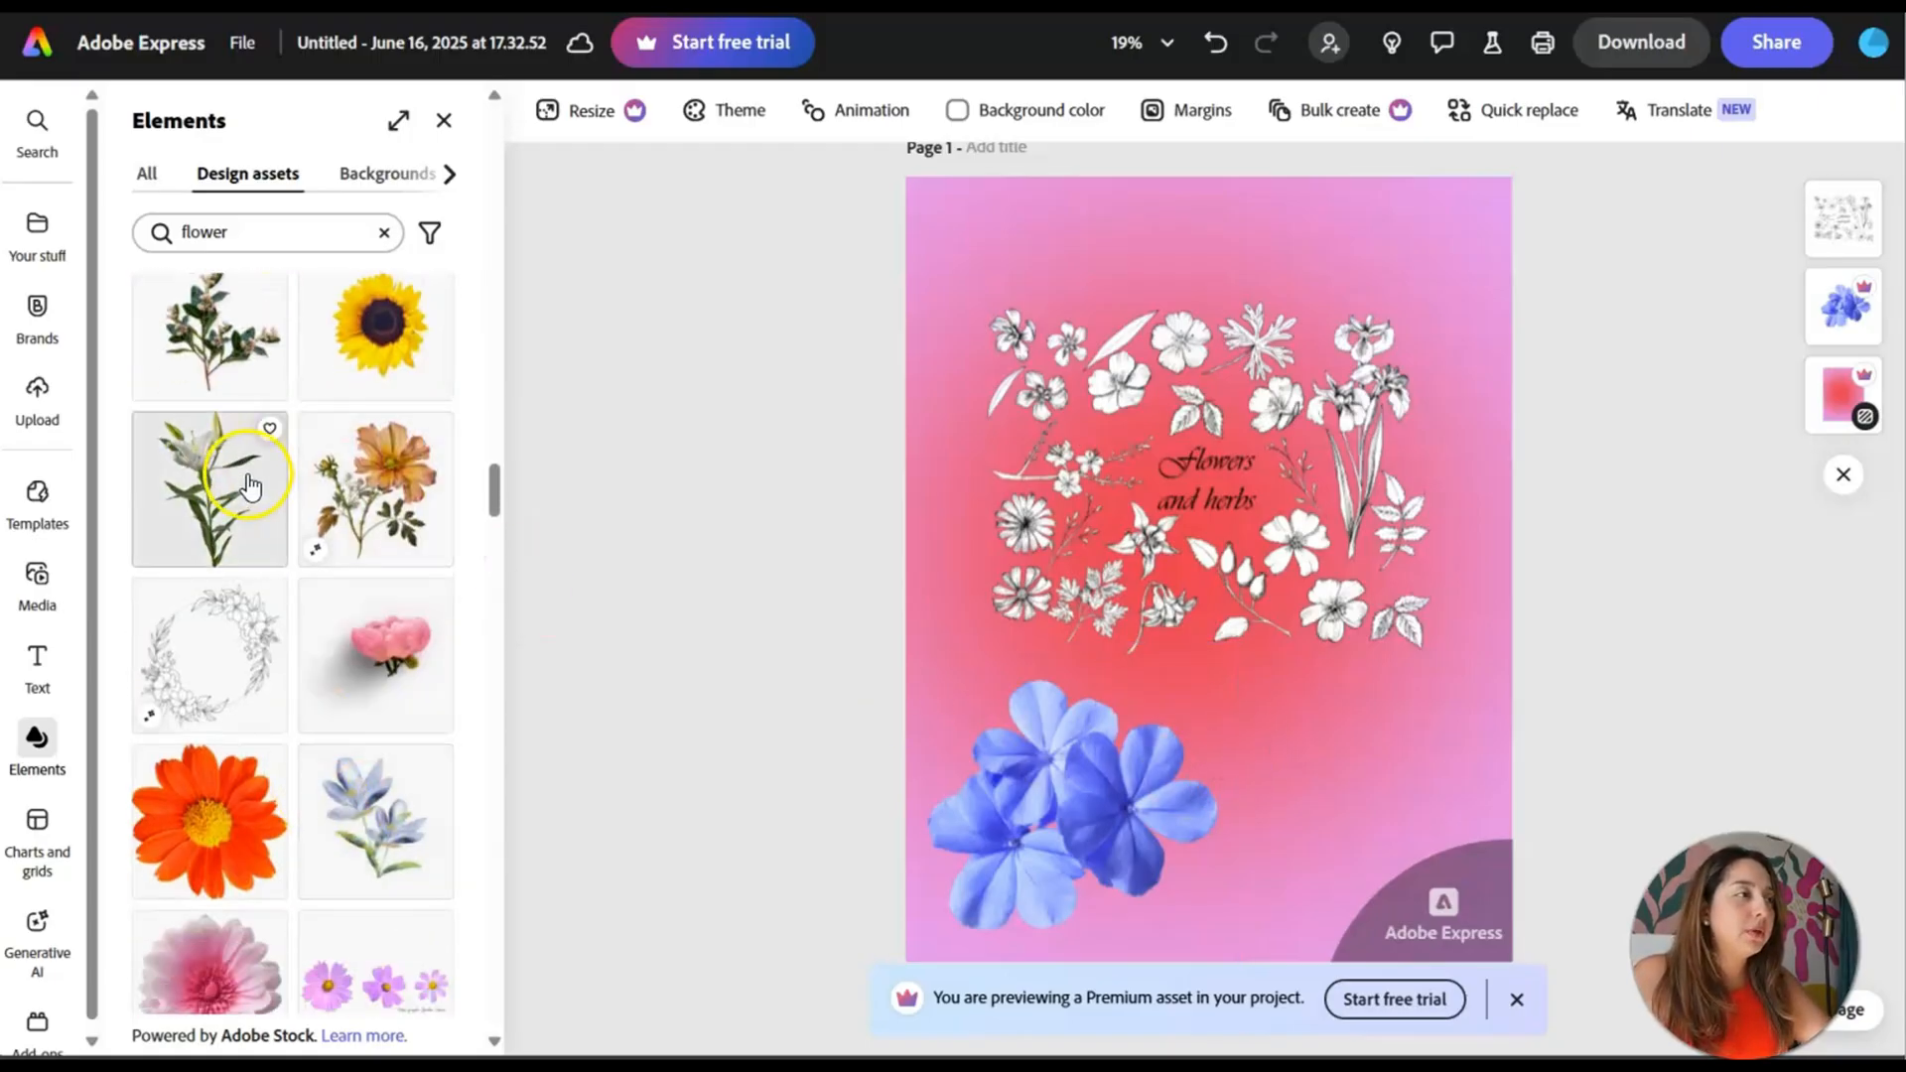
pyautogui.click(209, 487)
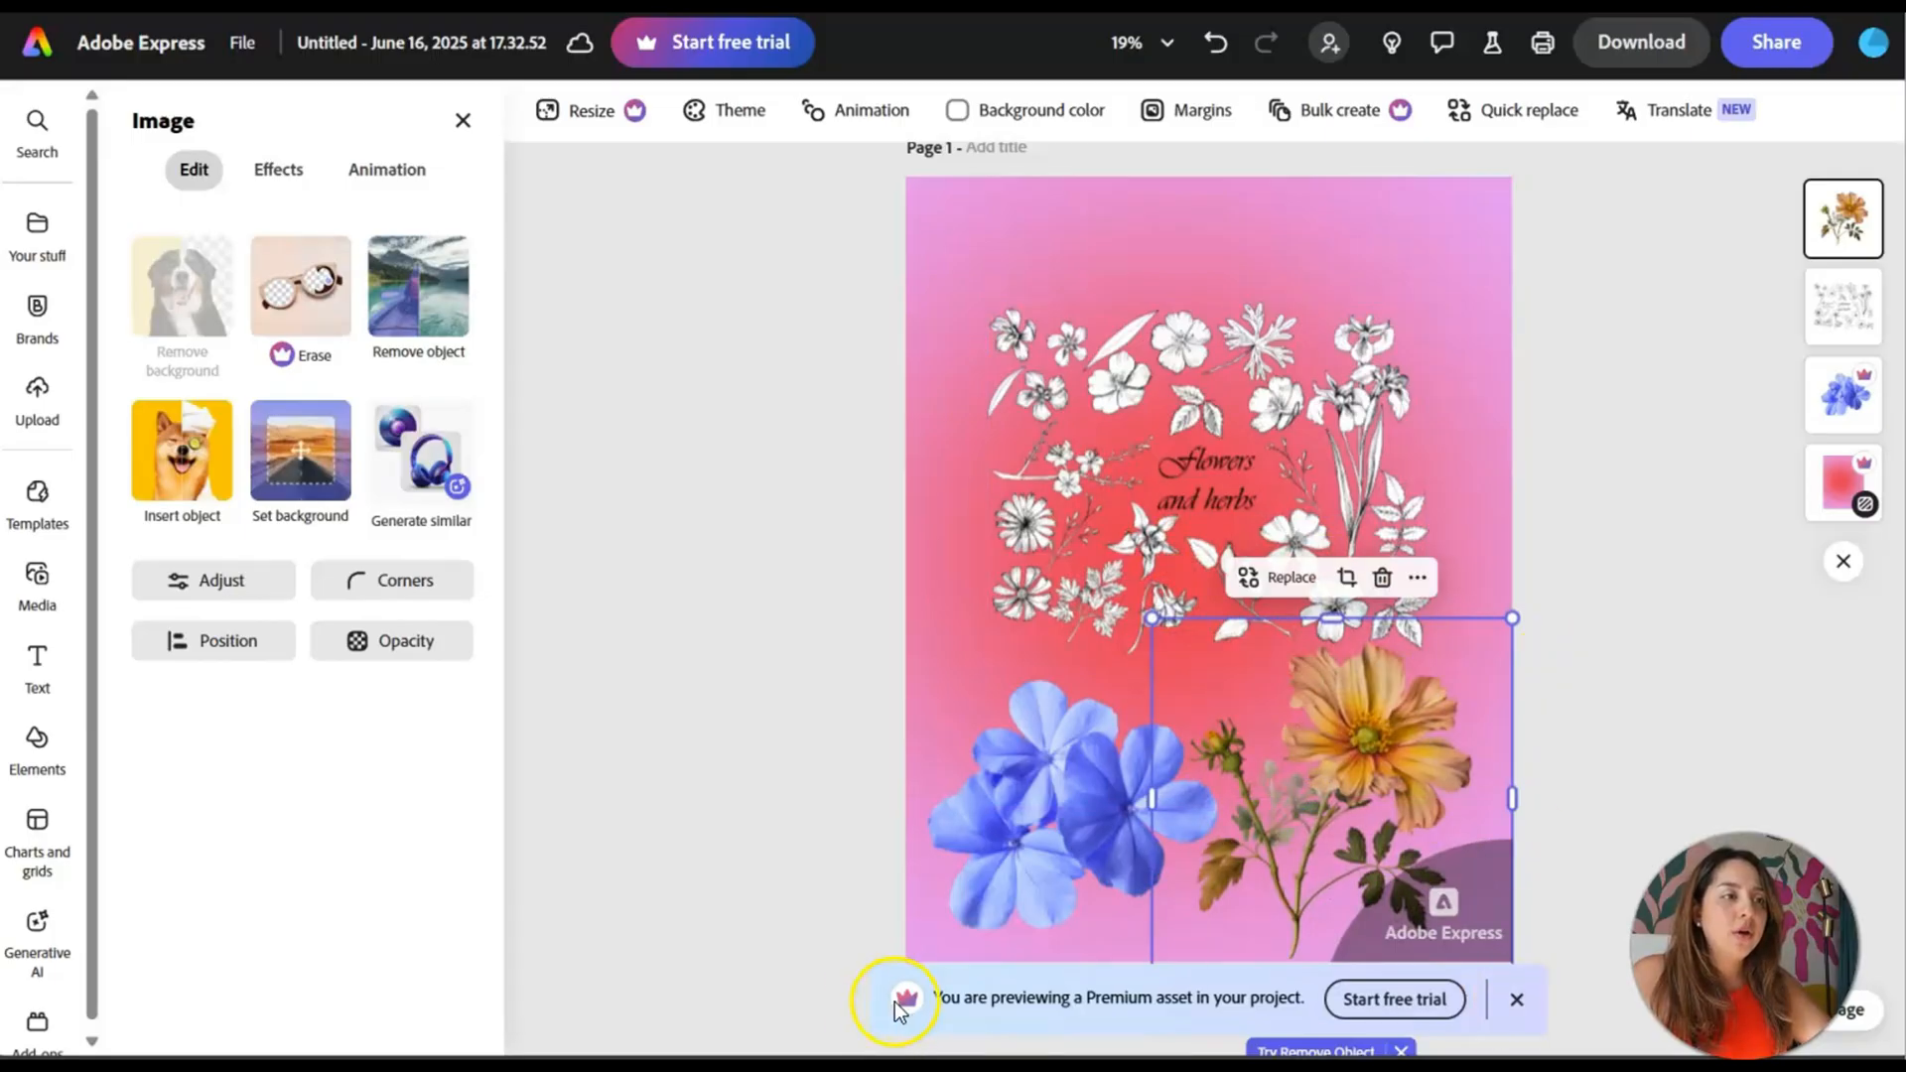
pyautogui.moveTo(1215, 1010)
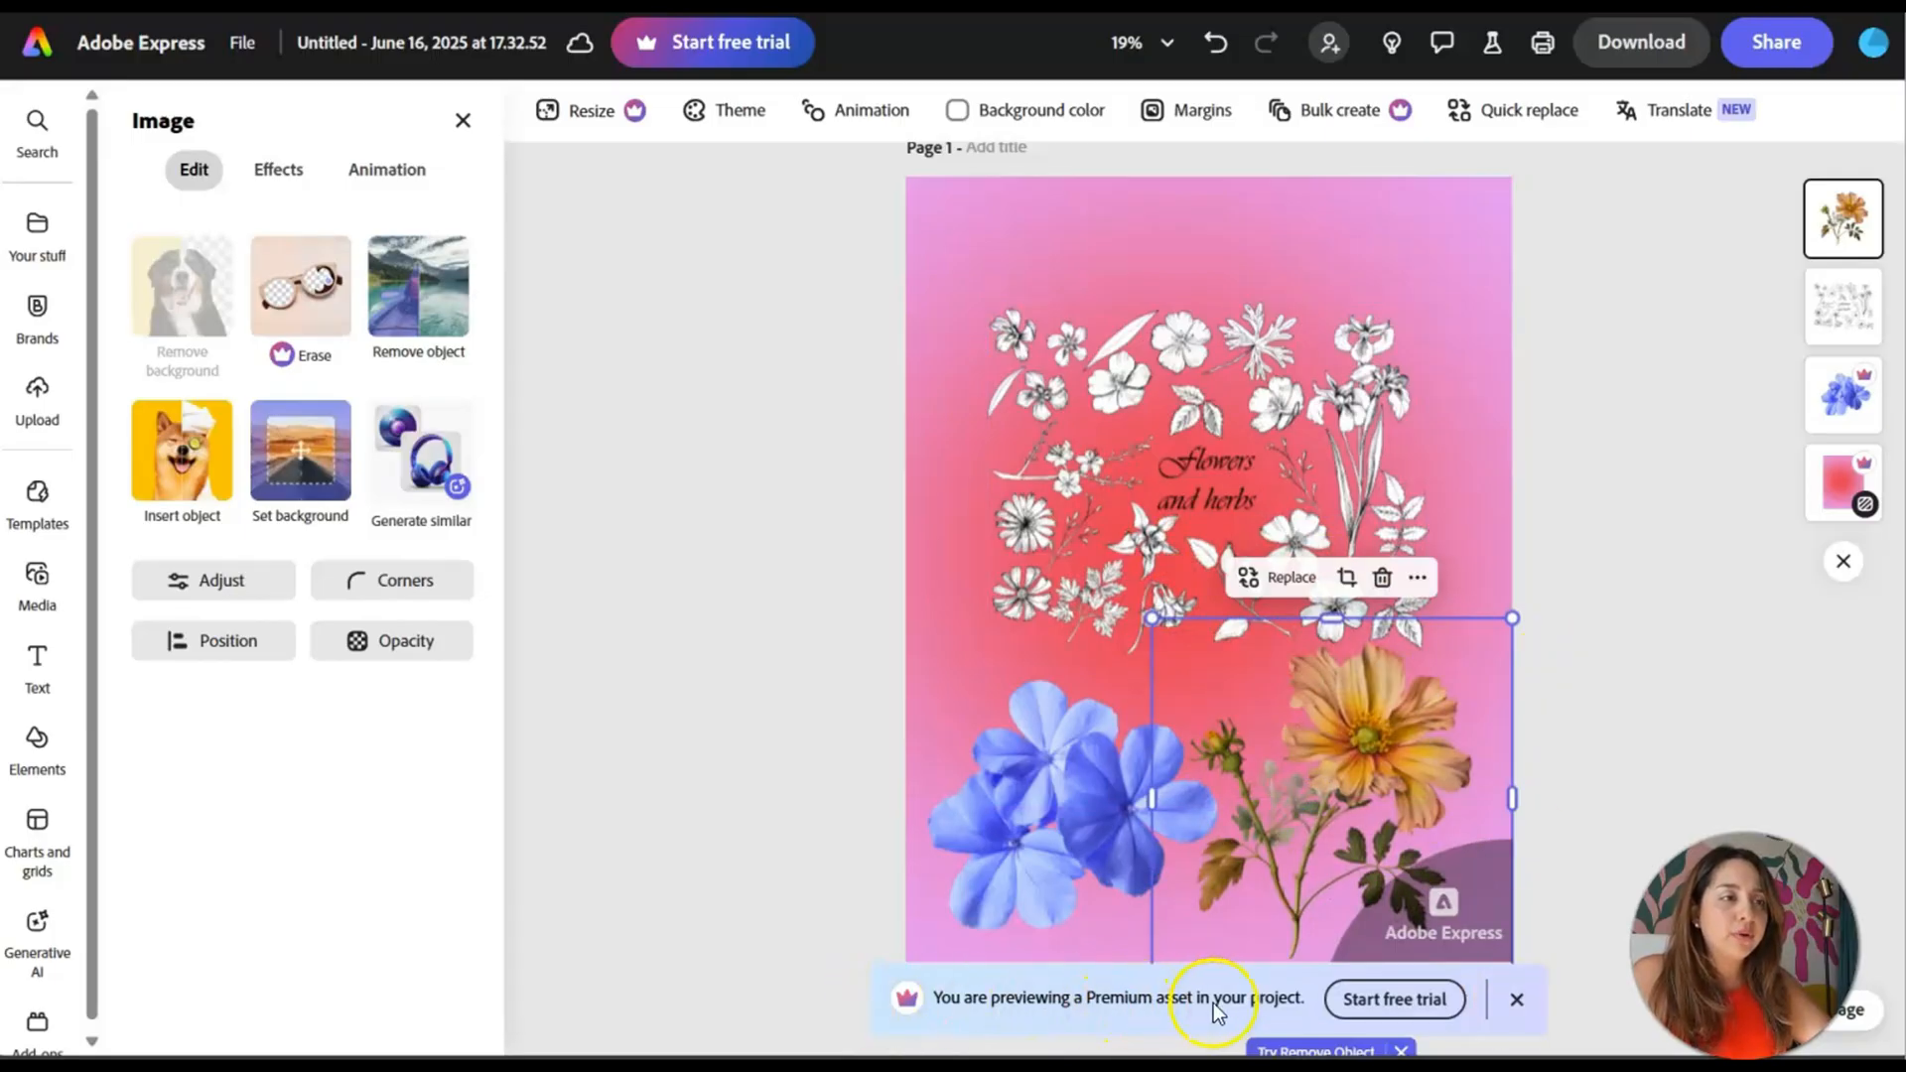
pyautogui.moveTo(1515, 999)
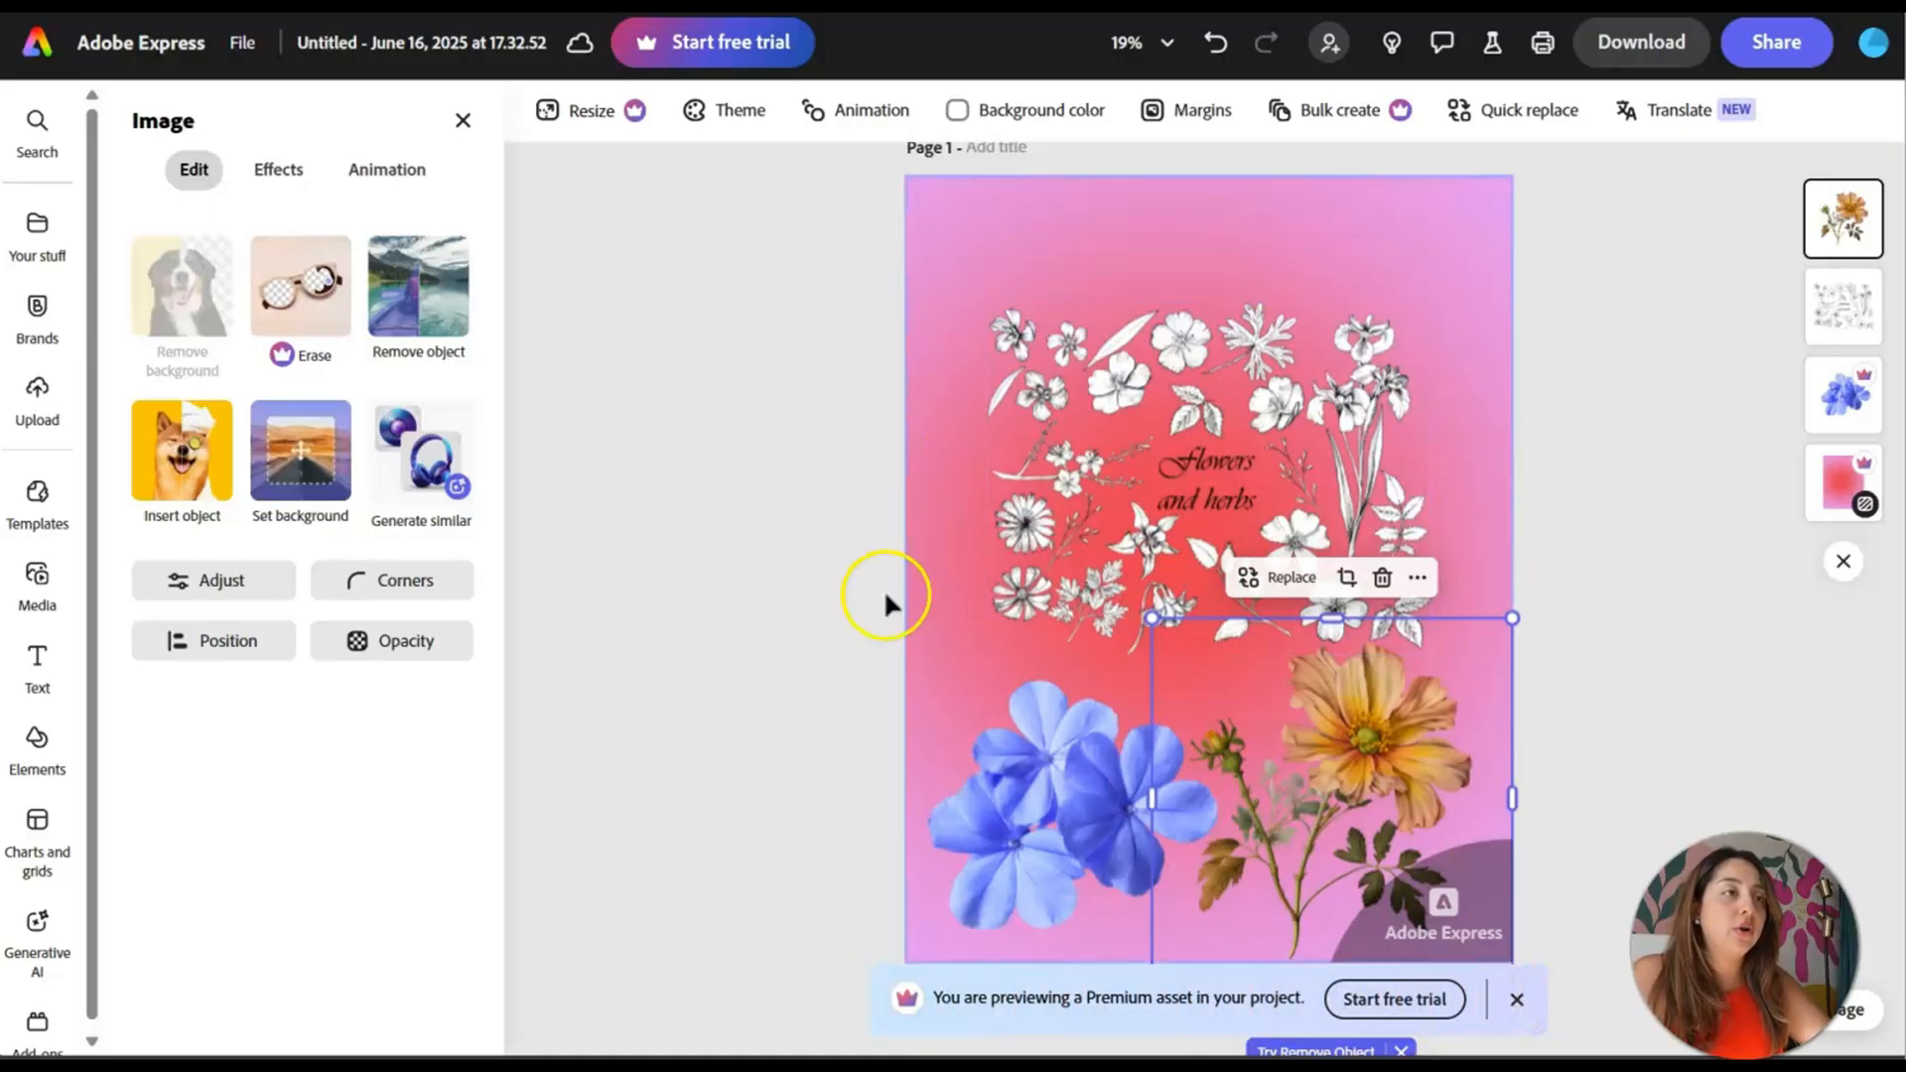
pyautogui.moveTo(1517, 999)
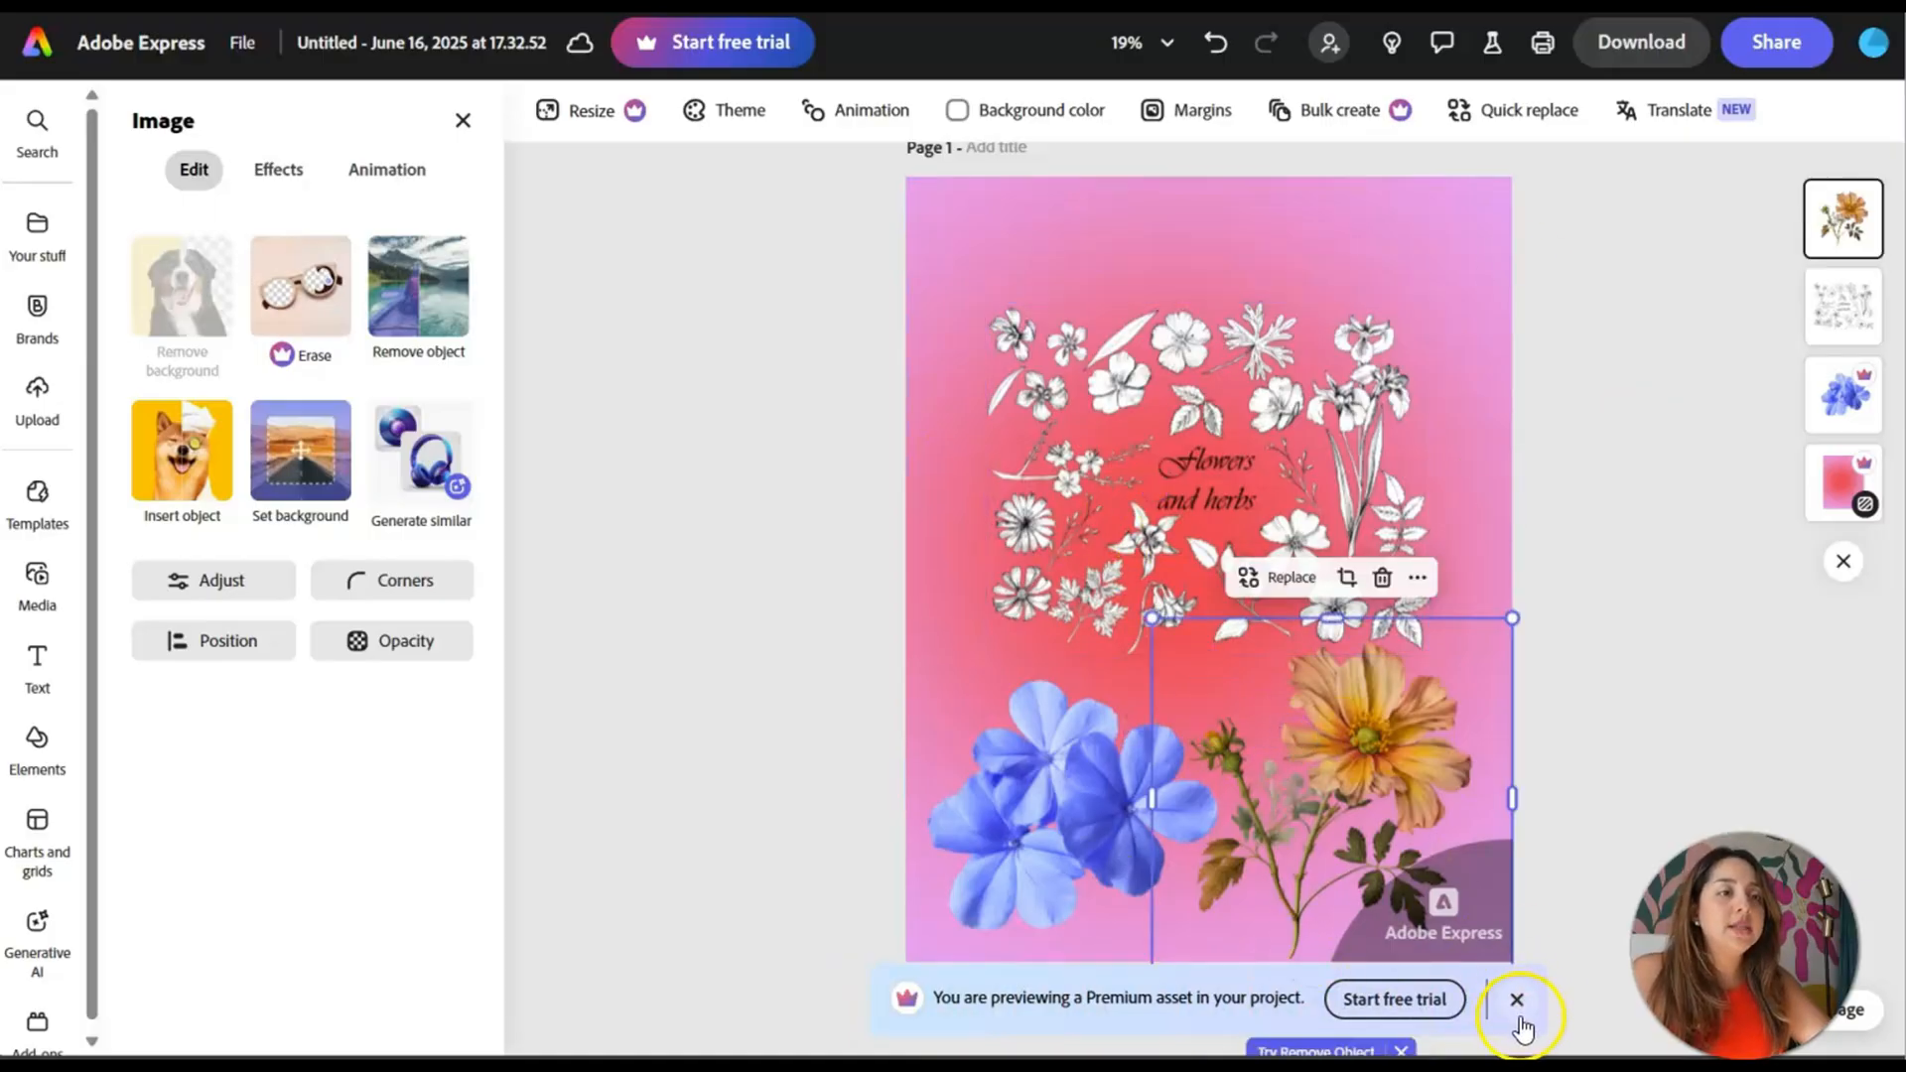
pyautogui.click(1515, 999)
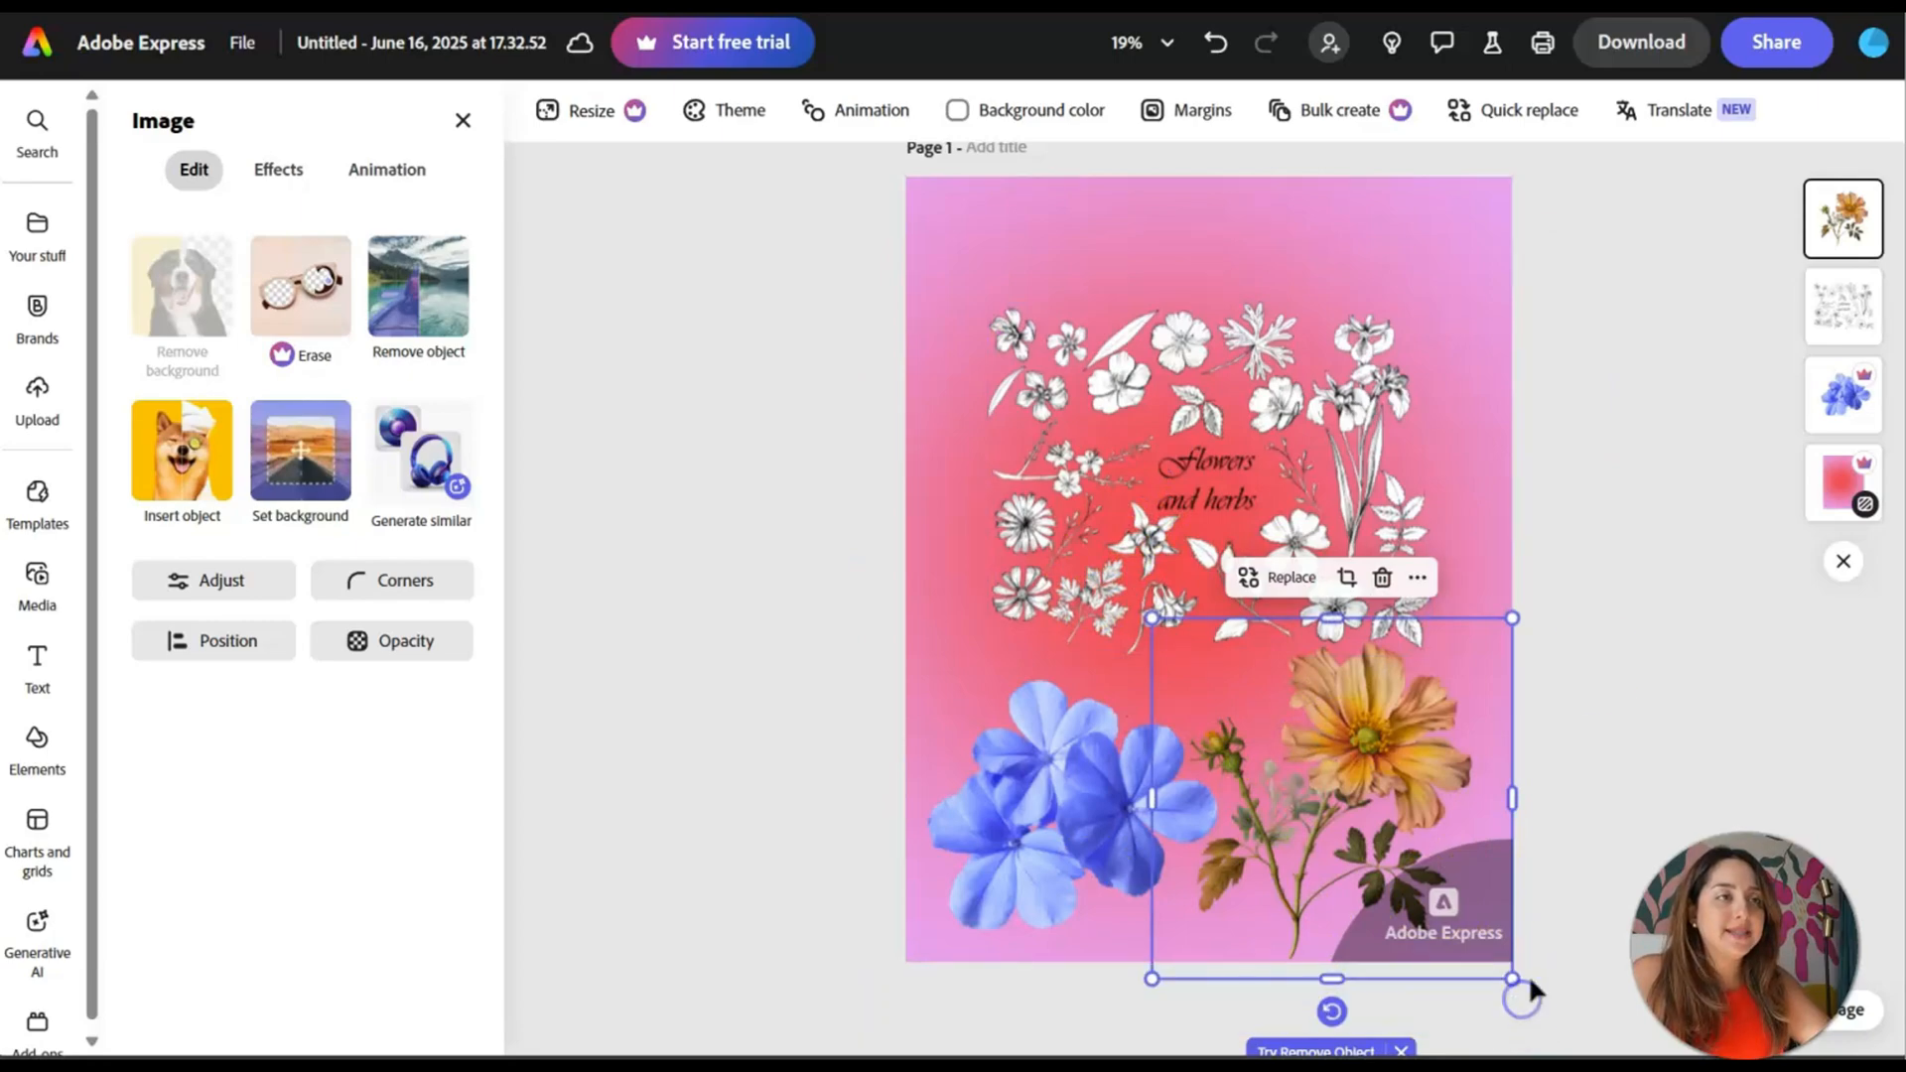
pyautogui.click(35, 741)
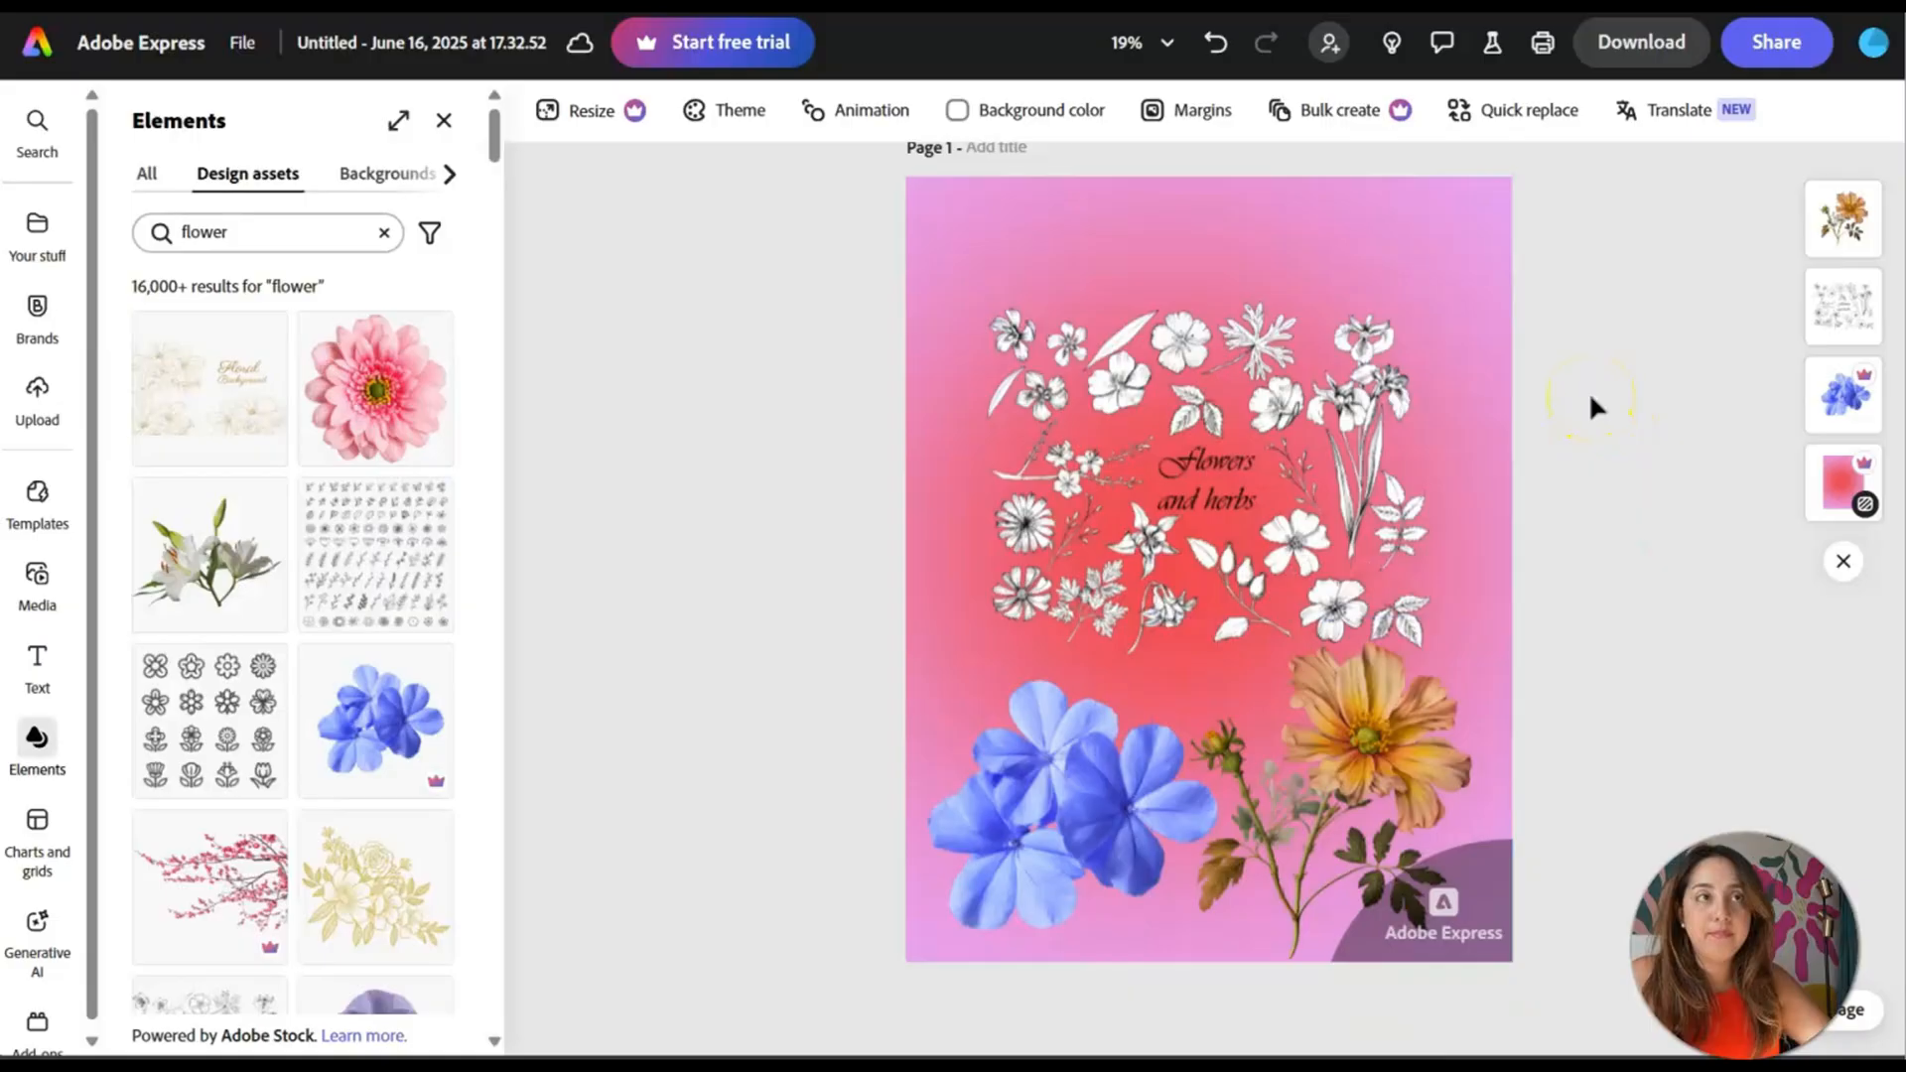
pyautogui.moveTo(1690, 498)
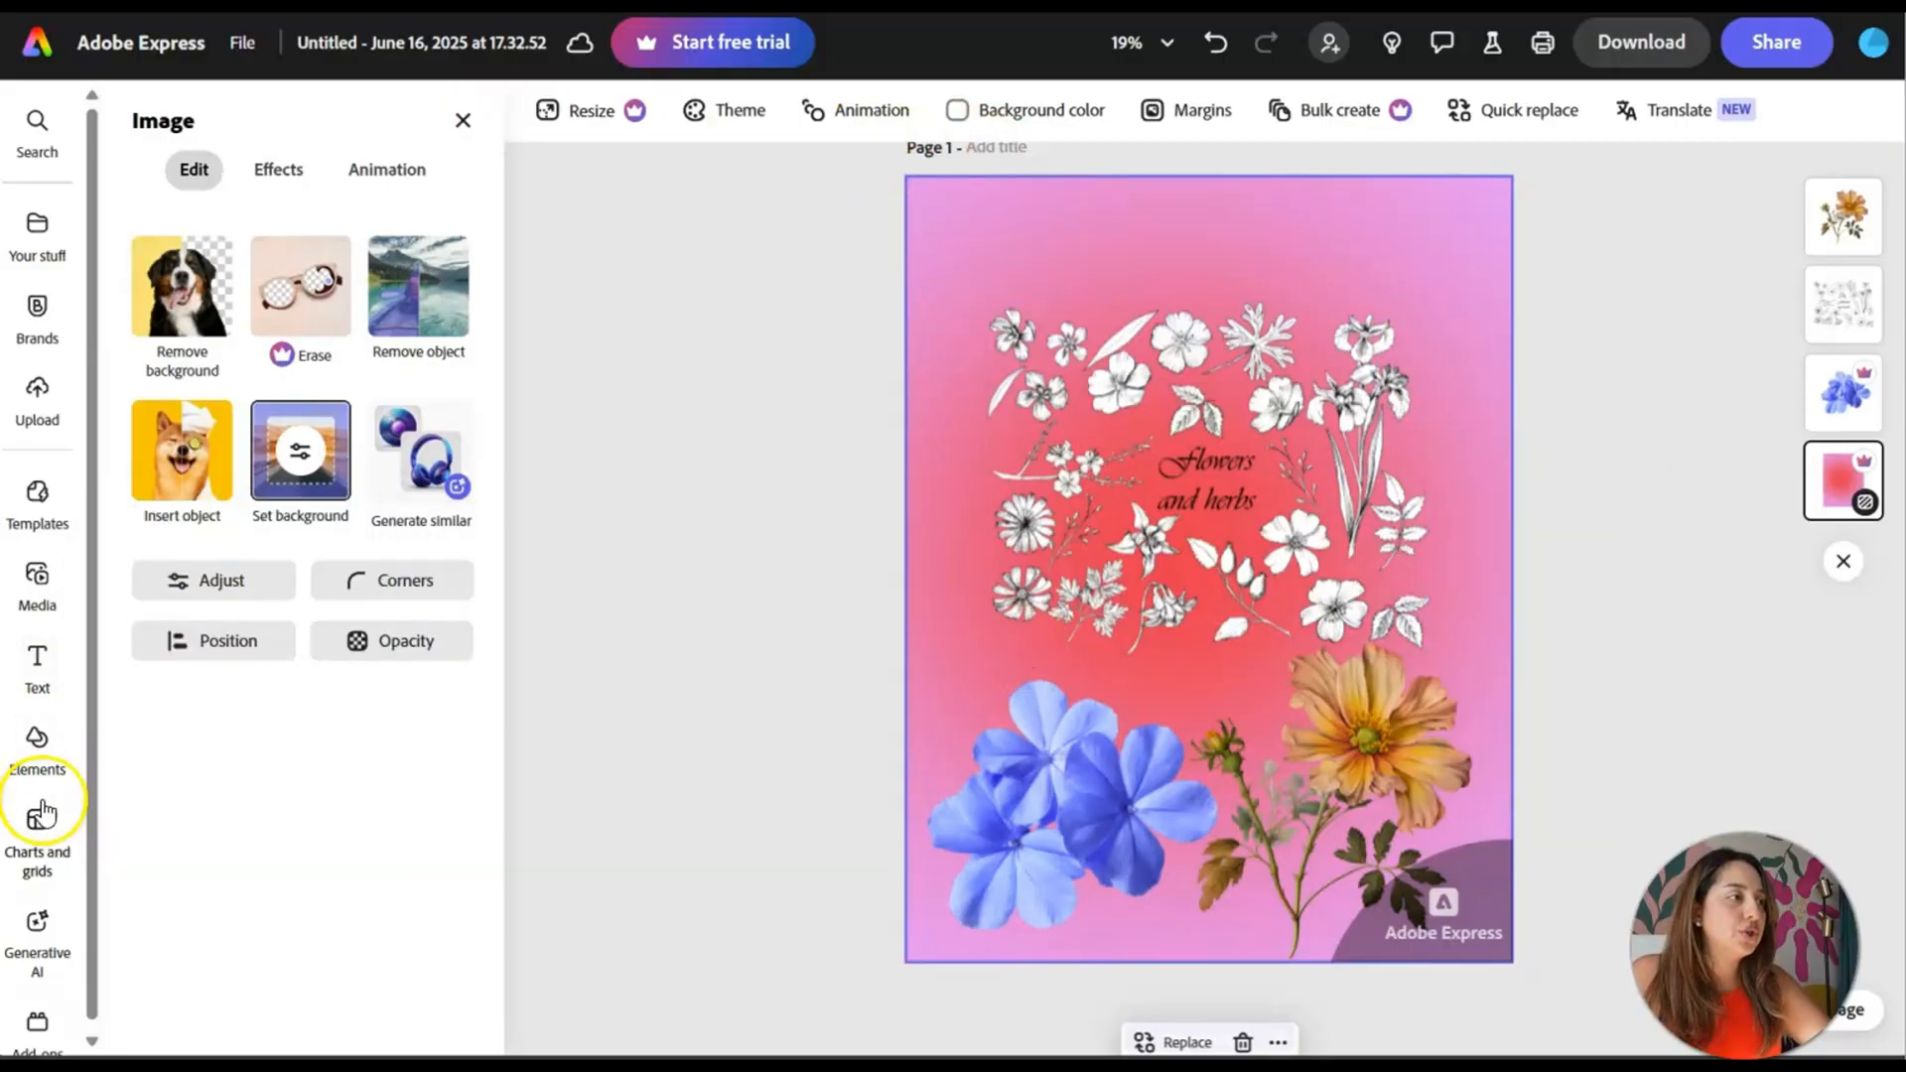
pyautogui.moveTo(1024, 110)
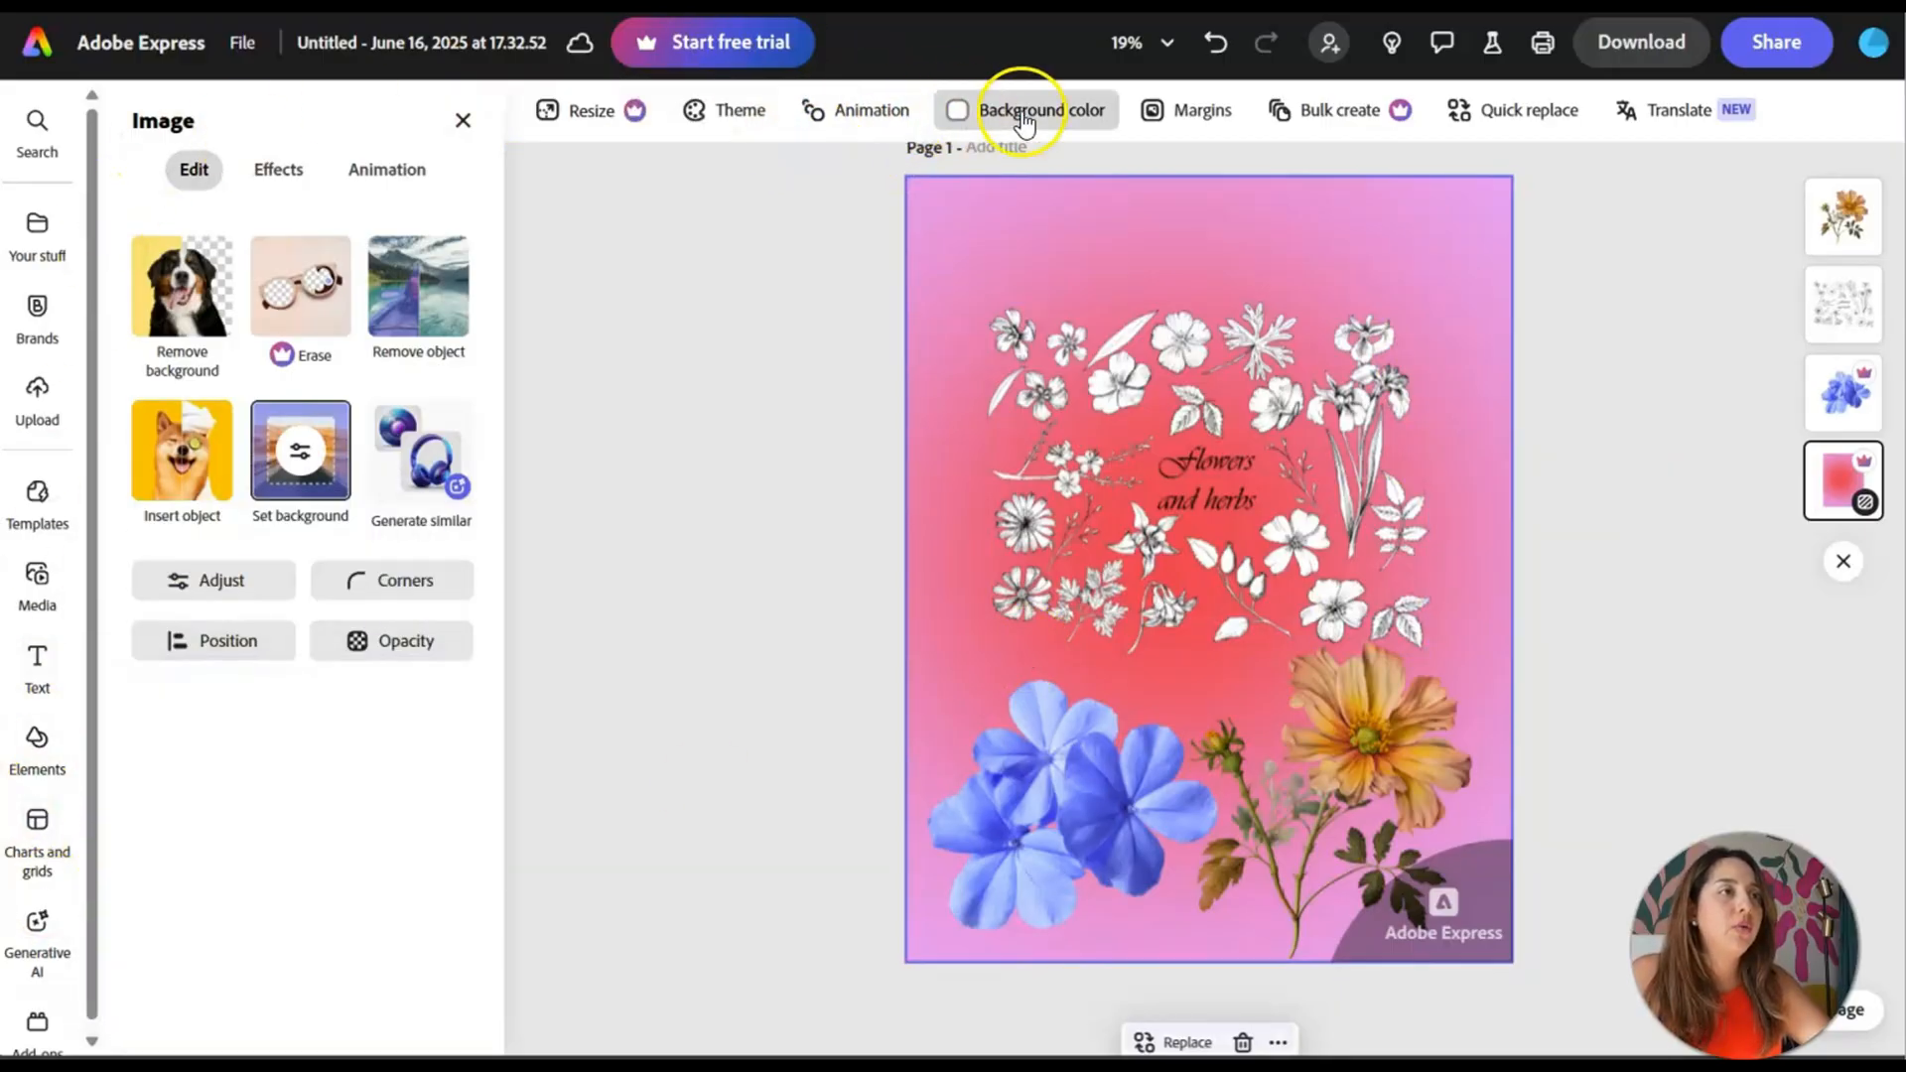
# - Delete the orange flower and the sketched 'Flowers and herbs' illustration from the page
pyautogui.click(36, 741)
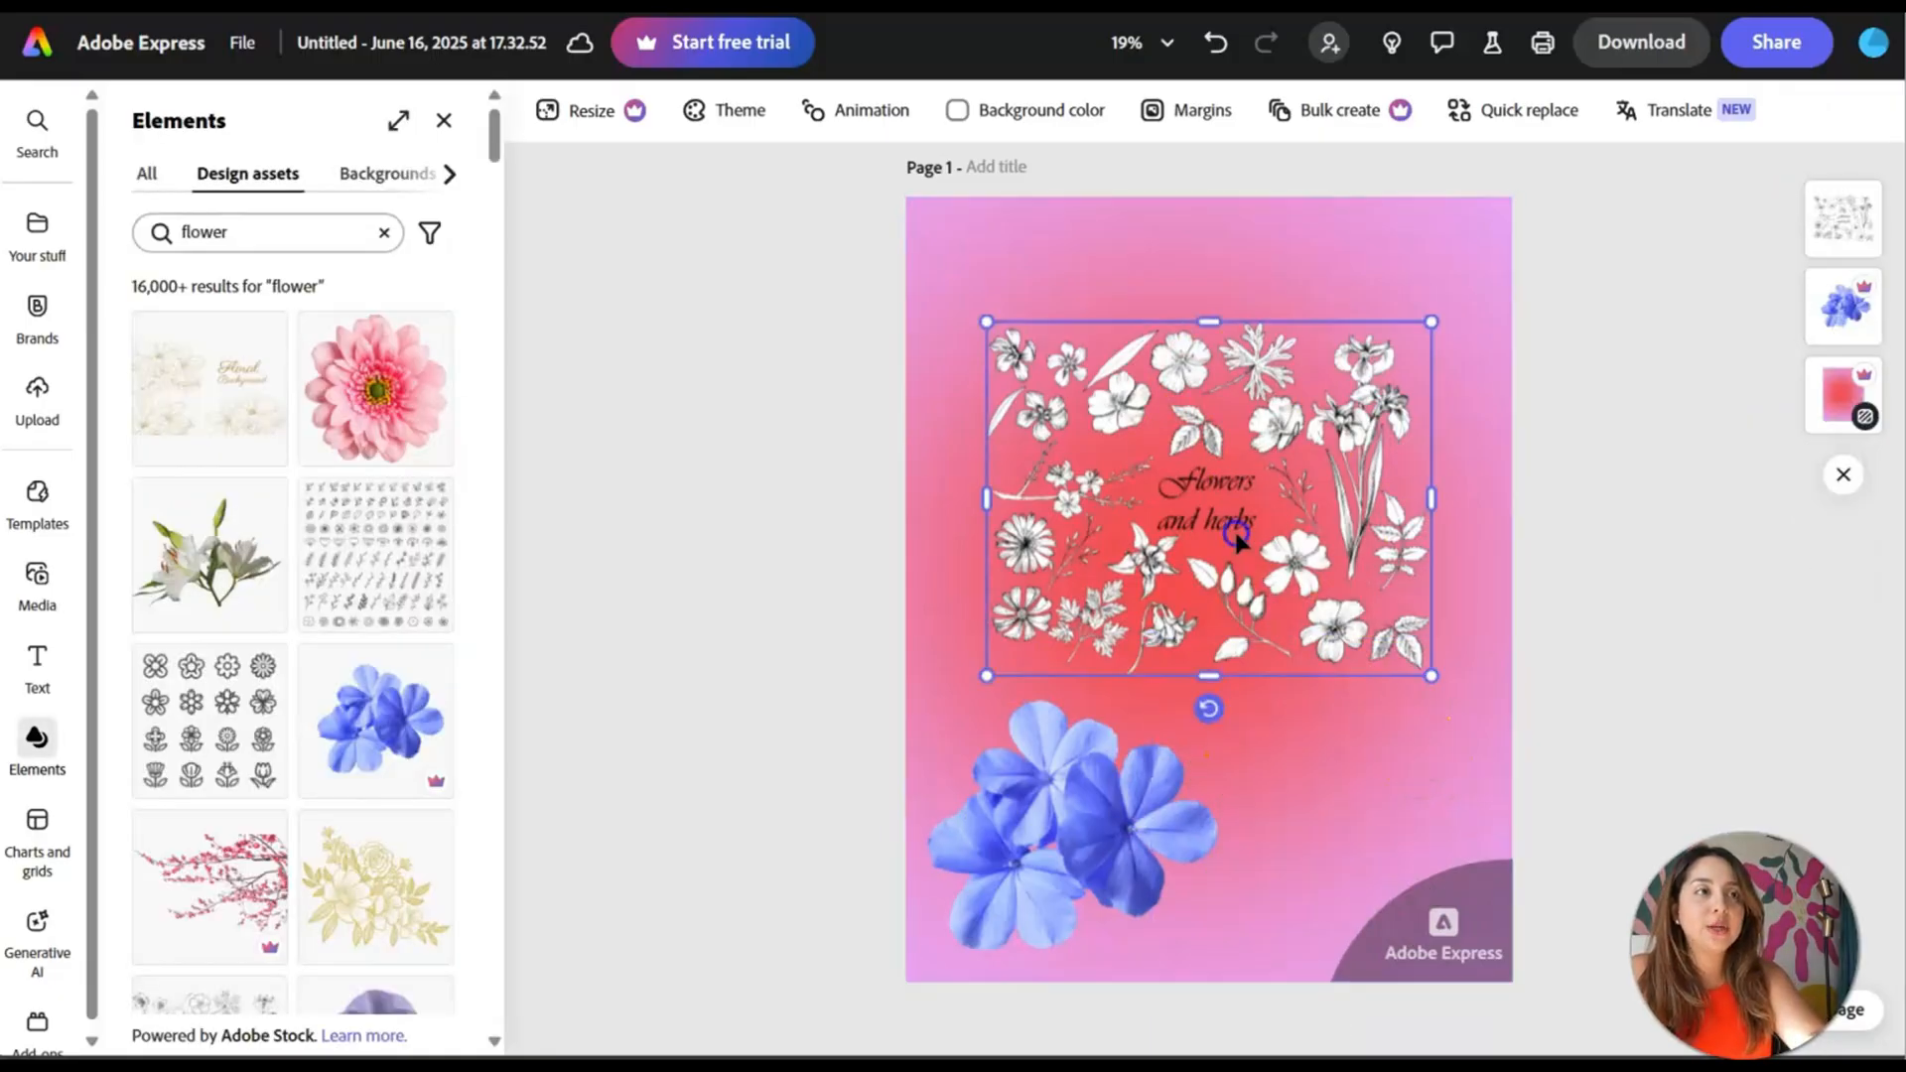
pyautogui.click(1208, 499)
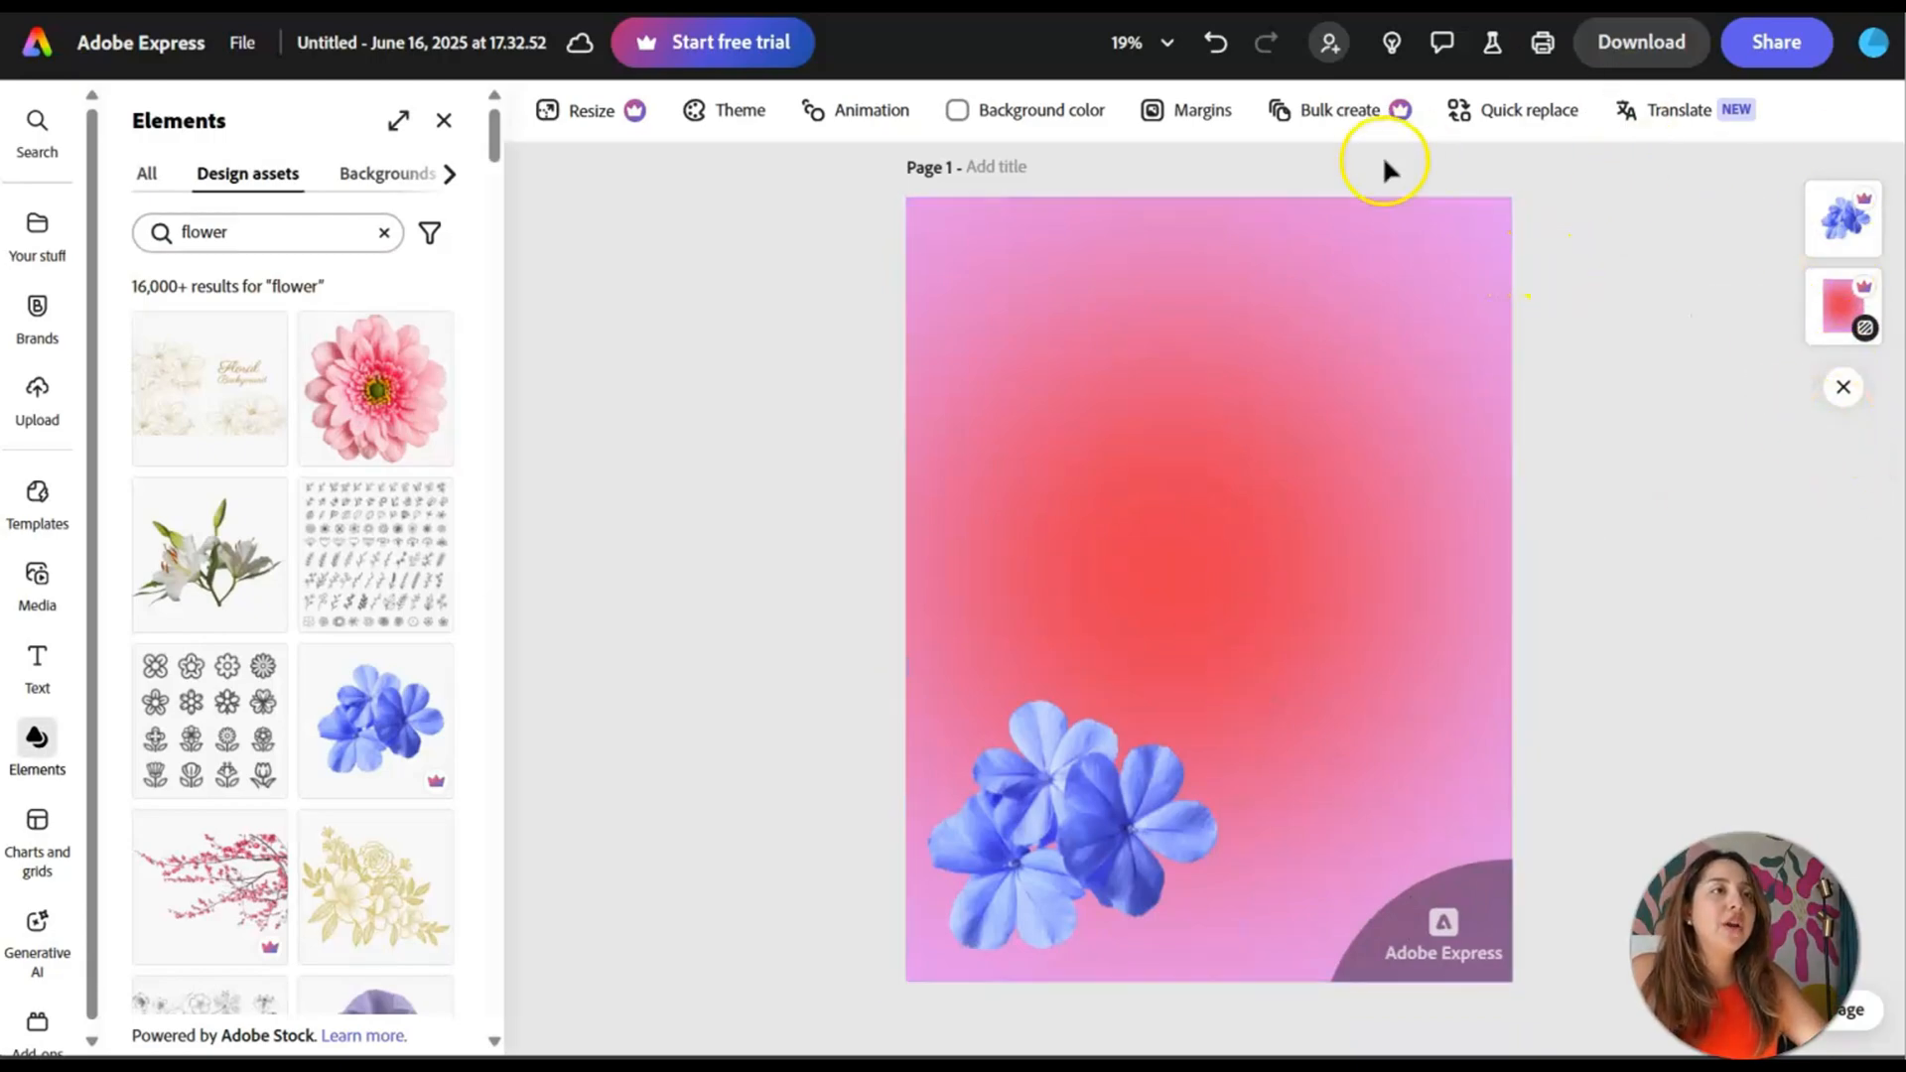
pyautogui.click(1340, 109)
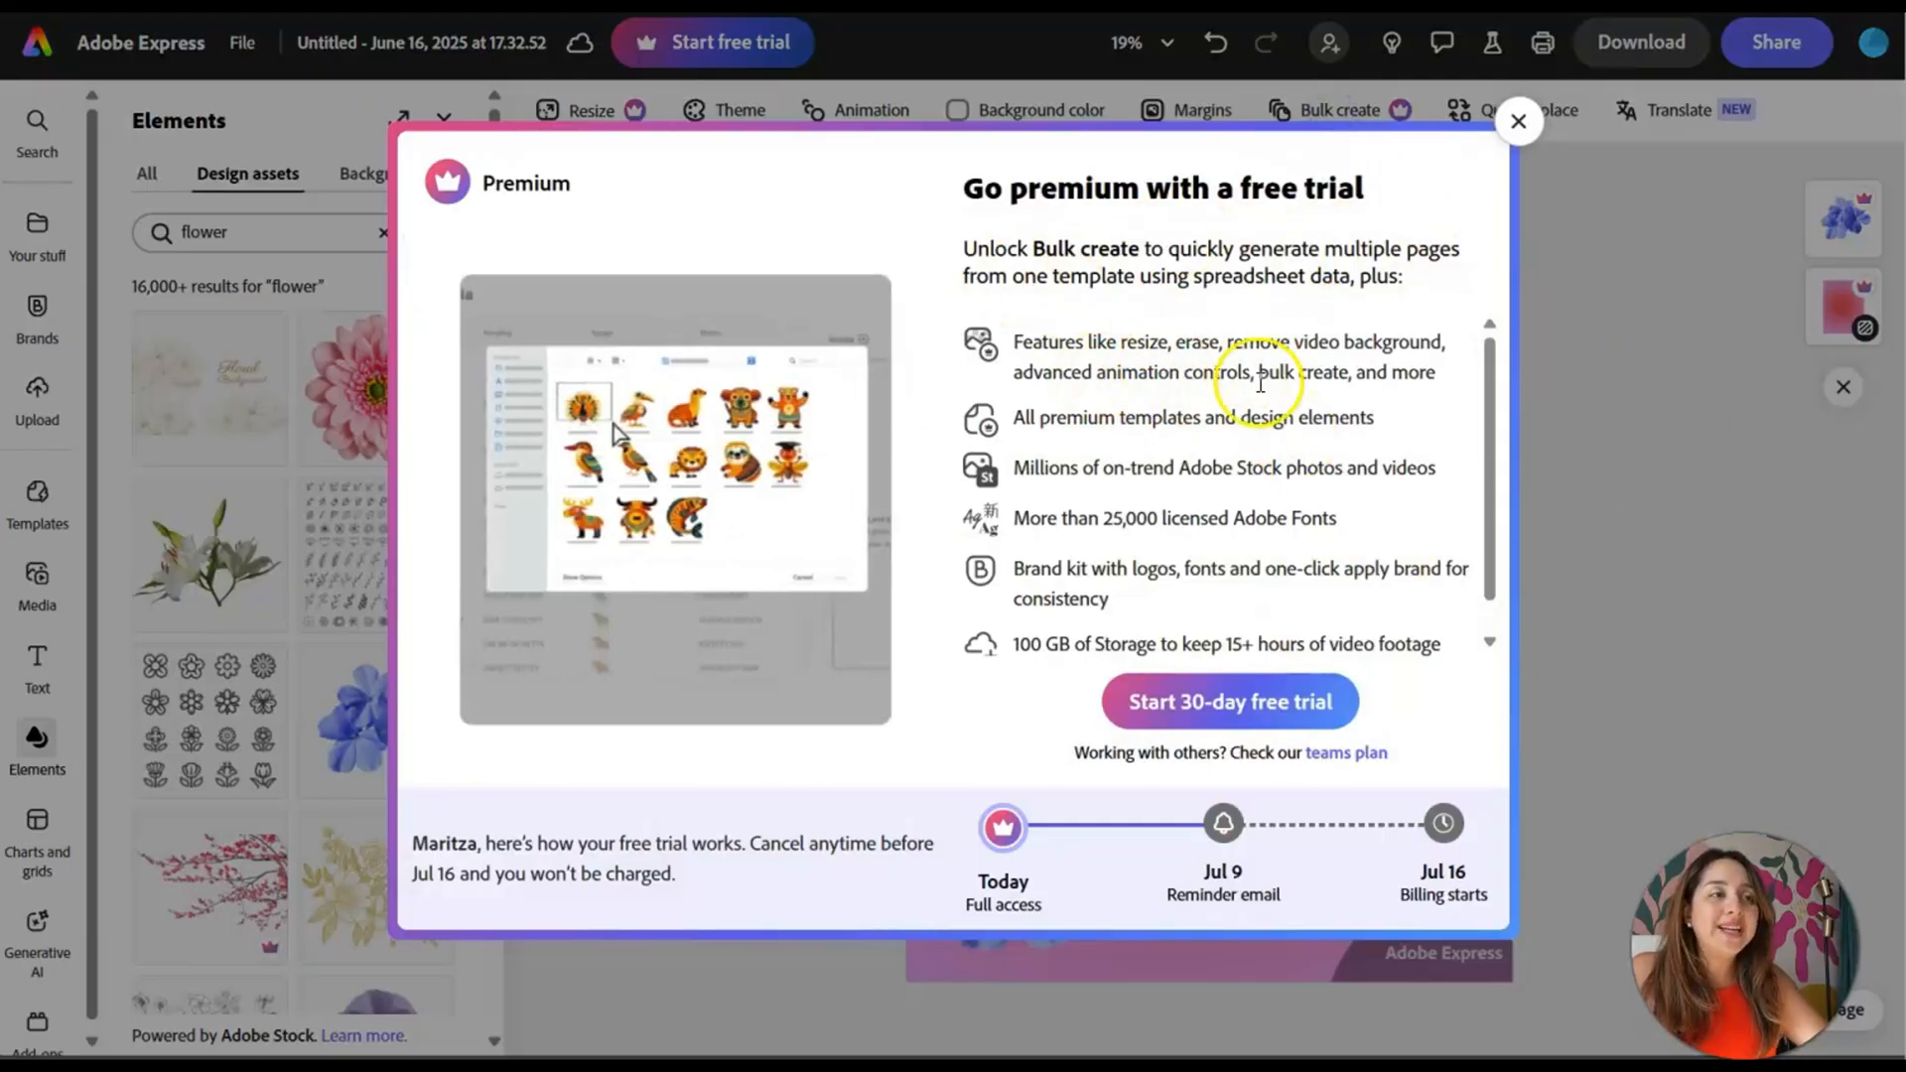
pyautogui.moveTo(1531, 464)
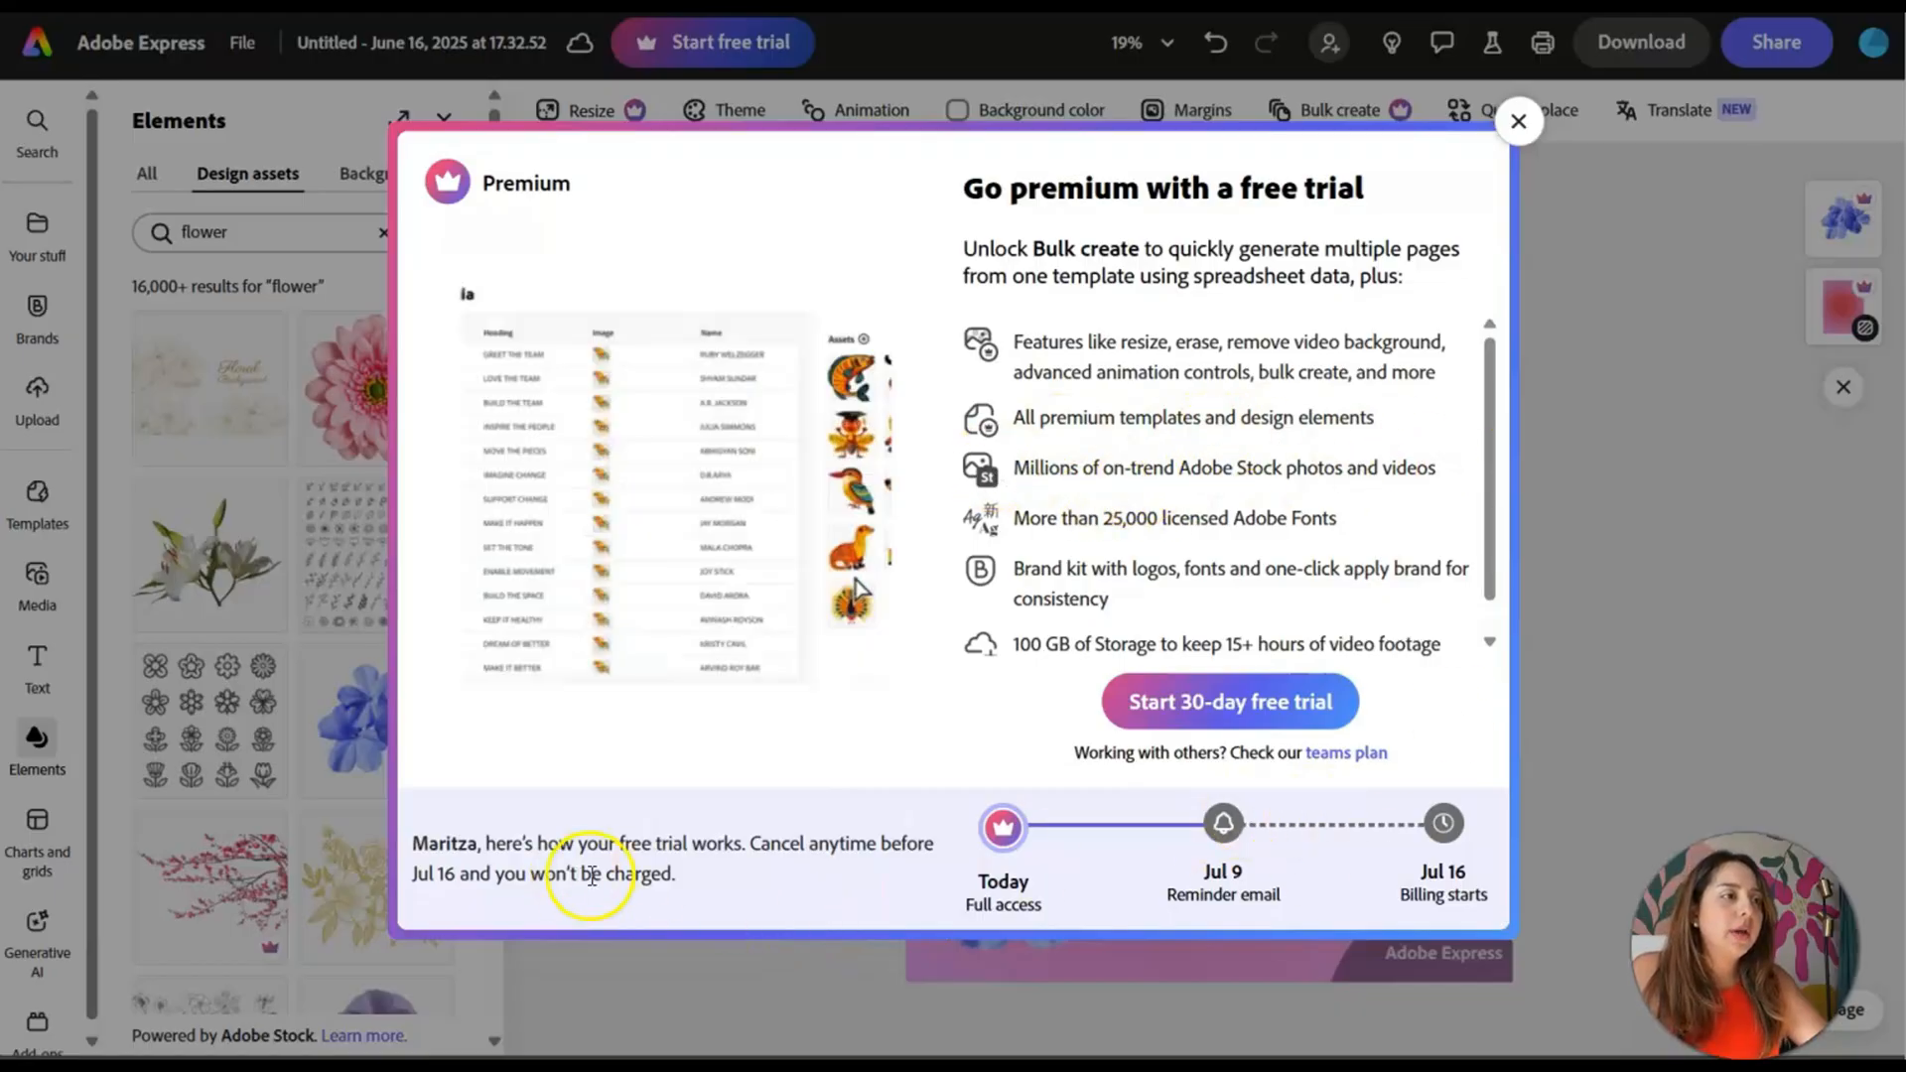
pyautogui.click(1519, 121)
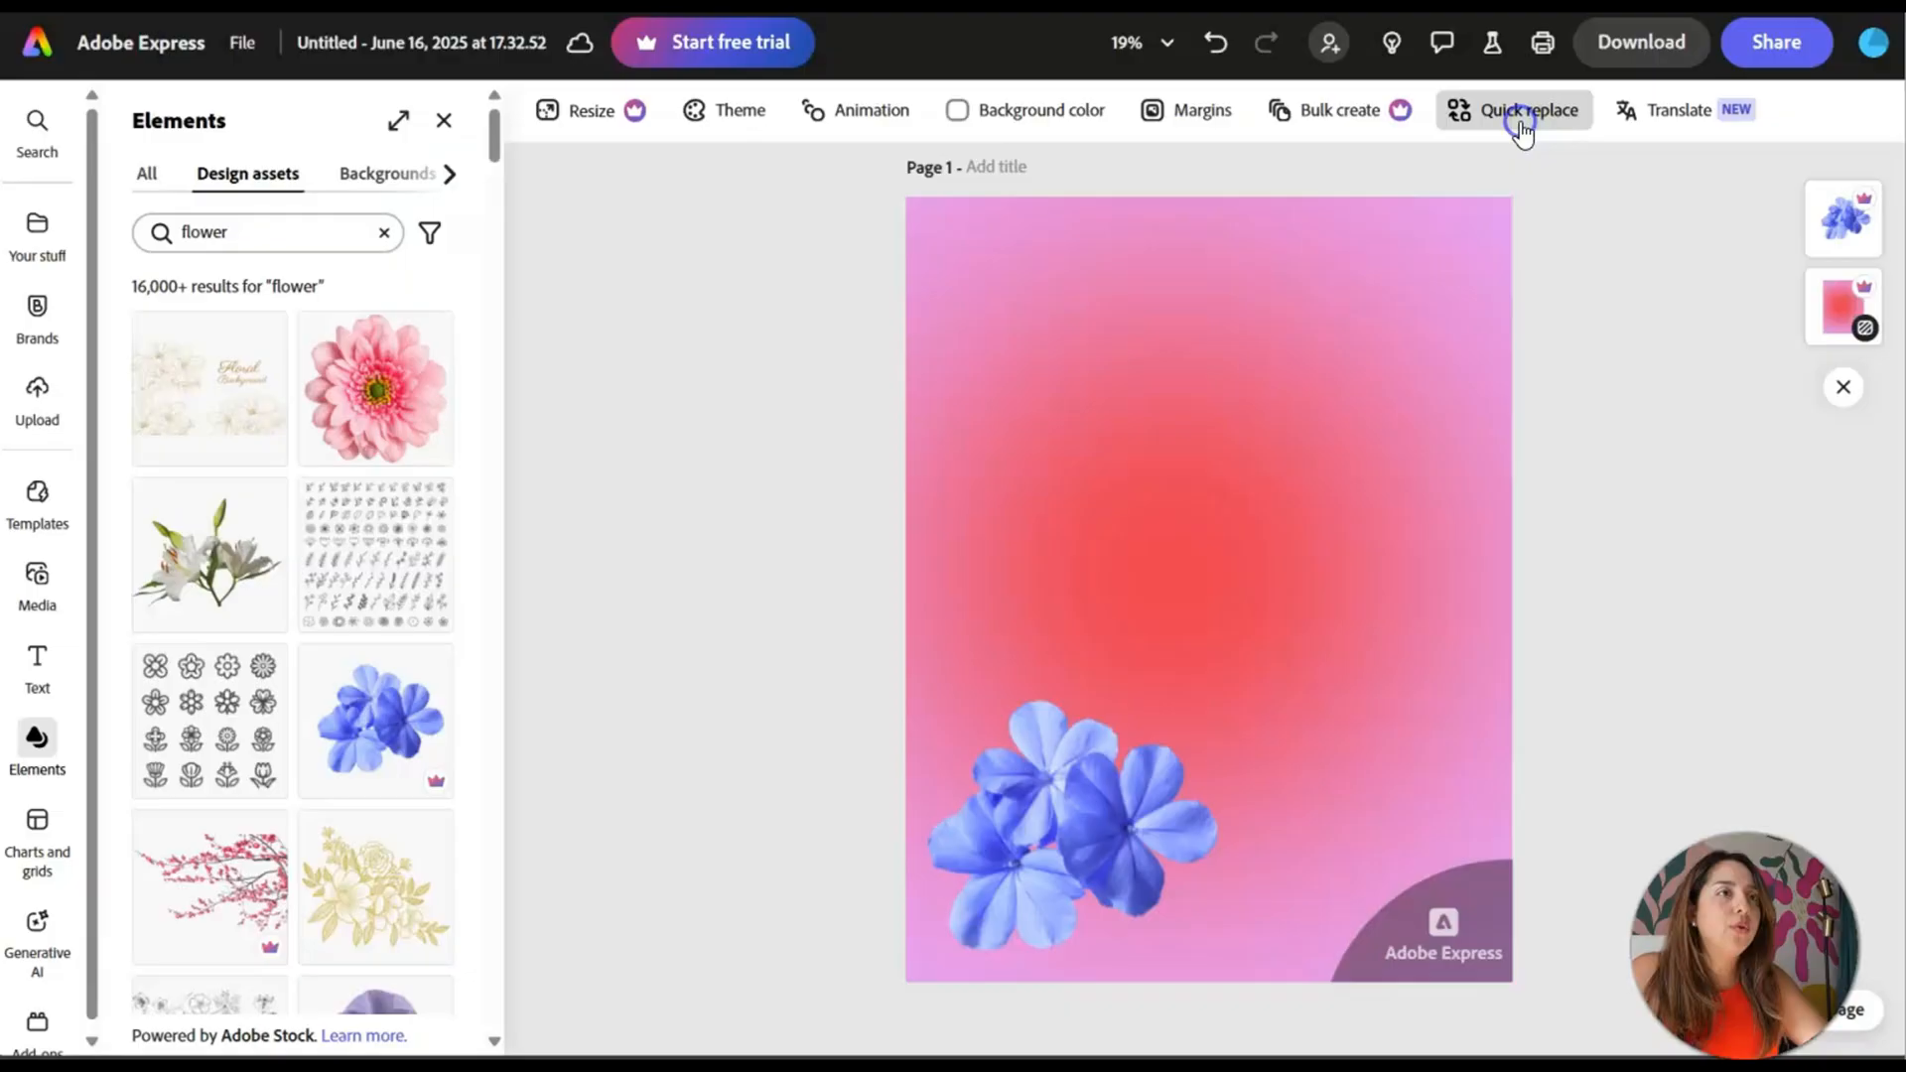
pyautogui.moveTo(1839, 544)
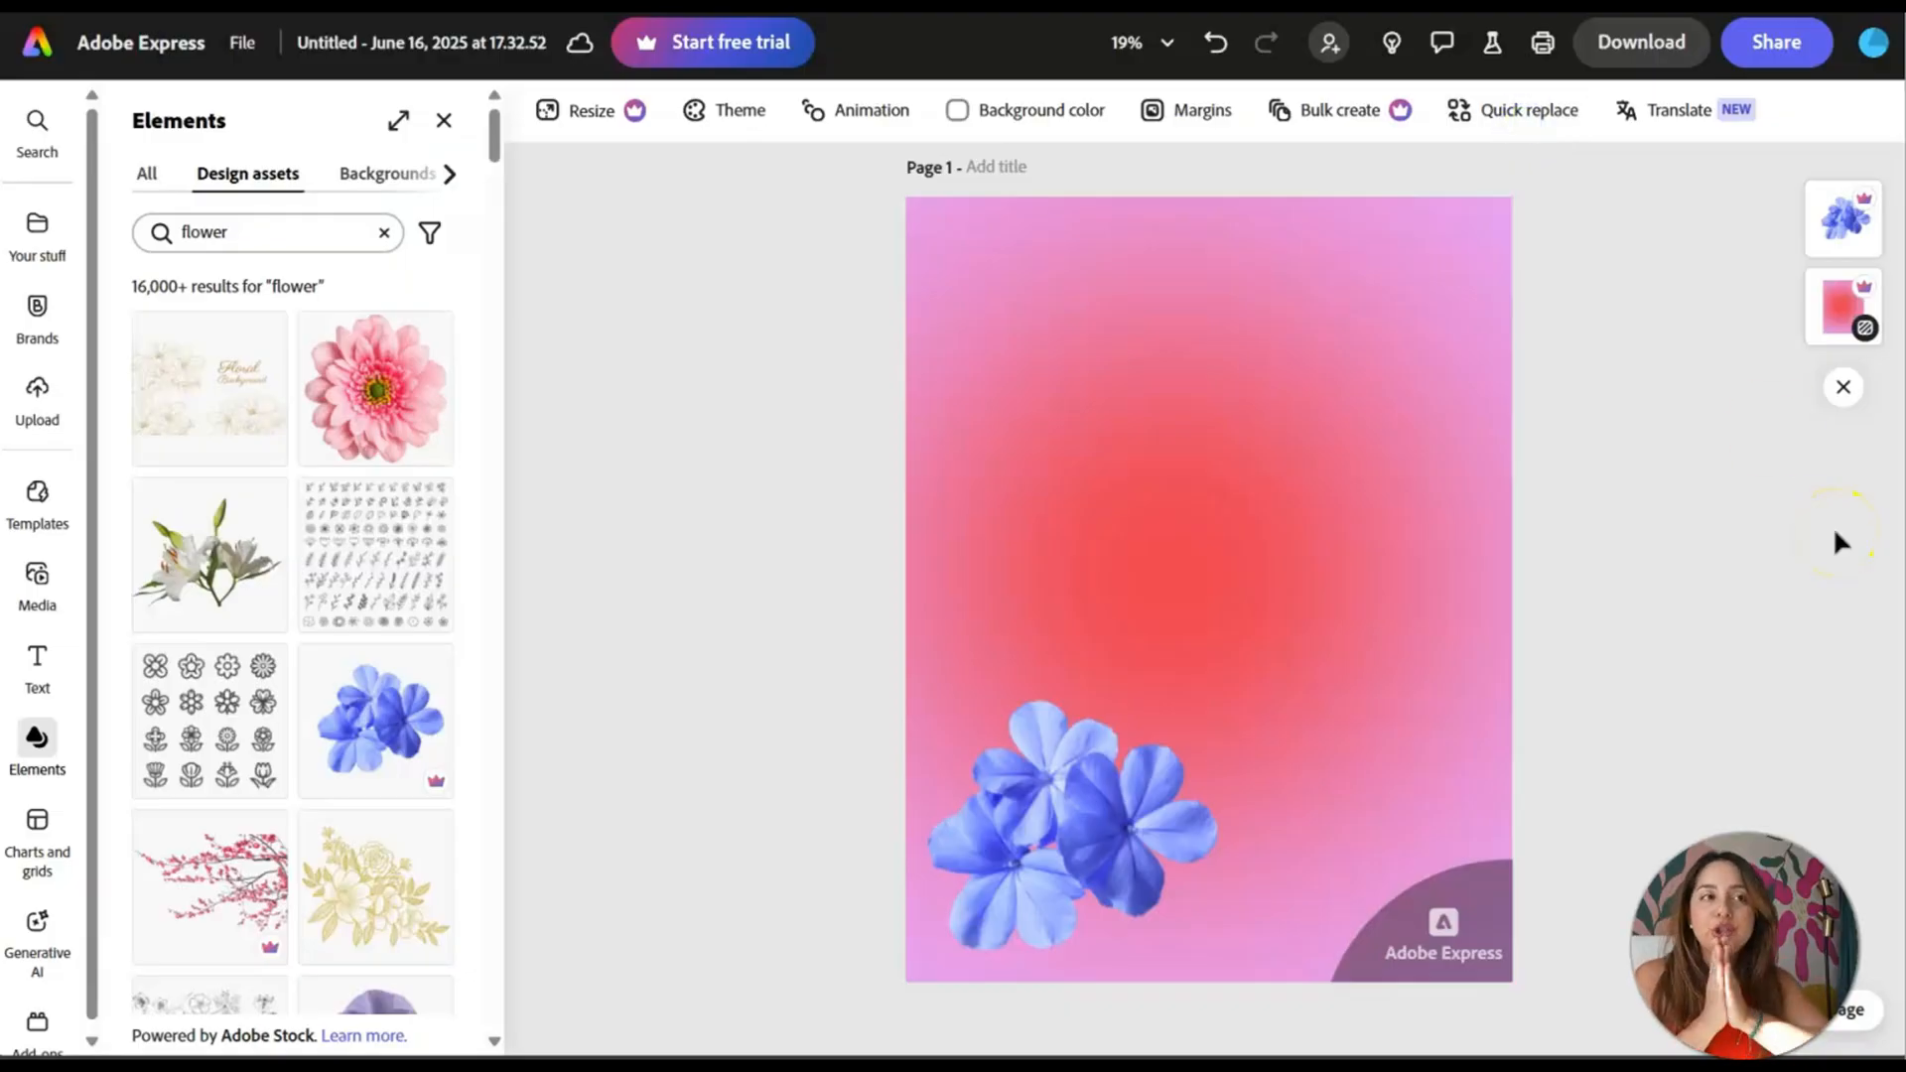